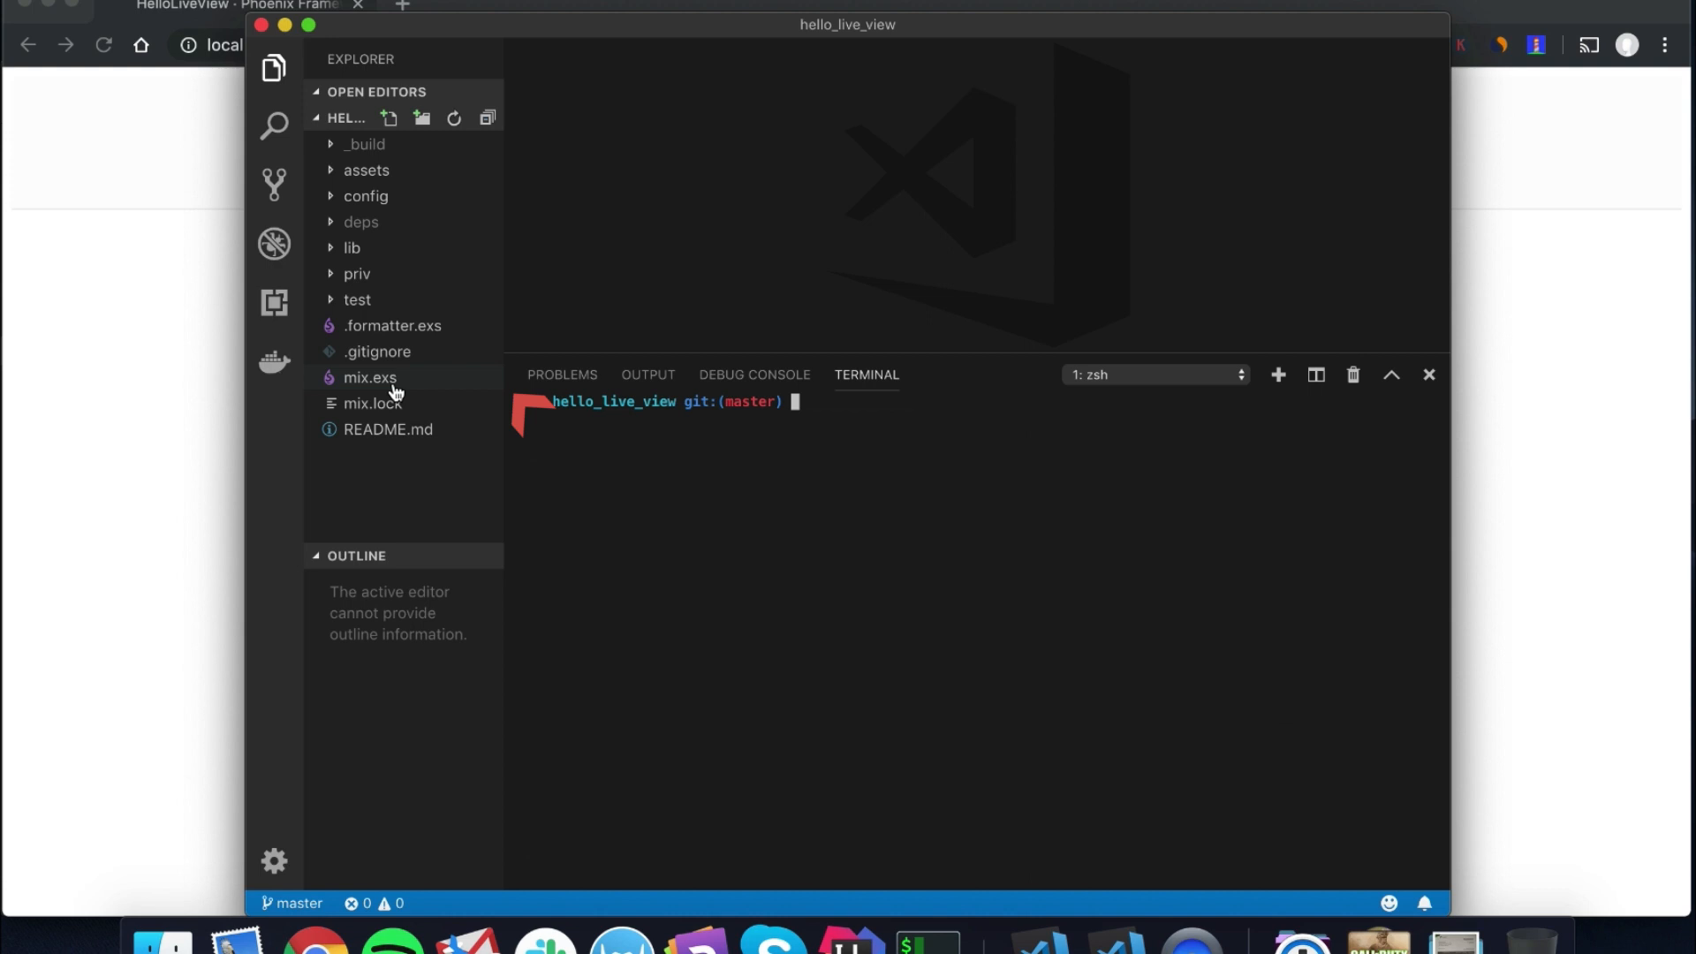
- Add {:phoenix_live_view, github: "phoenixframework/phoenix_live_view"} to the deps list in mix.exs
{"action": "left_click", "coordinate": [369, 378]}
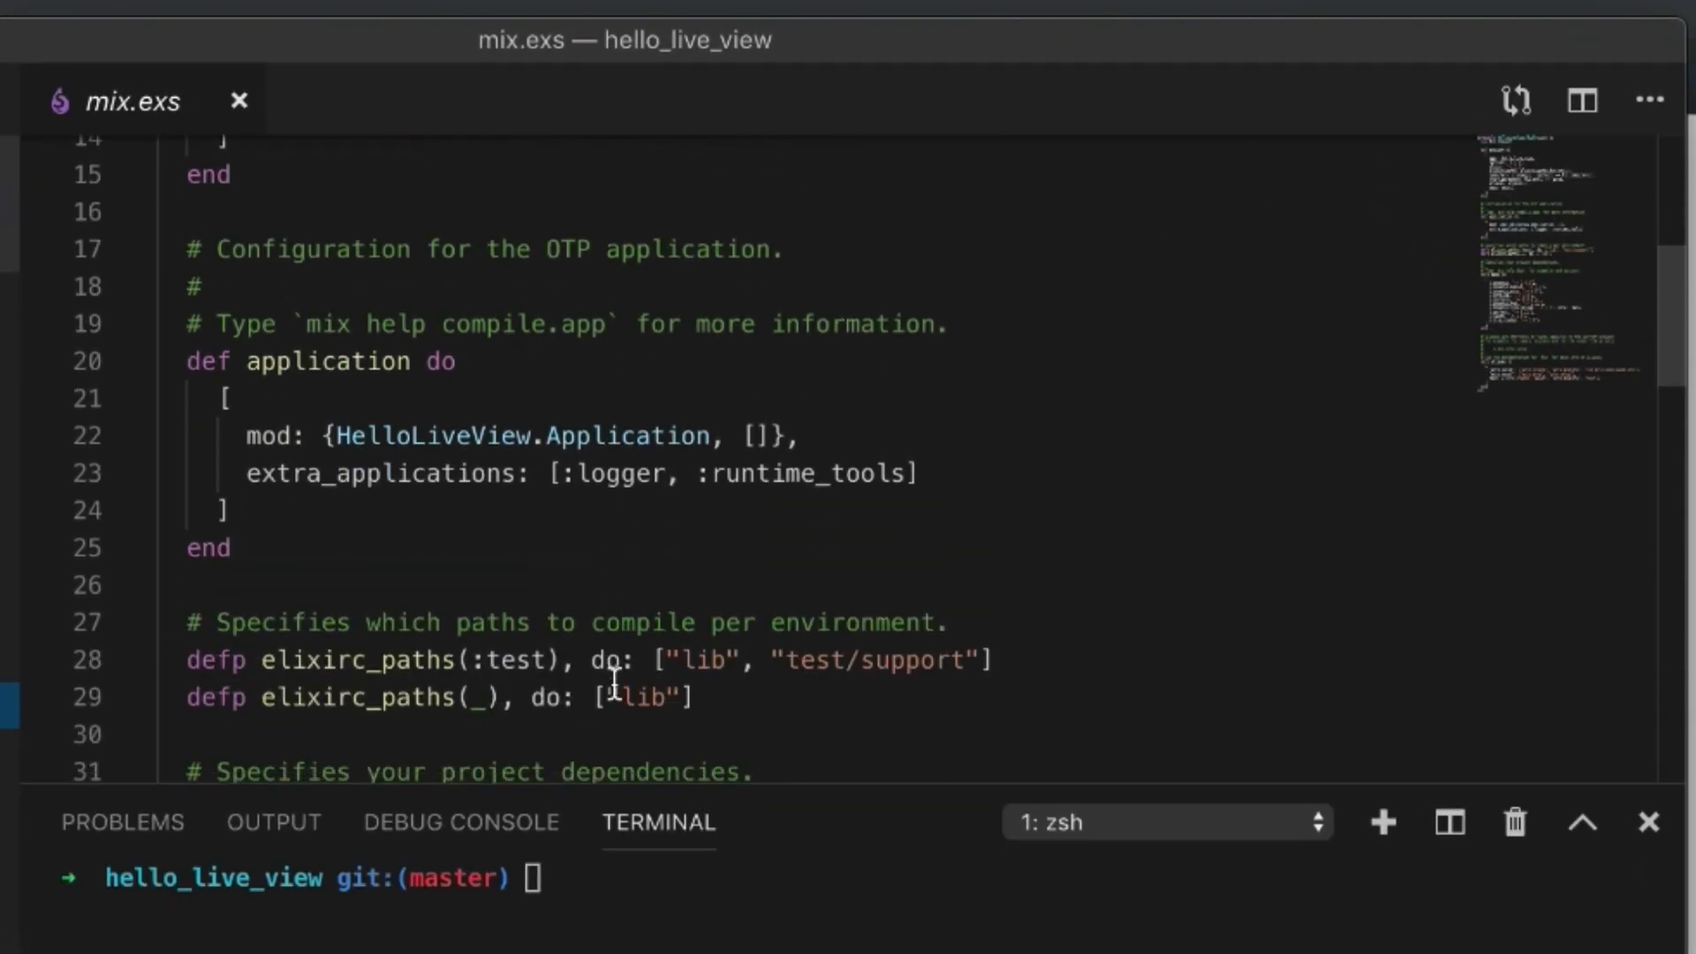
{"action": "scroll", "scroll_direction": "down", "scroll_amount": 3}
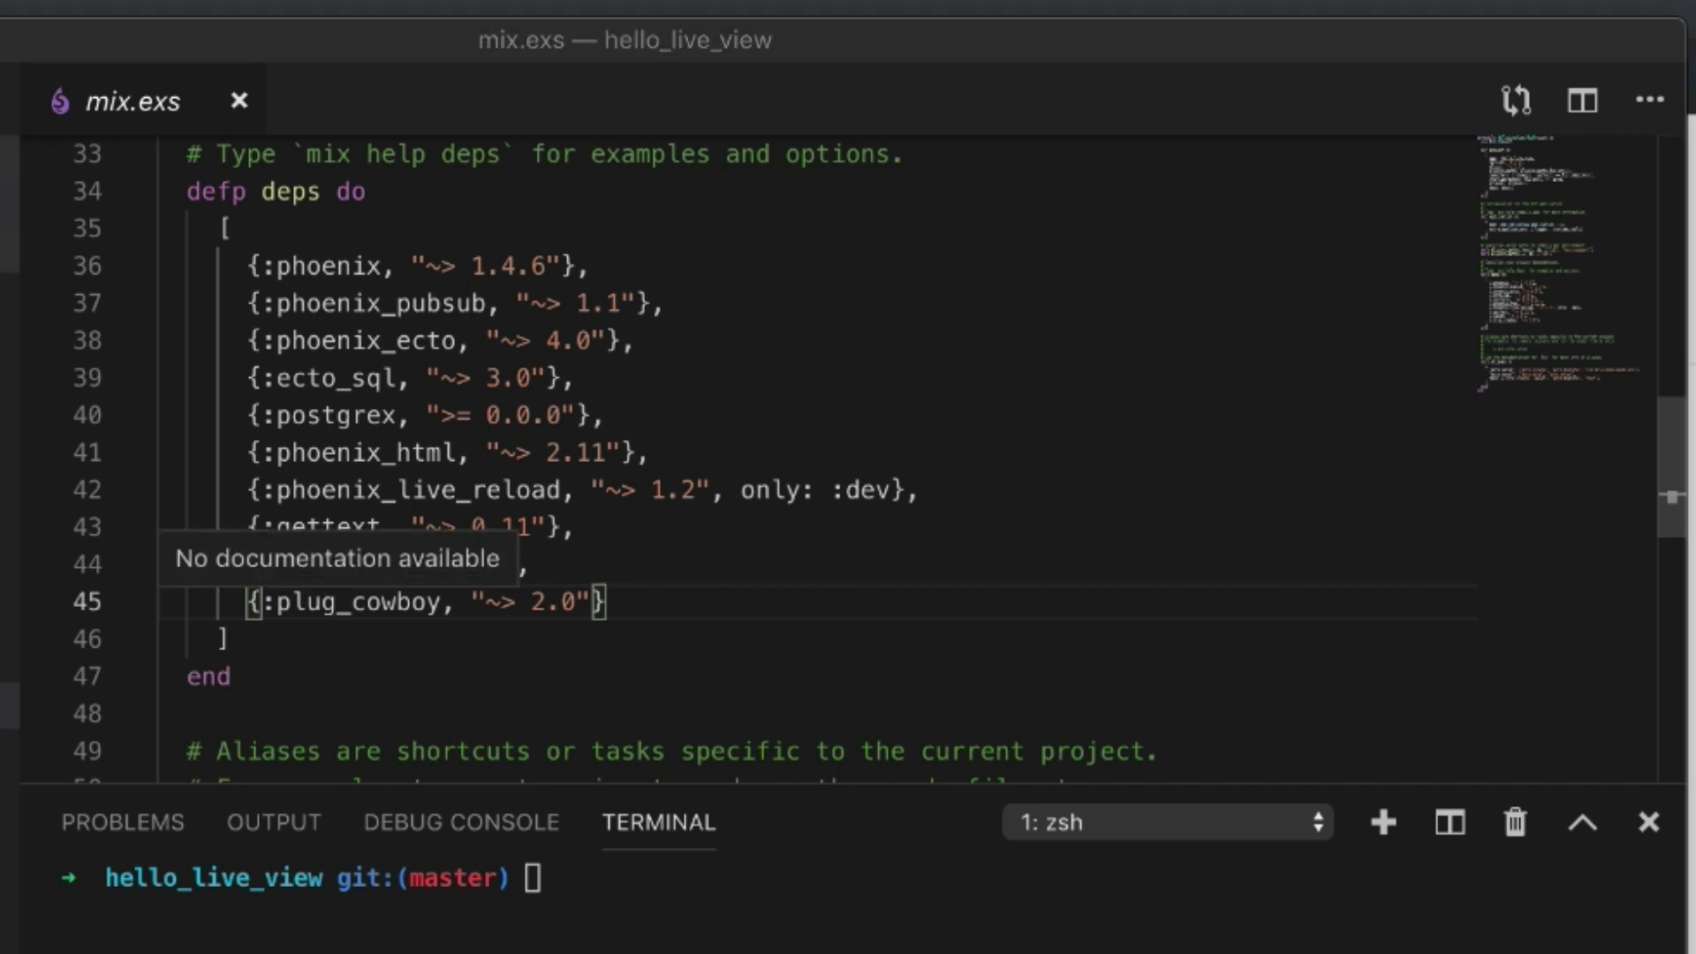
{"action": "mouse_move", "coordinate": [920, 813]}
{"action": "type", "text": ","}
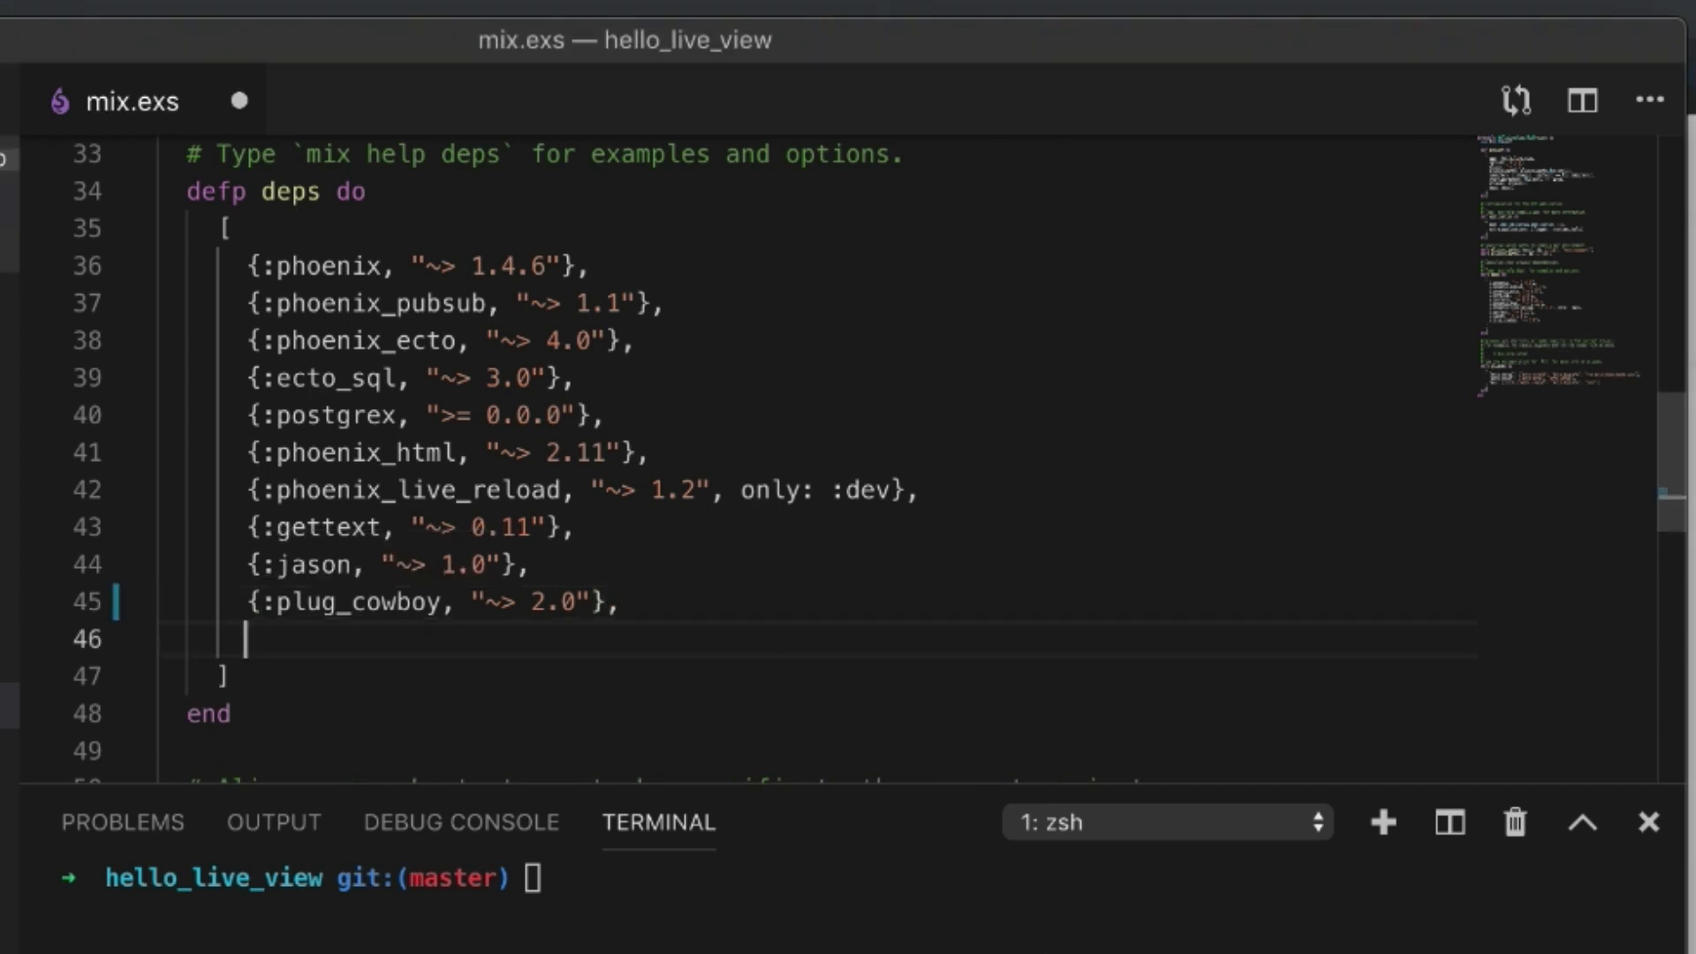
{"action": "type", "text": "{:phoenix_live_view, github: \"phoenixframework/phoenix_live_view\"}"}
{"action": "left_click", "coordinate": [861, 878]}
{"action": "type", "text": "mix"}
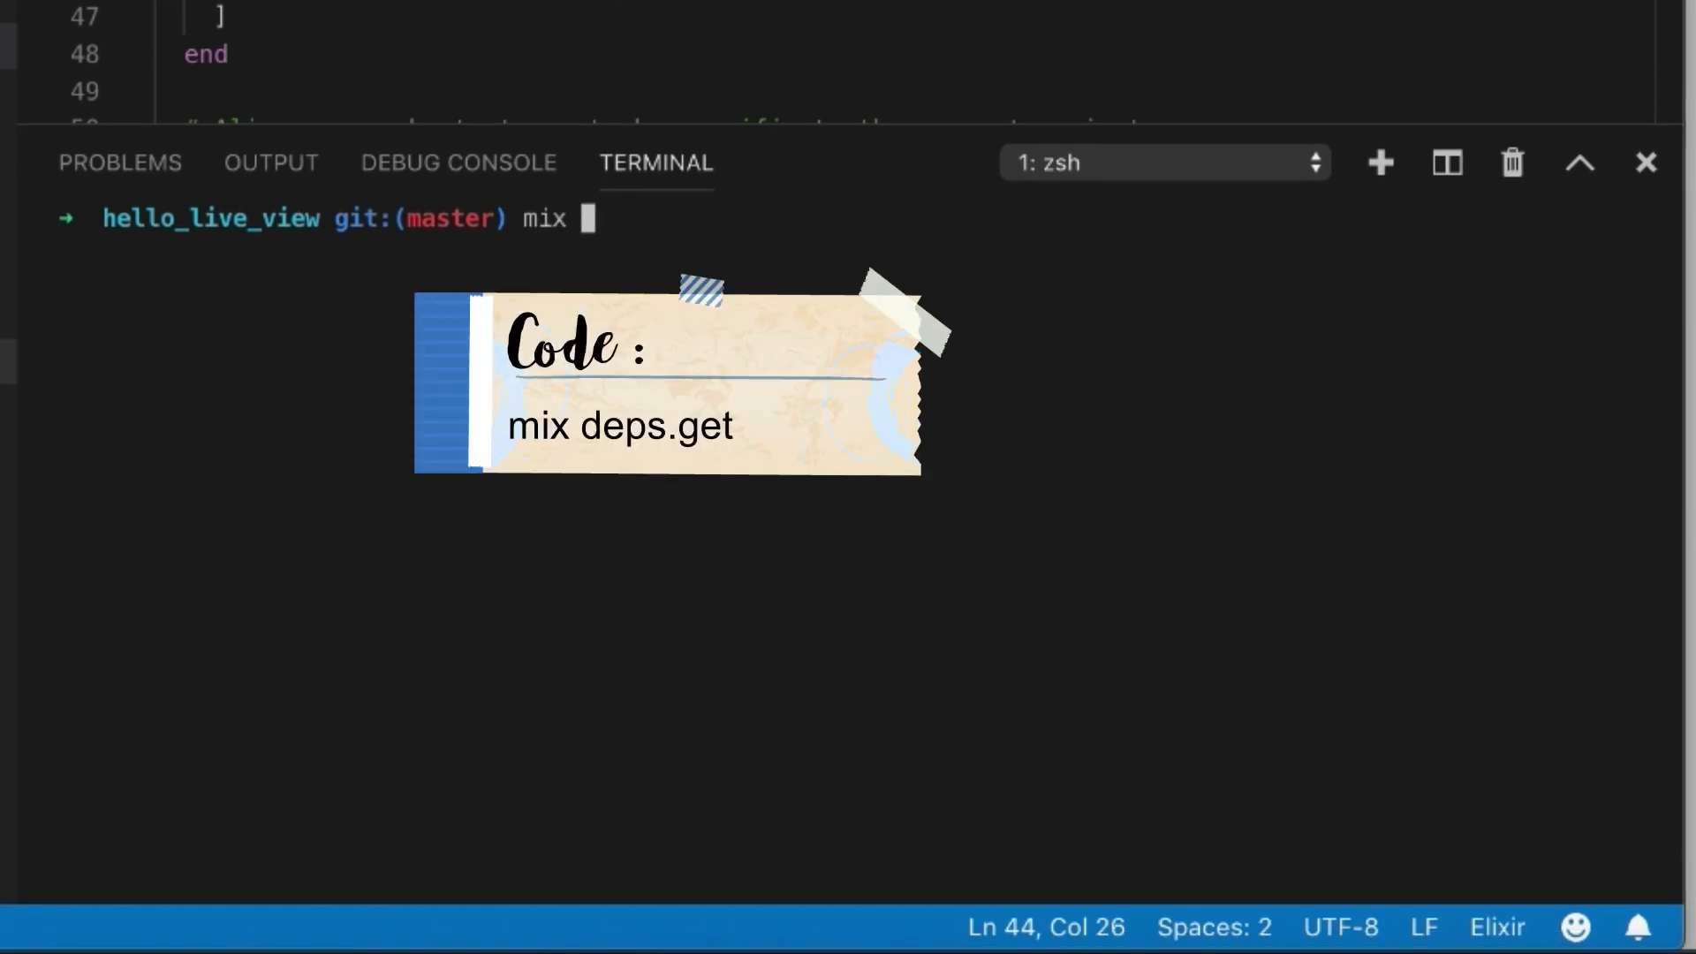
- Run mix deps.get in the terminal to fetch the LiveView dependency
{"action": "type", "text": "deps.get"}
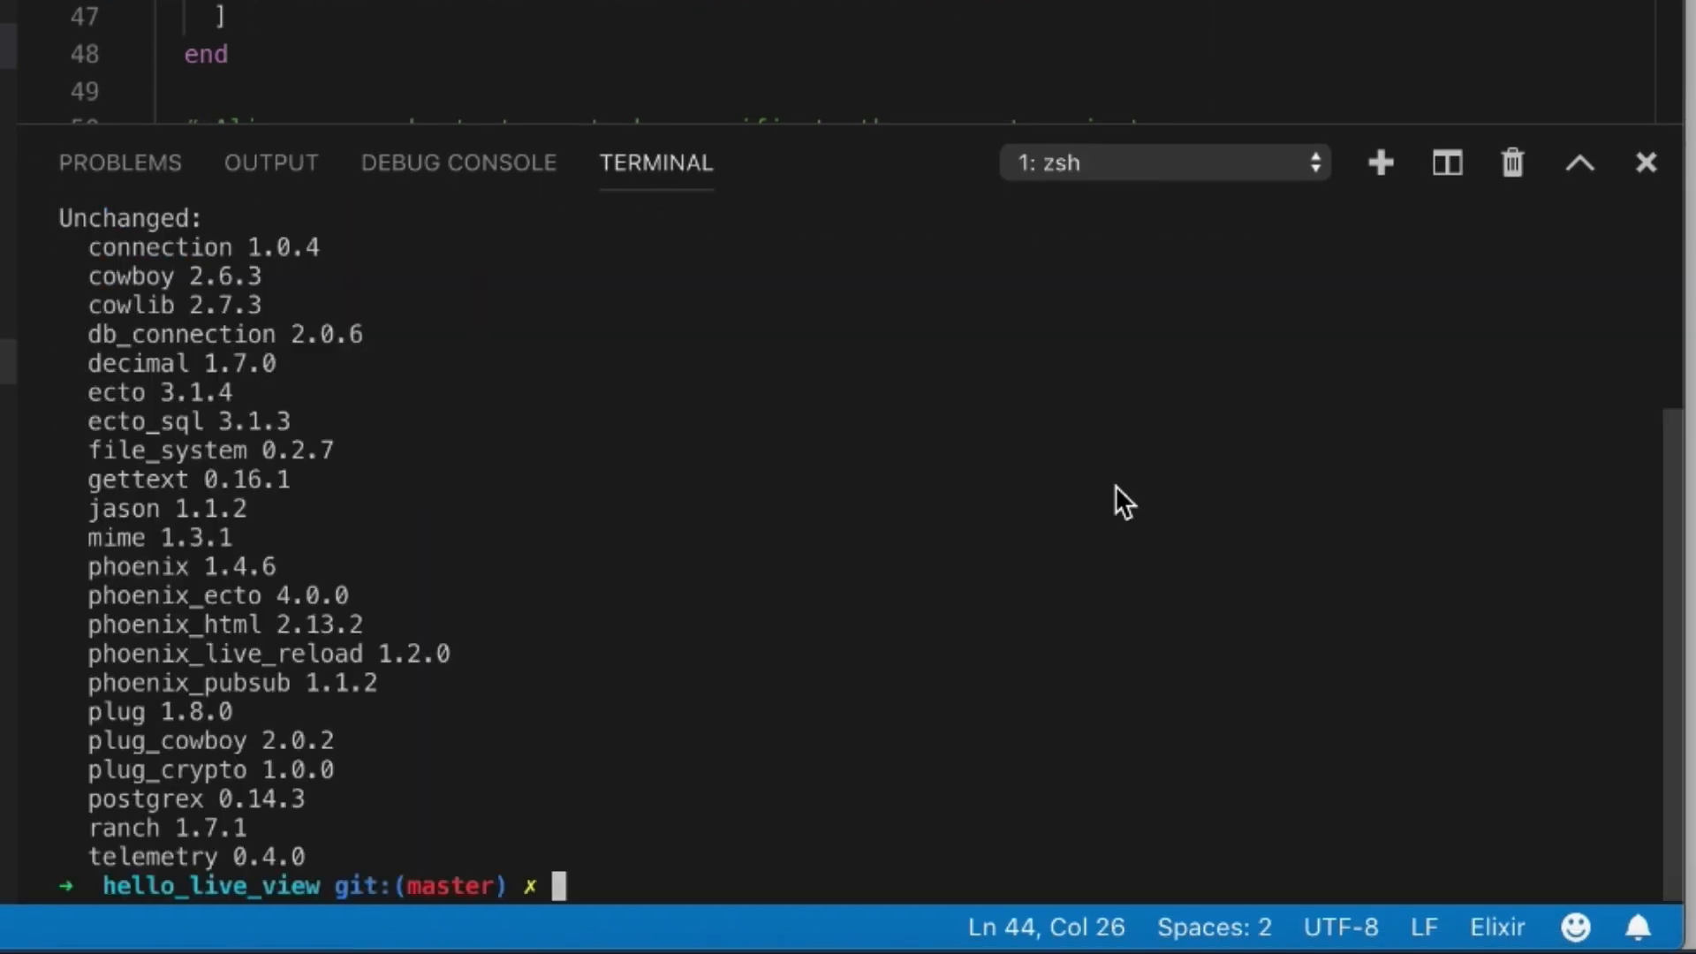
{"action": "mouse_move", "coordinate": [1106, 503]}
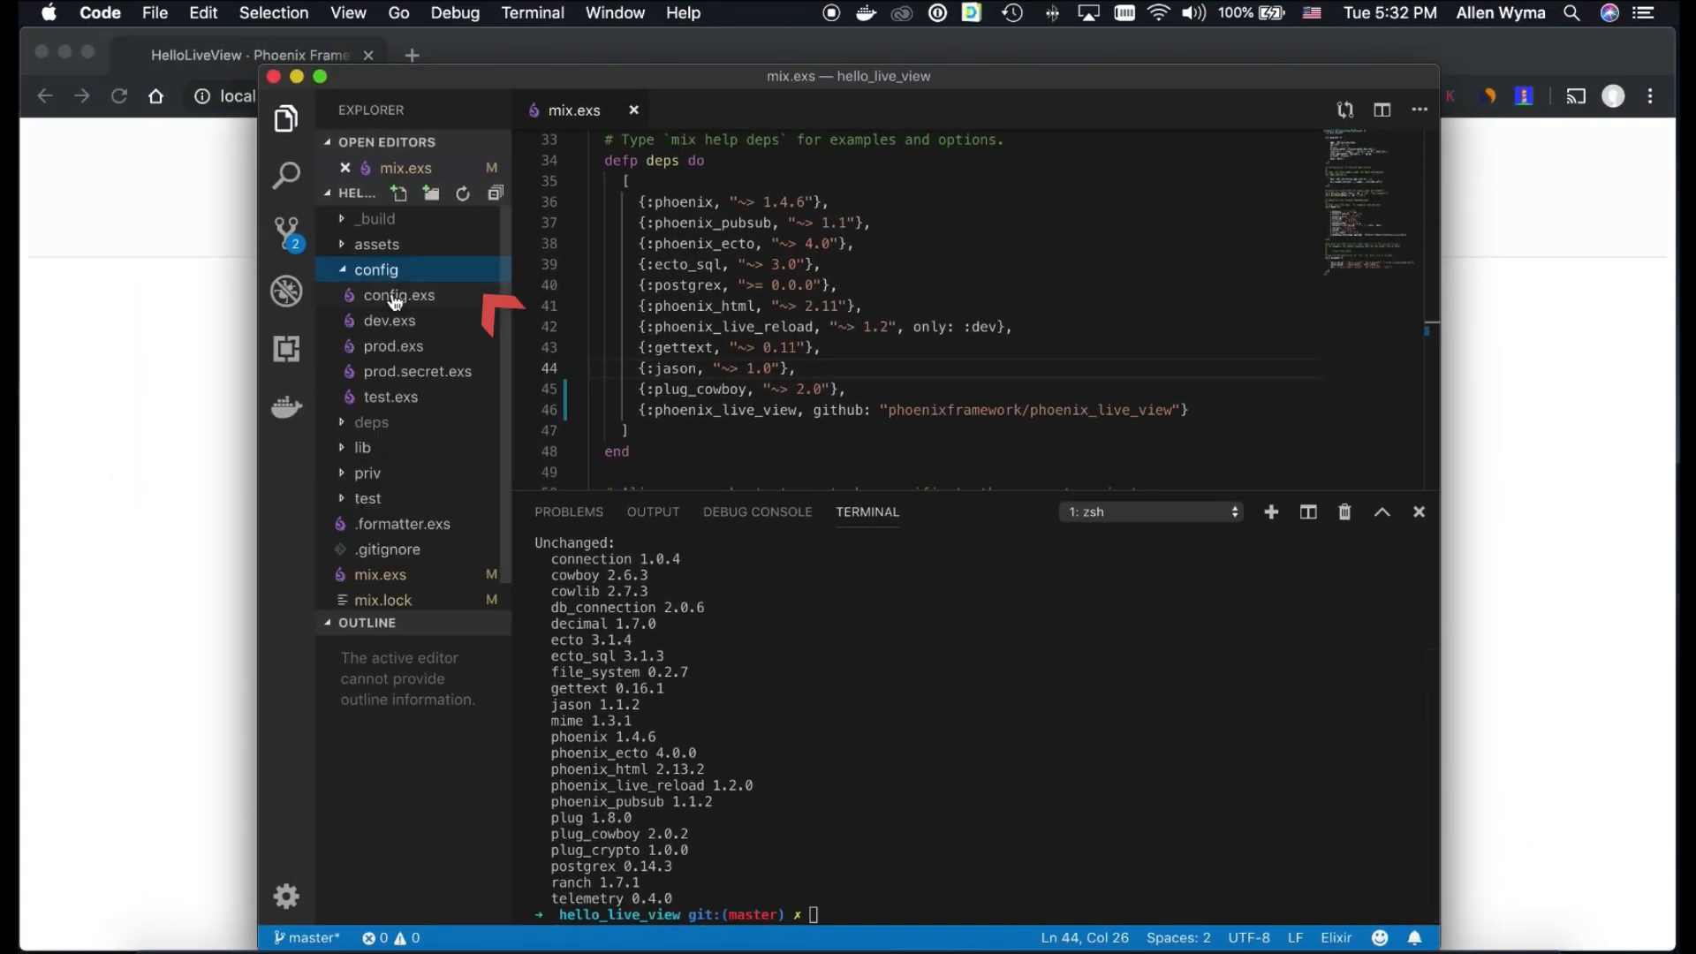
- With config.exs open, run mix phx.gen.secret 32 to generate a signing salt
{"action": "left_click", "coordinate": [397, 295]}
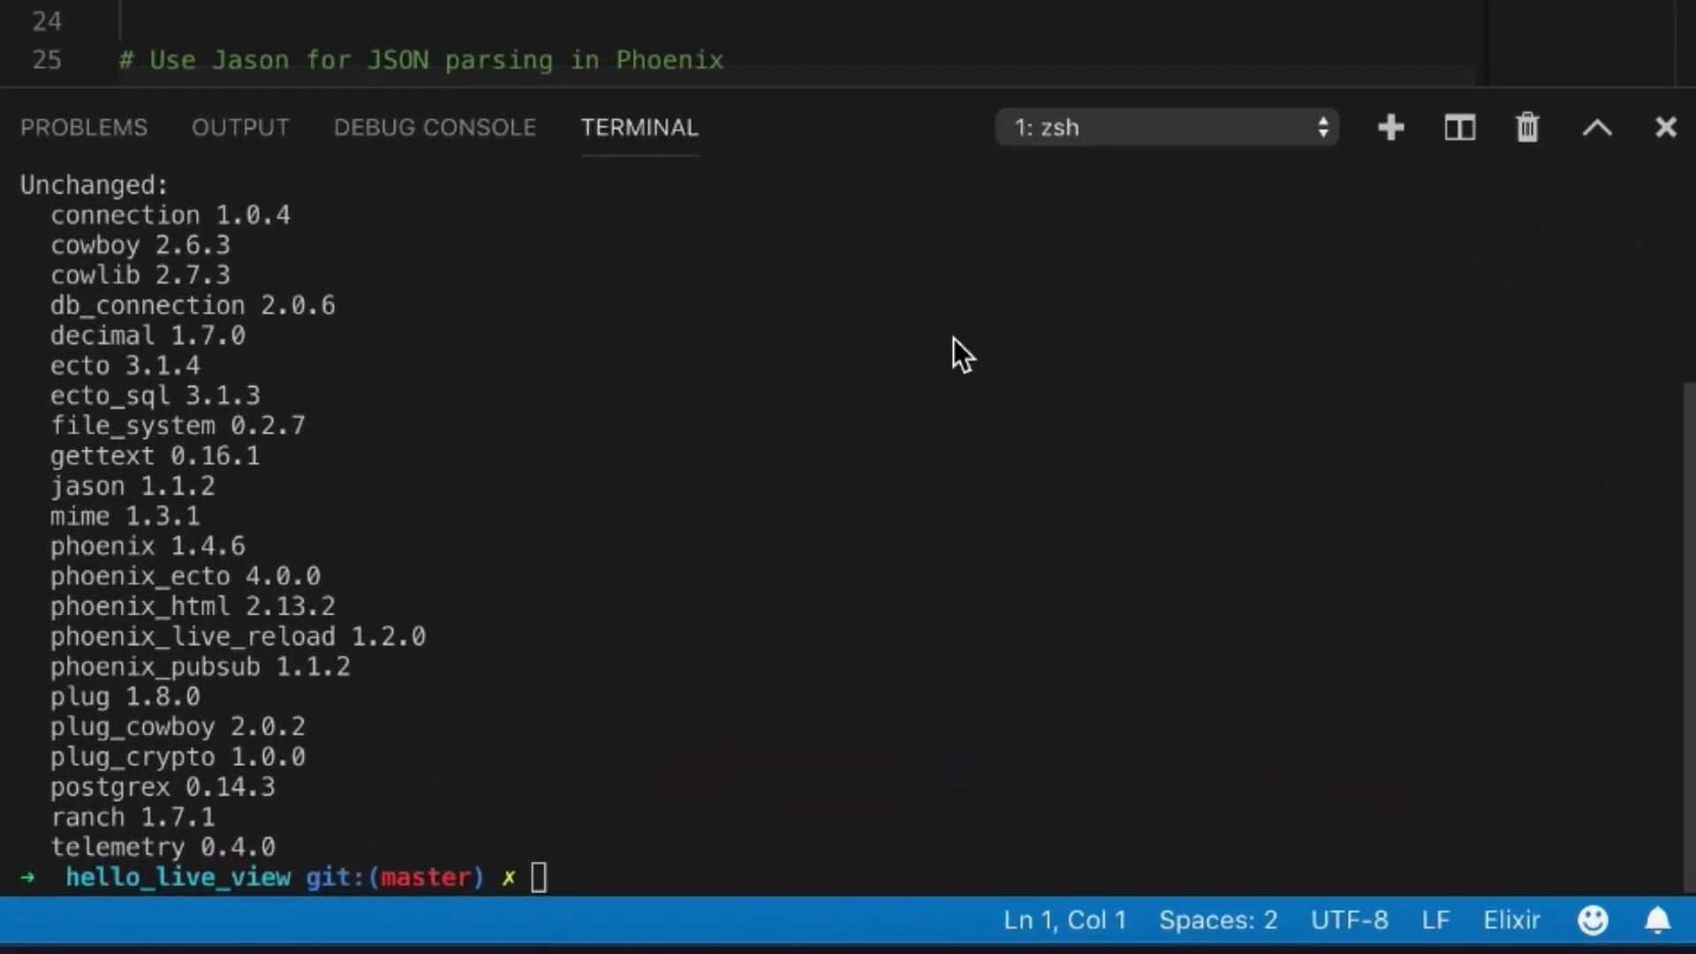
{"action": "type", "text": "mix"}
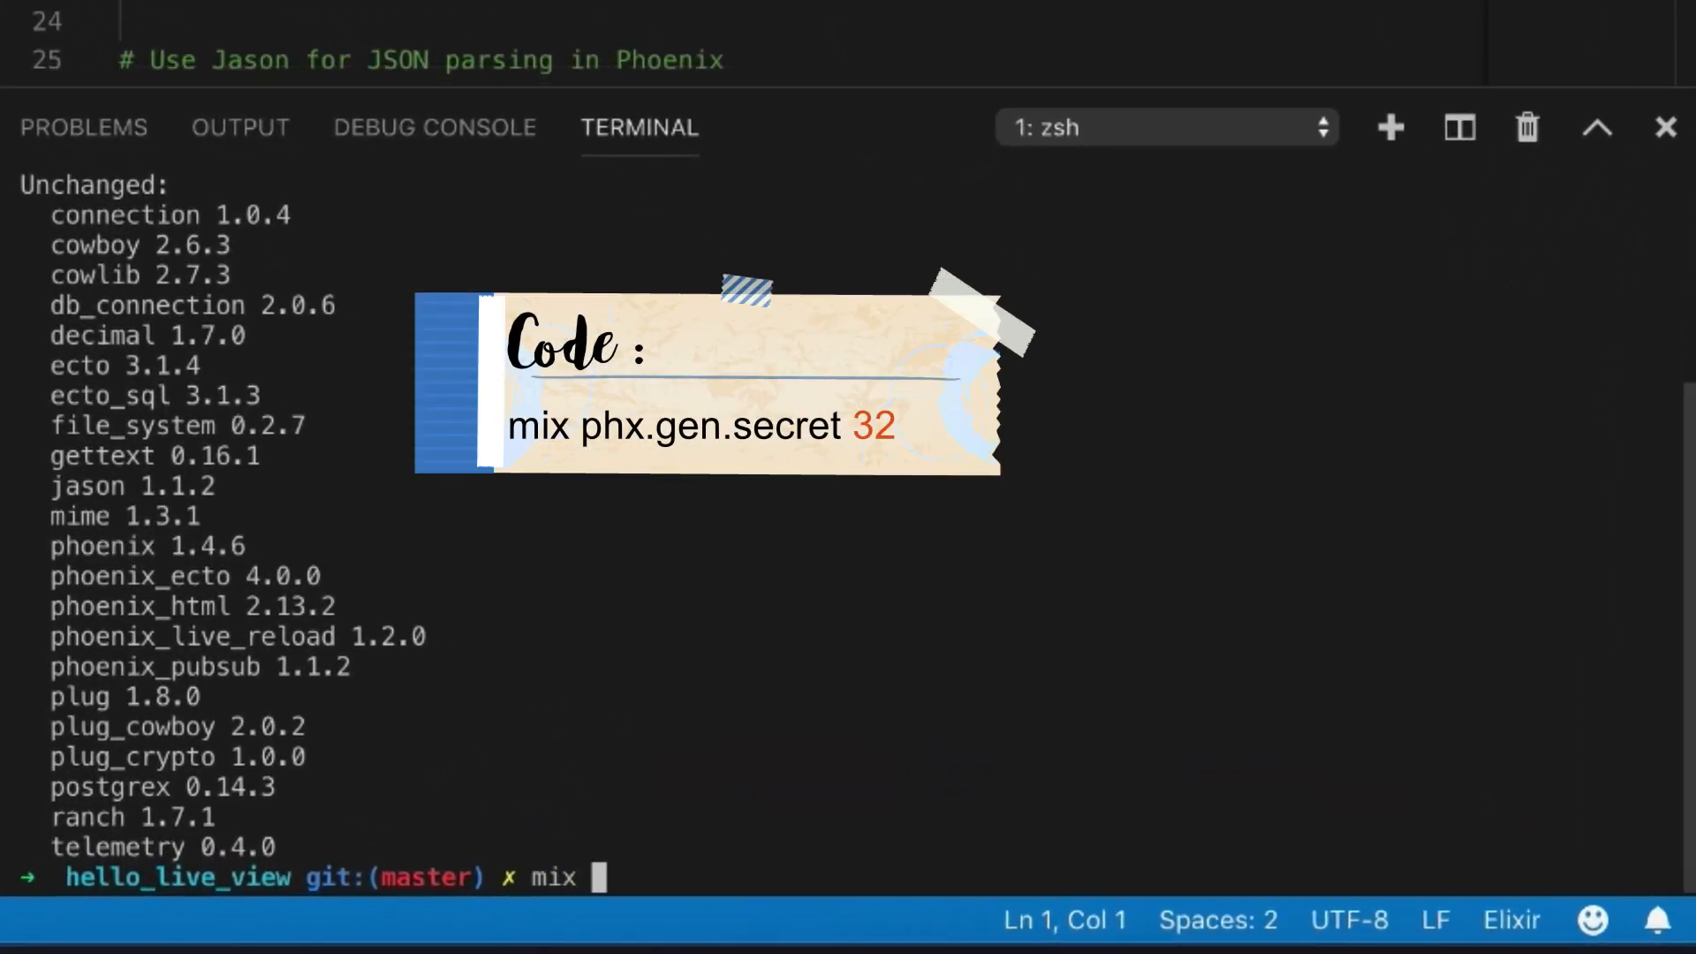
{"action": "type", "text": "phx."}
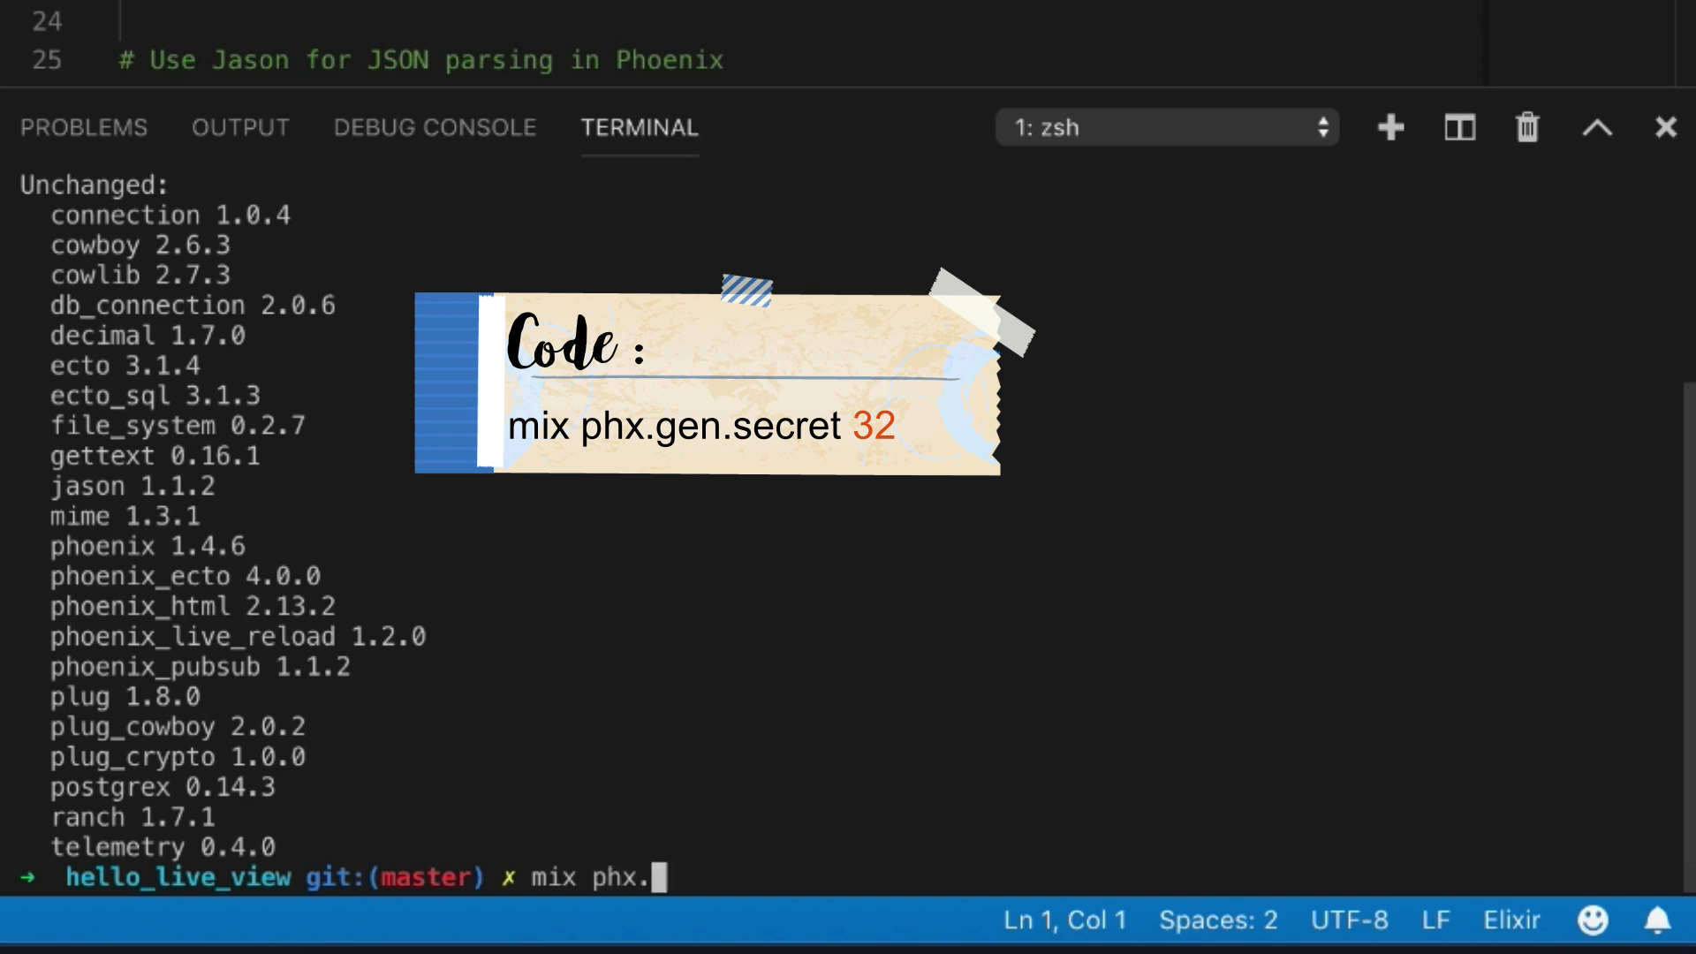
{"action": "type", "text": "gen.secret"}
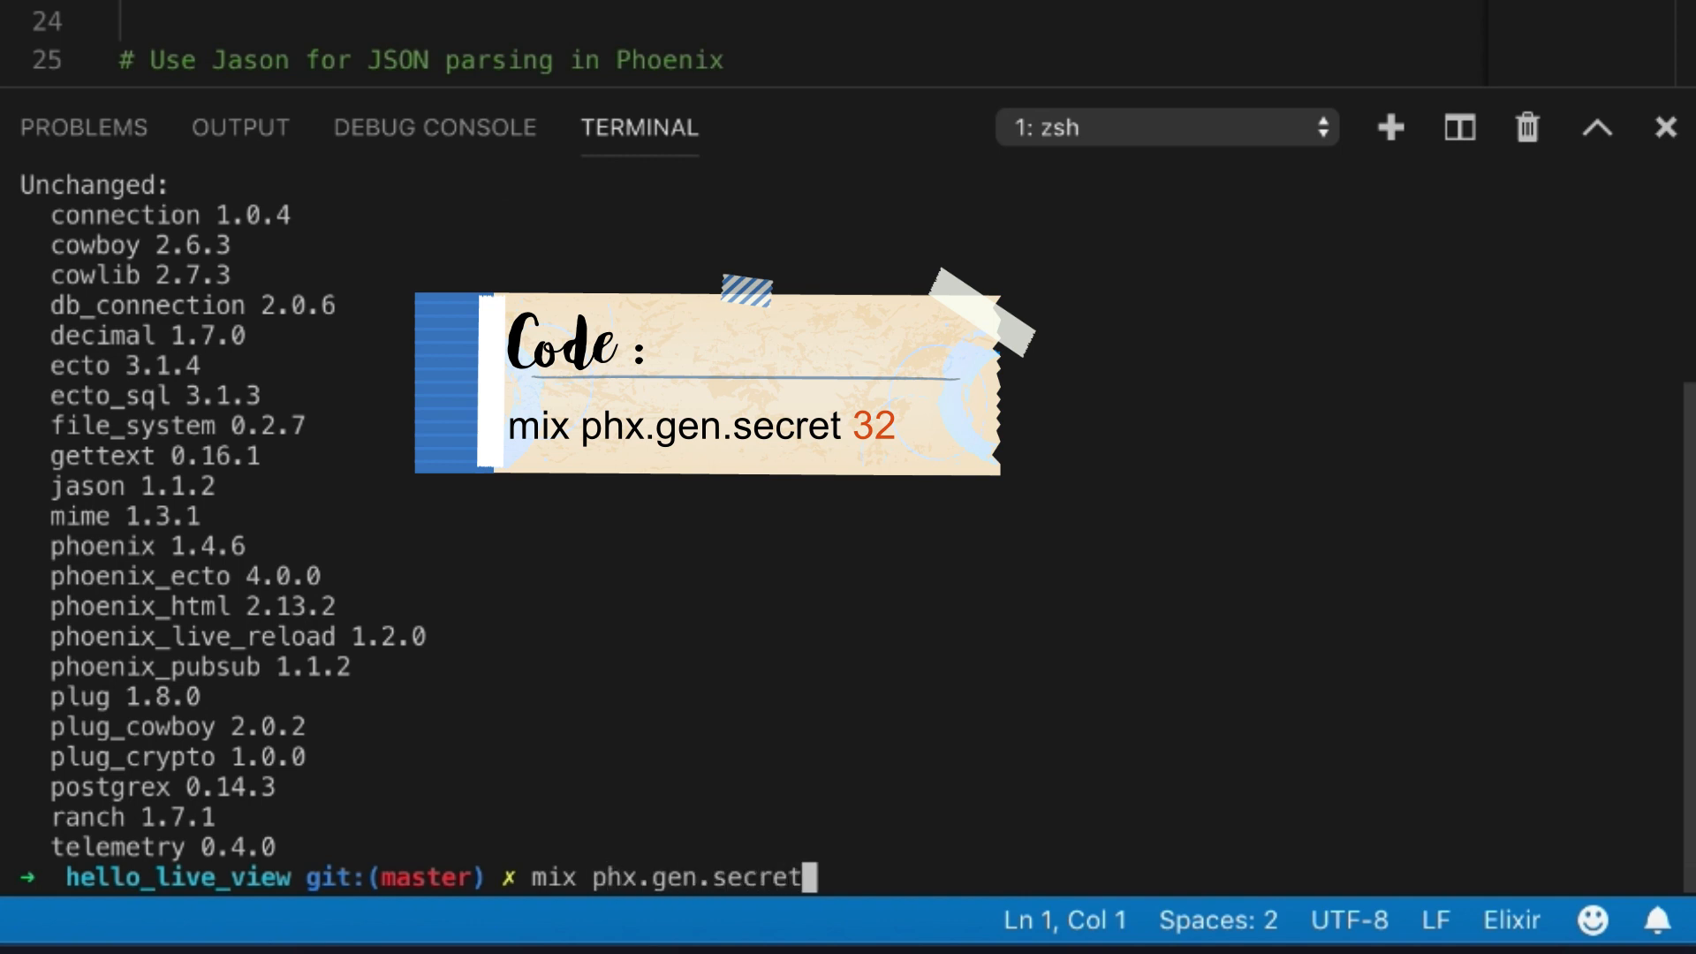
{"action": "type", "text": "32"}
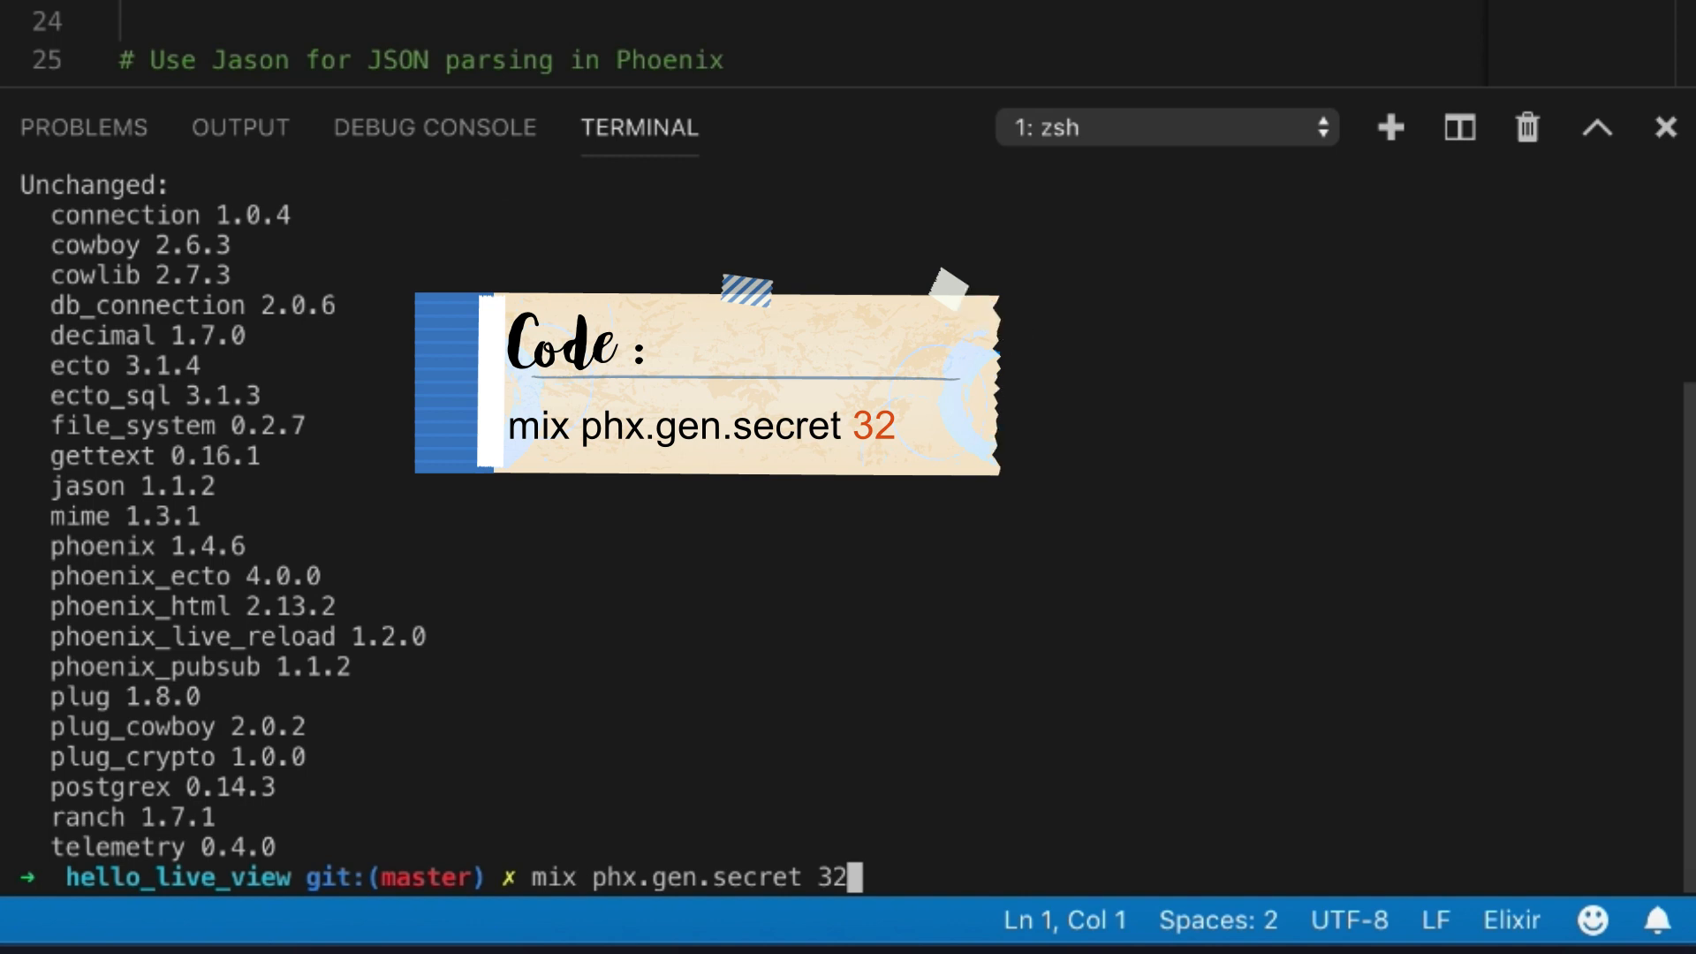
{"action": "key", "text": "Enter"}
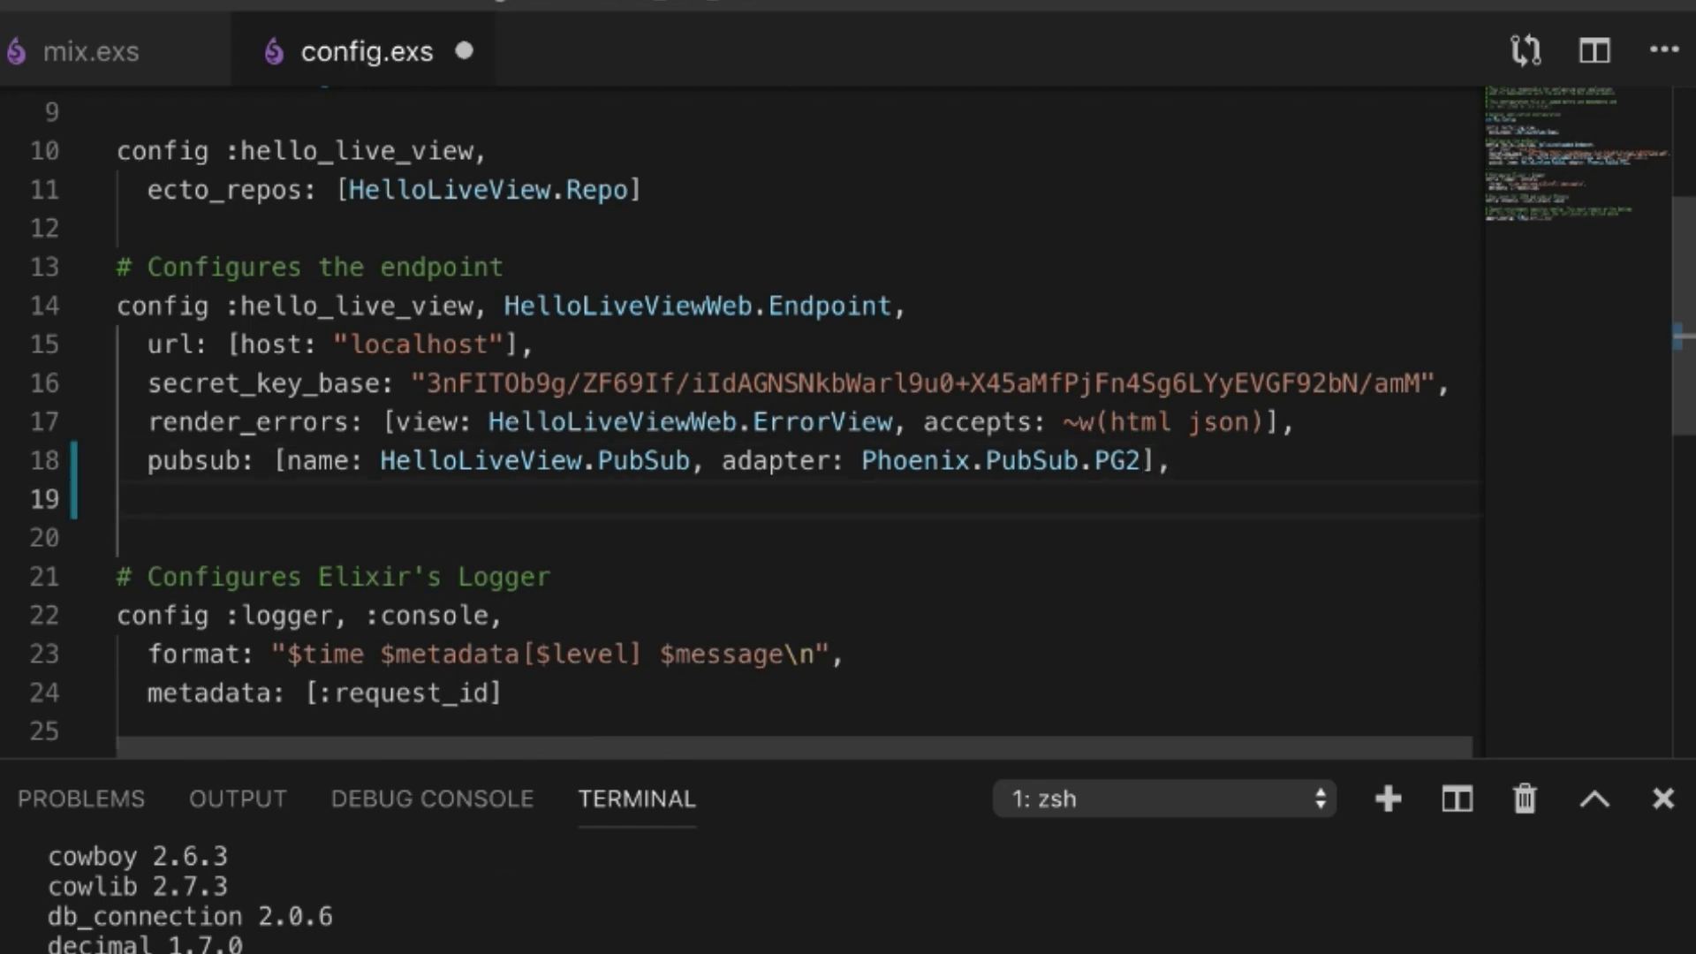
- Add live_view: [signing_salt: "<generated secret>"] to the Endpoint config in config.exs
{"action": "type", "text": "live_vie"}
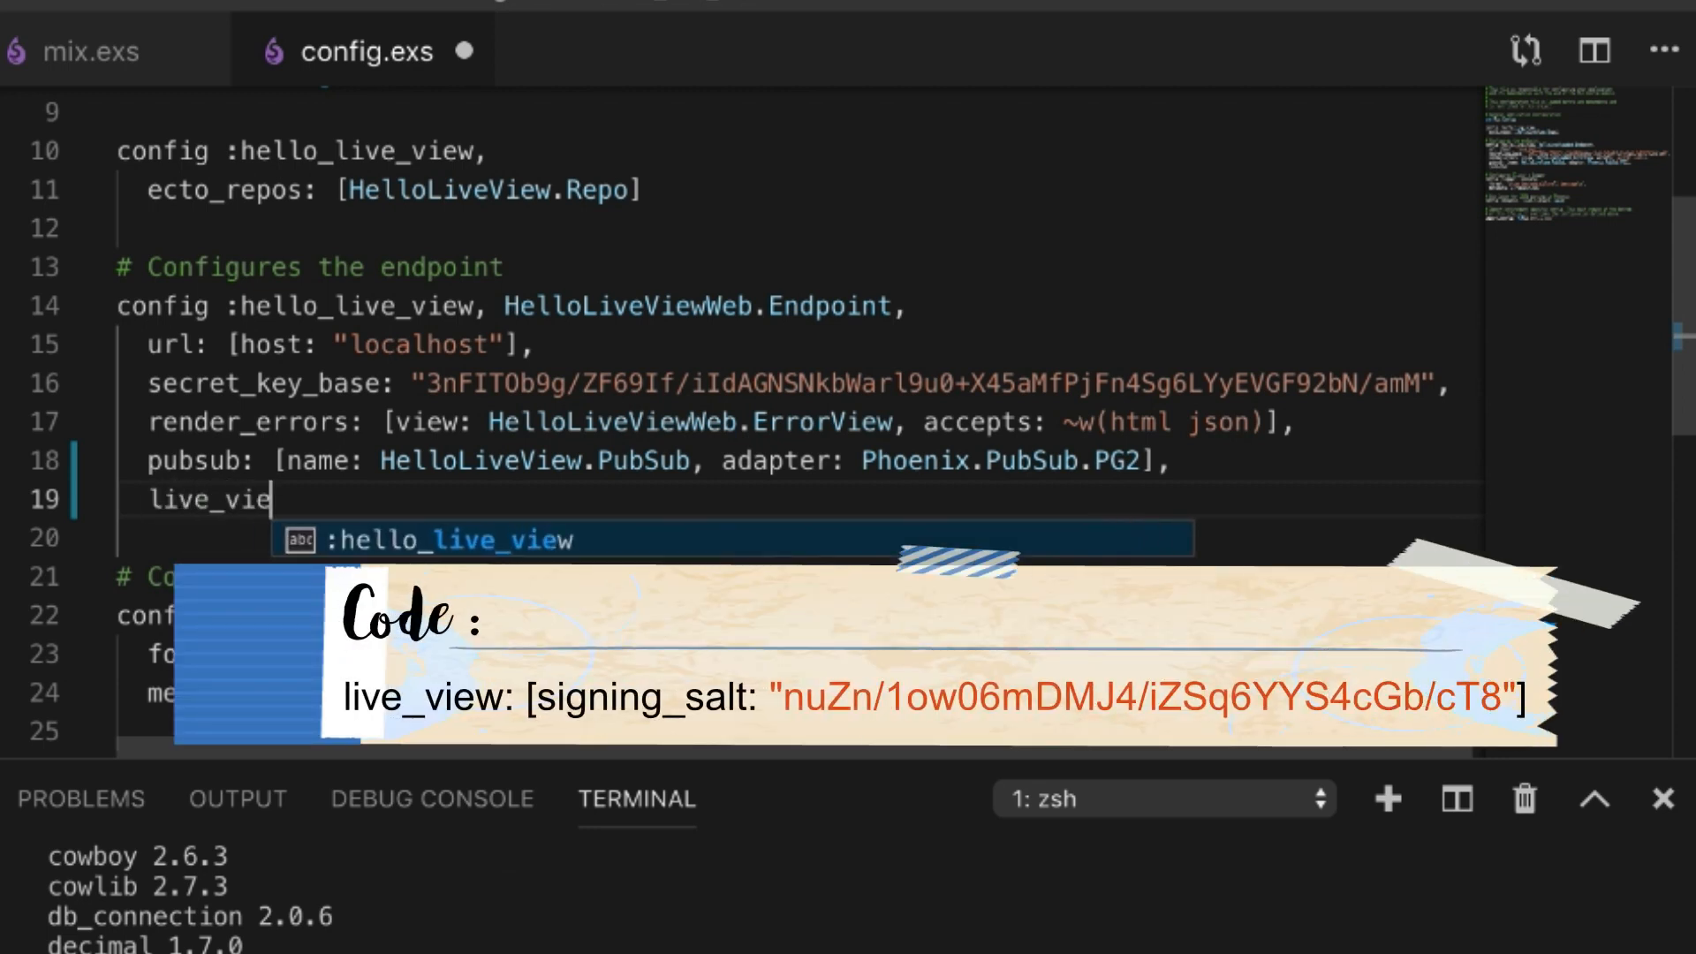
{"action": "type", "text": "w: []"}
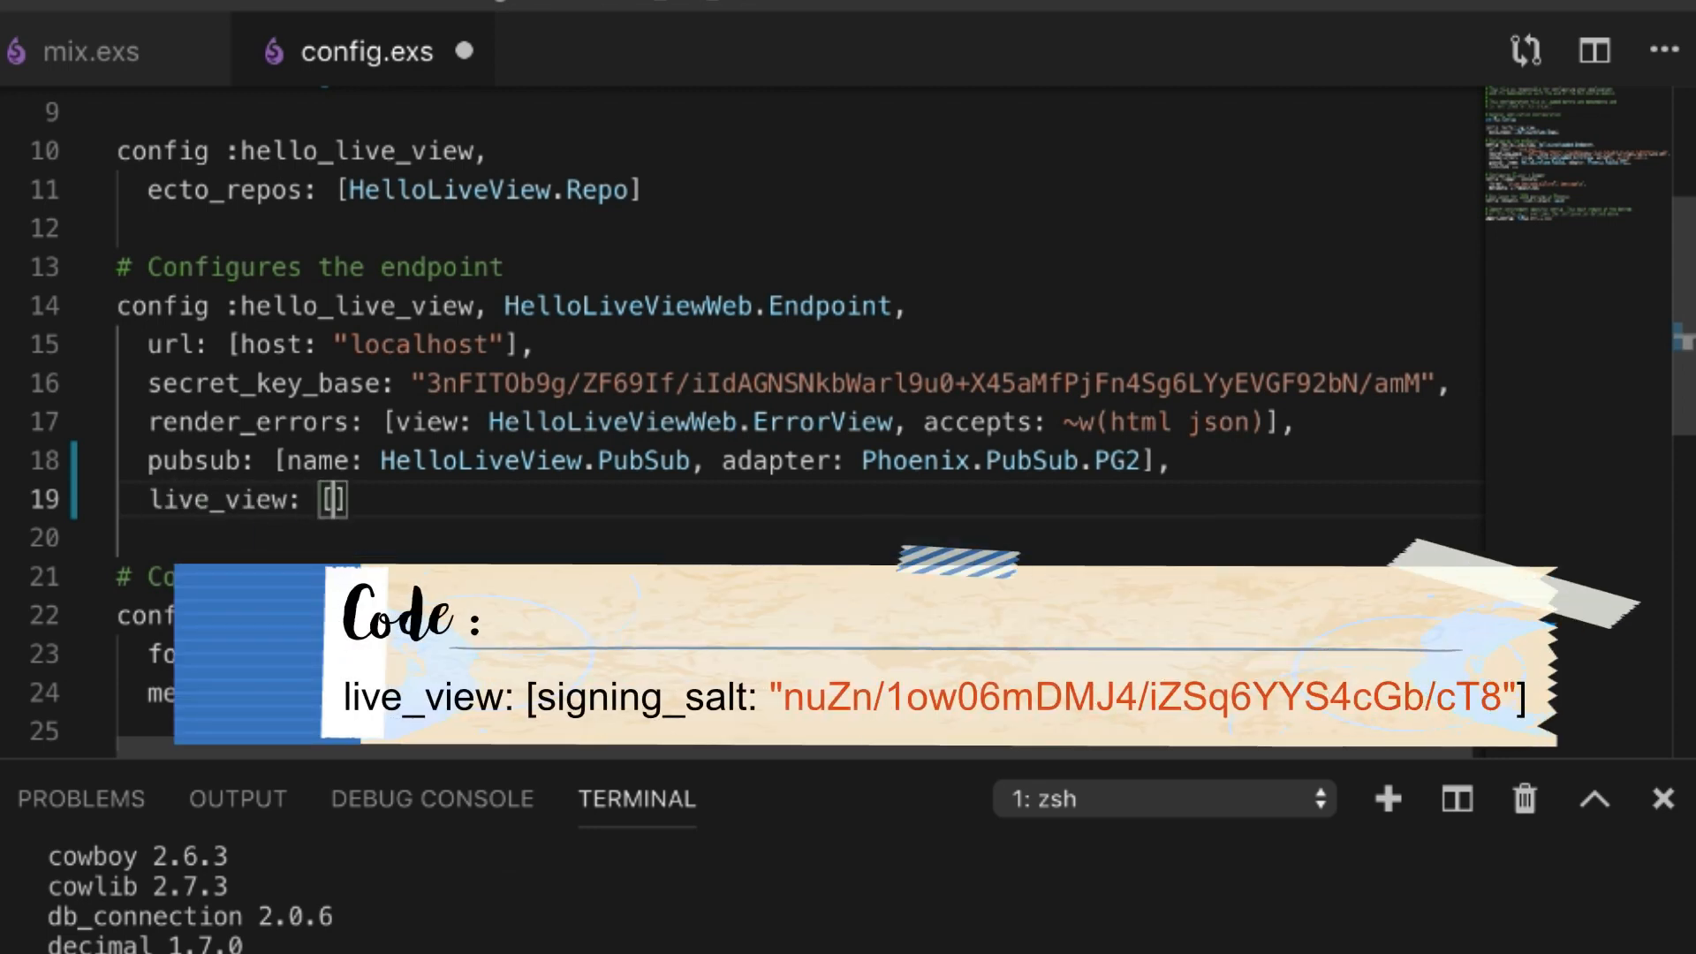
{"action": "type", "text": "si"}
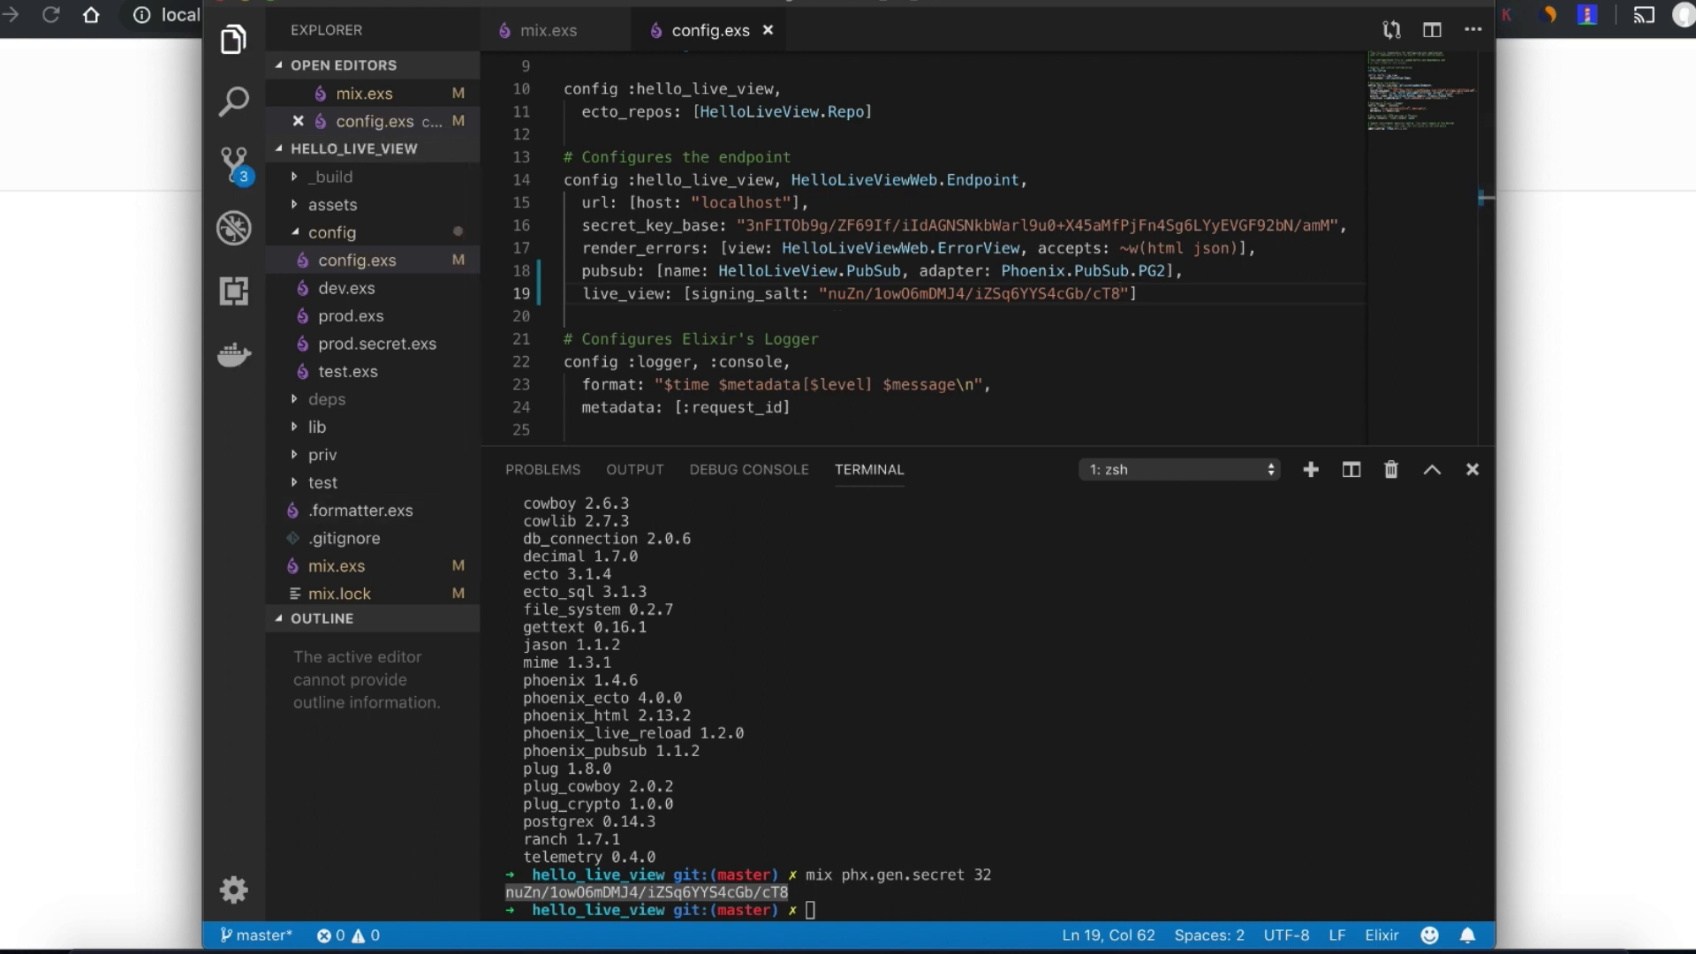
{"action": "left_click", "coordinate": [890, 314]}
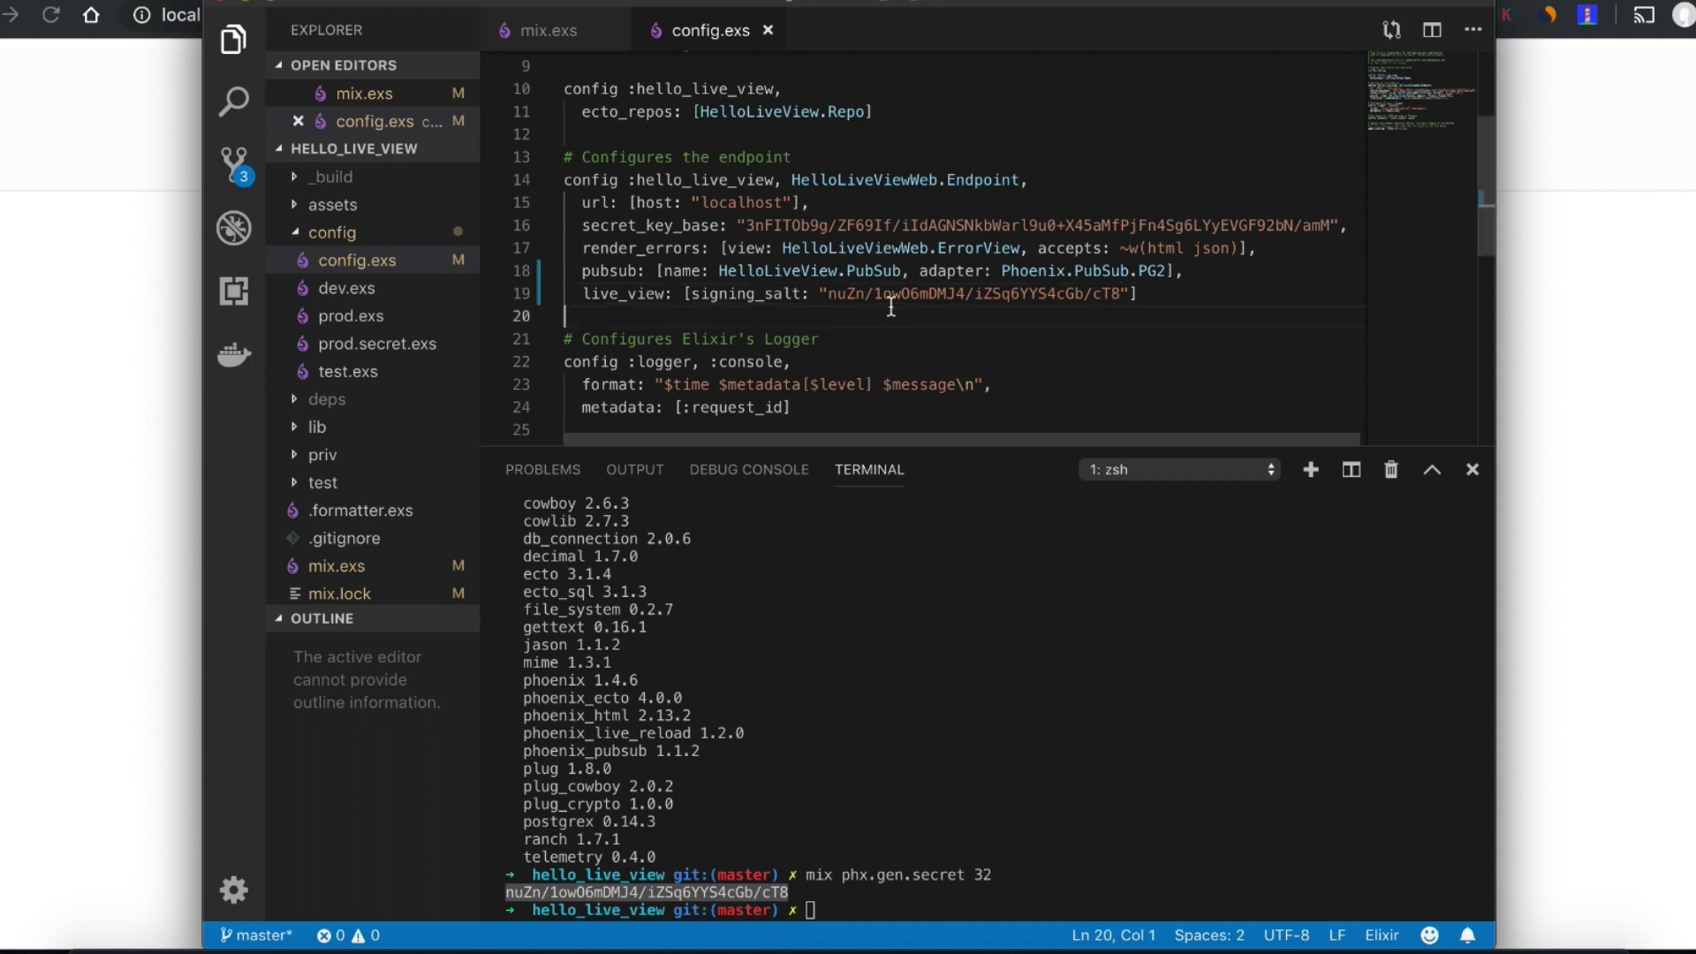
{"action": "left_click", "coordinate": [332, 232]}
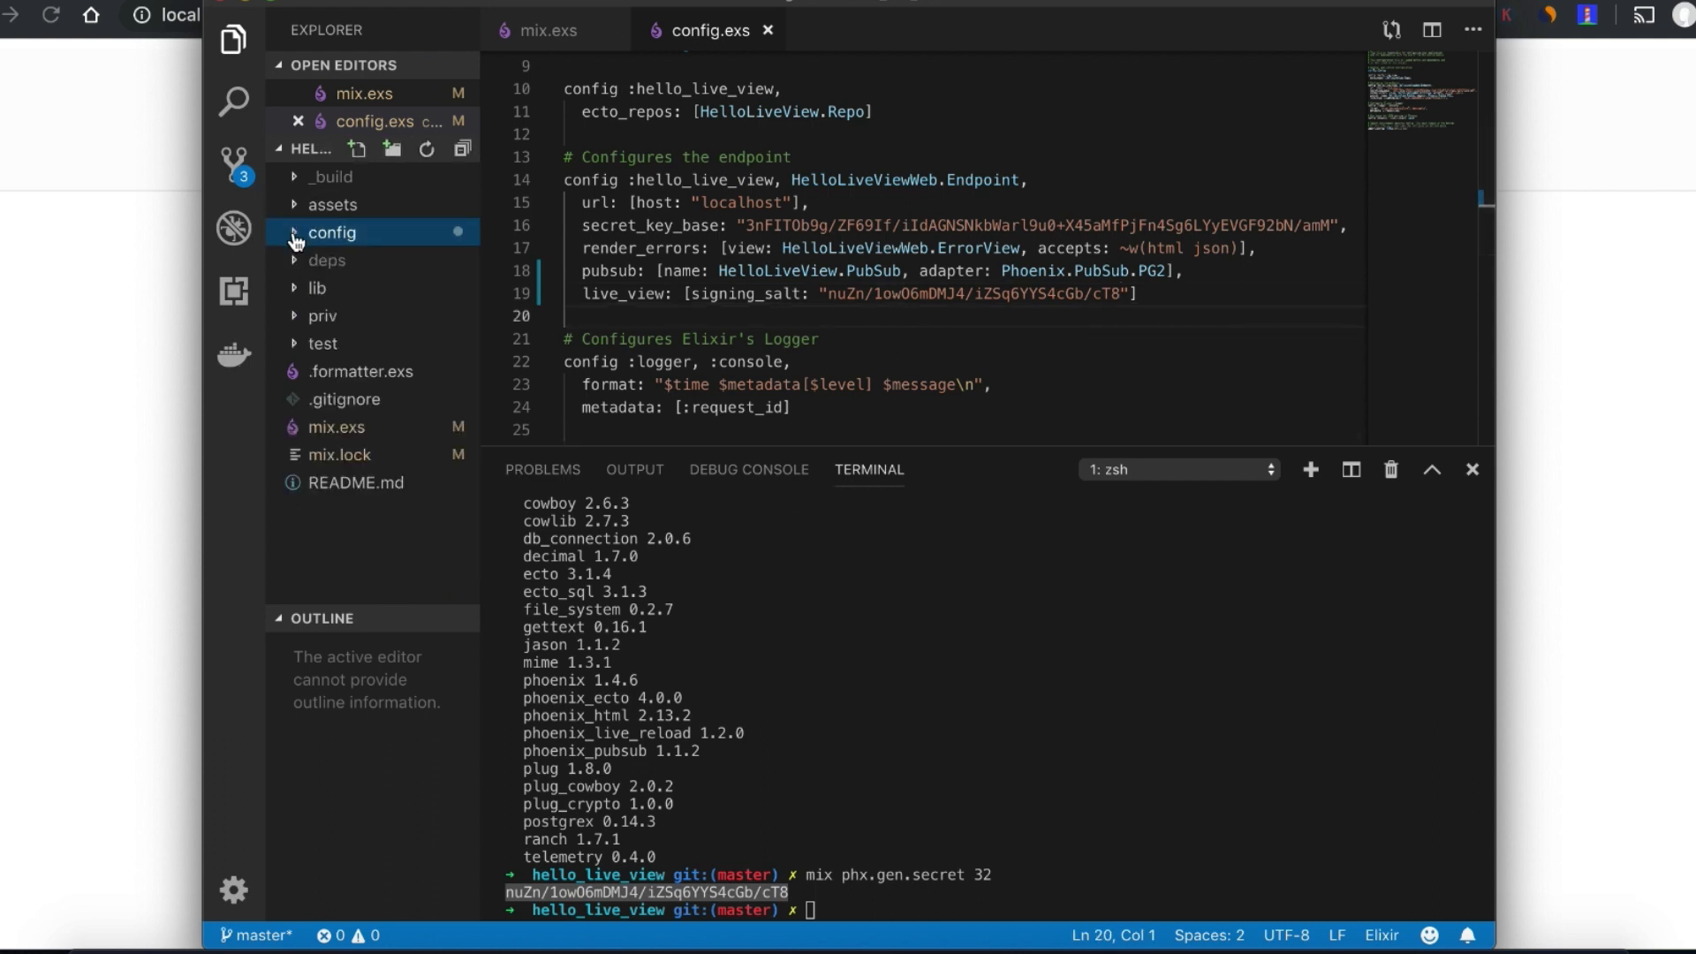
- Add plug Phoenix.LiveView.Flash at the end of the :browser pipeline in router.ex
{"action": "left_click", "coordinate": [316, 288]}
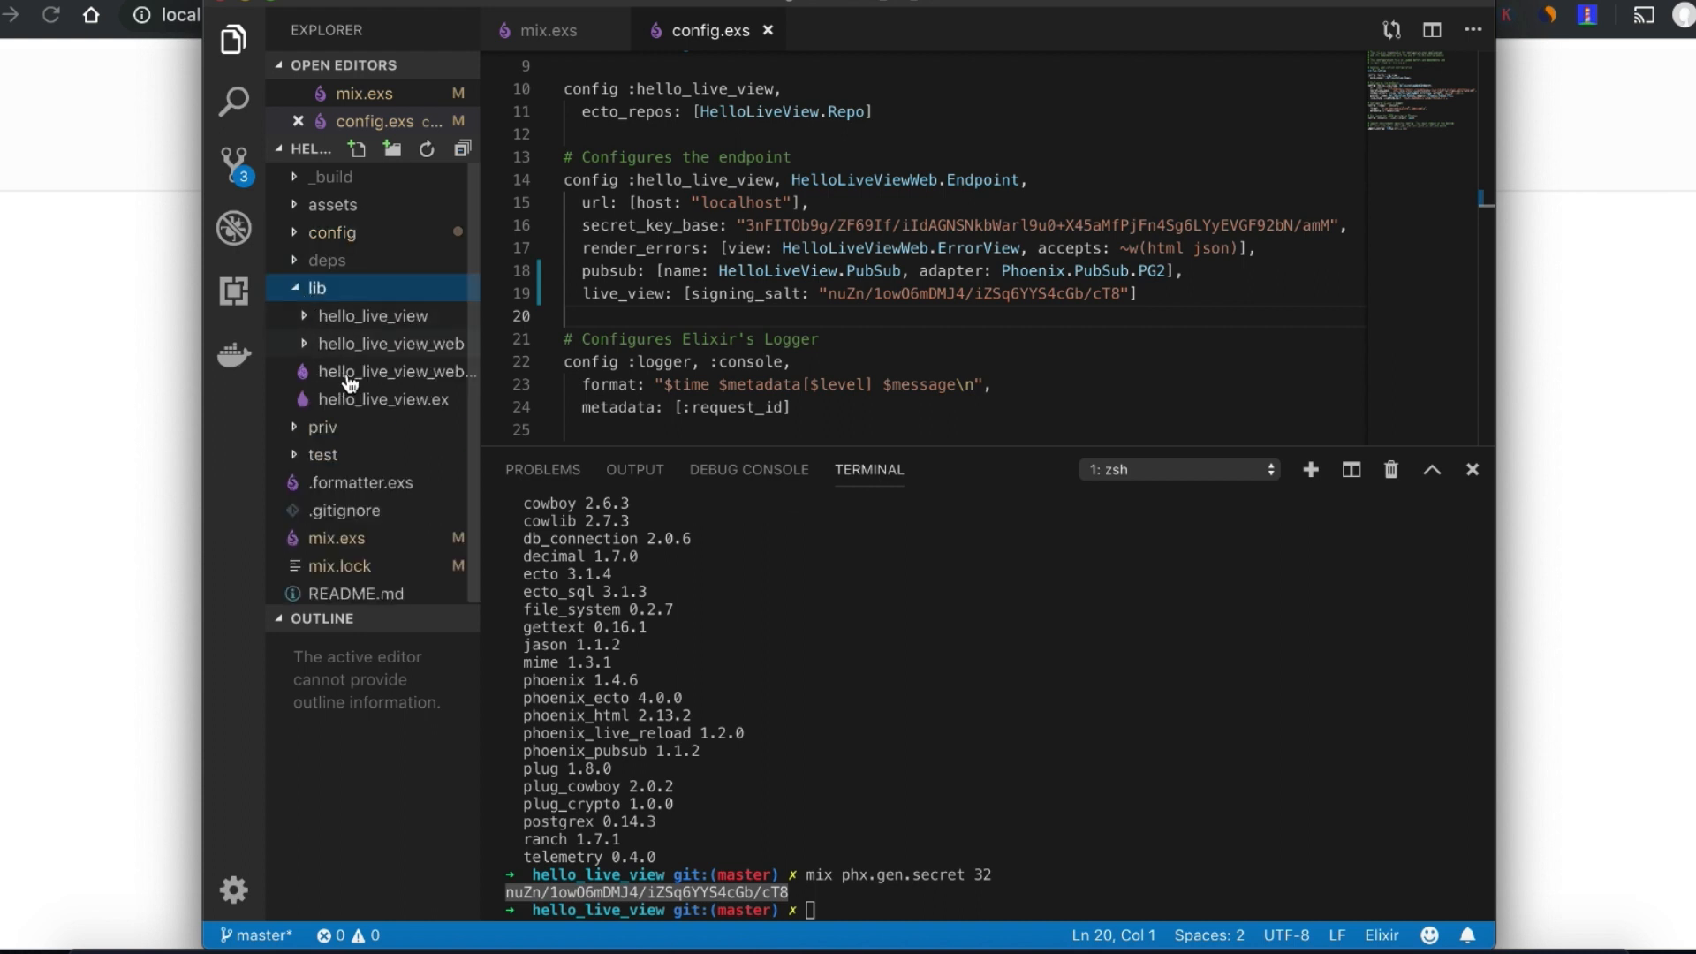
{"action": "left_click", "coordinate": [389, 343]}
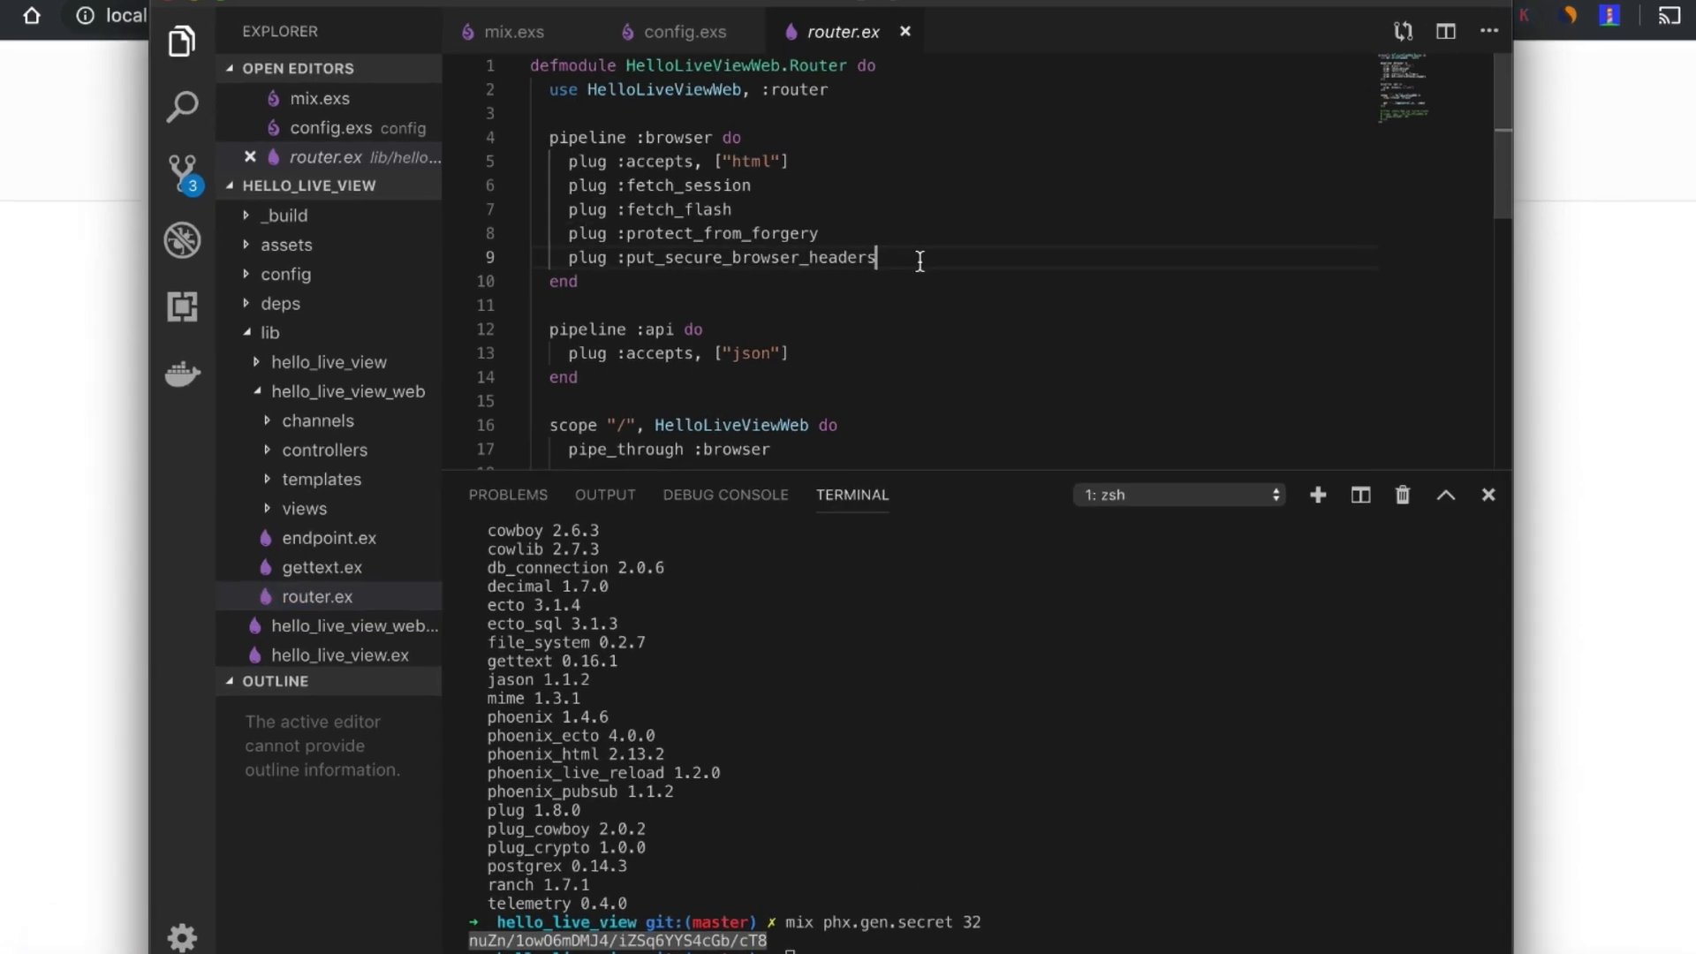
{"action": "type", "text": "pl"}
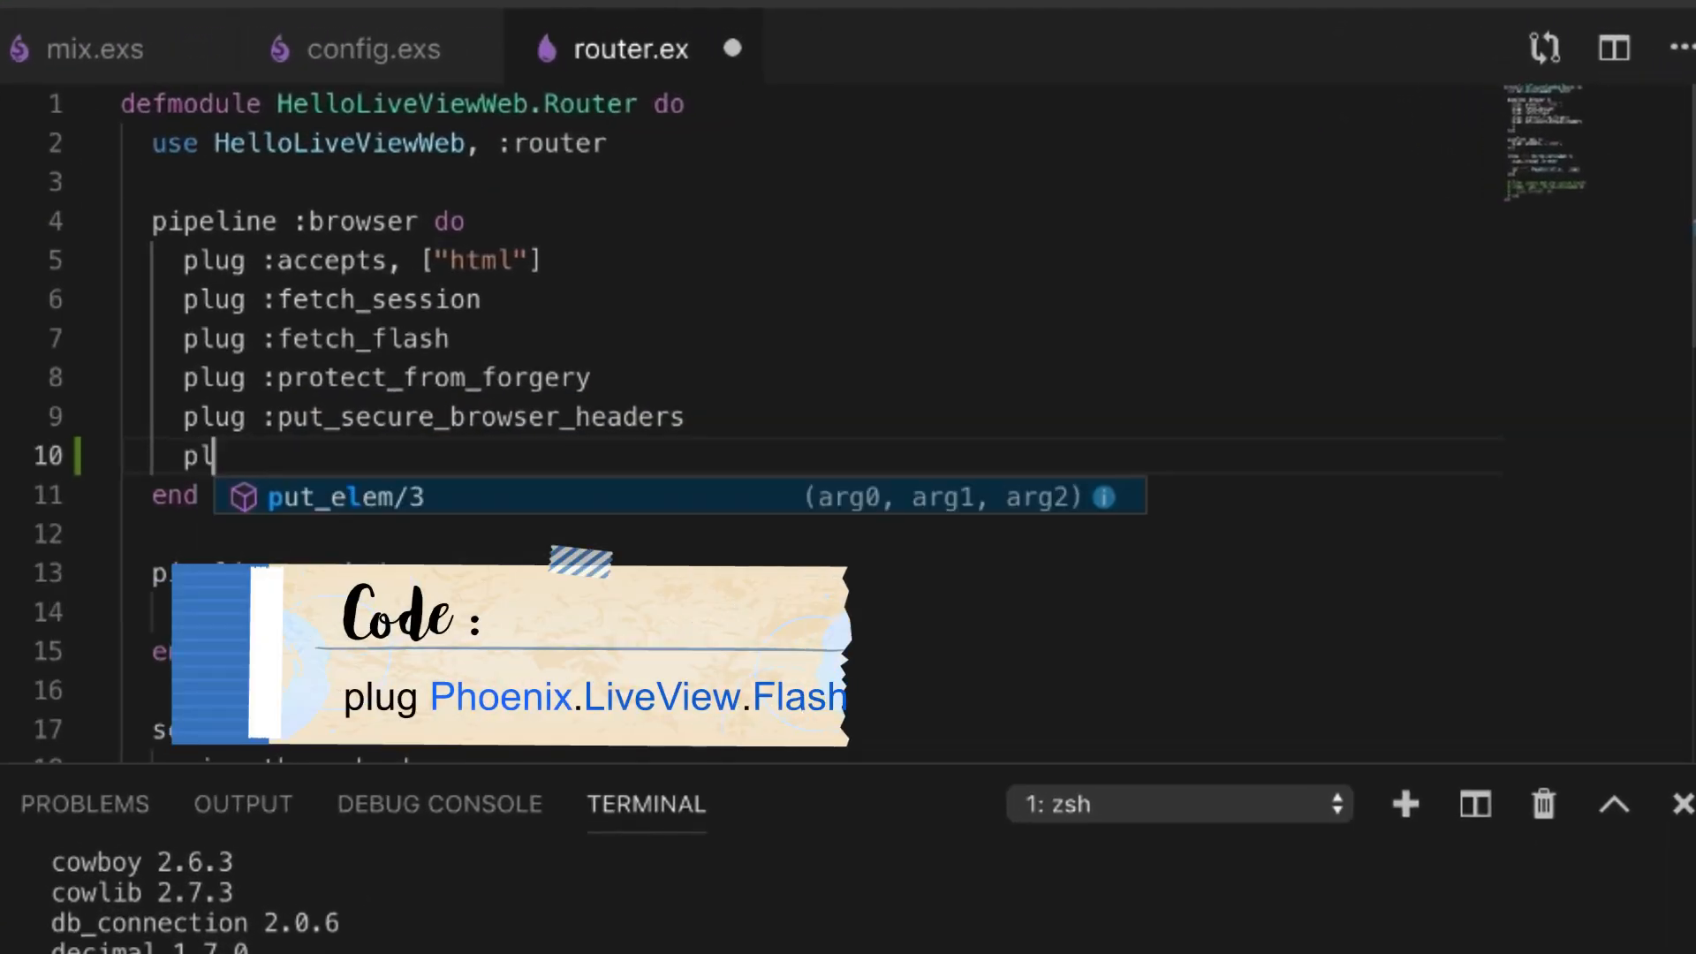
{"action": "type", "text": "PHoe"}
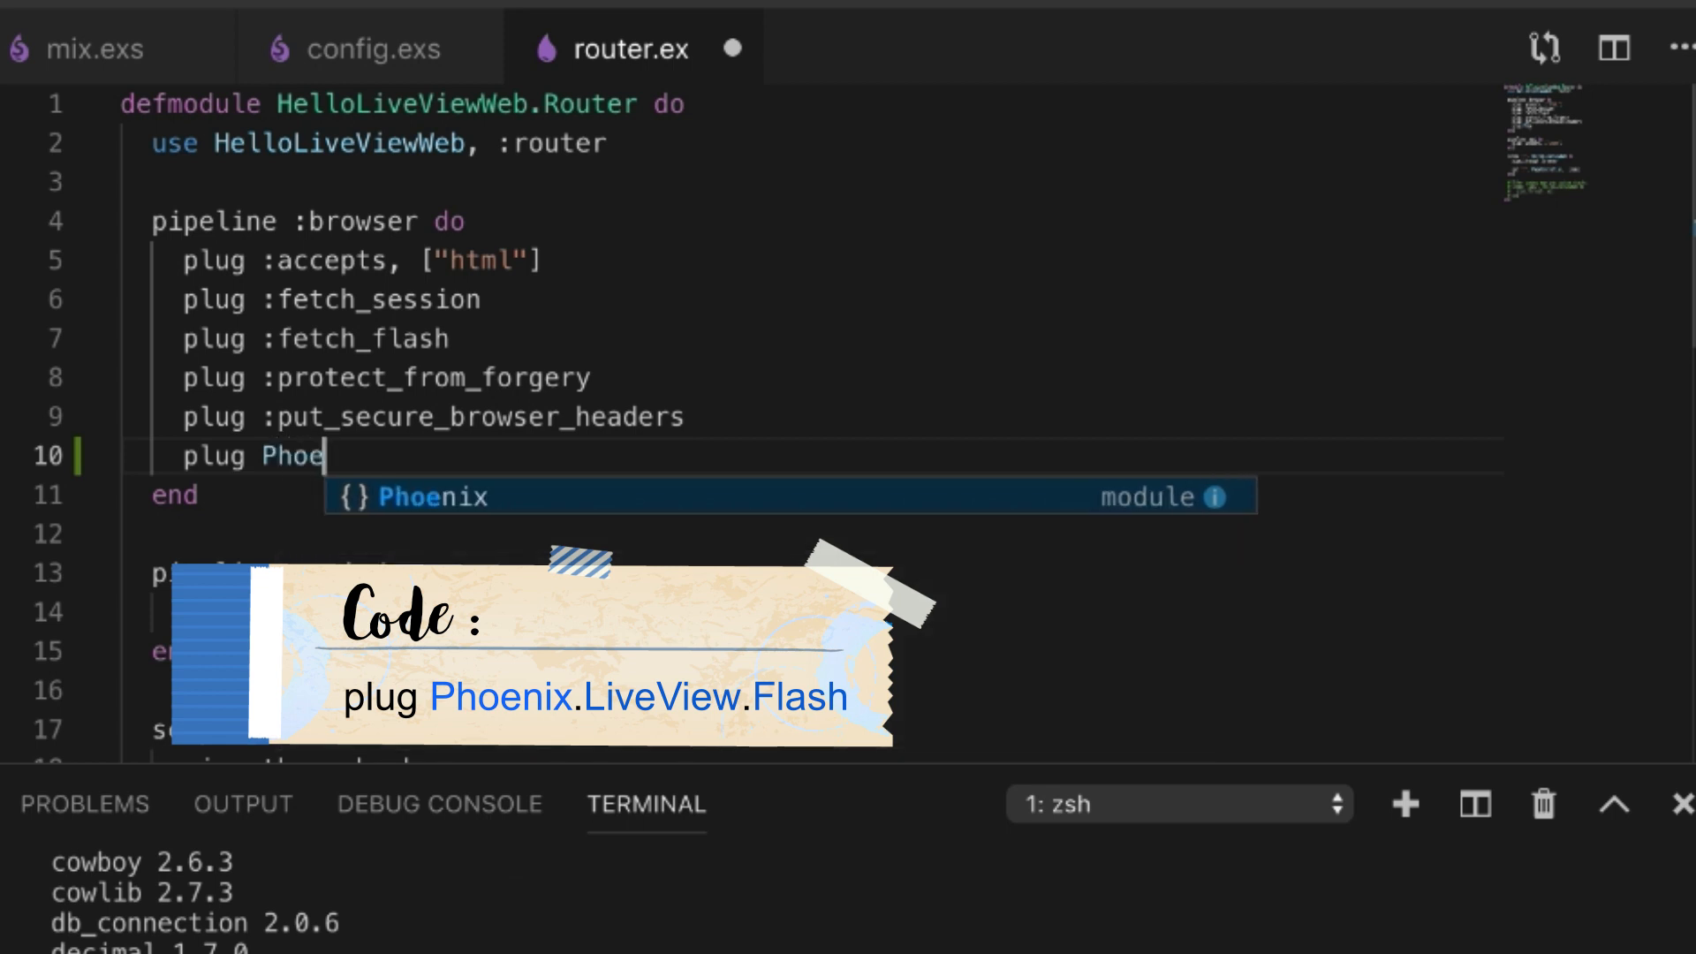
{"action": "type", "text": "."}
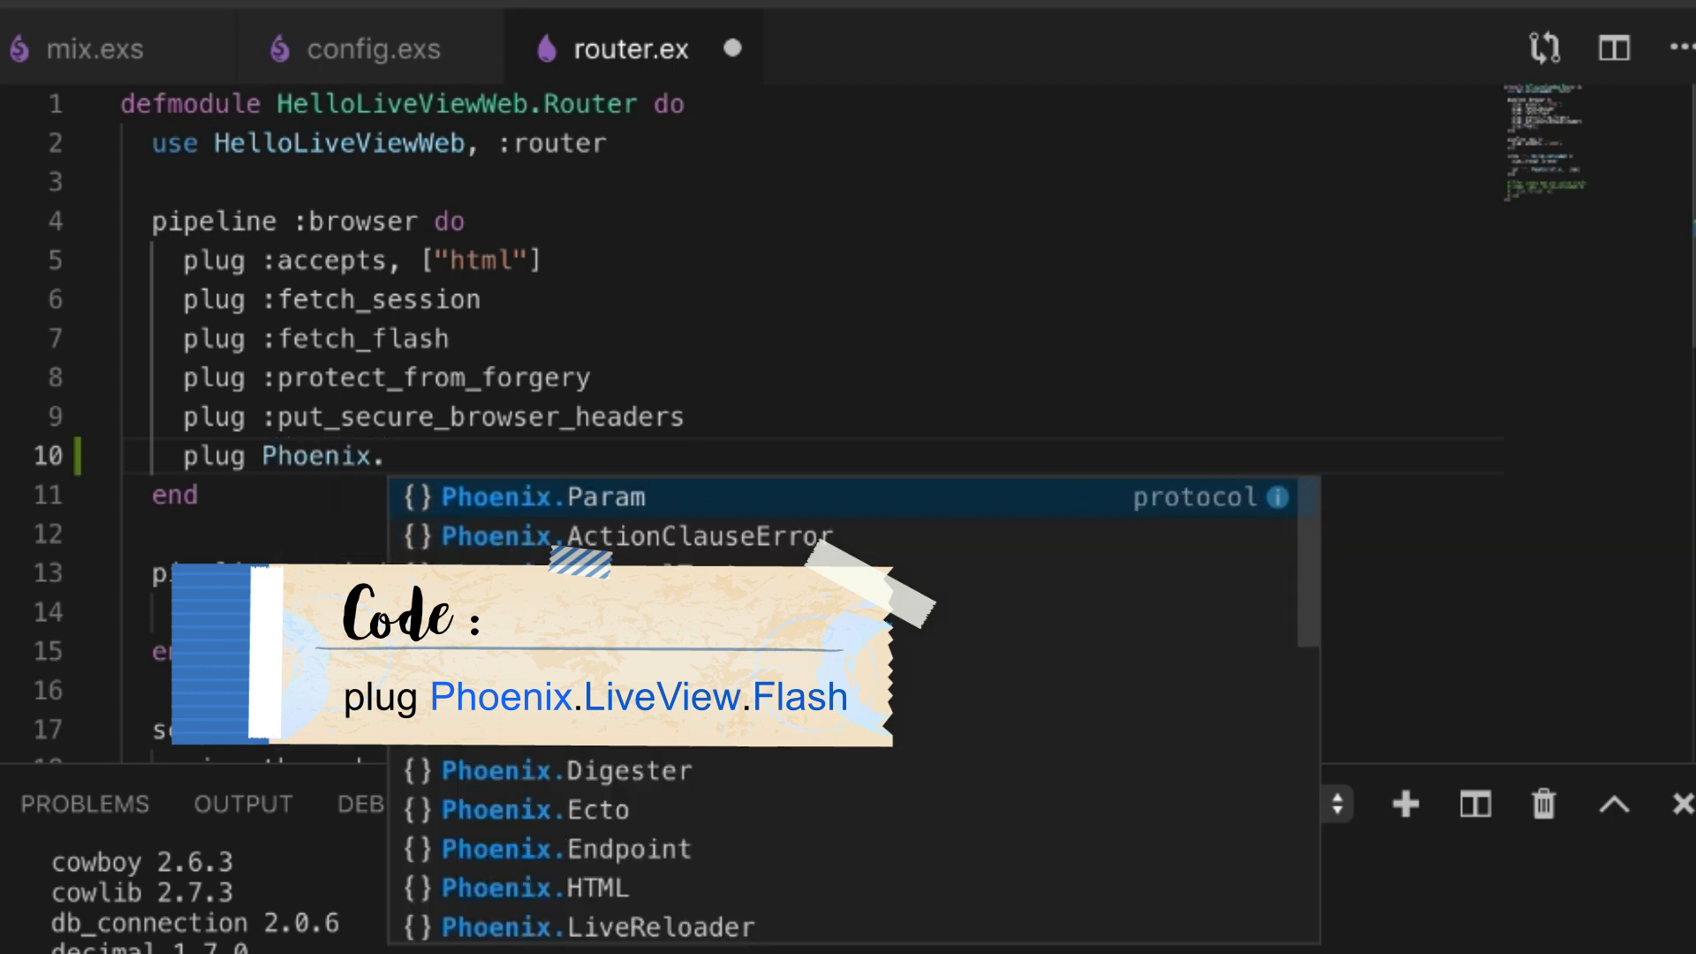
{"action": "type", "text": "Livew"}
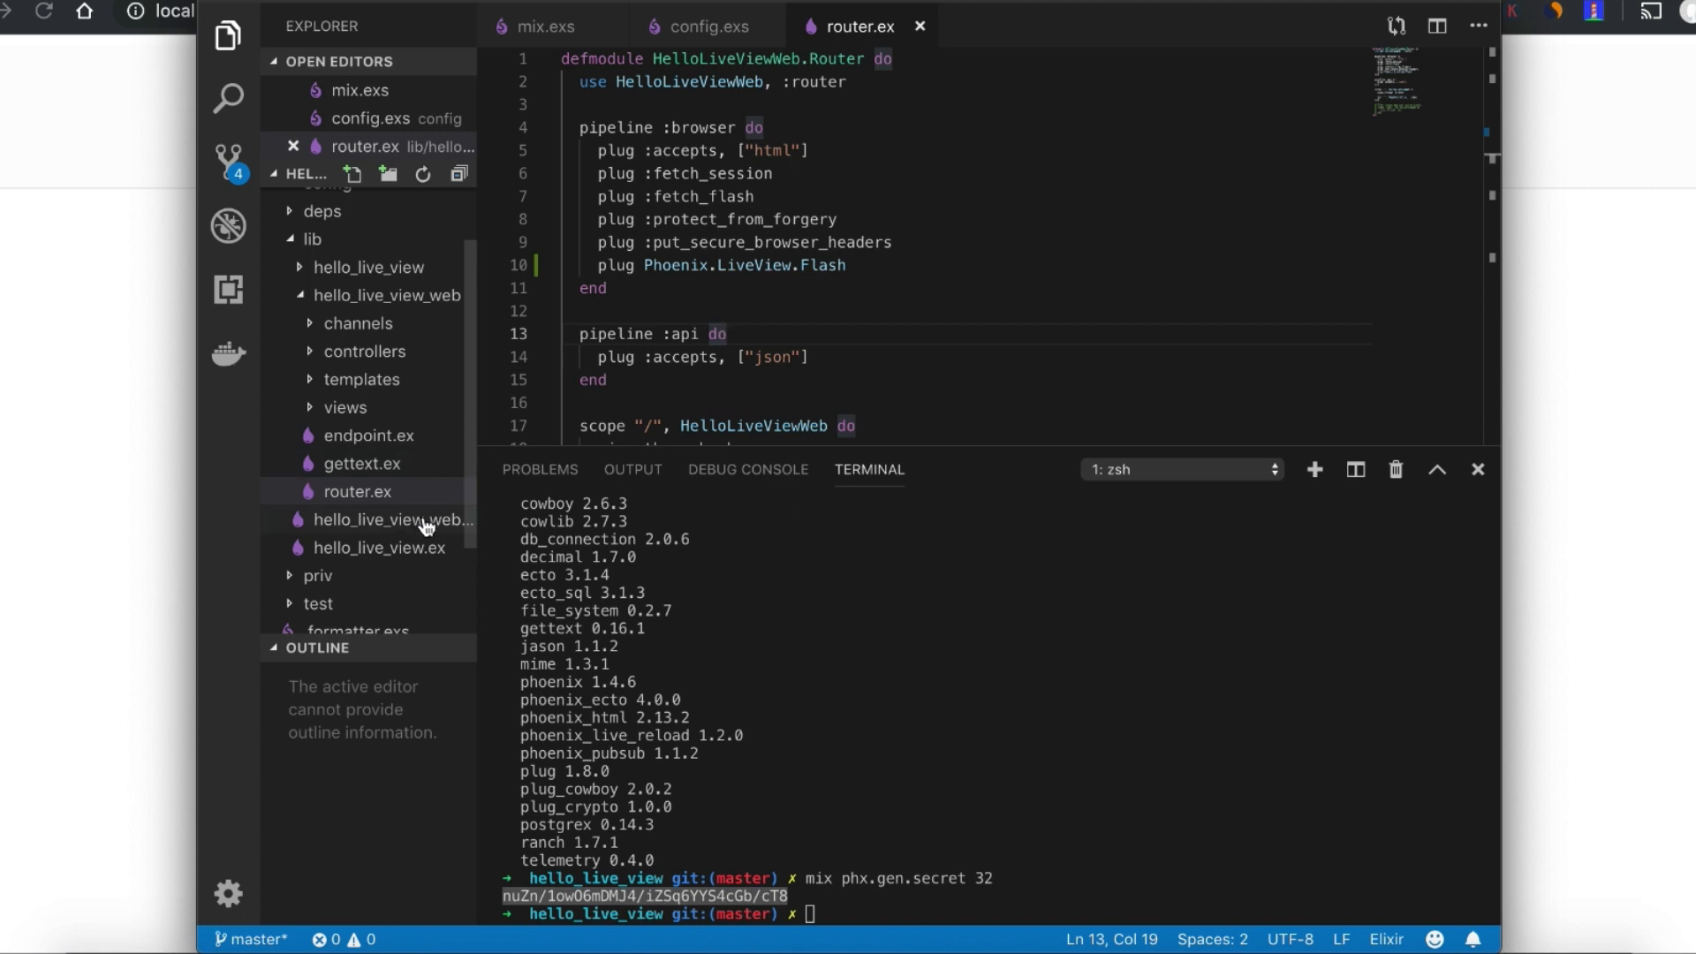
- Add import Phoenix.LiveView.Controller, only: [live_render: 3] to the controller block of hello_live_view_web.ex
{"action": "left_click", "coordinate": [393, 519]}
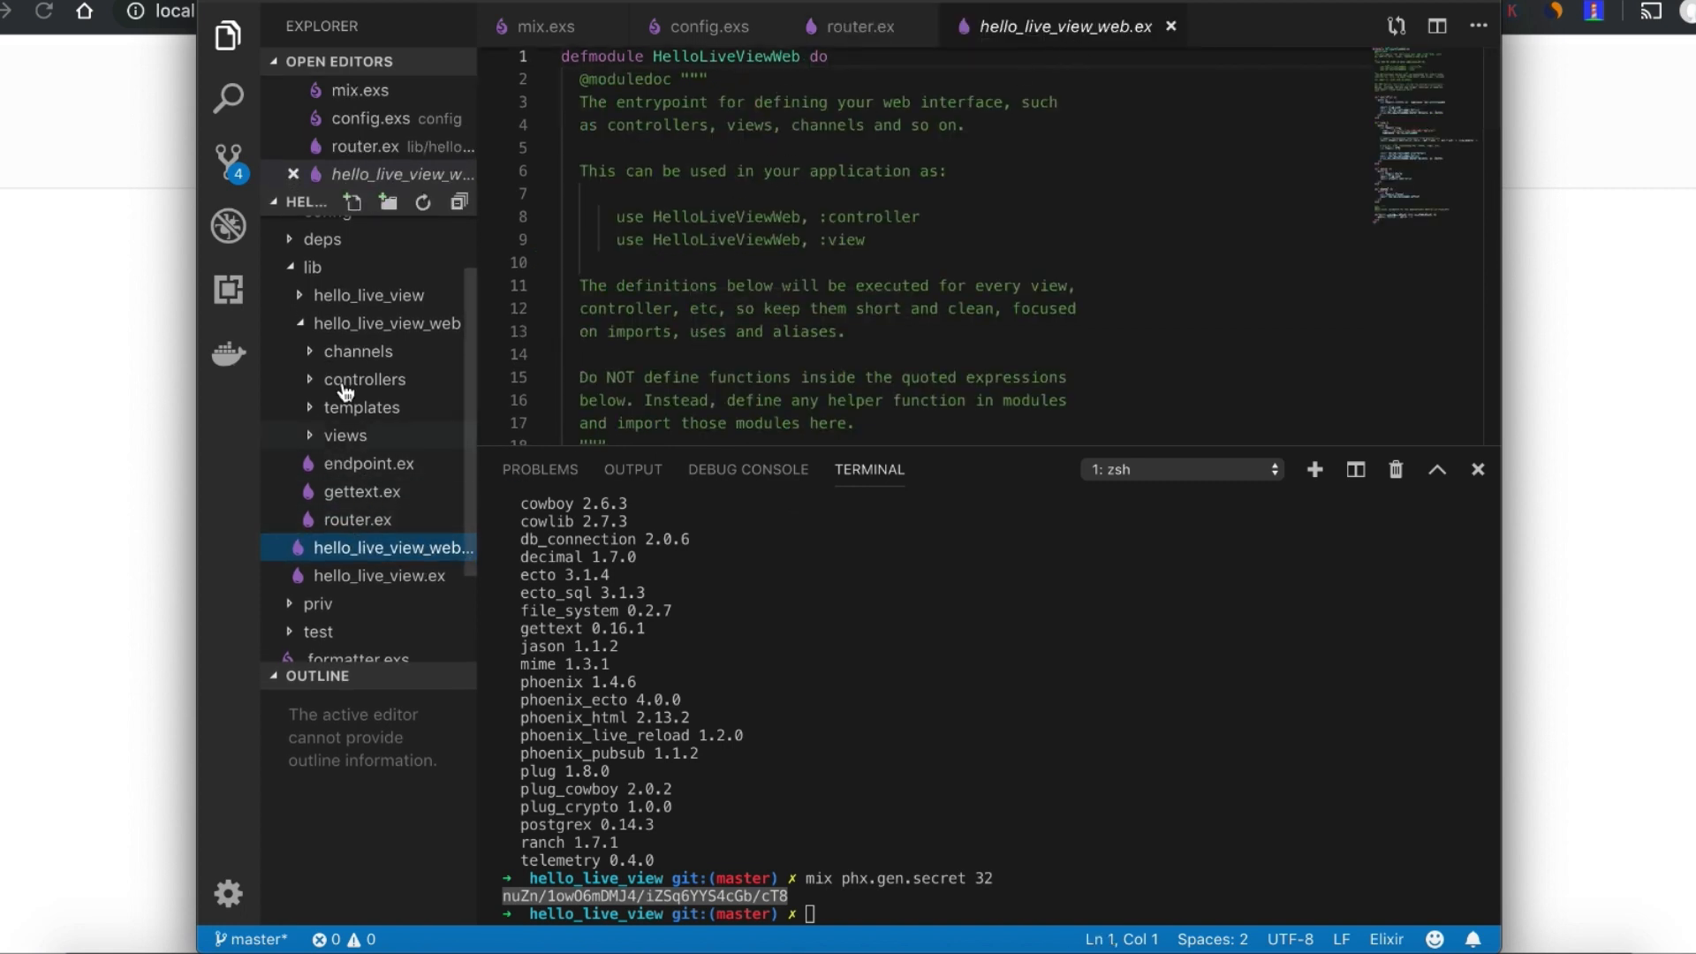
{"action": "left_click", "coordinate": [312, 339]}
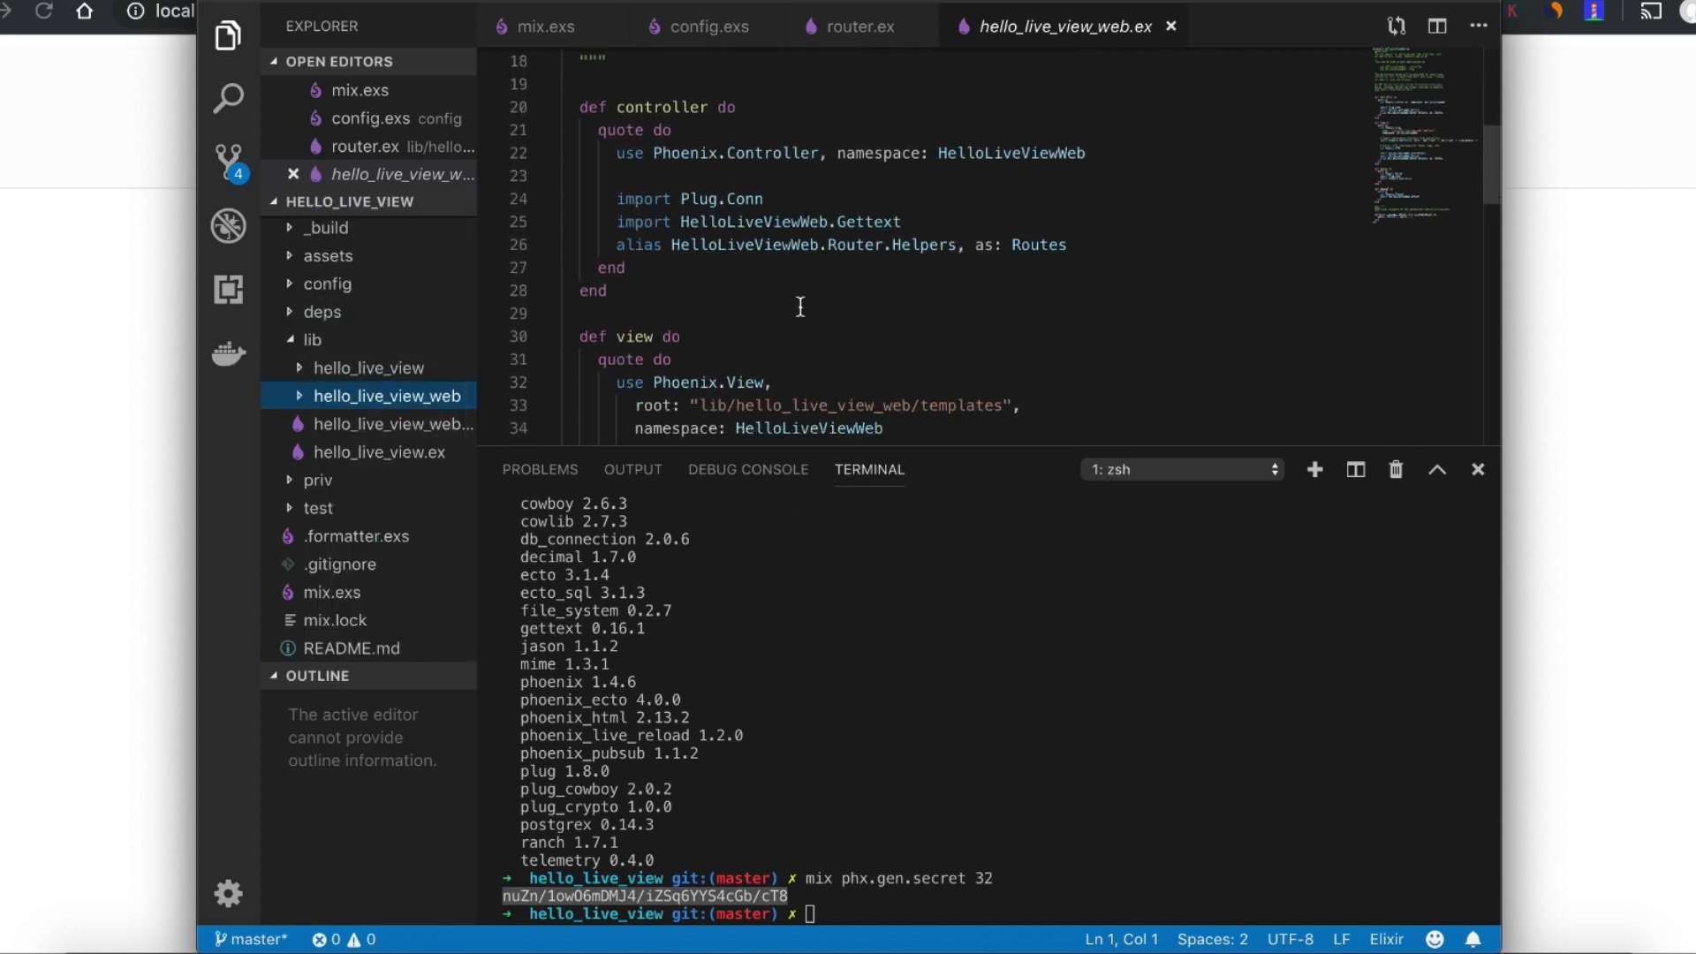
{"action": "left_click", "coordinate": [312, 341]}
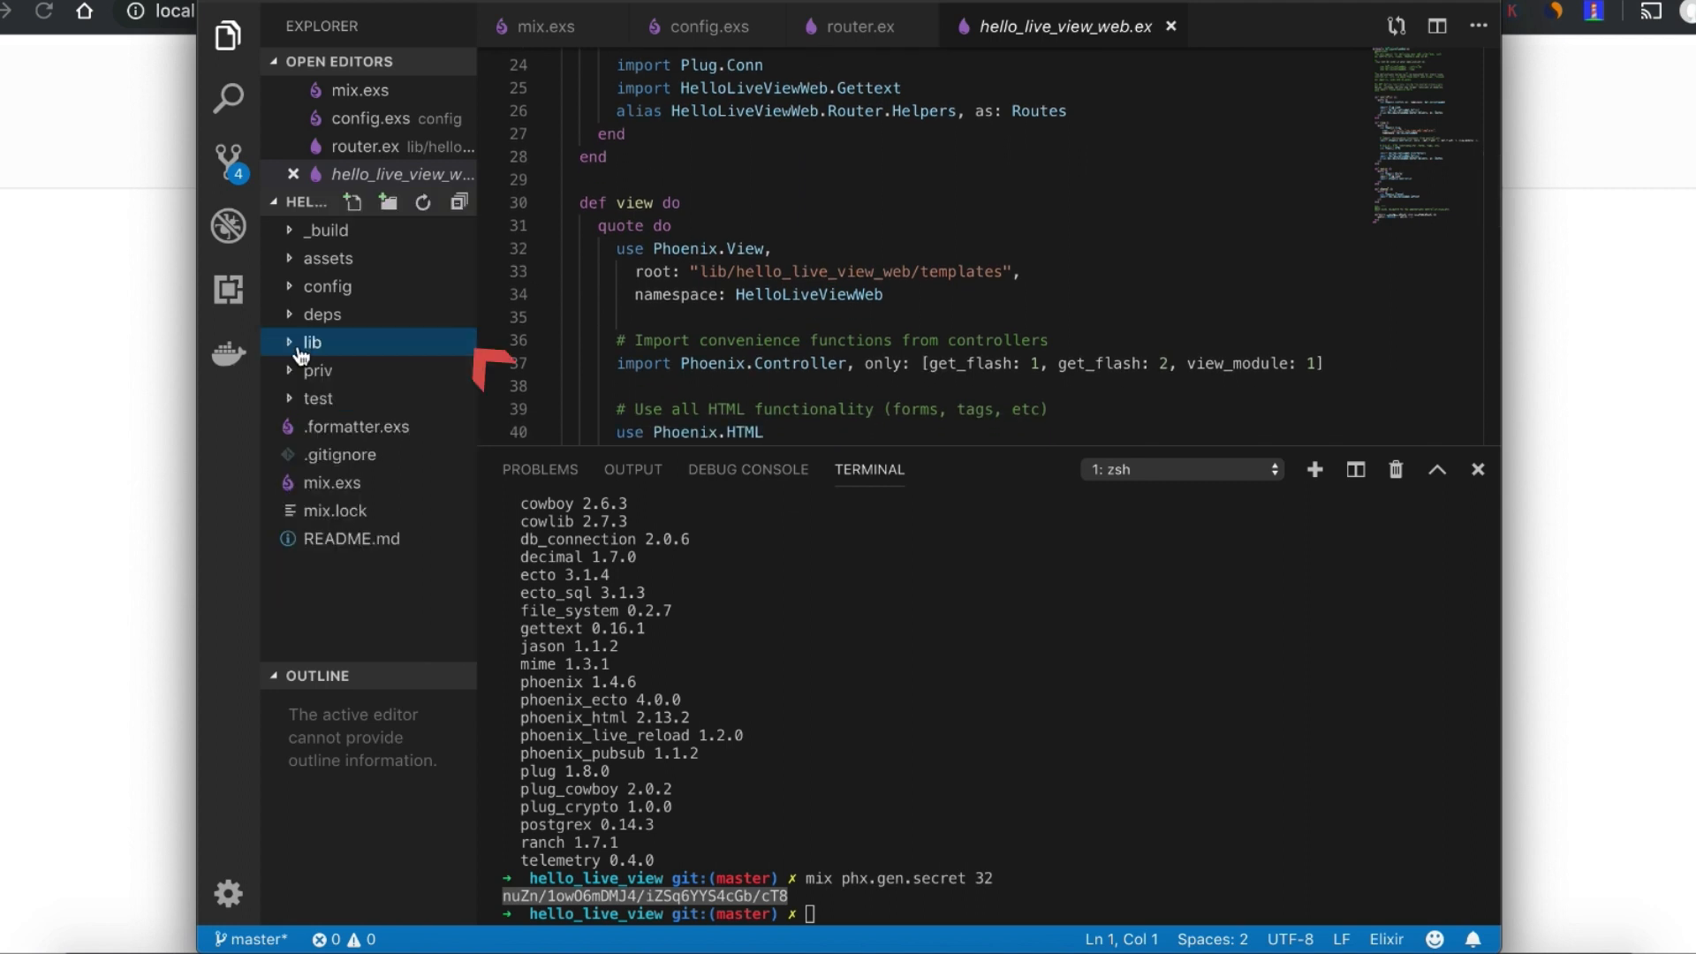
{"action": "left_click", "coordinate": [313, 341]}
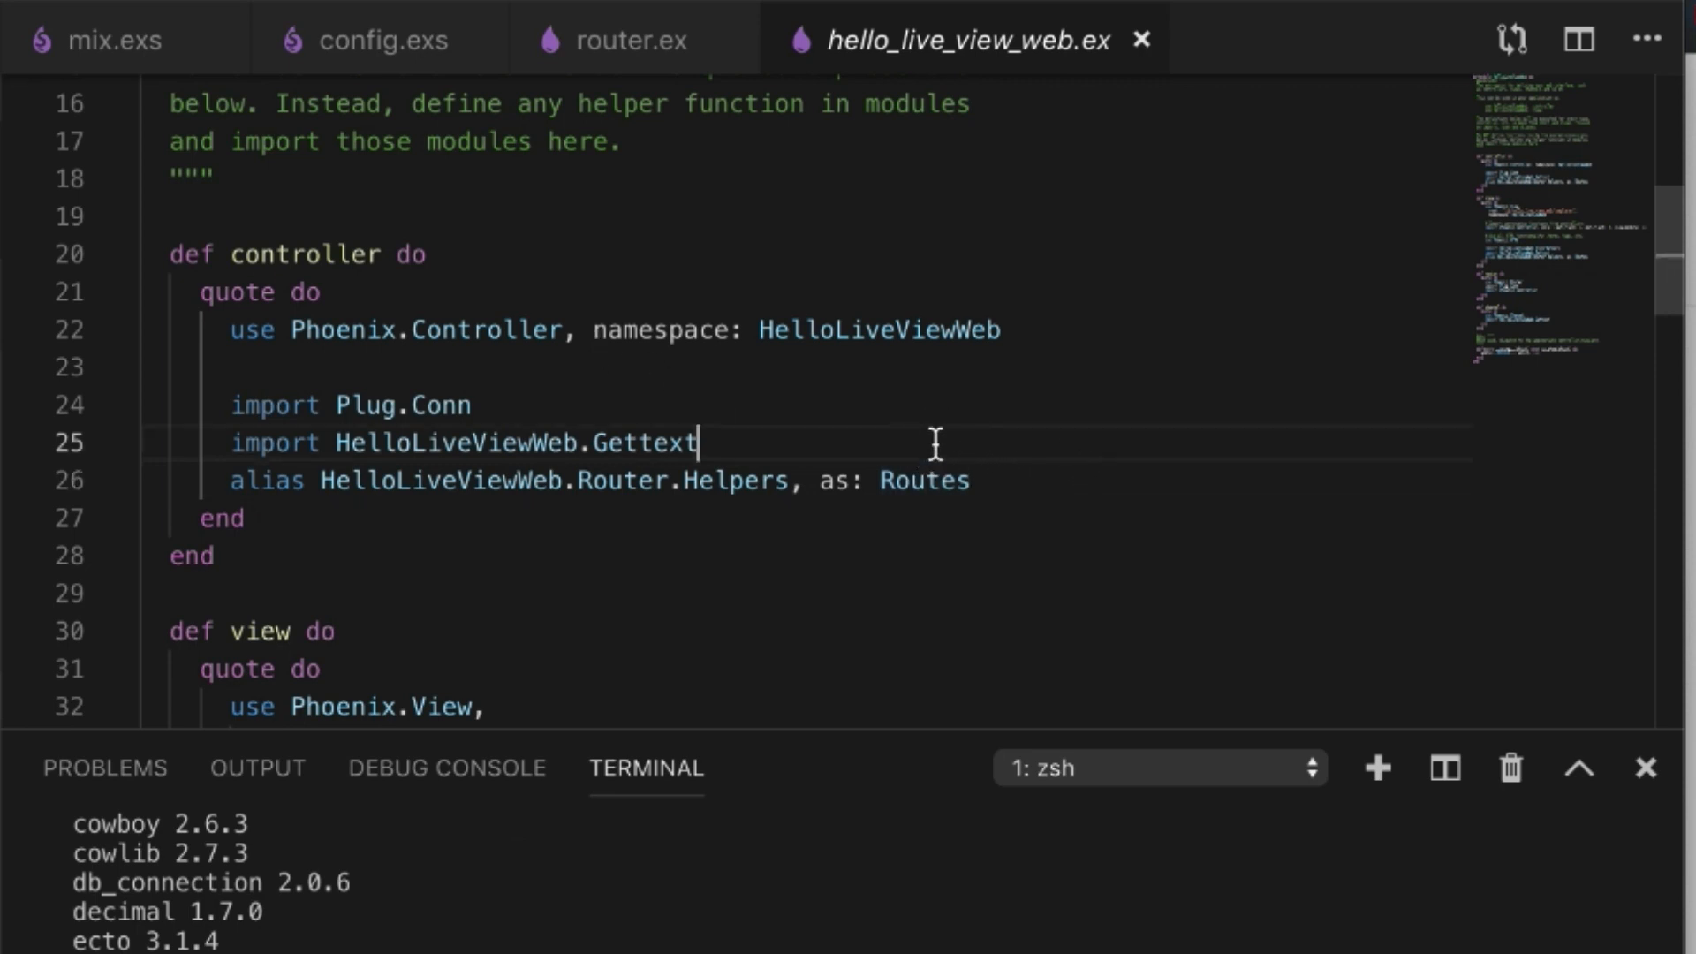
{"action": "type", "text": "import Phoenix.LiveView.Controller, only: [live_render: 3]"}
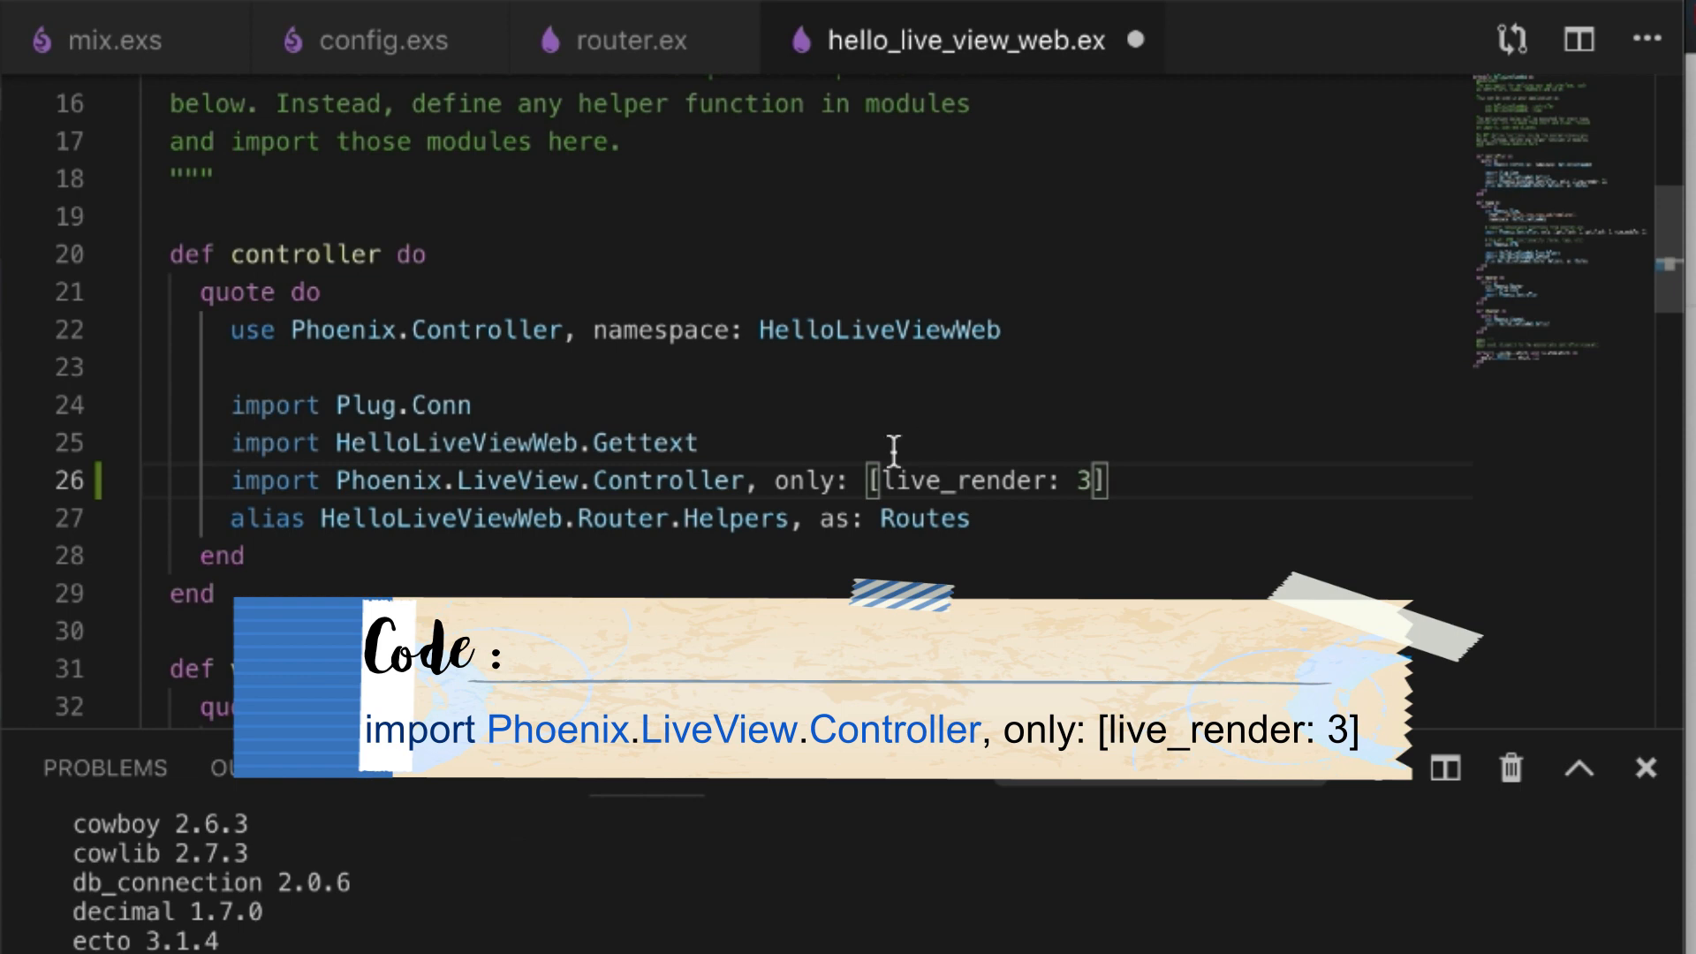
{"action": "mouse_move", "coordinate": [936, 493]}
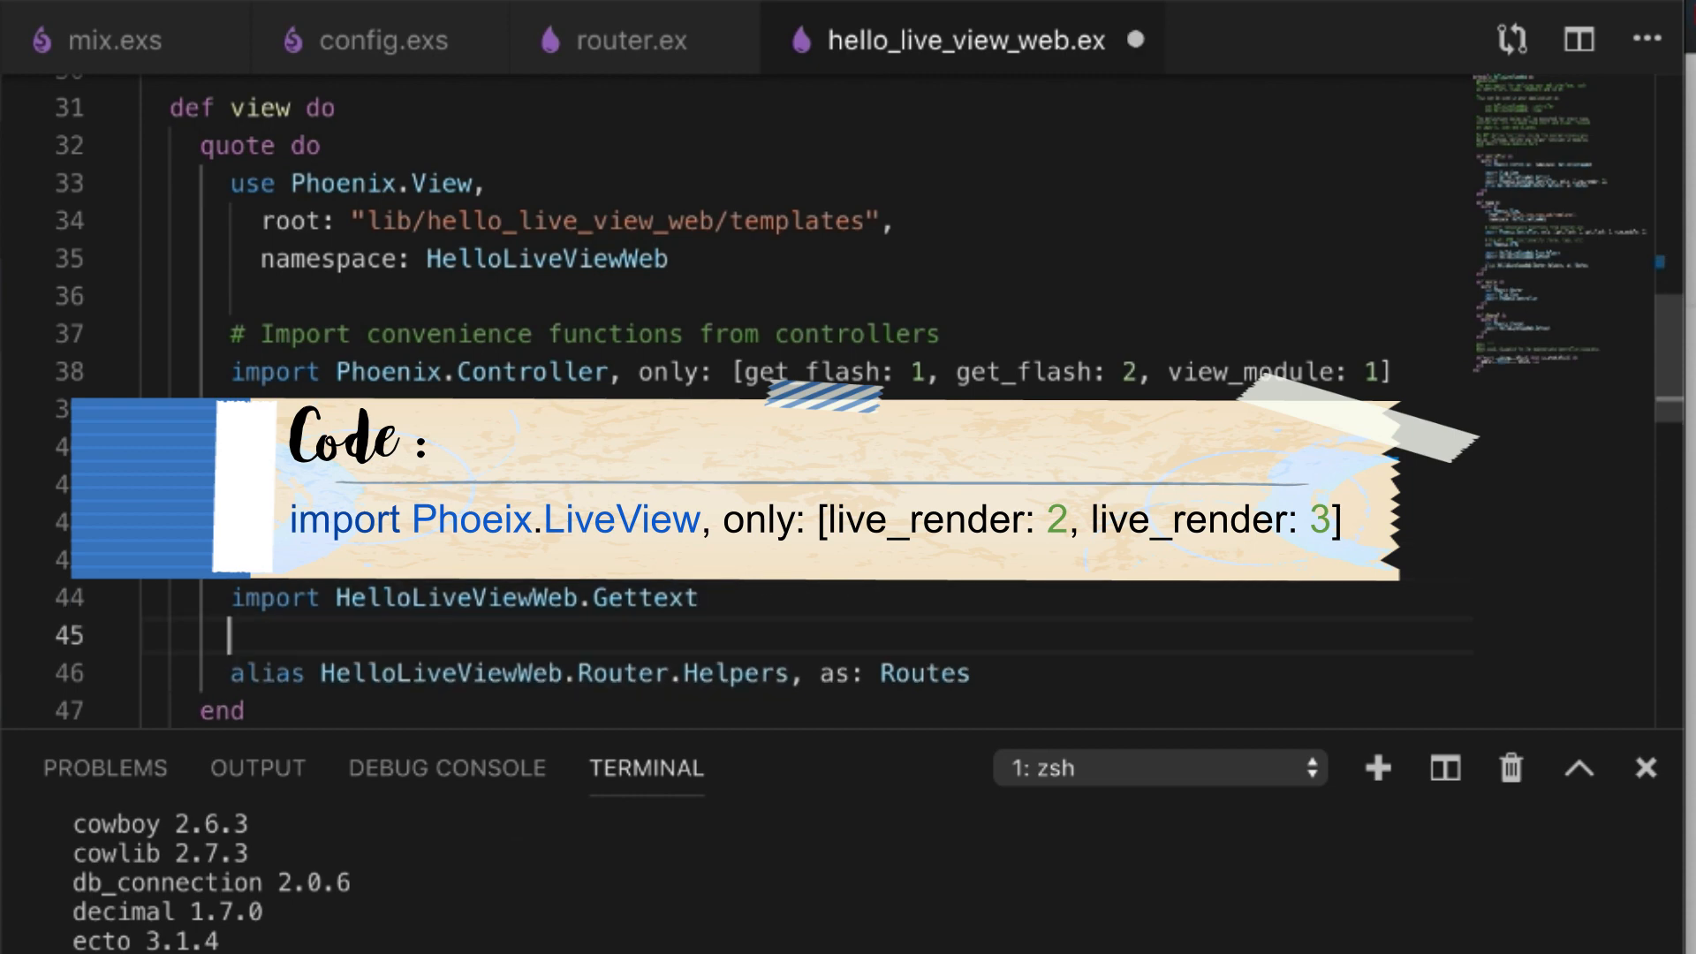
- Import Phoenix.LiveView live_render/2,3 in the view block and Phoenix.LiveView.Router in the router block
{"action": "type", "text": "import Phoenix.LiveView, only: [live_render: 2, live_render: 3]"}
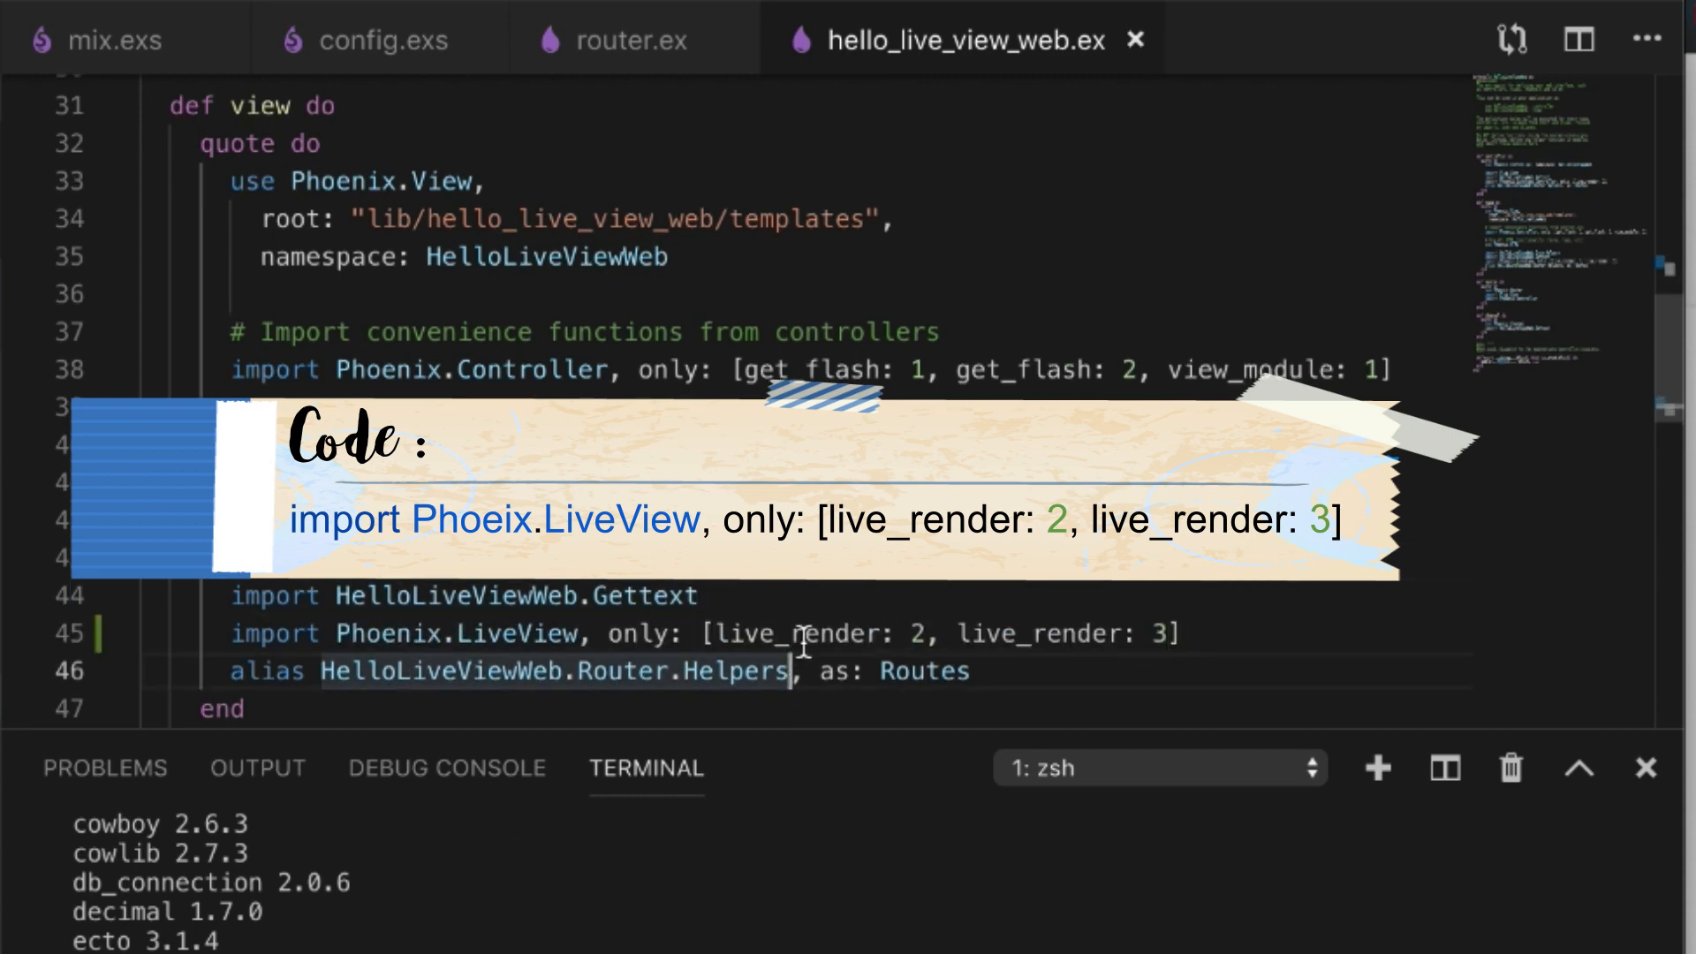
{"action": "double_click", "coordinate": [1037, 633]}
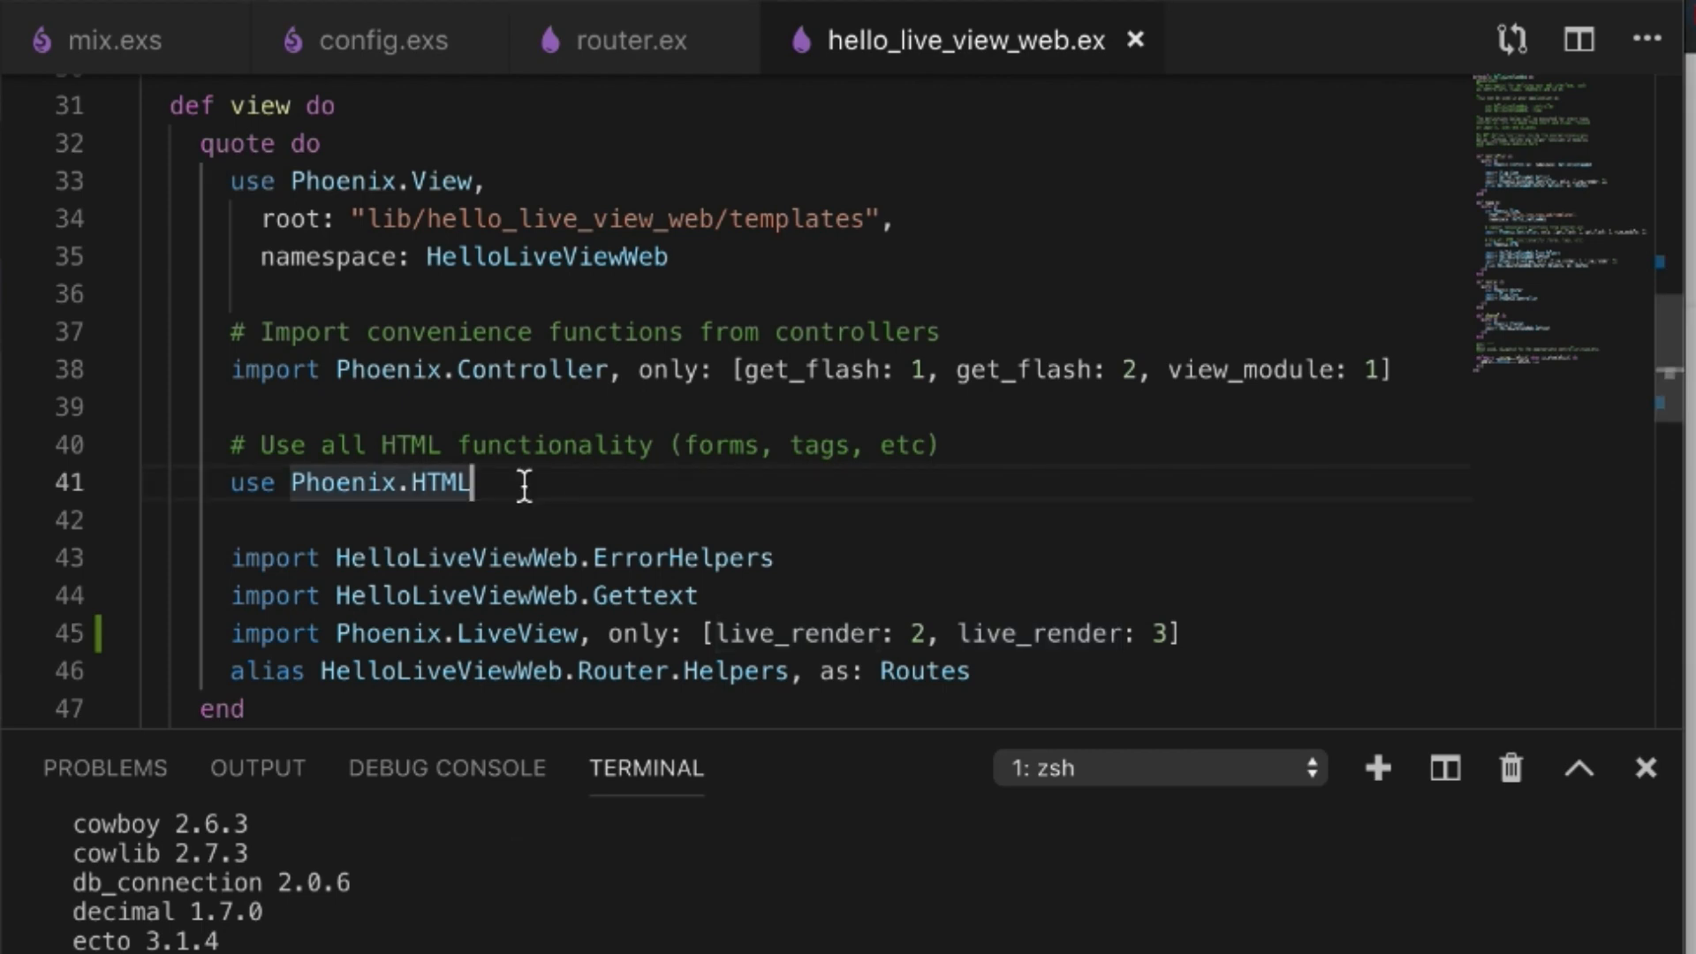
{"action": "scroll", "scroll_direction": "down", "scroll_amount": 3}
{"action": "type", "text": "import Phoenix.LiveView.Router"}
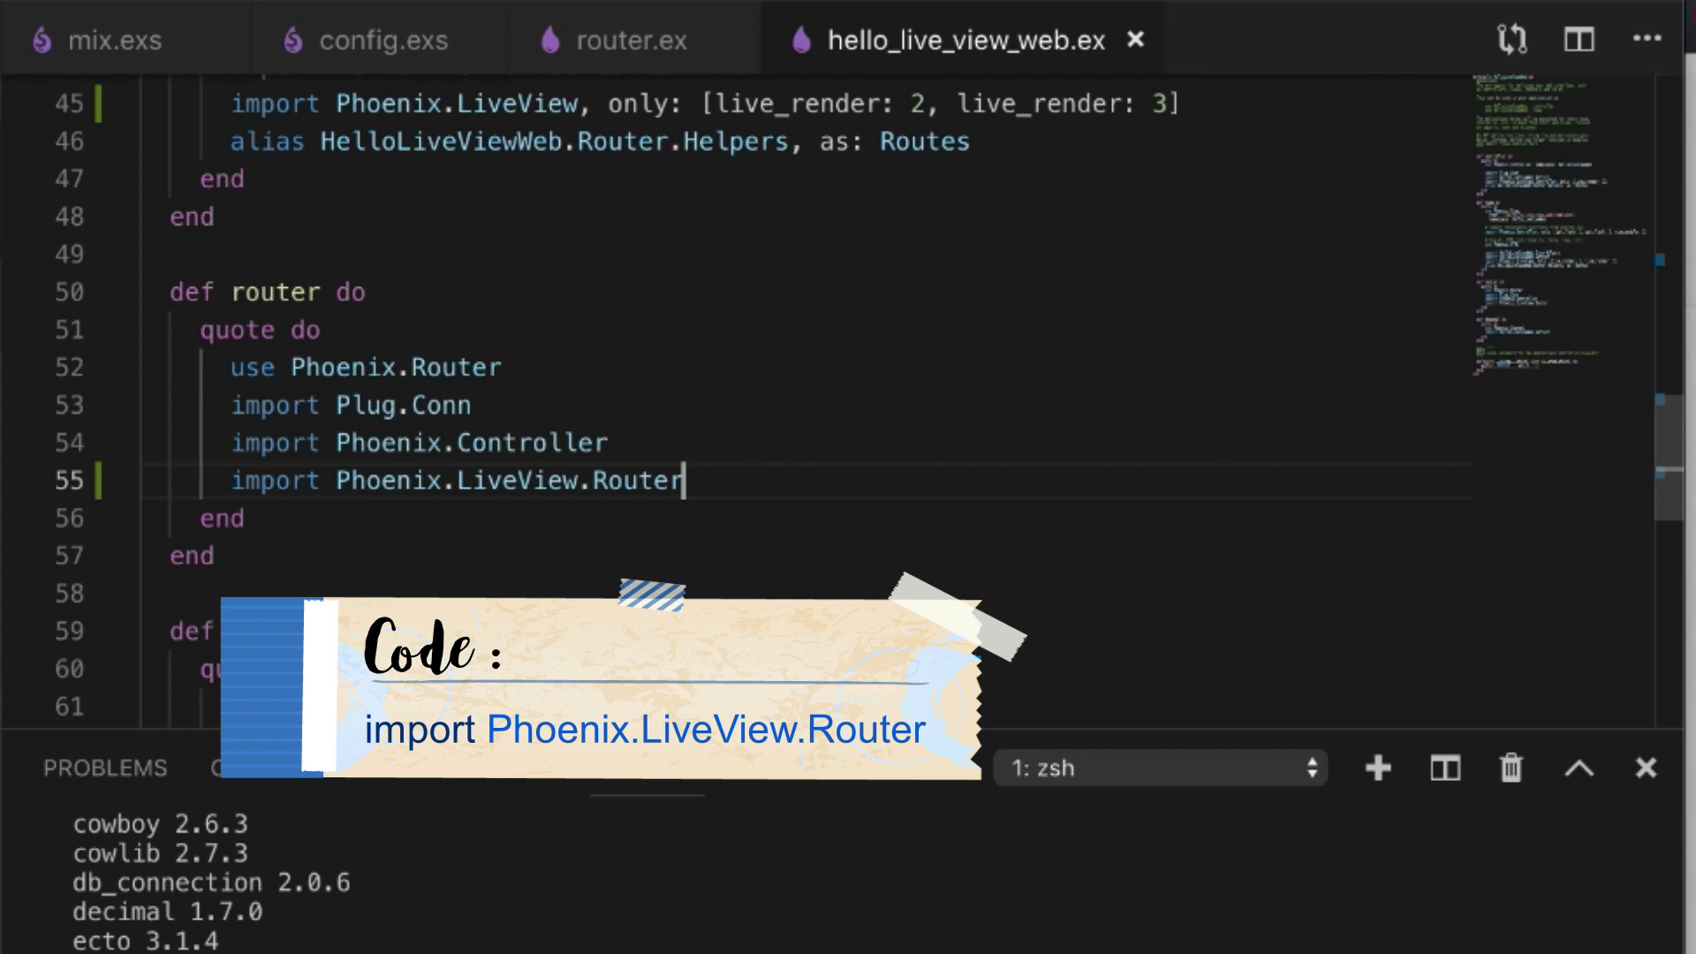
{"action": "mouse_move", "coordinate": [525, 407]}
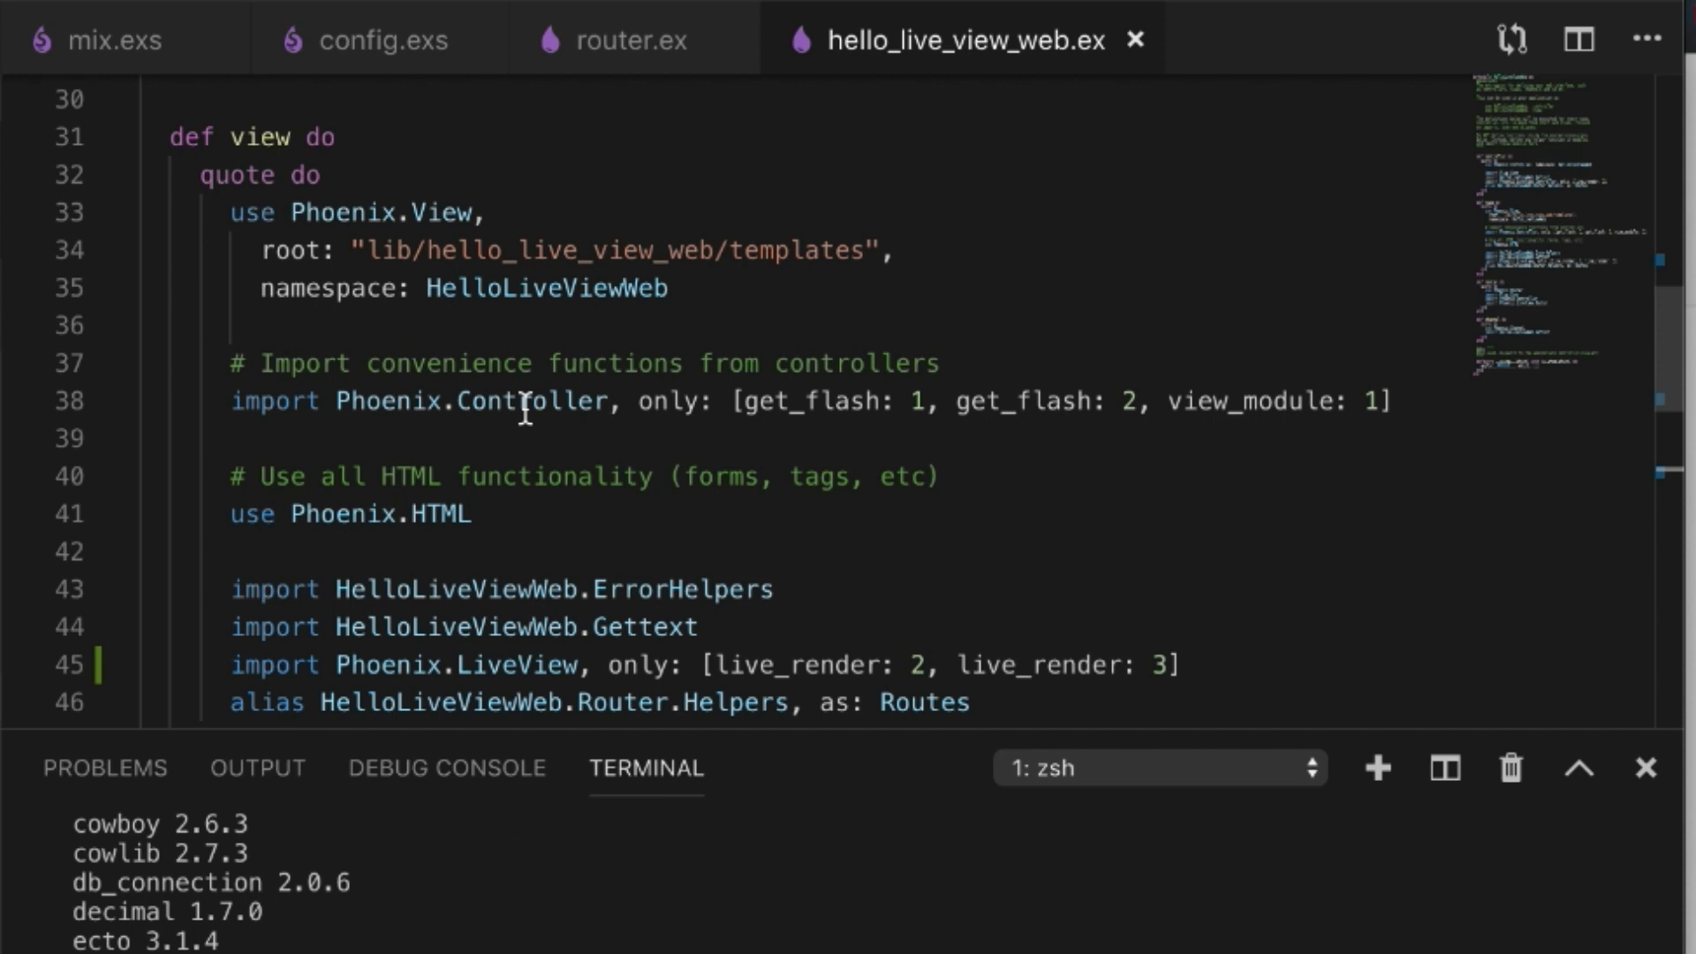
{"action": "mouse_move", "coordinate": [638, 630]}
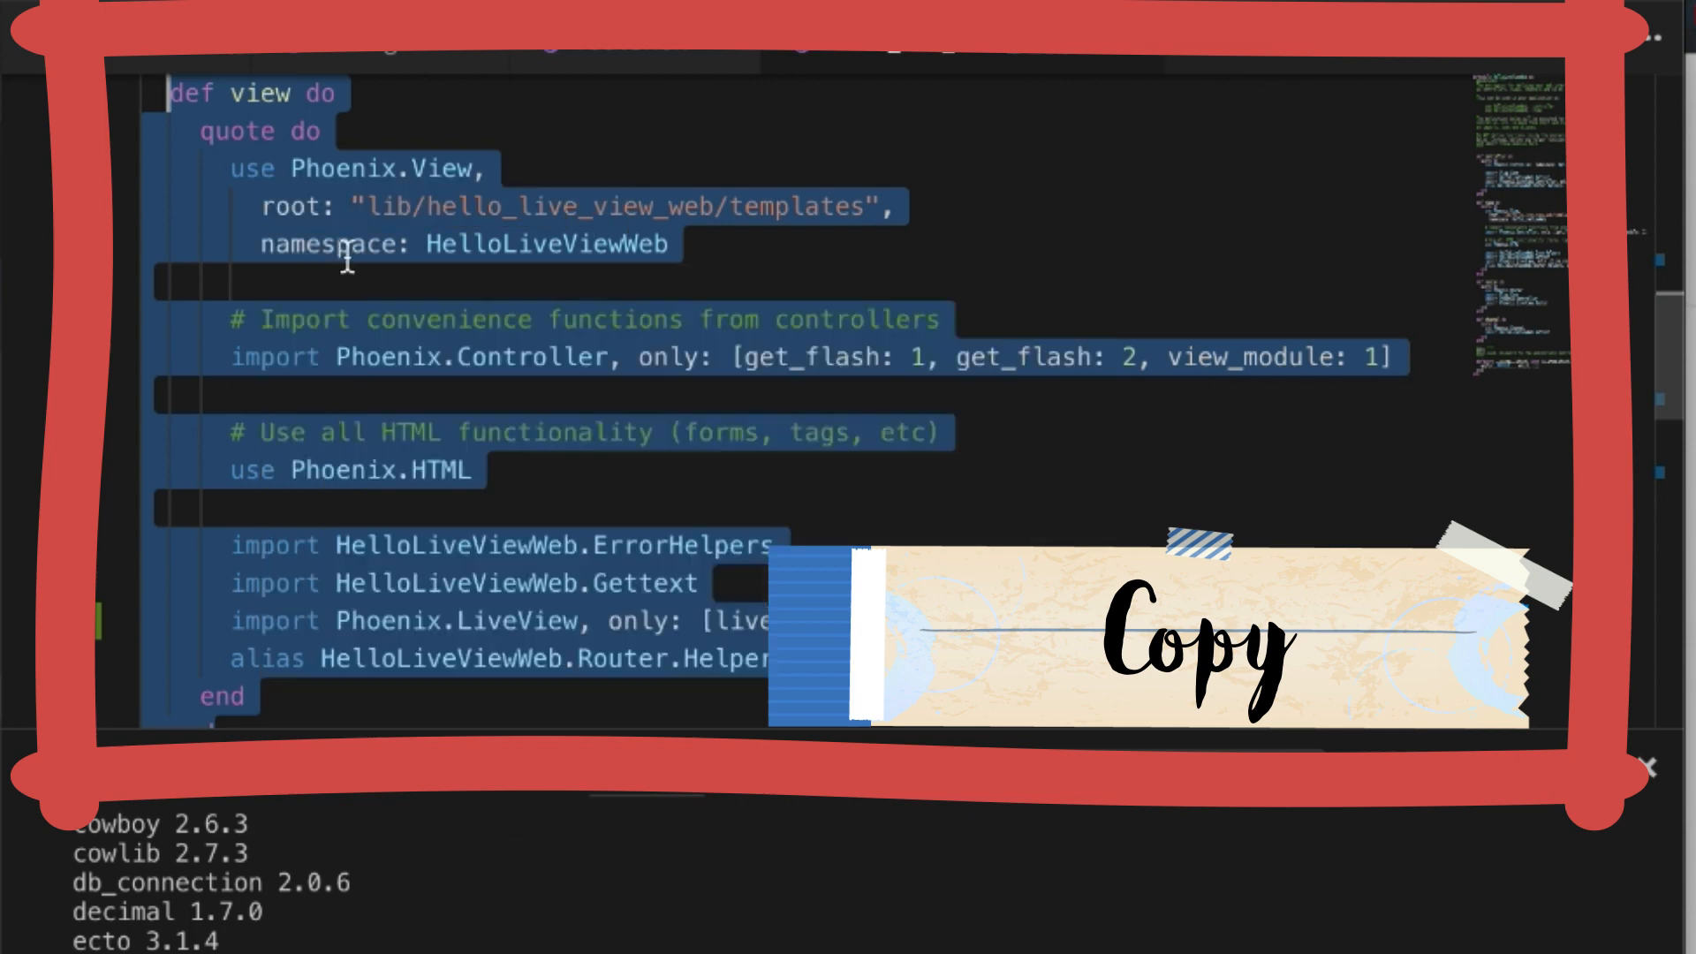
- Paste a copy of the def view block below the original as the new live_view definition
{"action": "scroll", "scroll_direction": "down", "scroll_amount": 3}
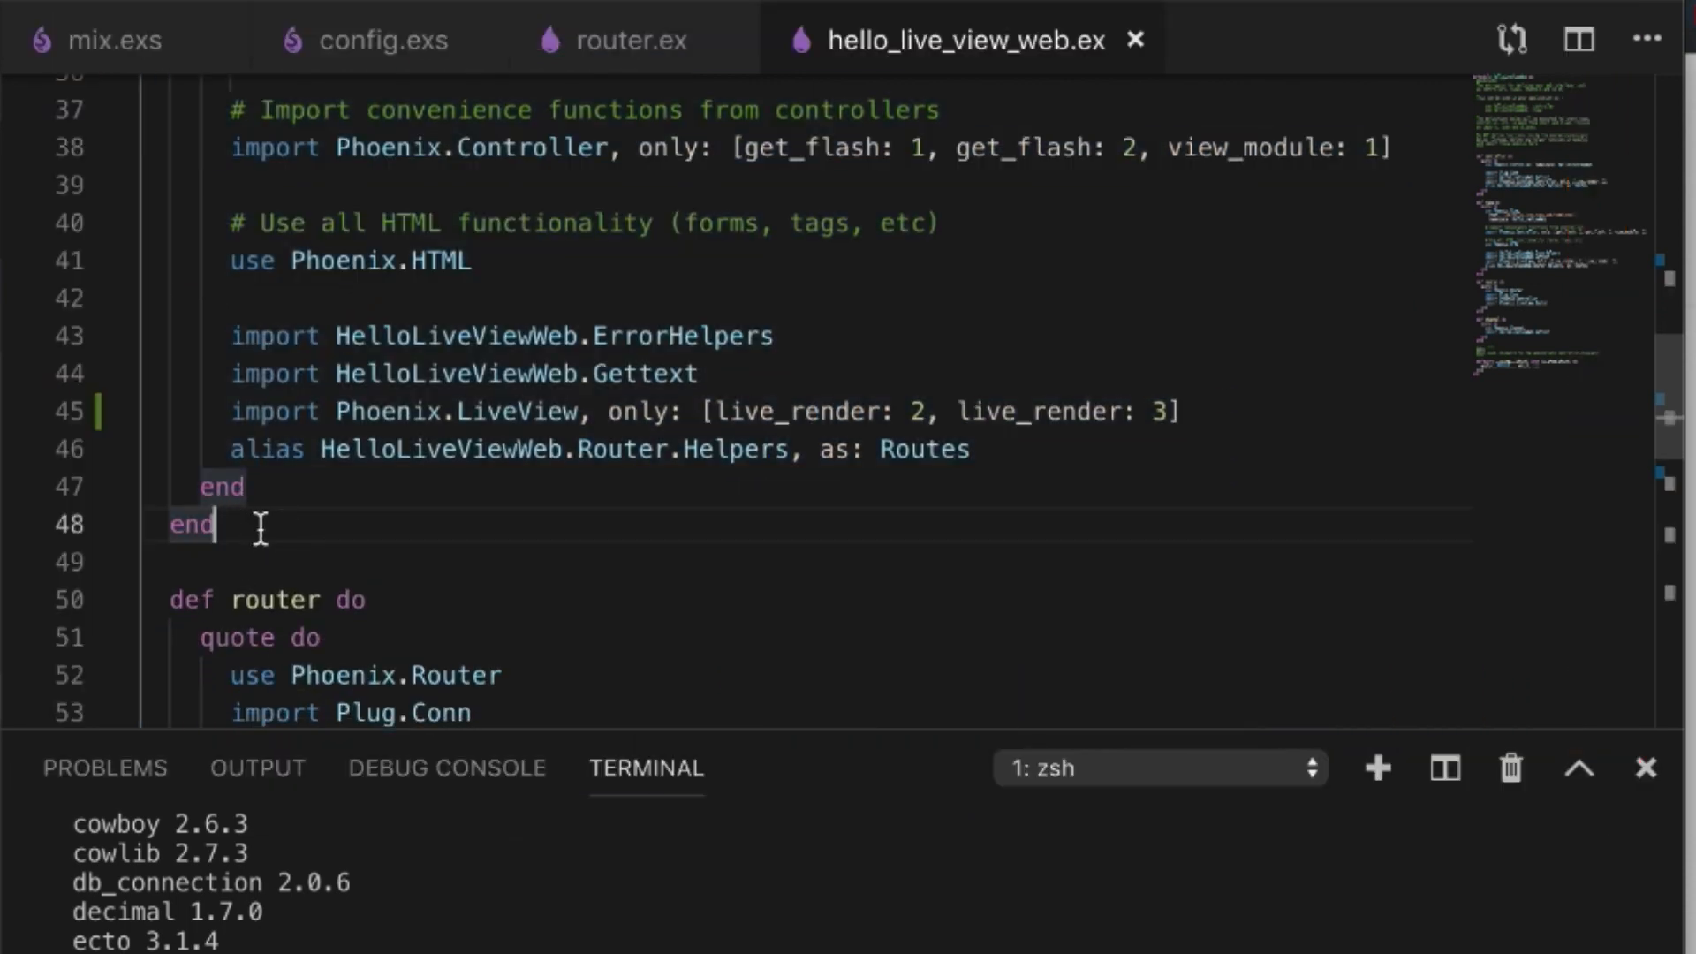
{"action": "key", "text": "cmd+v"}
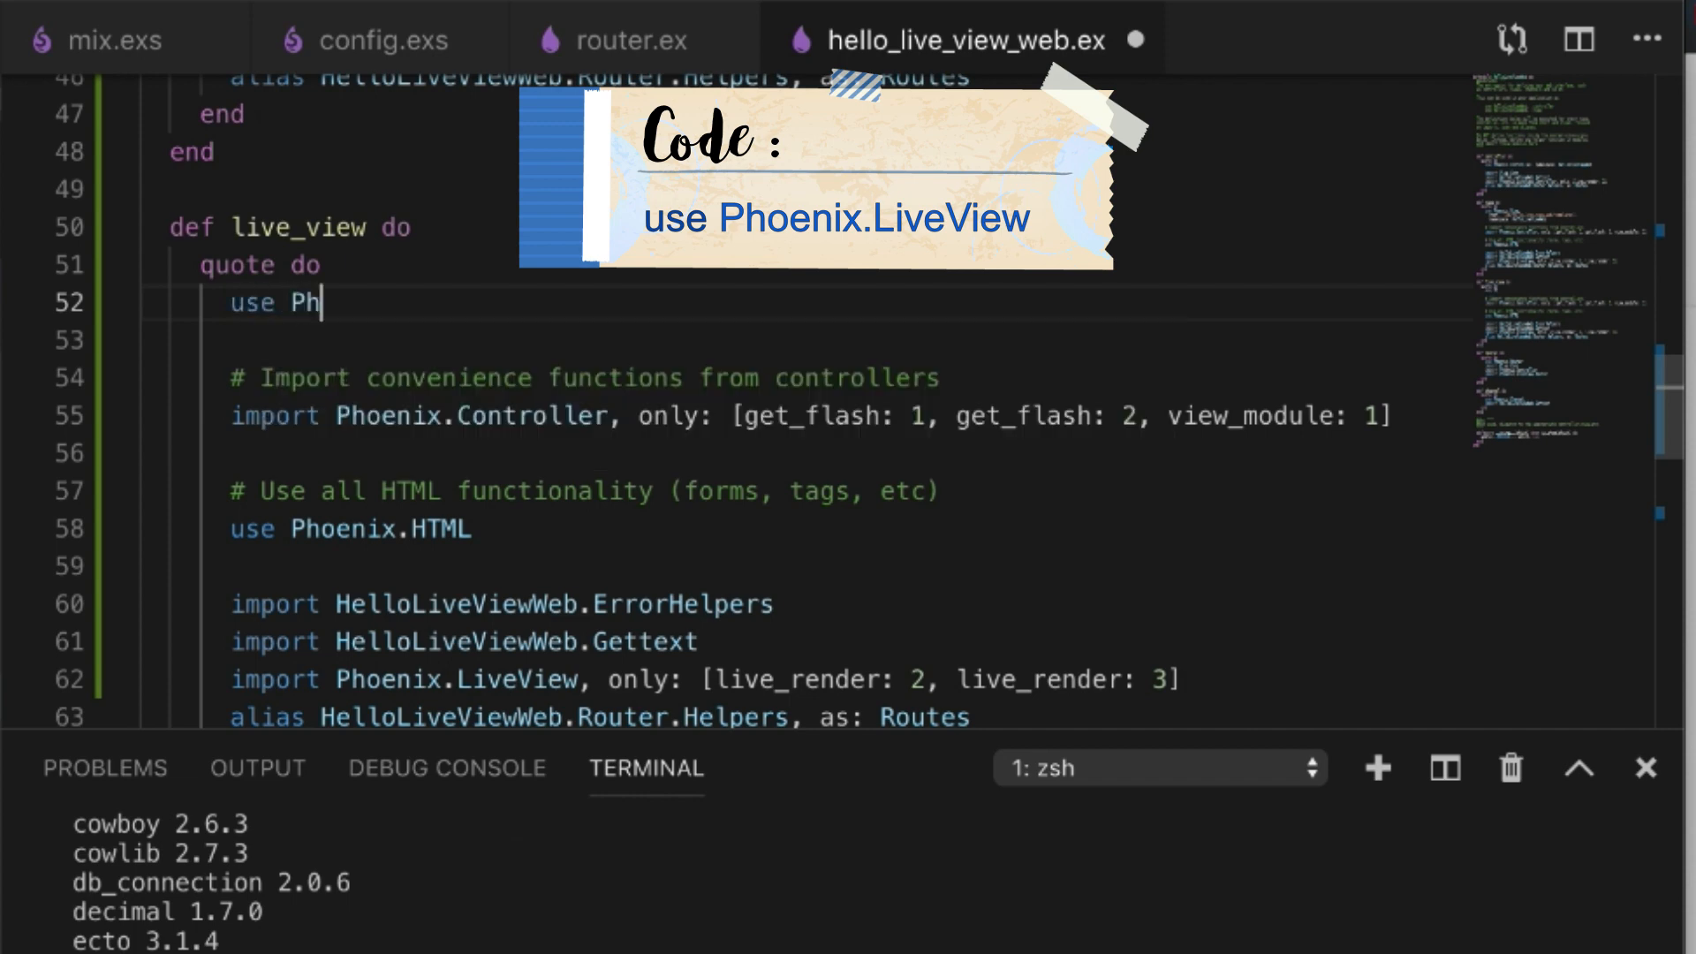
- Change the live_view block to use Phoenix.LiveView and add import Phoenix.HTML.Link, only: [link: 2]
{"action": "type", "text": "oenixLI"}
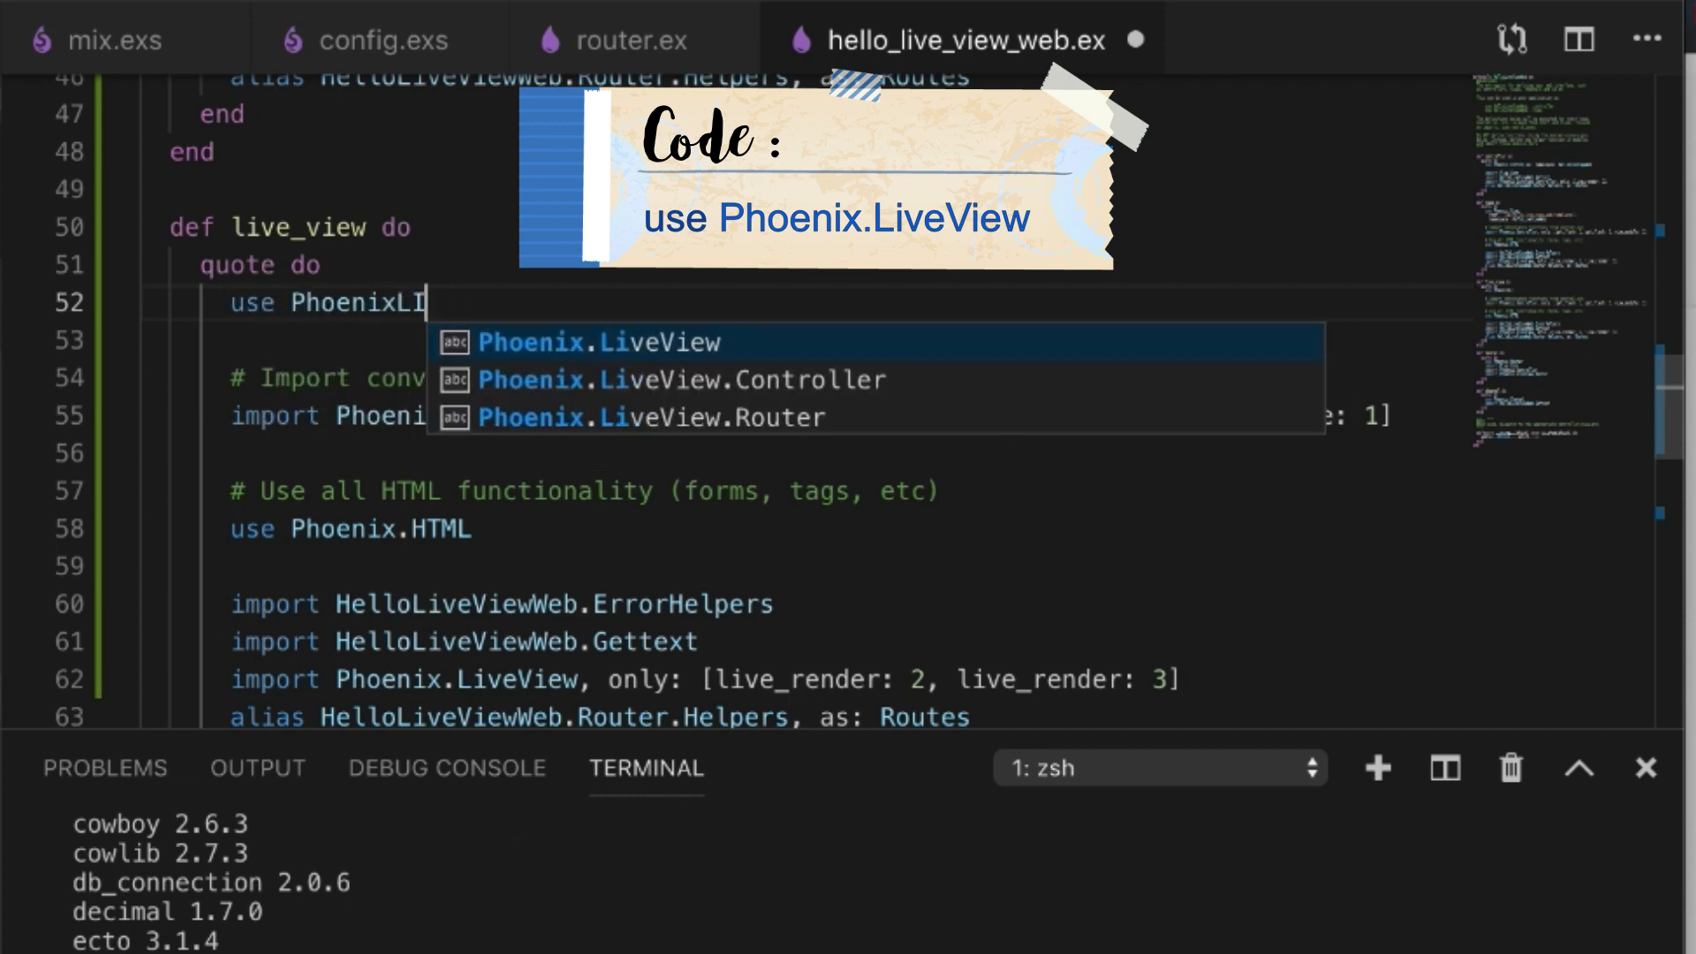
{"action": "type", "text": "LiveView"}
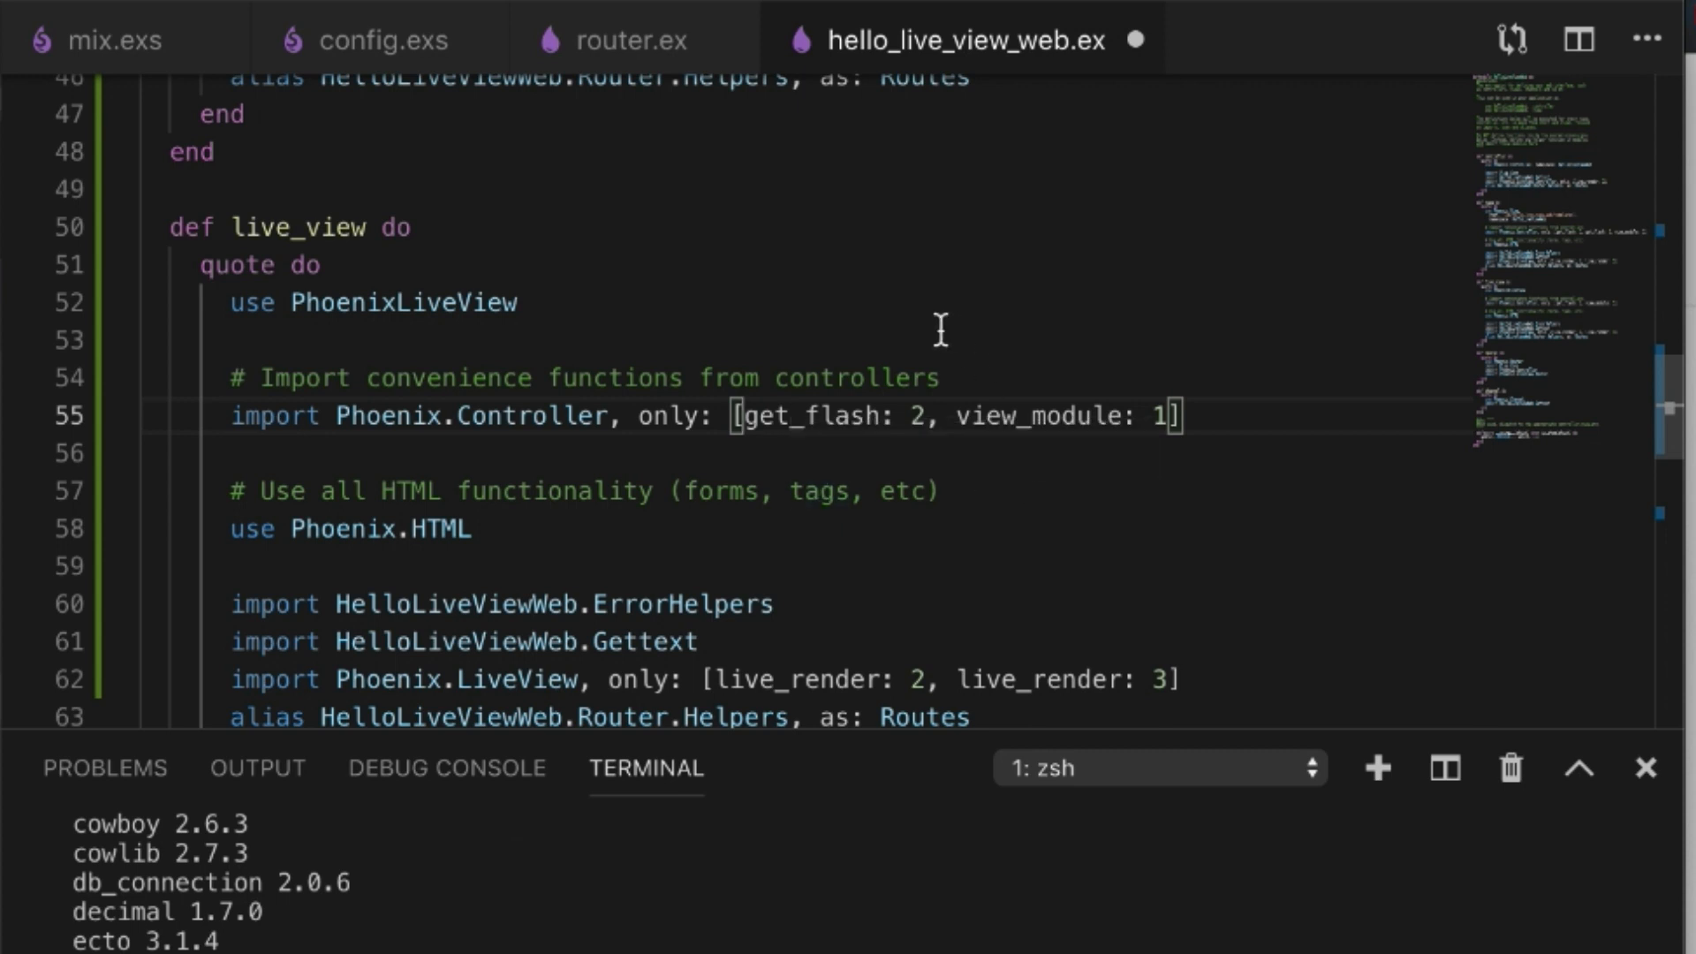
{"action": "scroll", "scroll_direction": "down", "scroll_amount": 3}
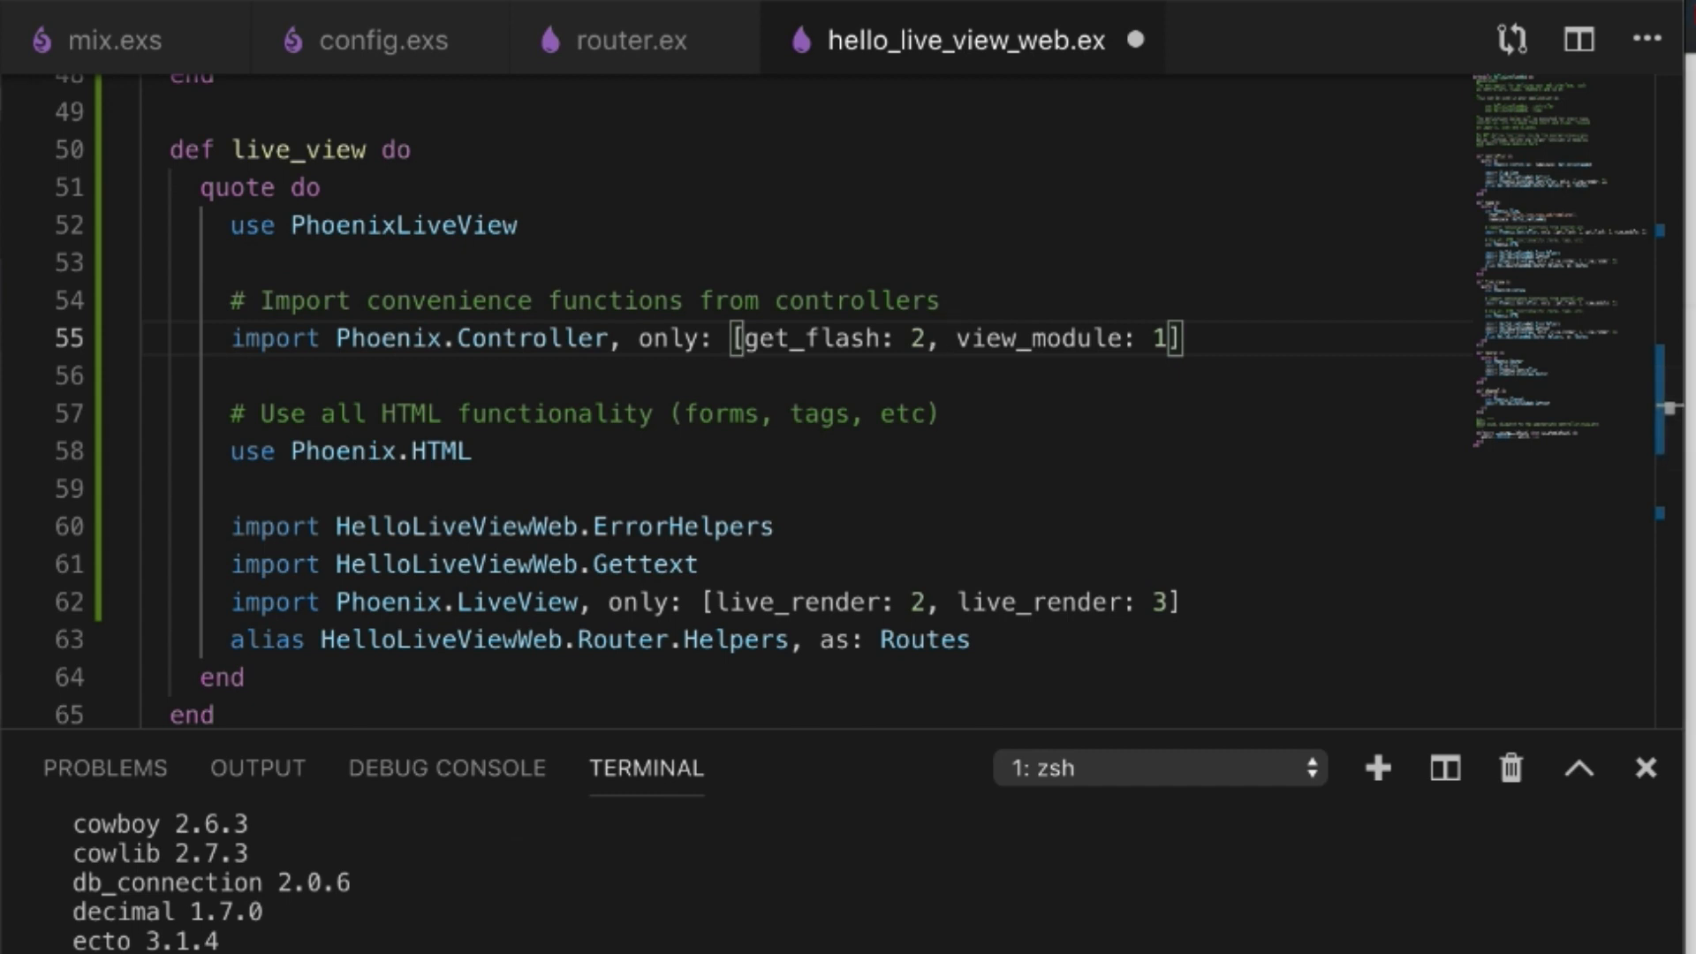
{"action": "mouse_move", "coordinate": [1299, 392]}
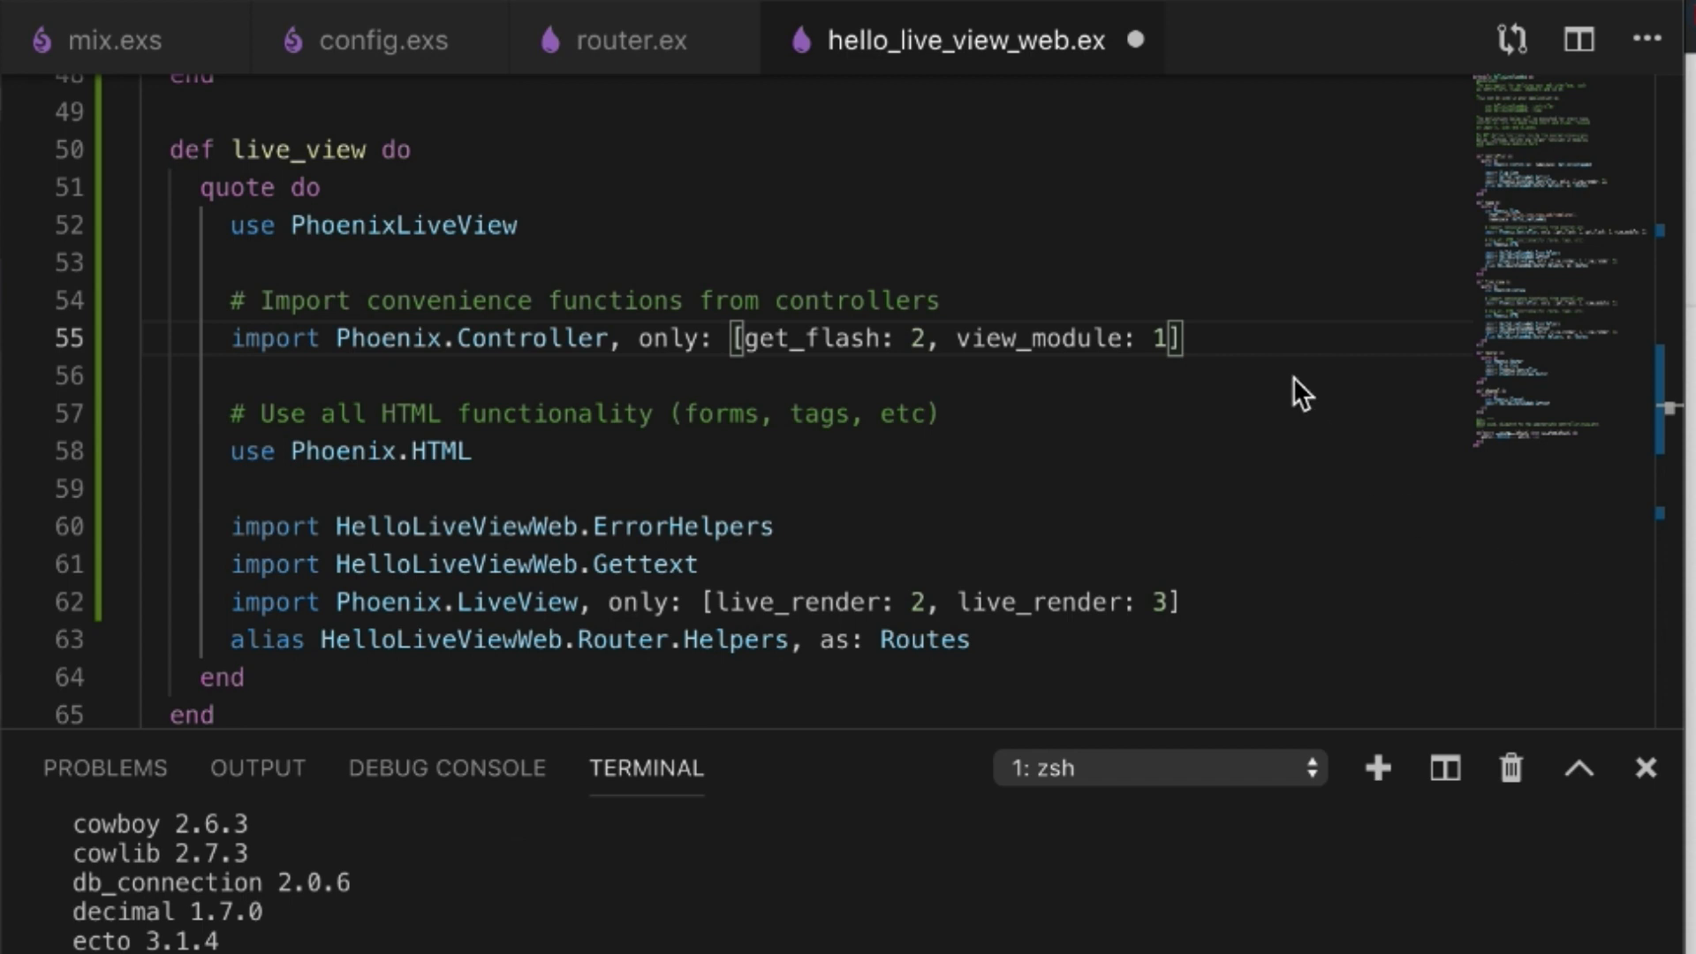
{"action": "type", "text": "import Phoenix.HTML.Link, only: [link: 2]"}
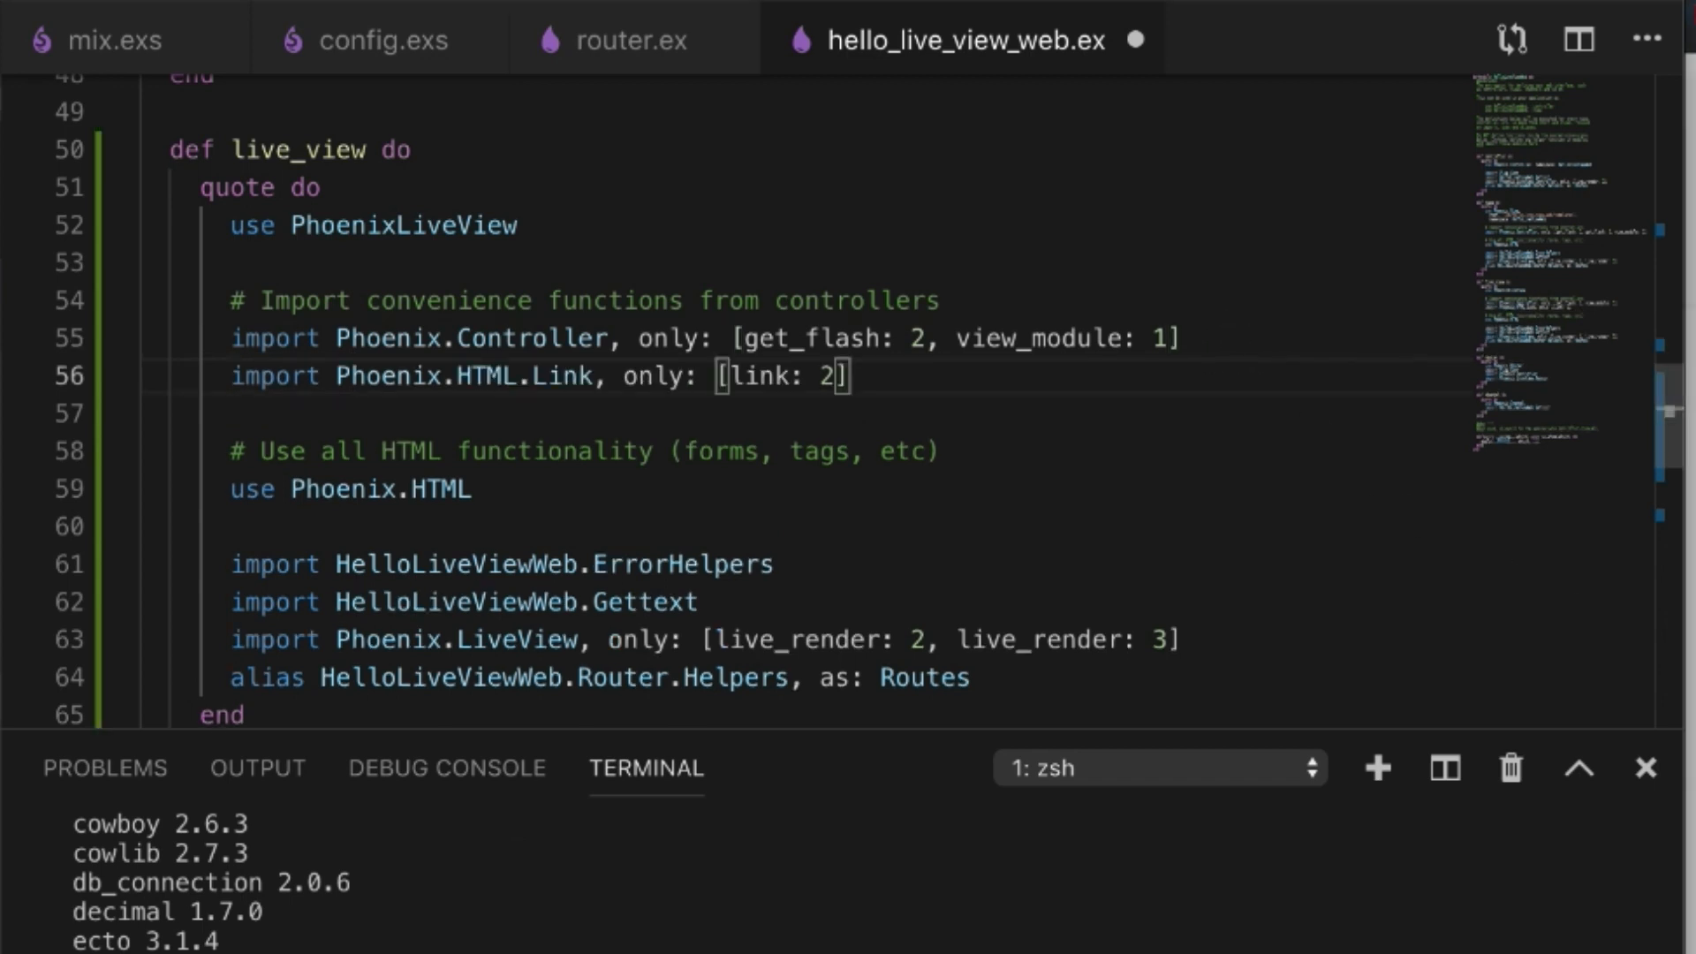
{"action": "double_click", "coordinate": [759, 375]}
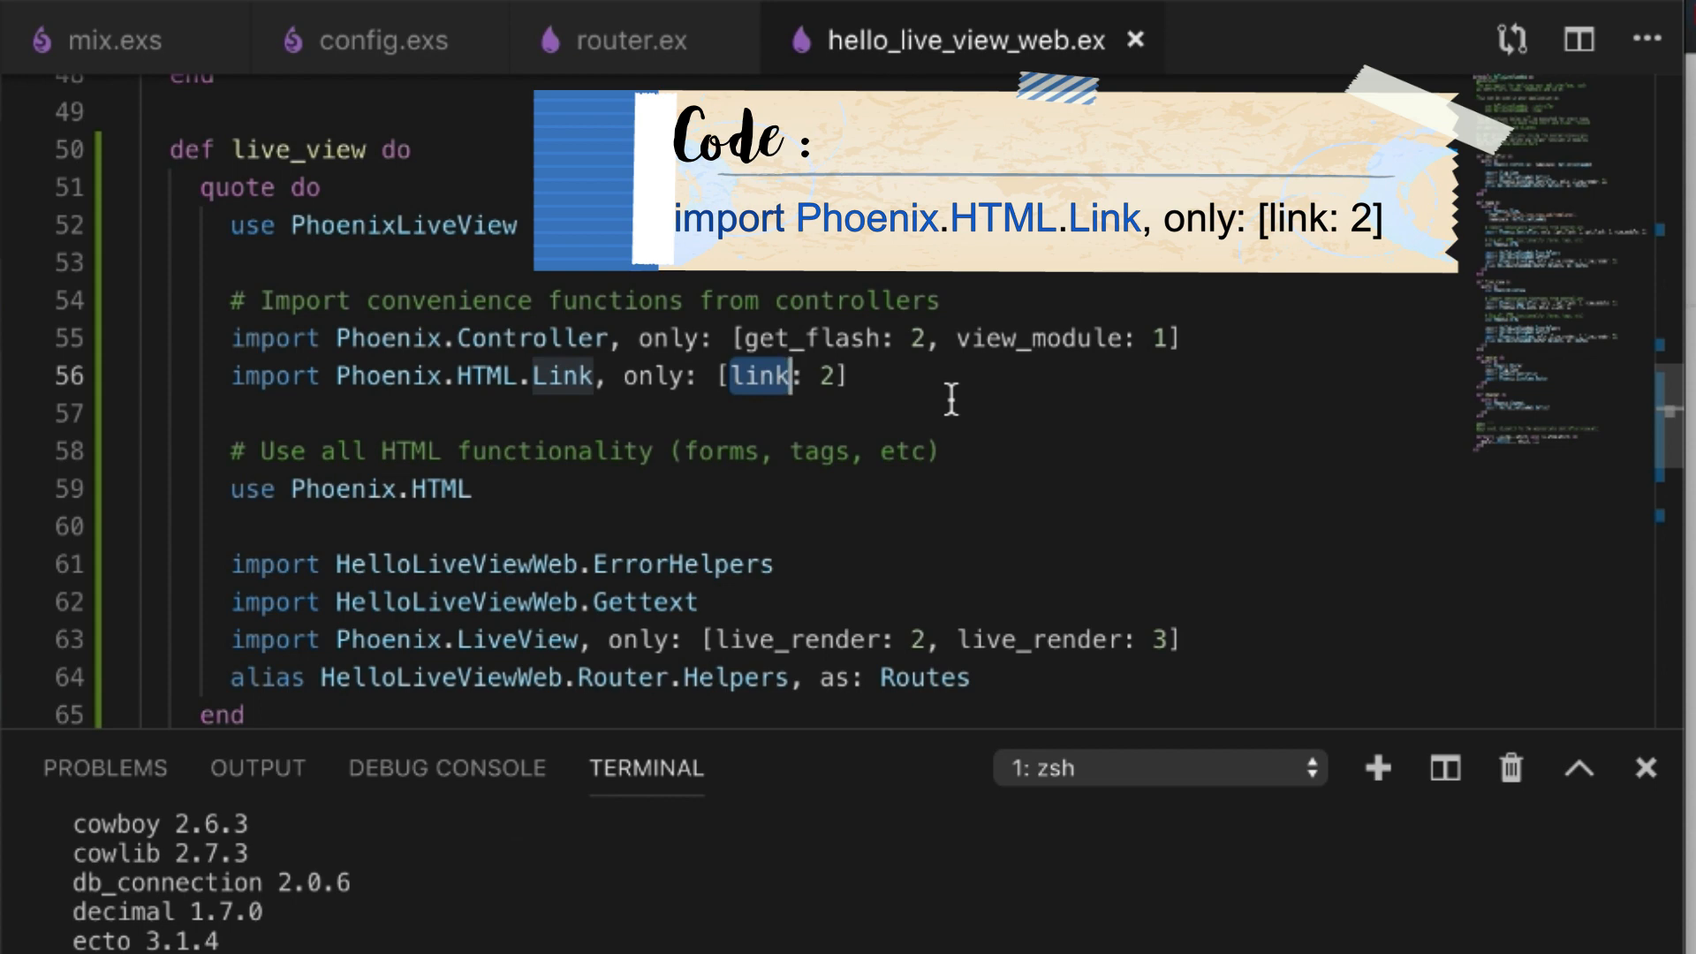
{"action": "scroll", "scroll_direction": "down", "scroll_amount": 3}
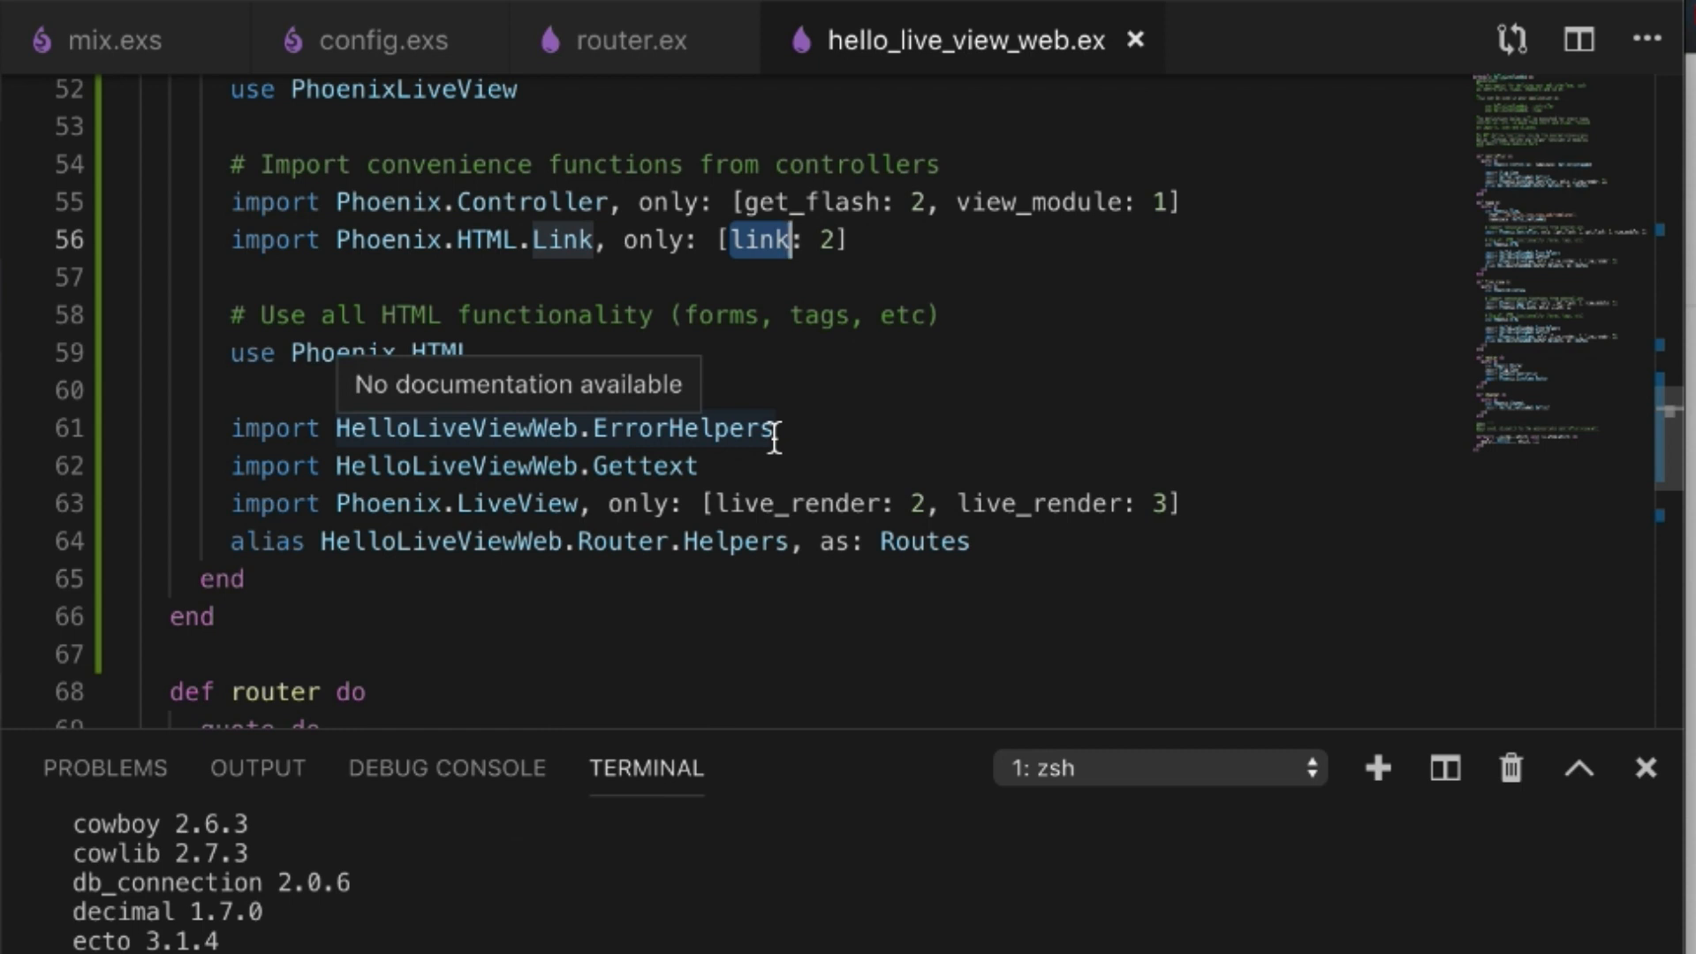
{"action": "double_click", "coordinate": [645, 465]}
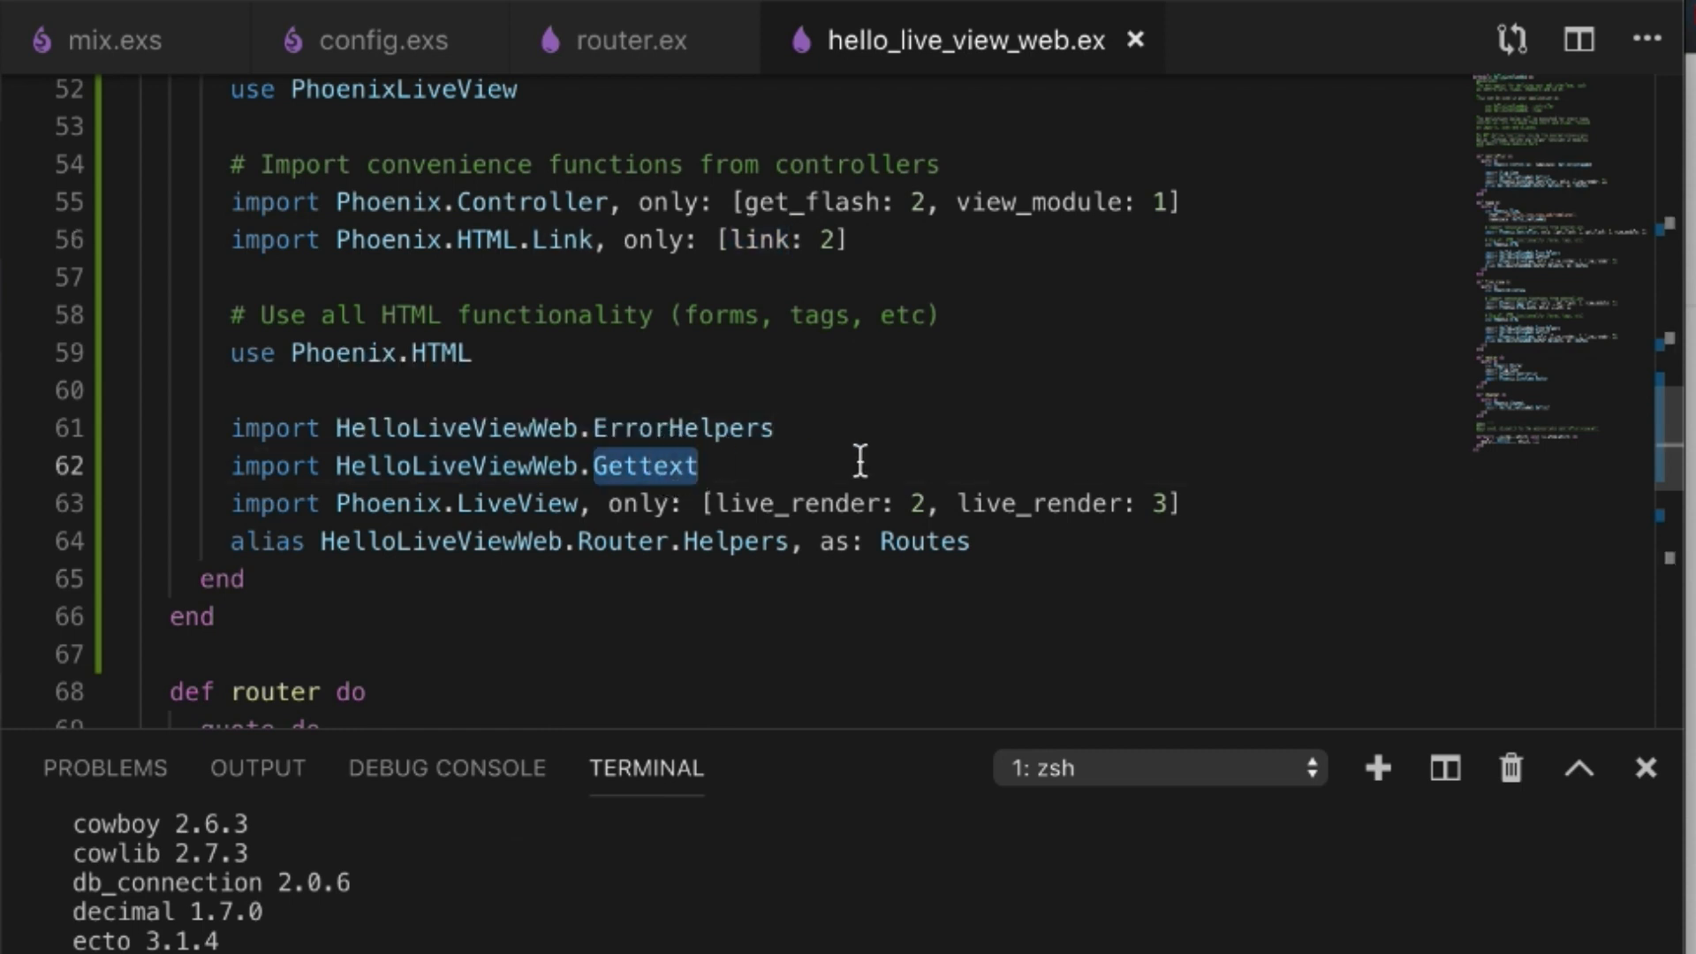
{"action": "mouse_move", "coordinate": [901, 488]}
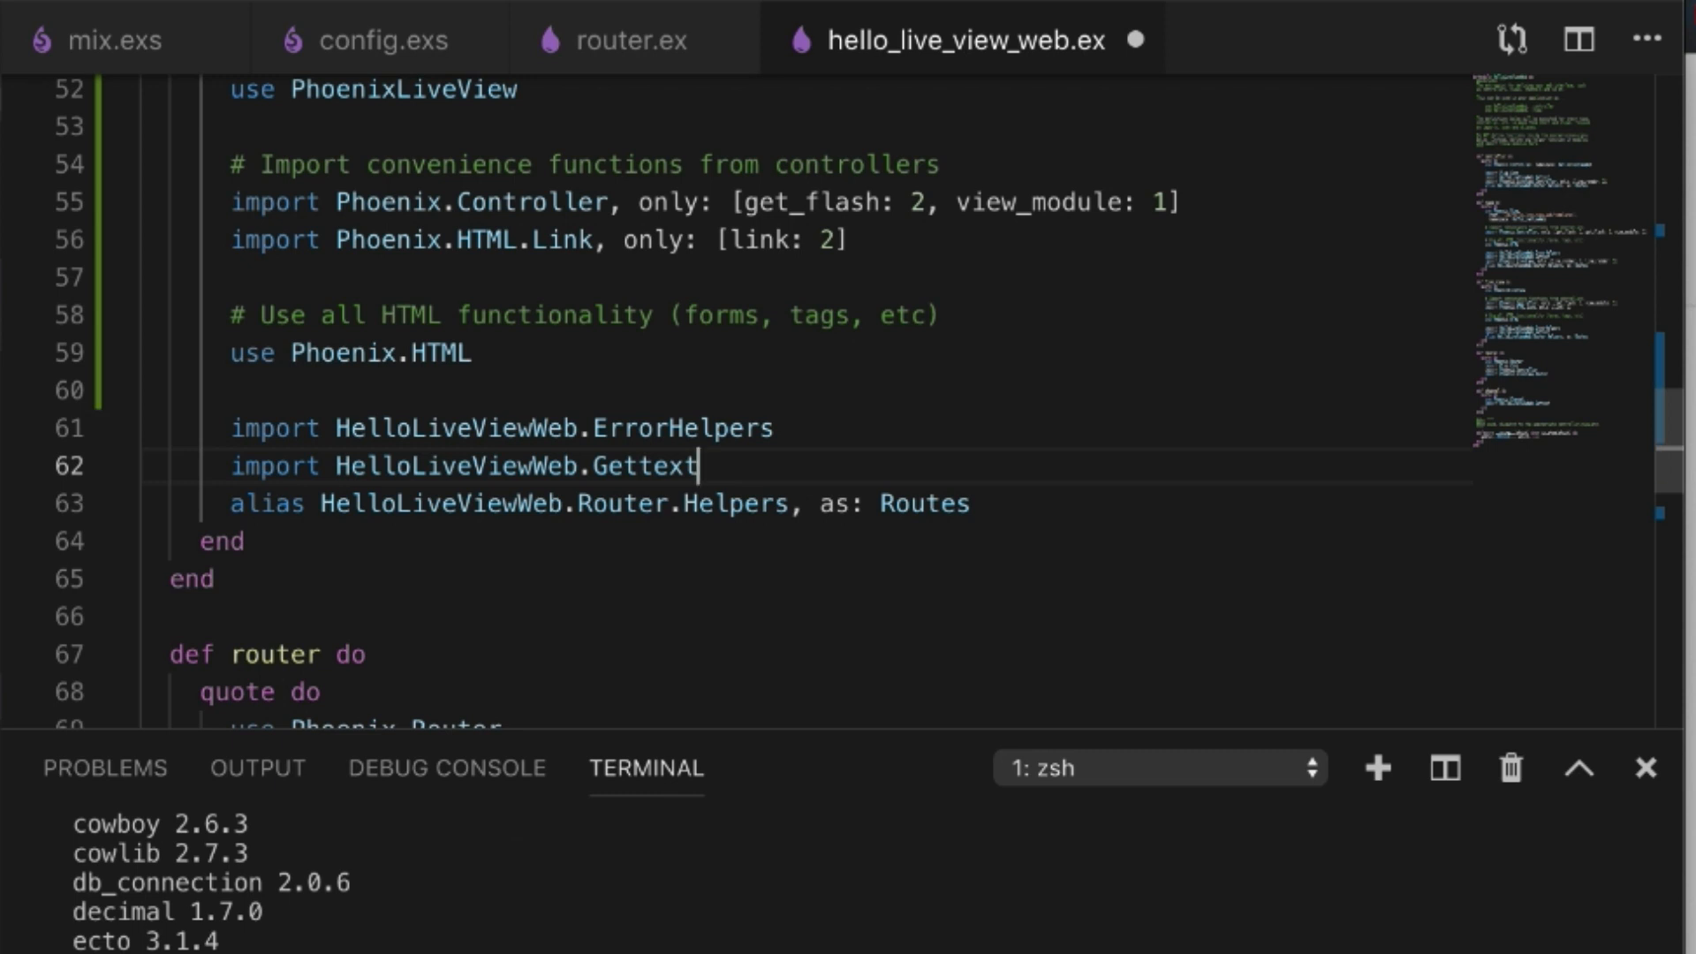
{"action": "mouse_move", "coordinate": [984, 373]}
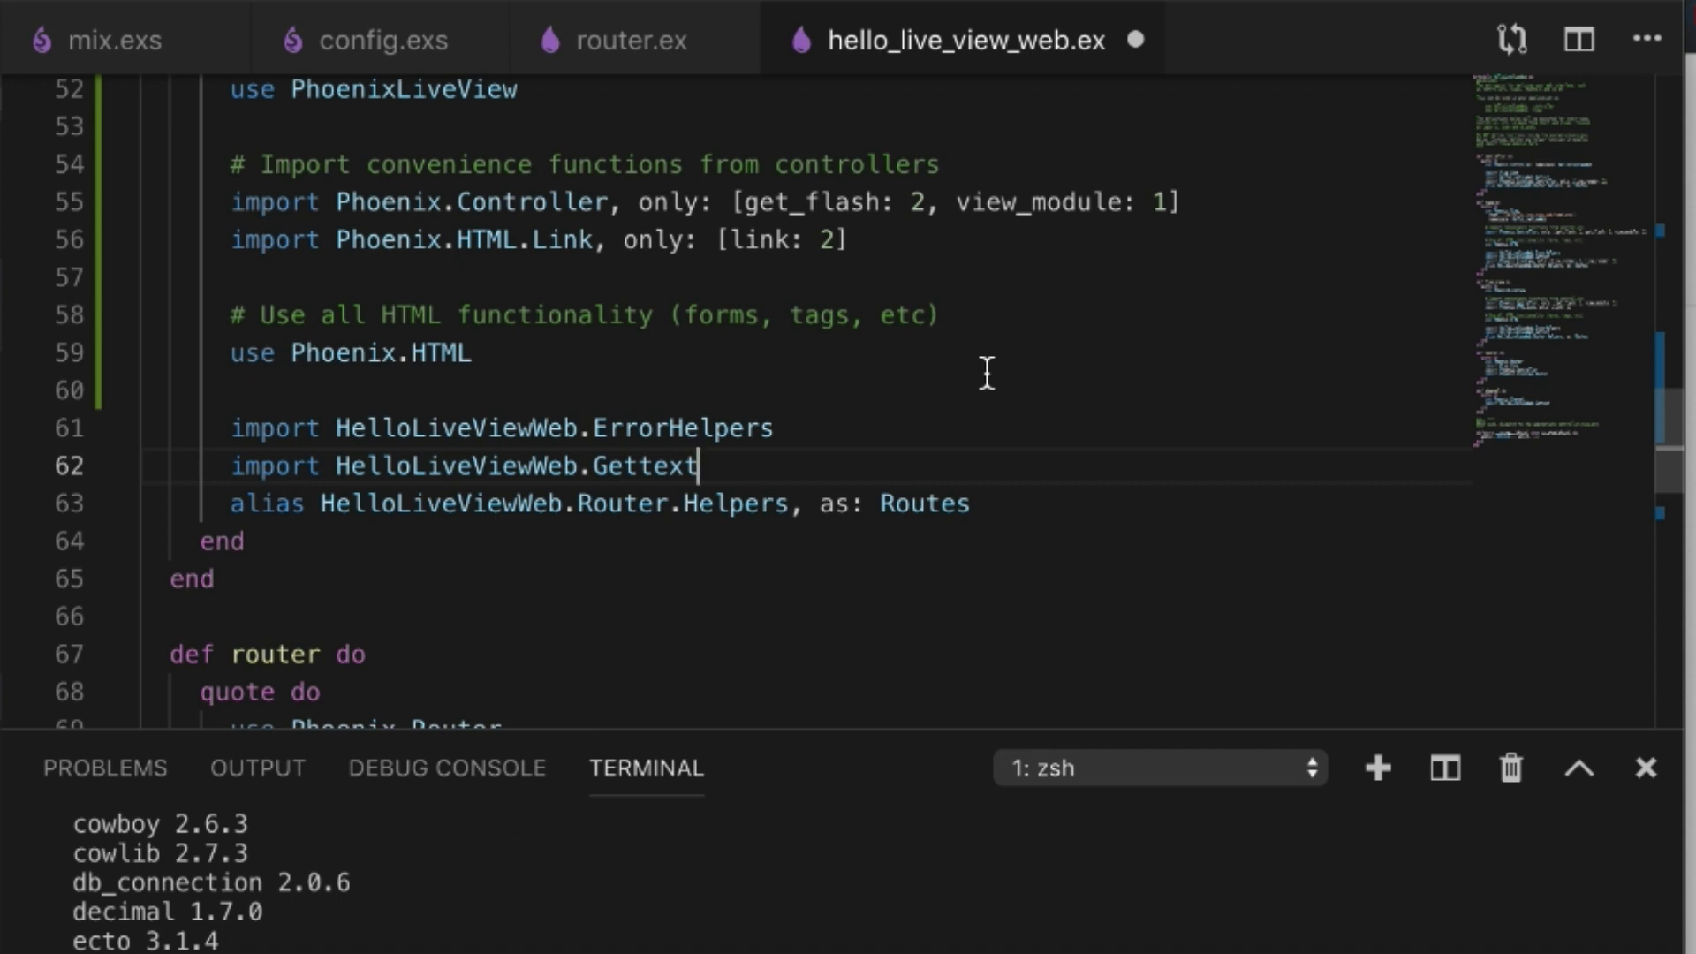
- Review the live_view block's Link import, Phoenix.HTML use line and Gettext import against the view block
{"action": "scroll", "scroll_direction": "up", "scroll_amount": 3}
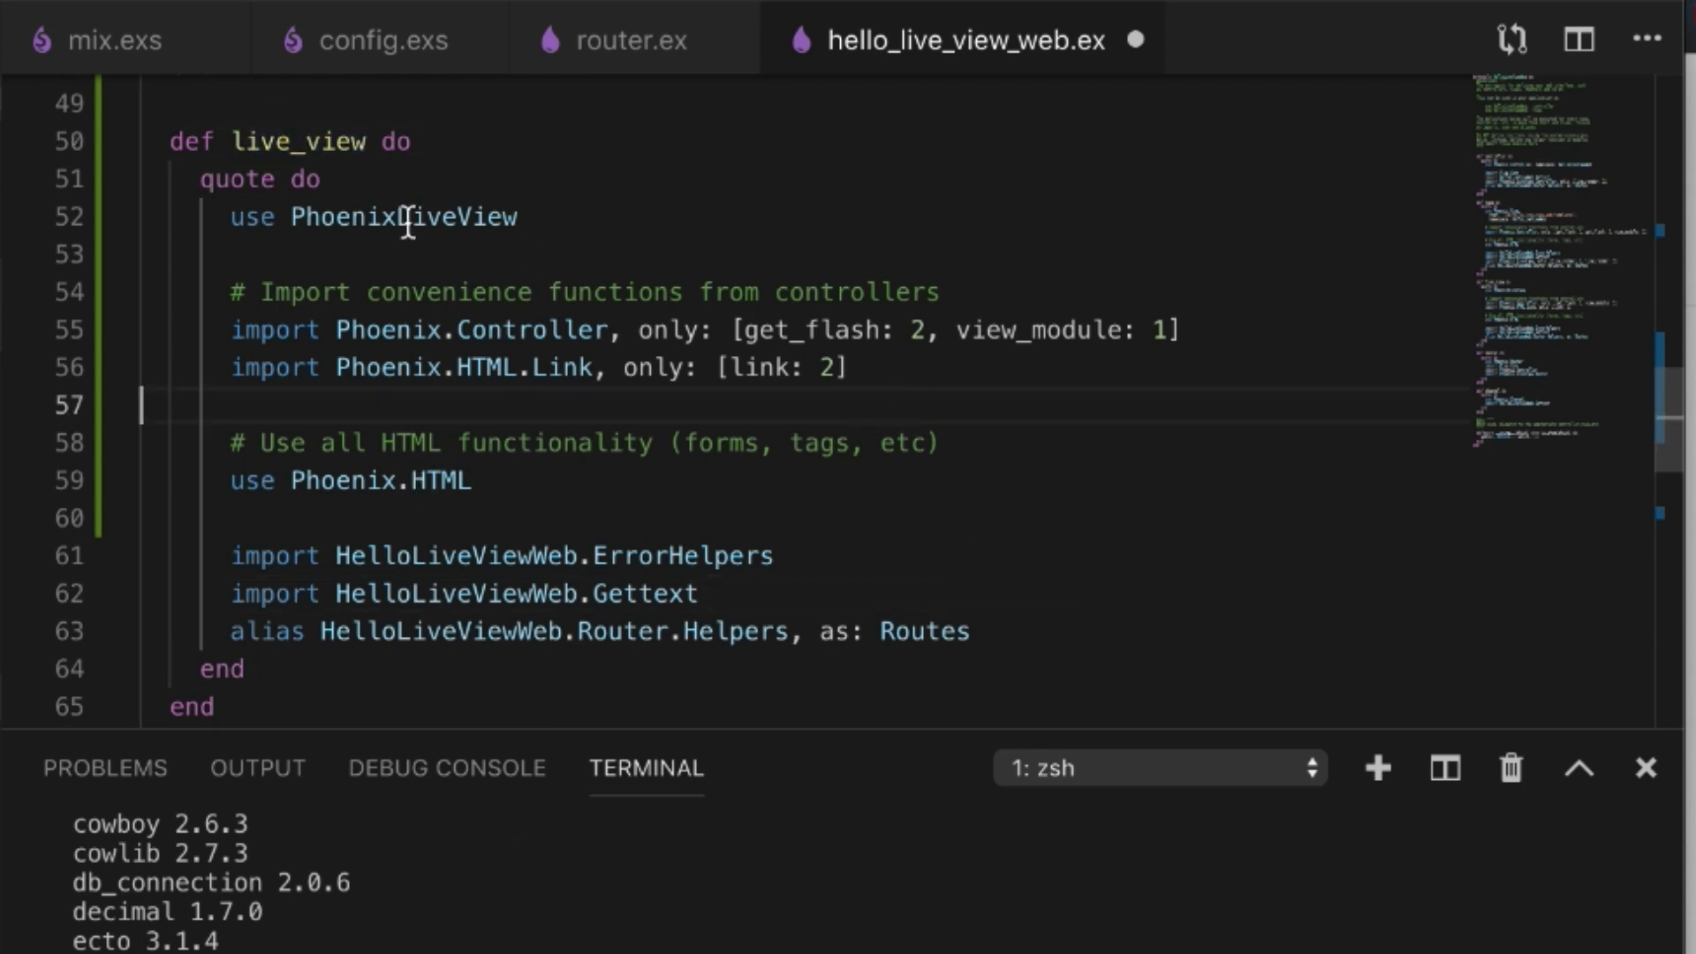
{"action": "double_click", "coordinate": [401, 216]}
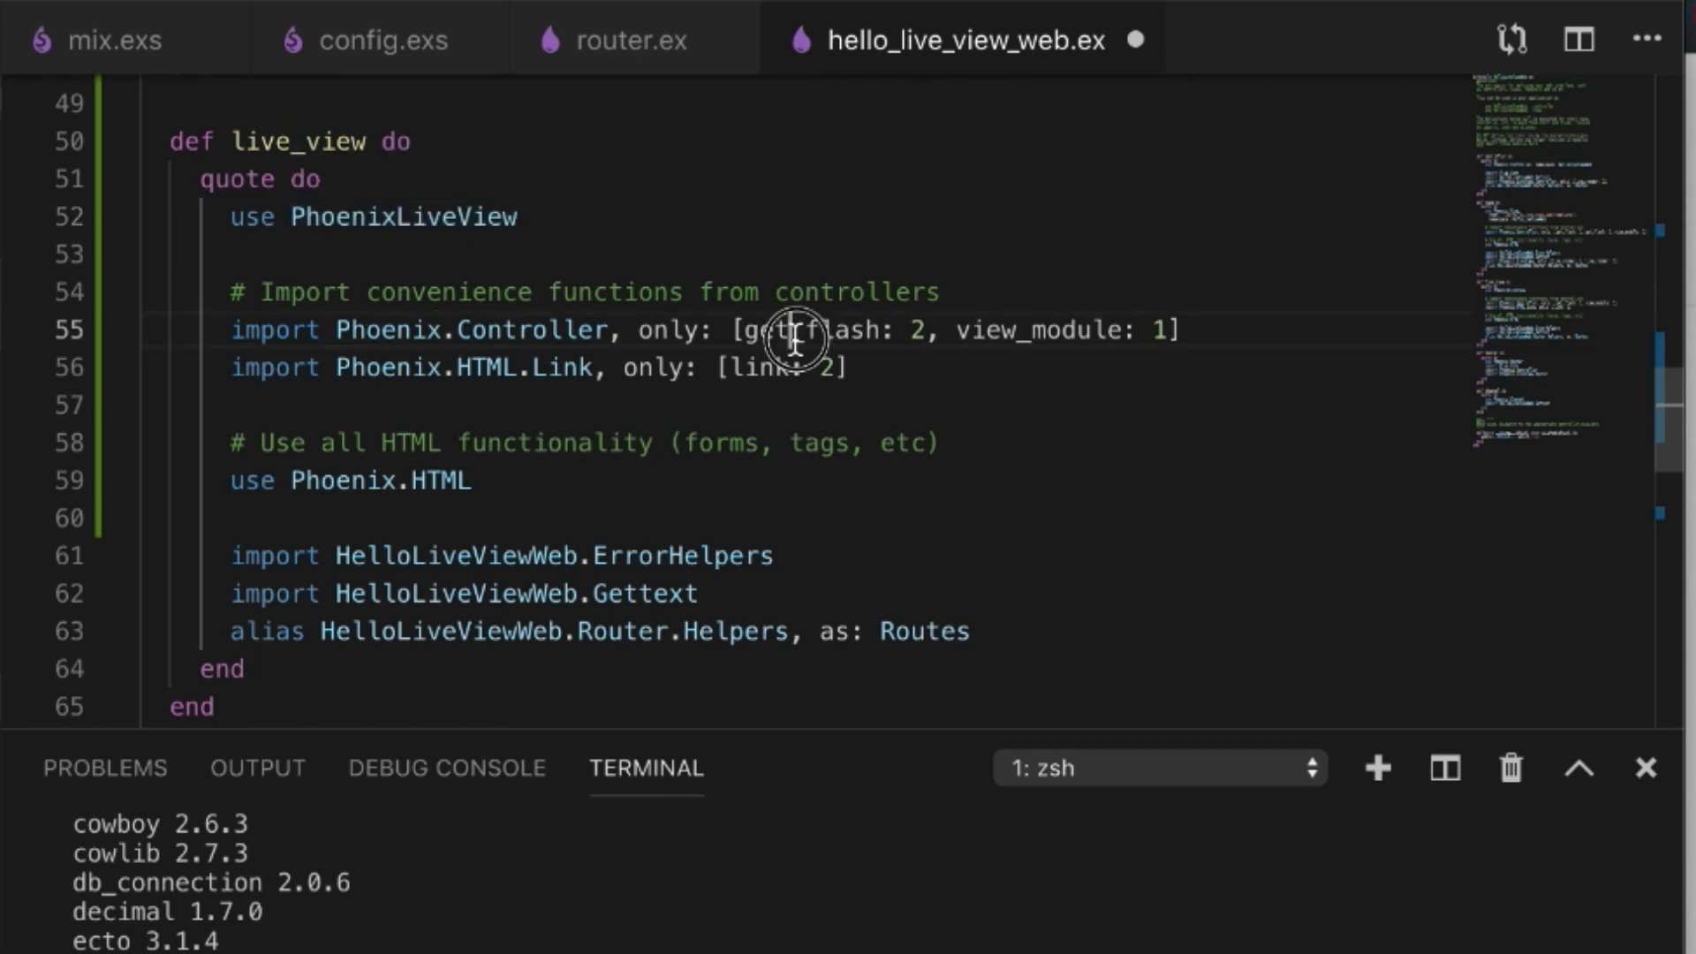
{"action": "double_click", "coordinate": [1037, 331]}
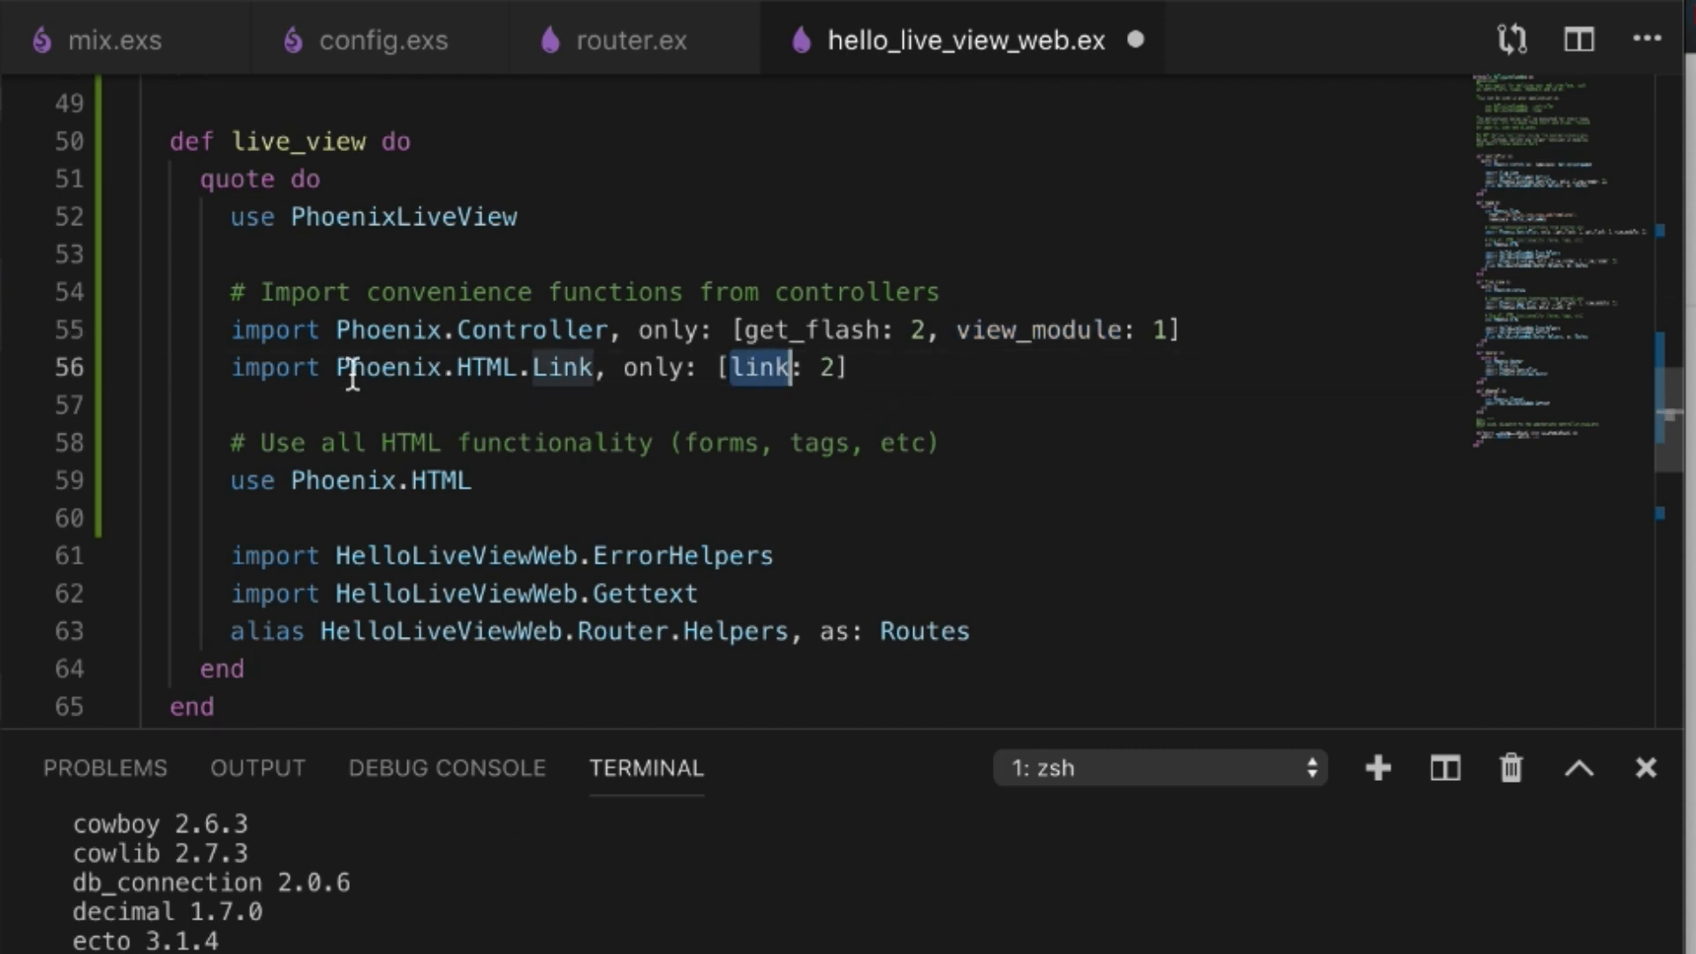
{"action": "mouse_move", "coordinate": [947, 406]}
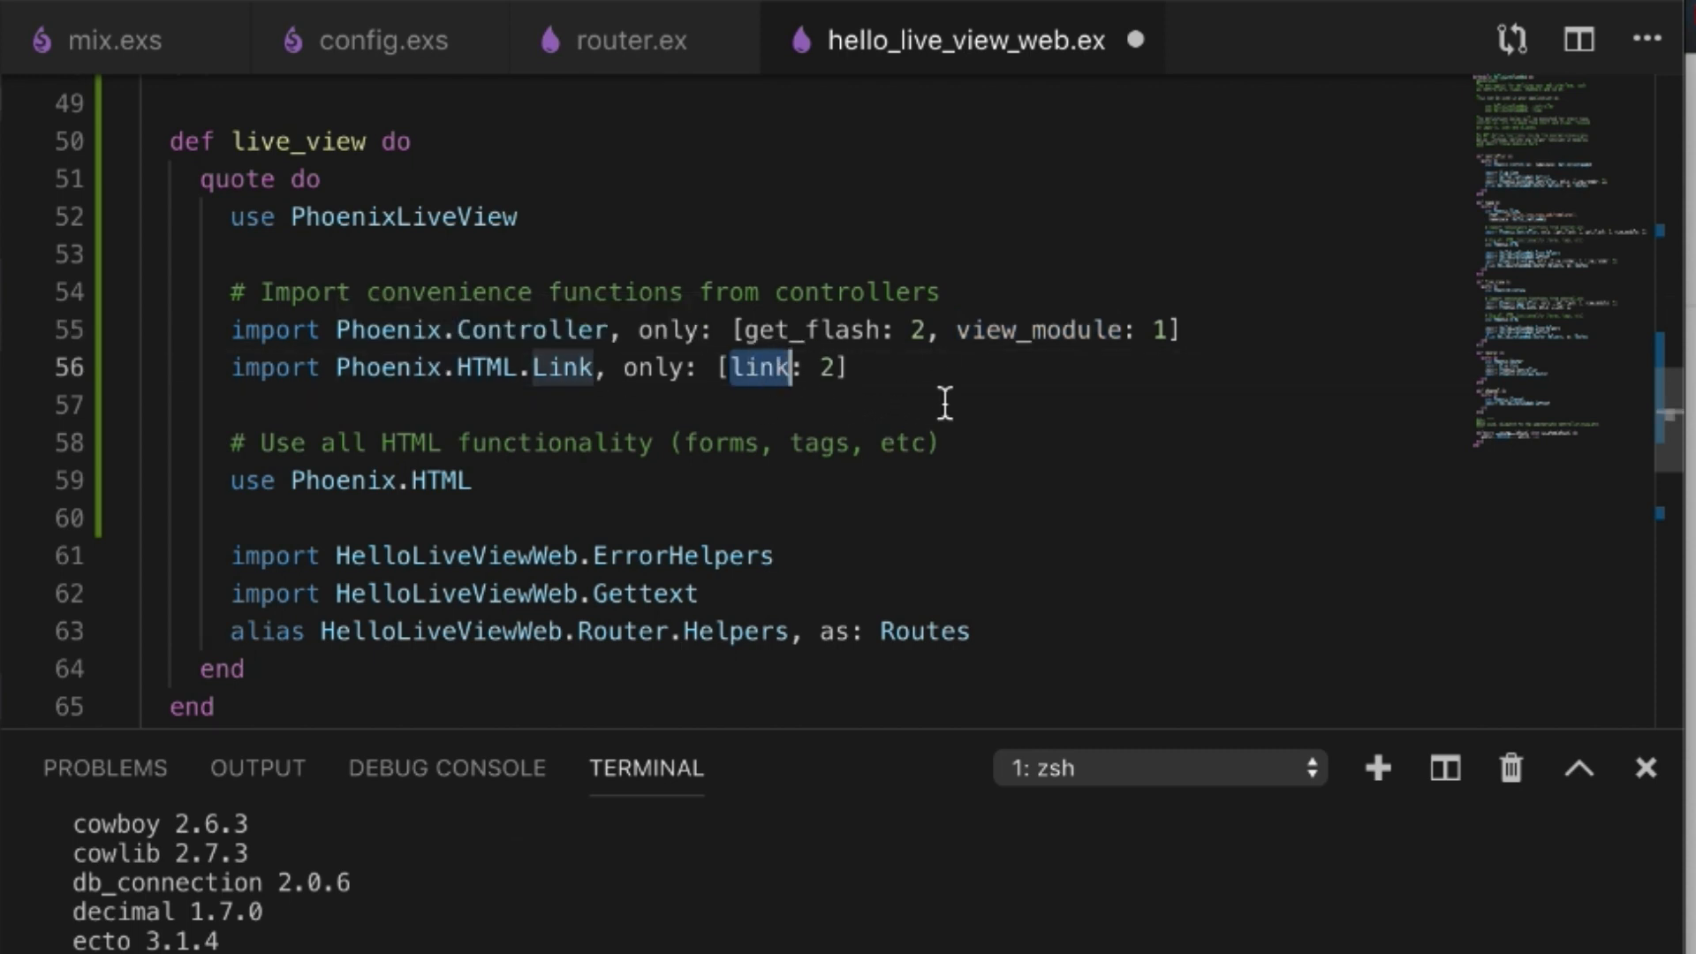
{"action": "double_click", "coordinate": [367, 480]}
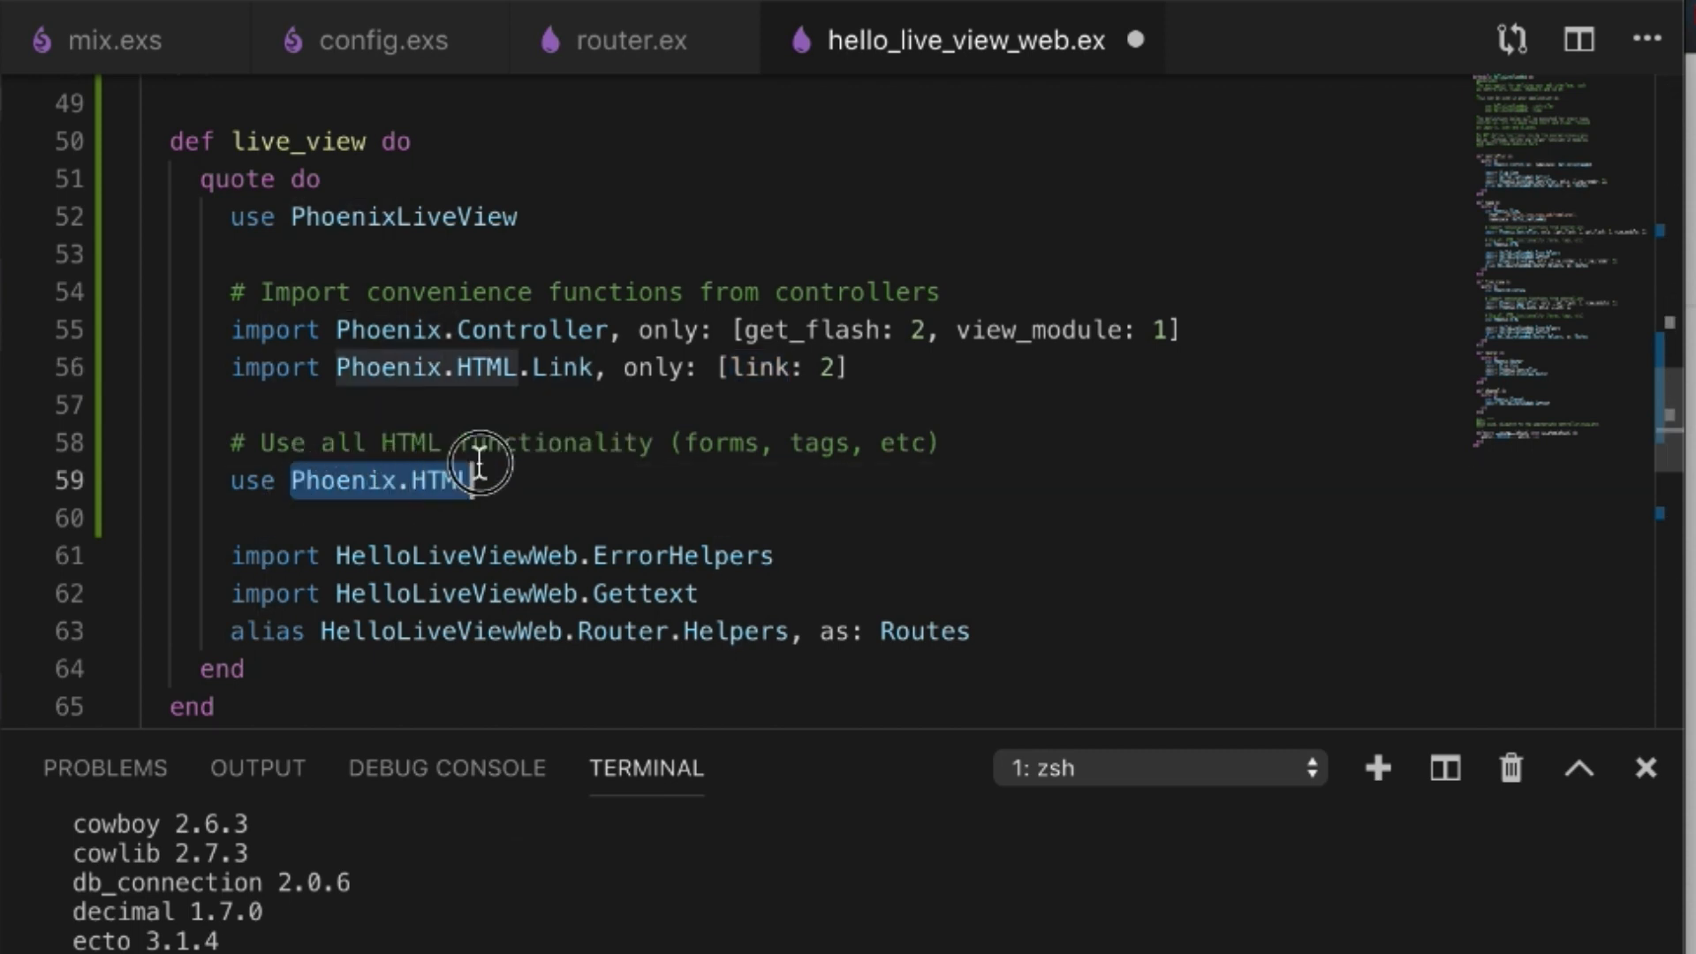
{"action": "mouse_move", "coordinate": [537, 474]}
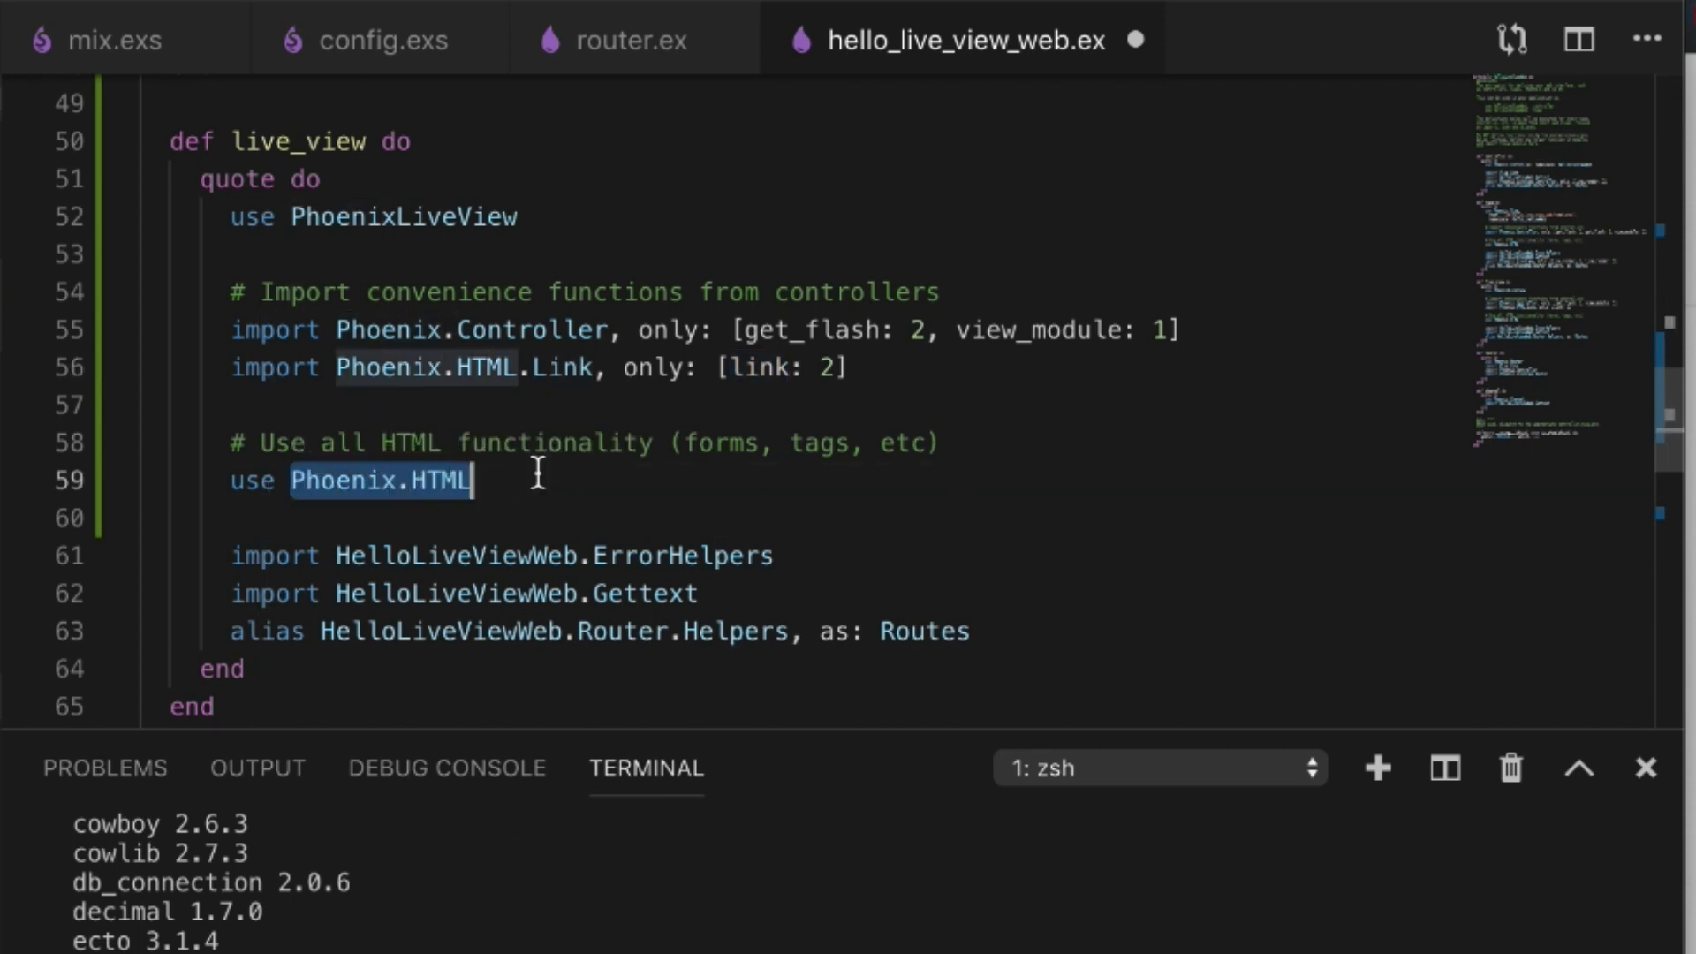
{"action": "scroll", "scroll_direction": "down", "scroll_amount": 3}
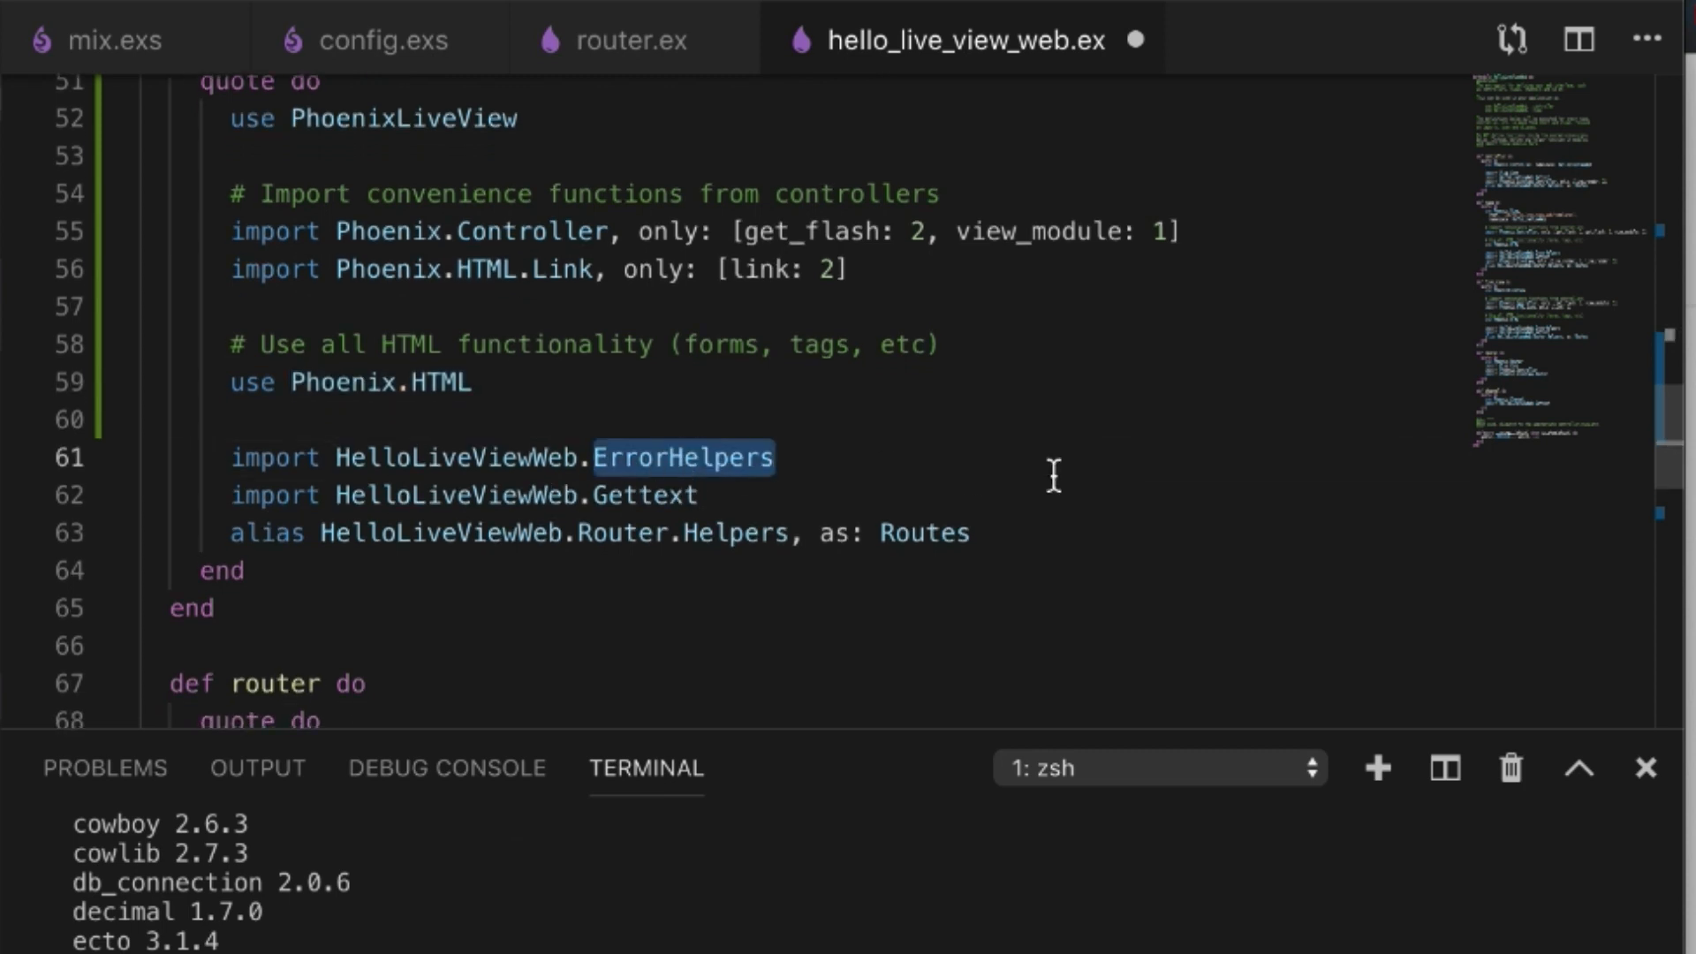
{"action": "mouse_move", "coordinate": [611, 496]}
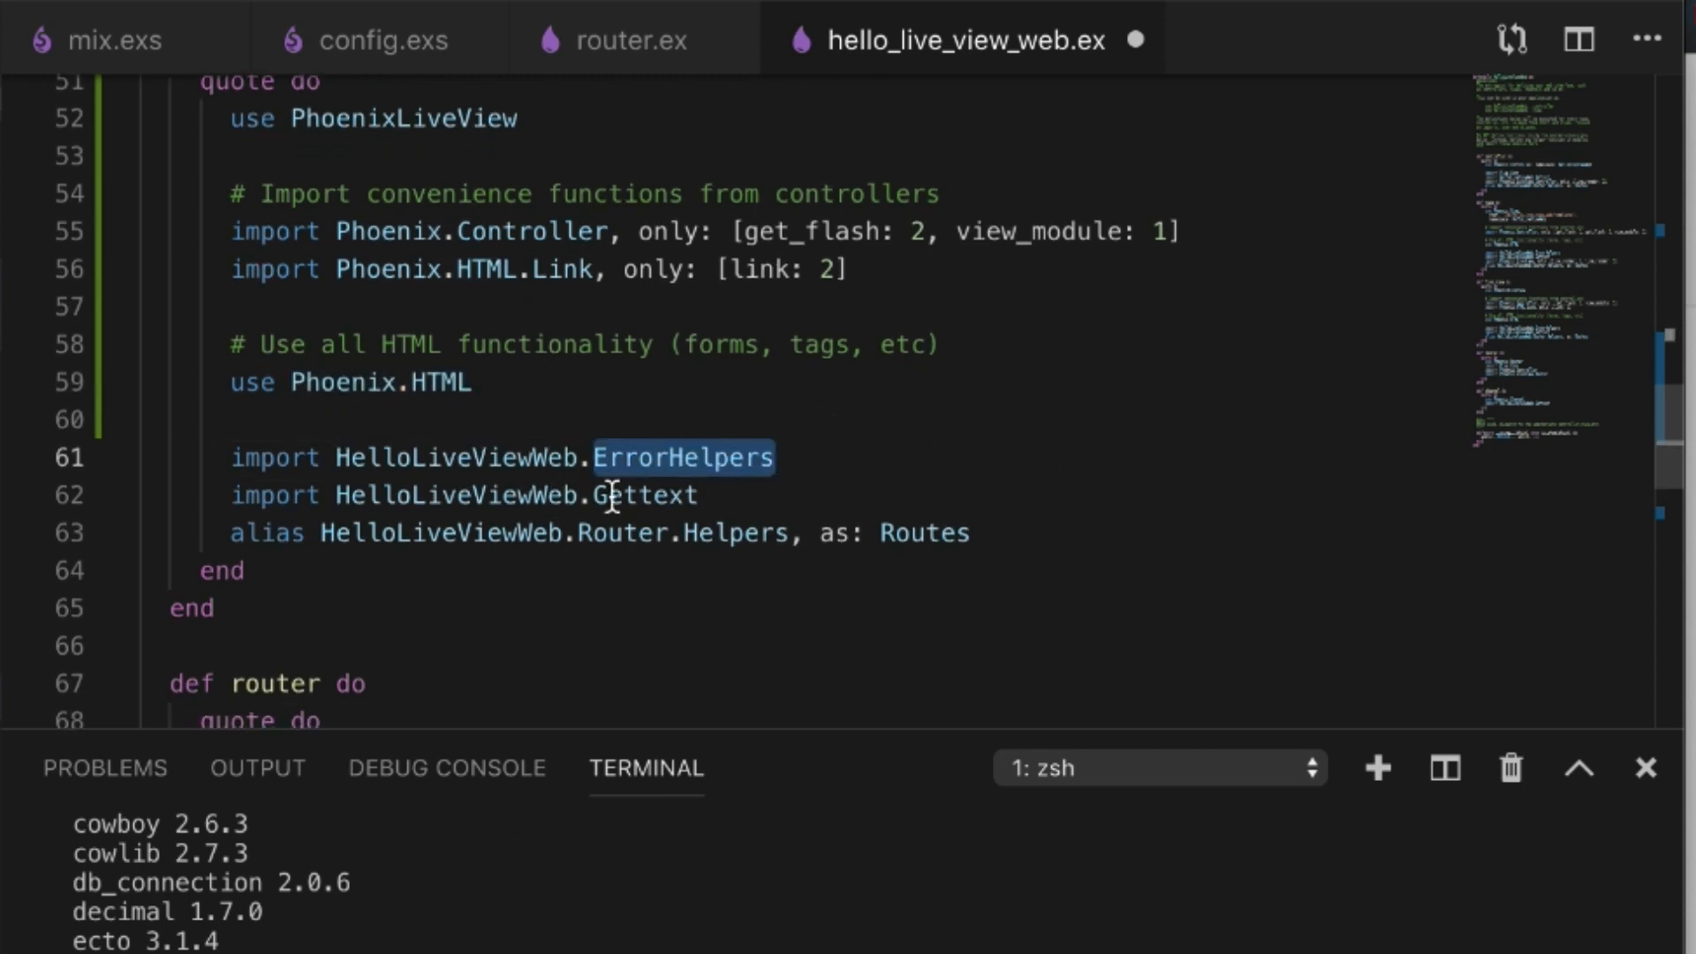
{"action": "double_click", "coordinate": [642, 495]}
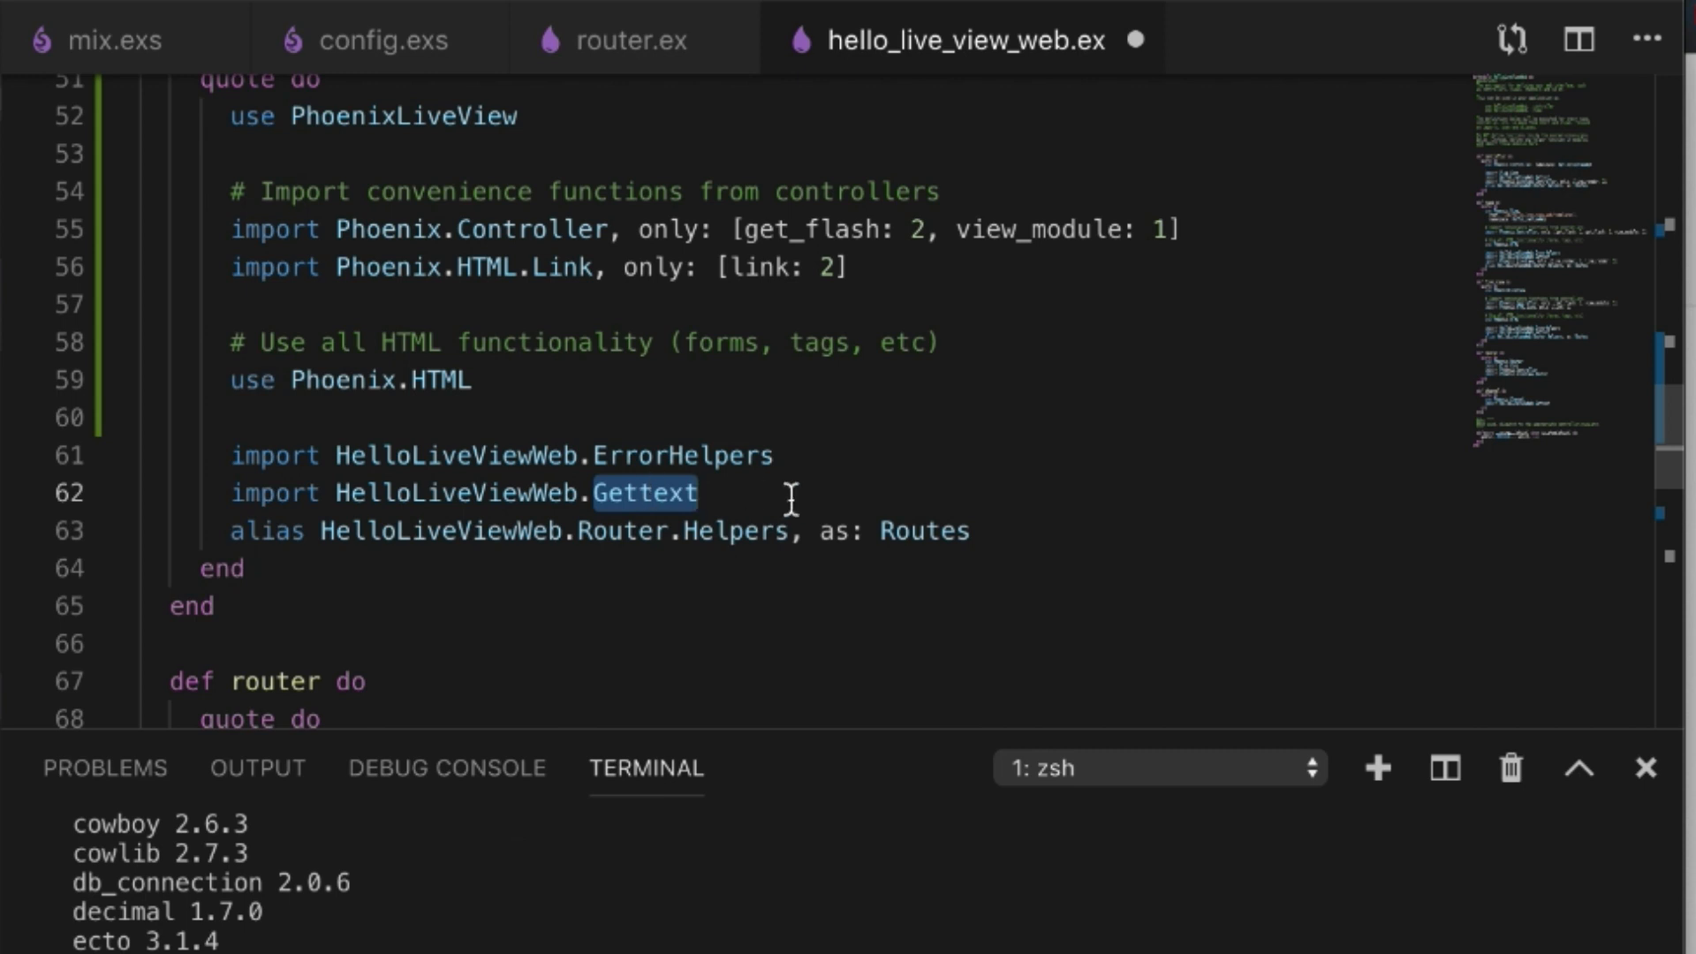
{"action": "mouse_move", "coordinate": [938, 451]}
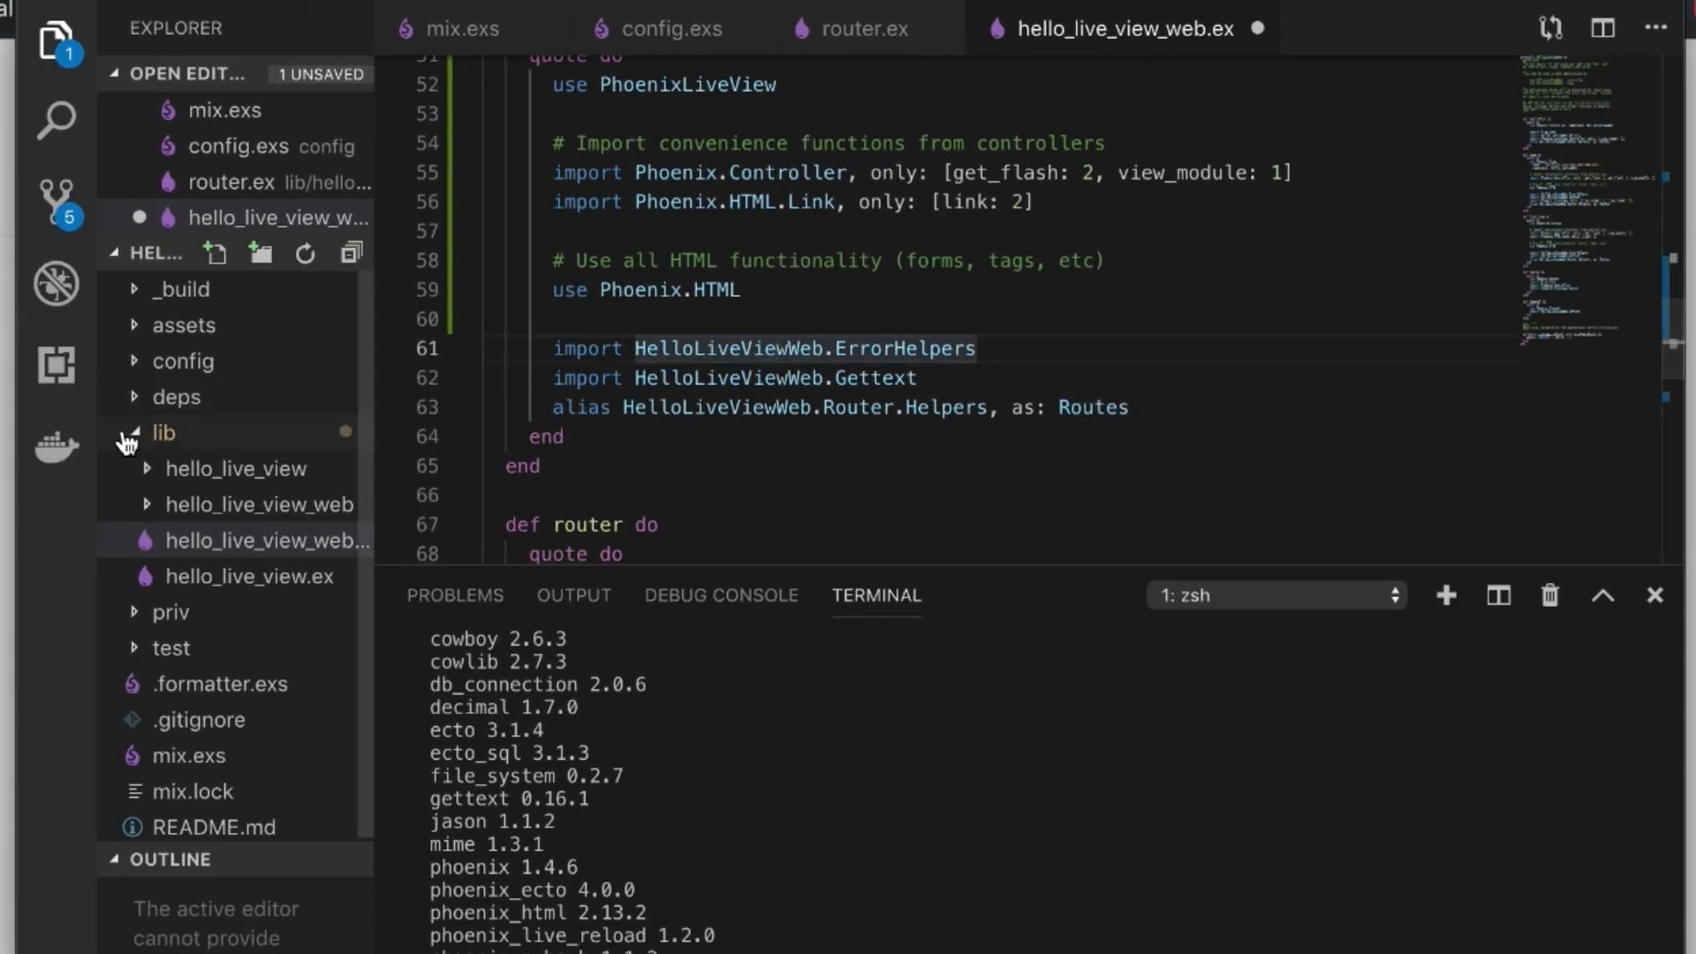
- Mount socket "/live", Phoenix.LiveView.Socket in endpoint.ex
{"action": "left_click", "coordinate": [162, 431]}
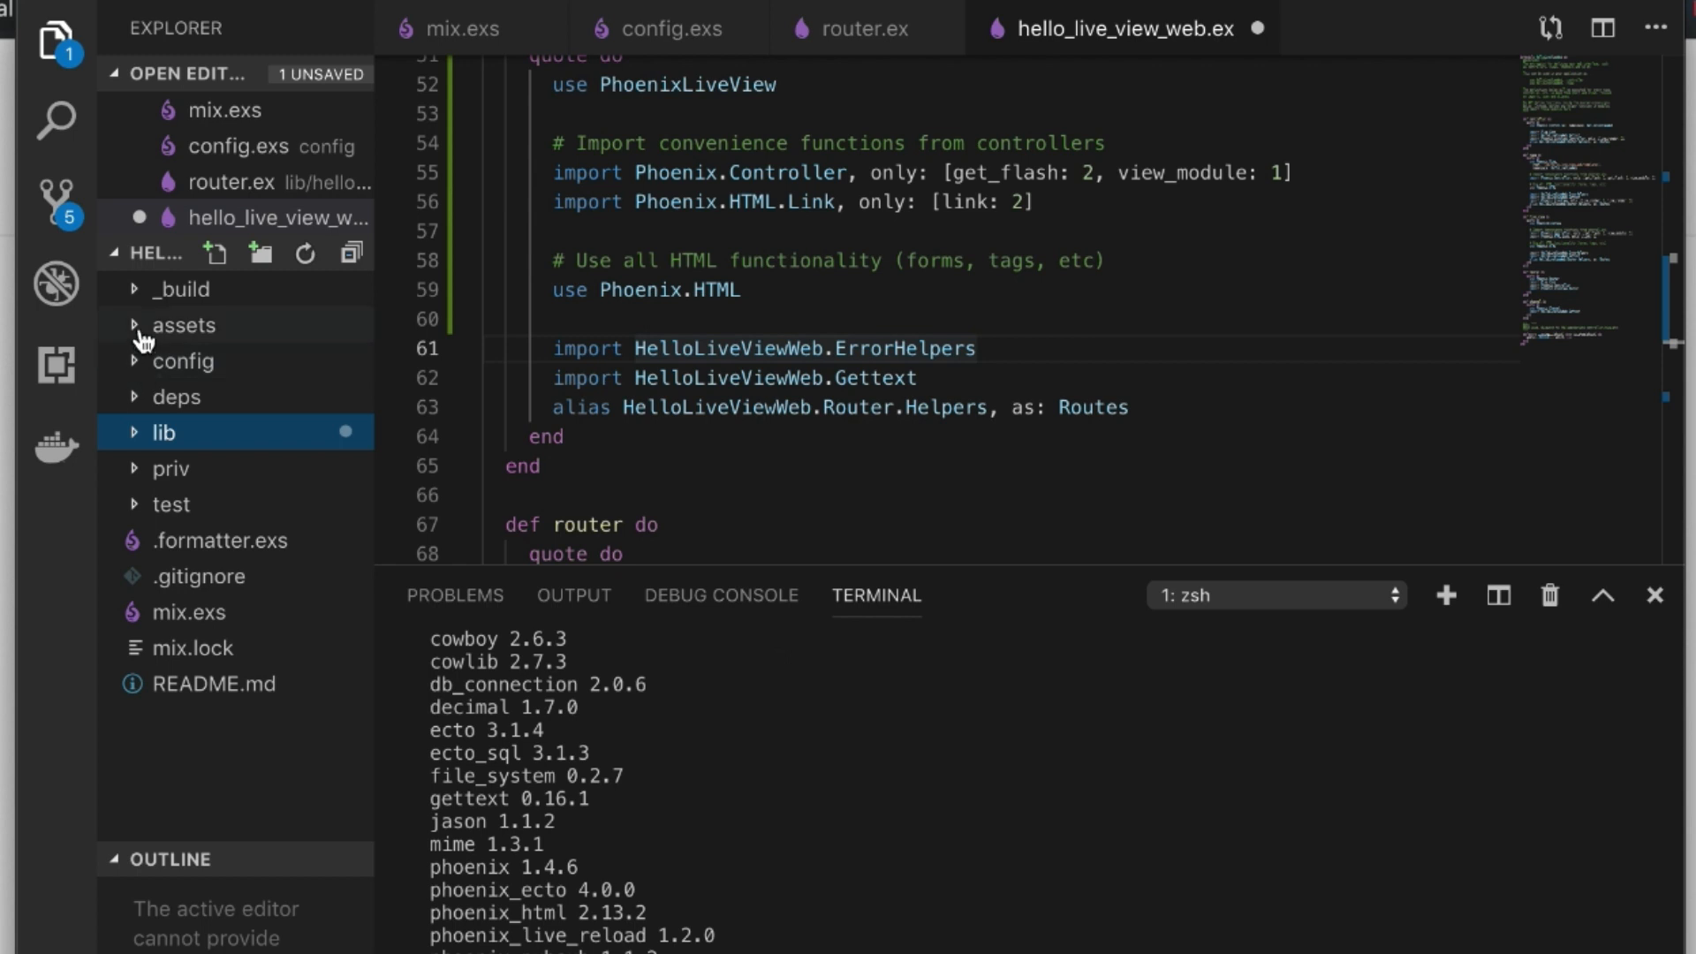
{"action": "mouse_move", "coordinate": [138, 402]}
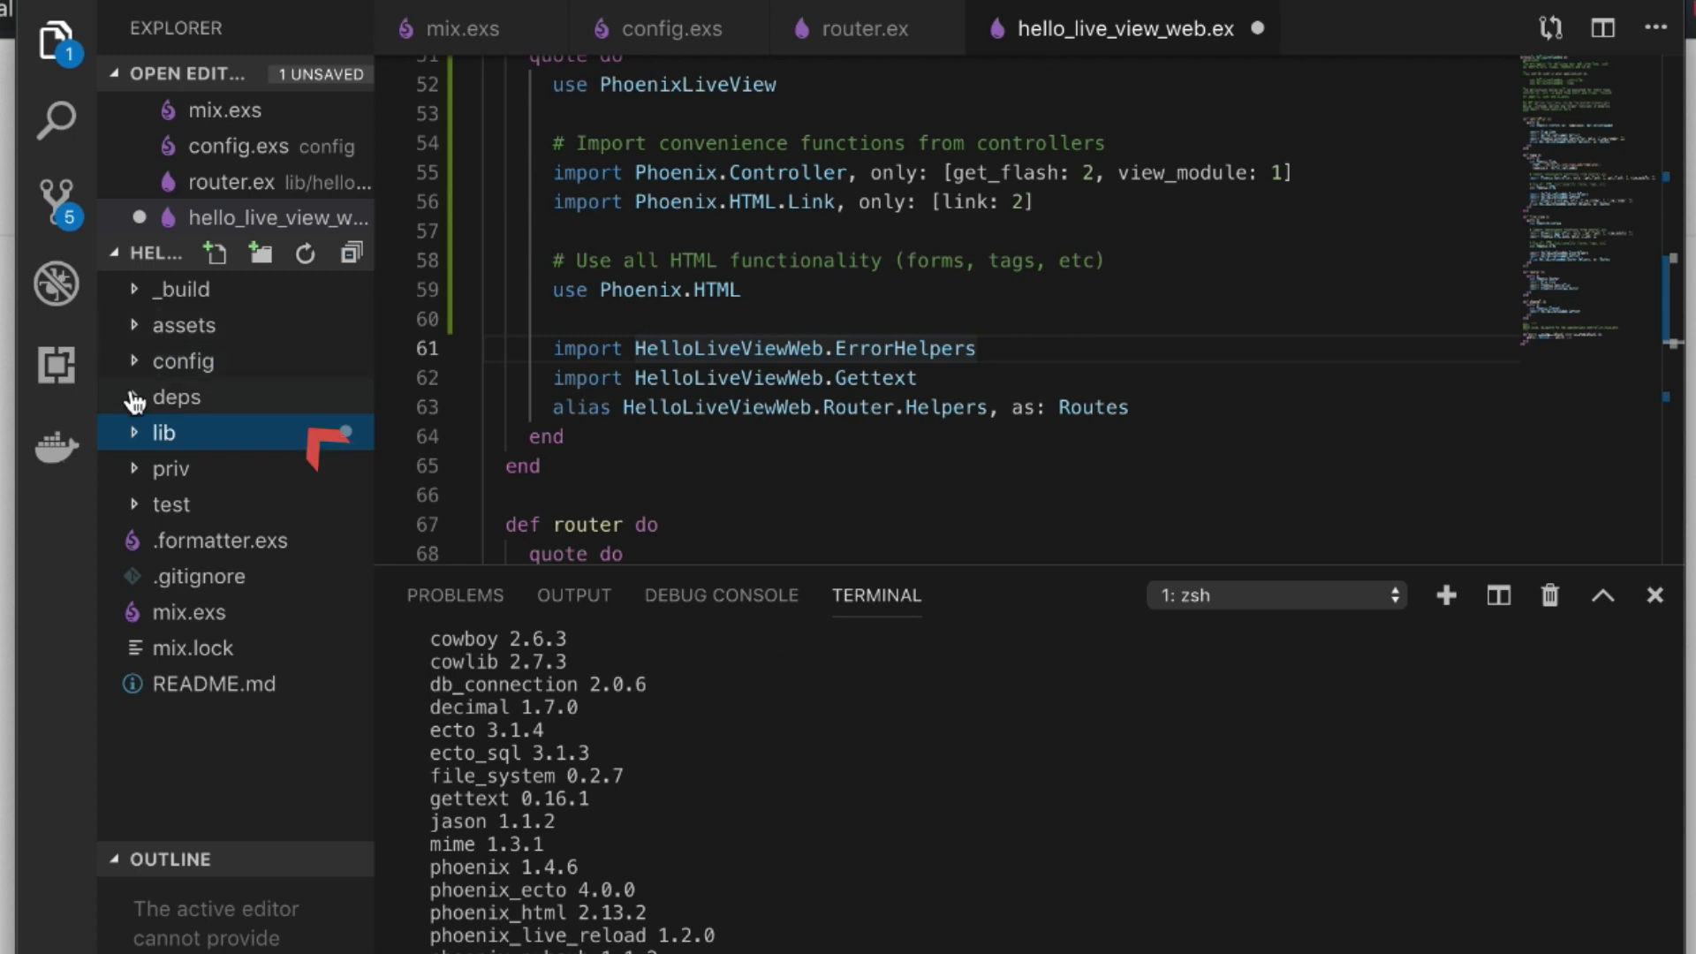
{"action": "left_click", "coordinate": [160, 432]}
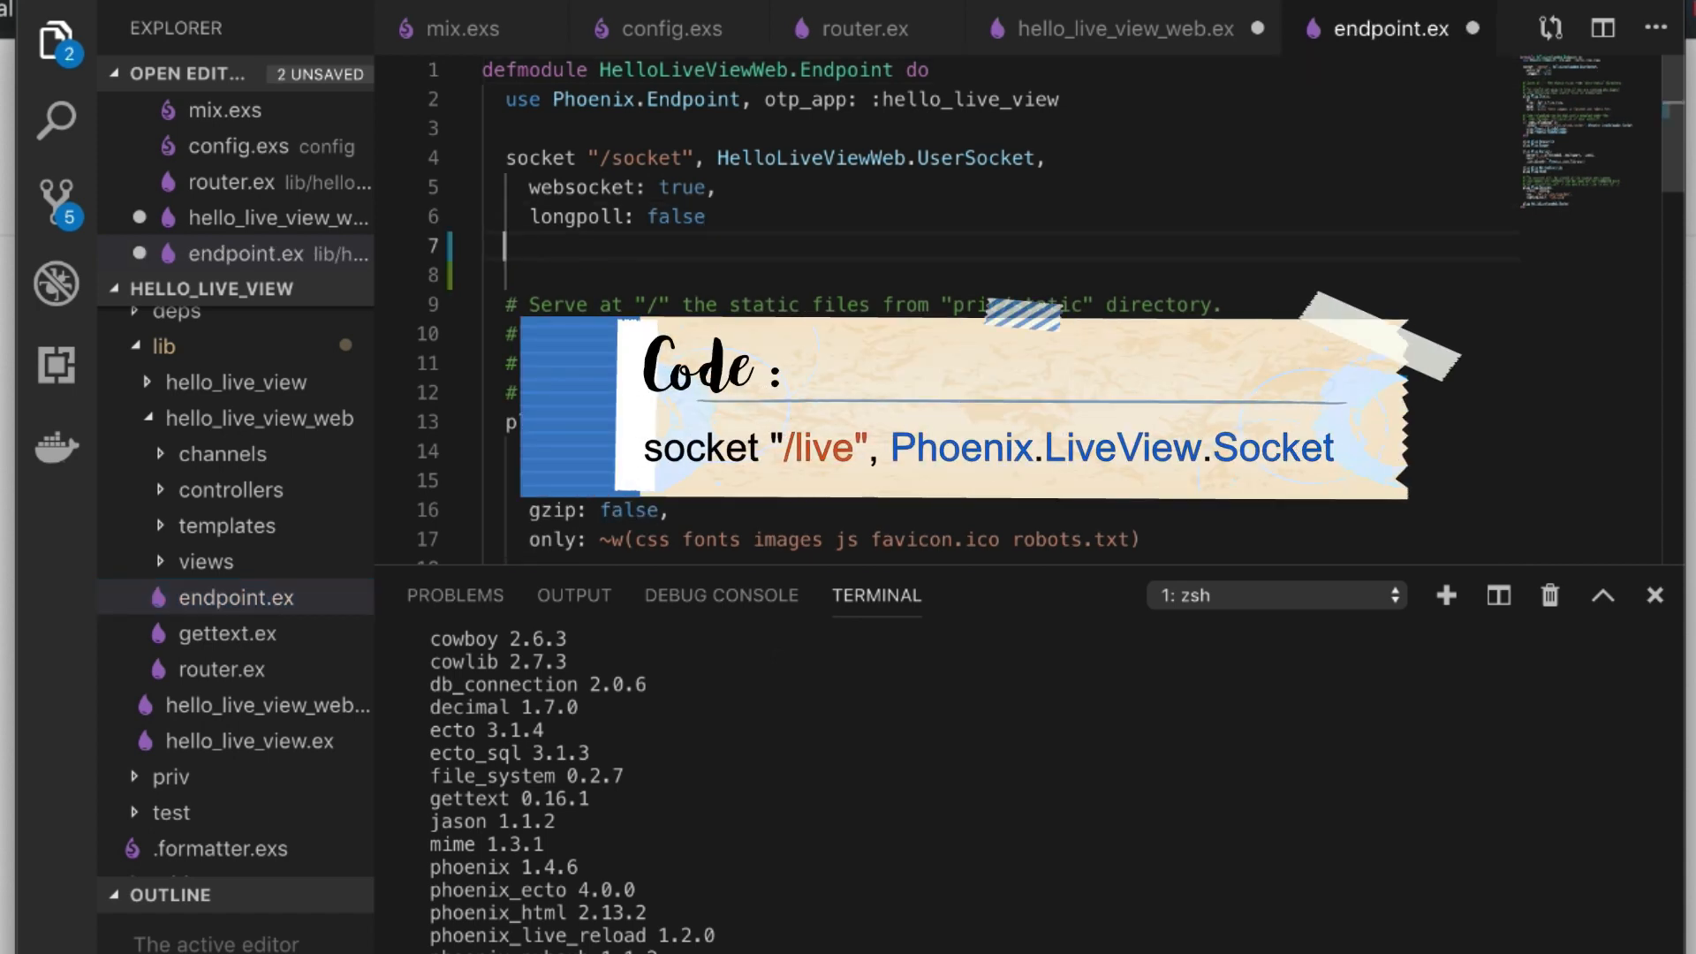
{"action": "type", "text": "socket \"\""}
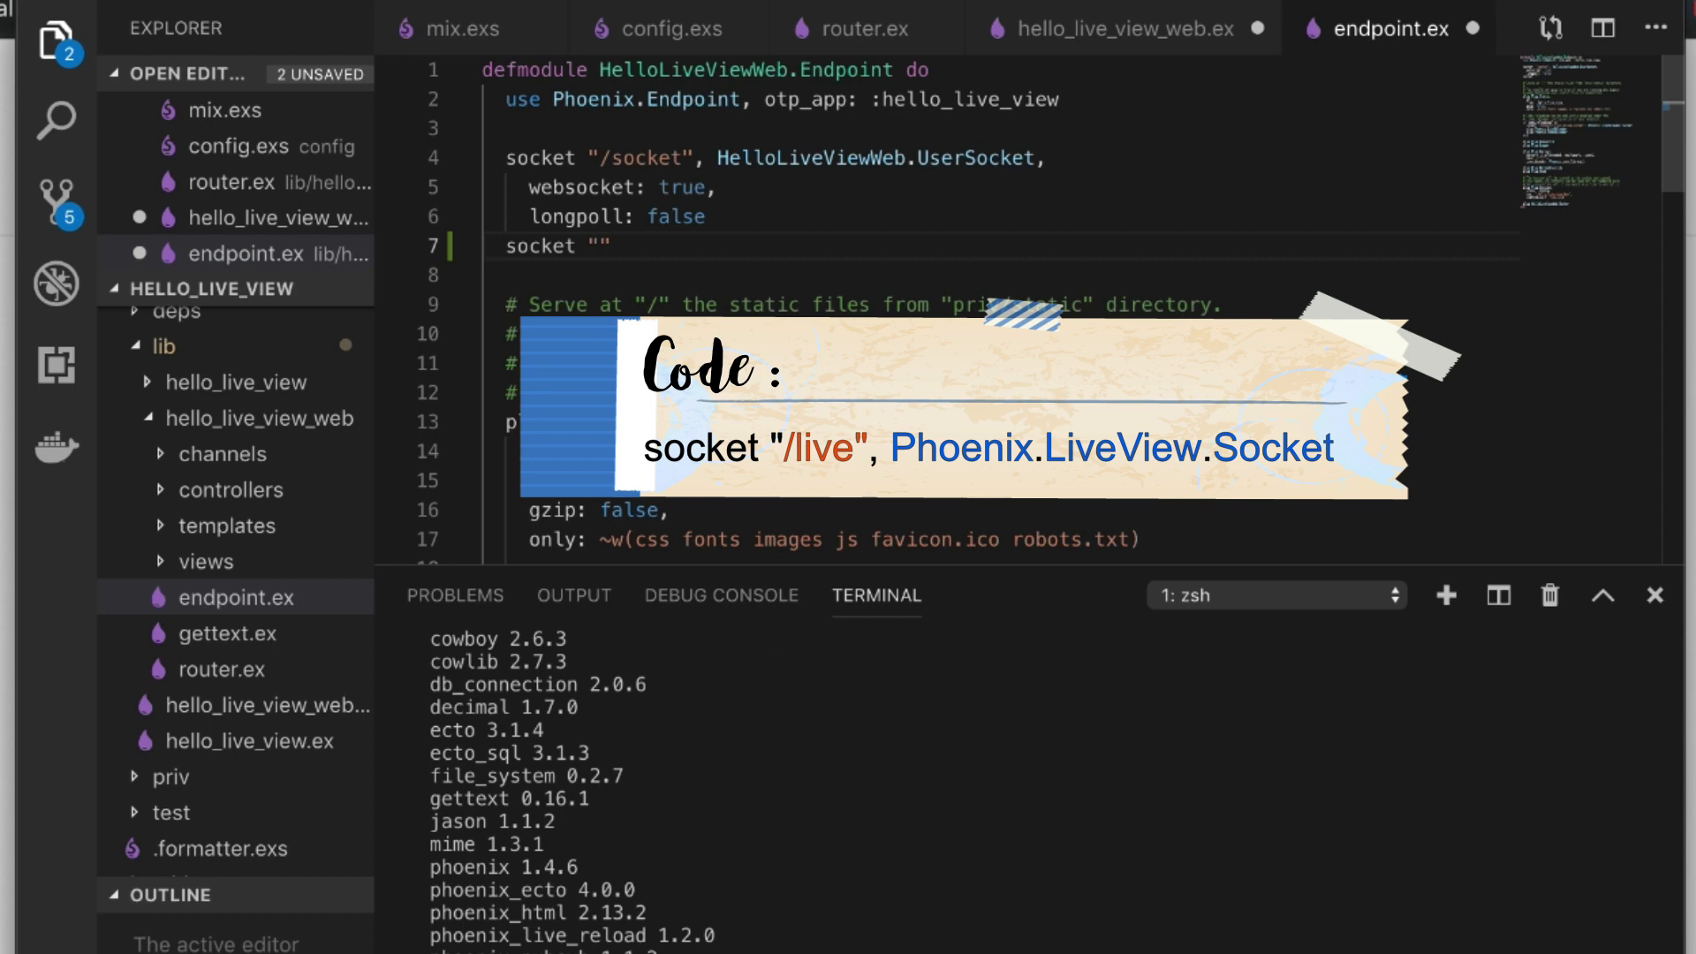
{"action": "type", "text": "/live"}
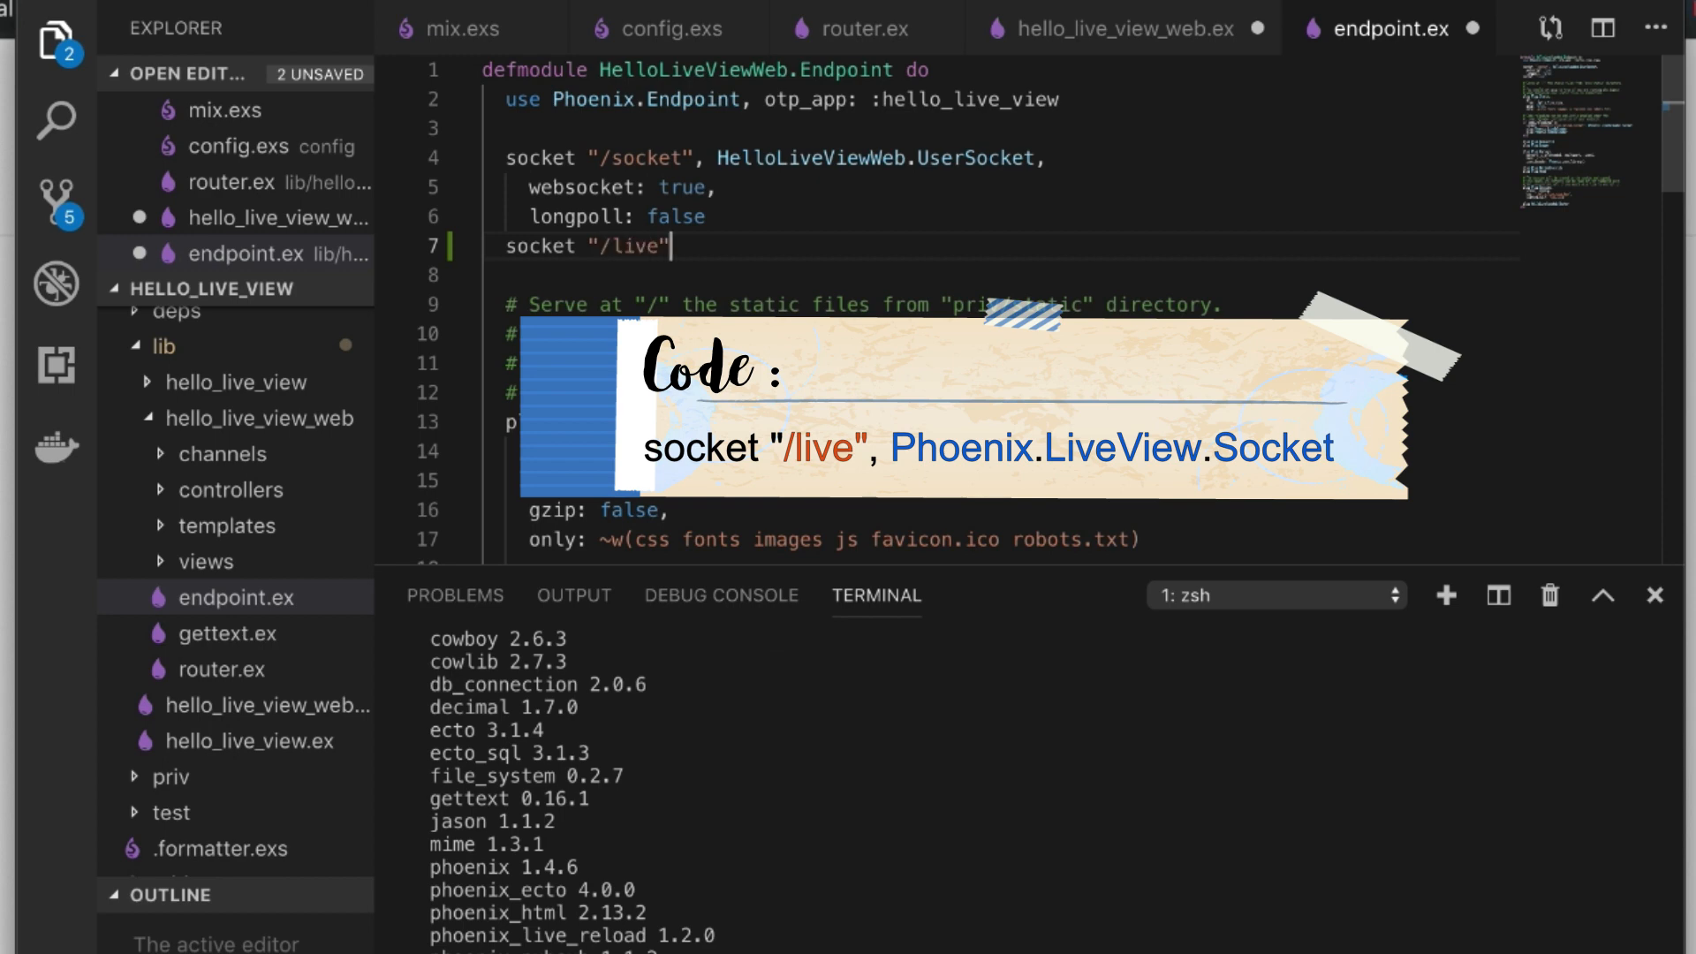
{"action": "type", "text": ", Phoenix"}
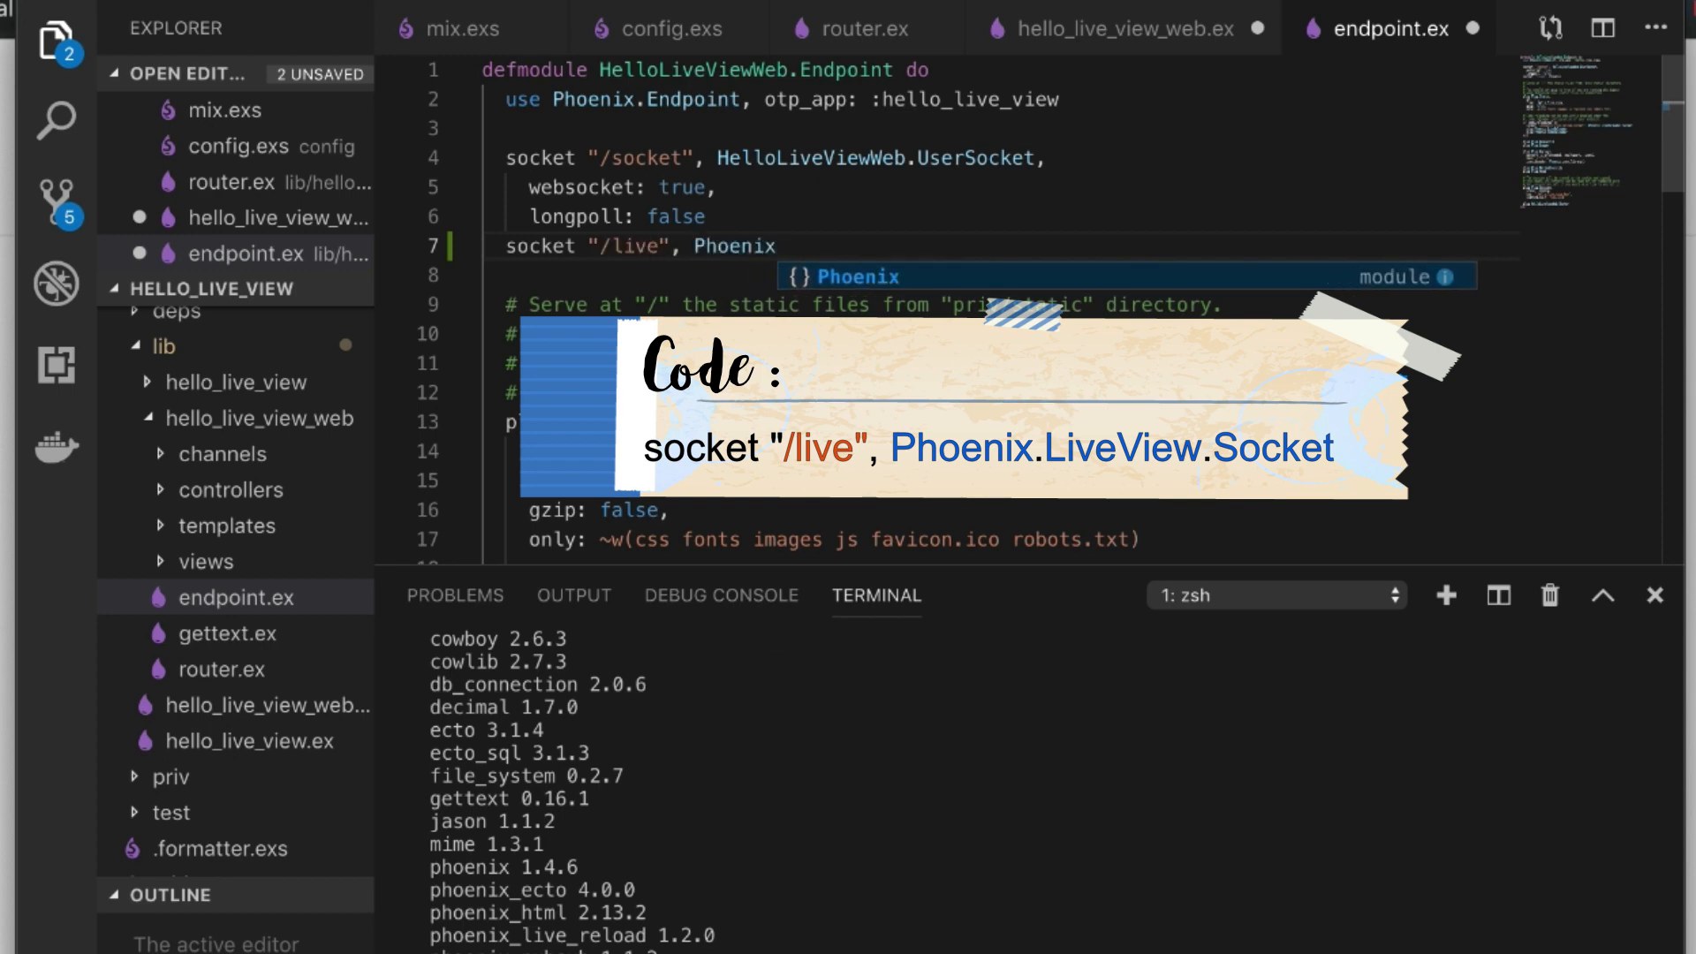
{"action": "type", "text": ".LiveView.Socket"}
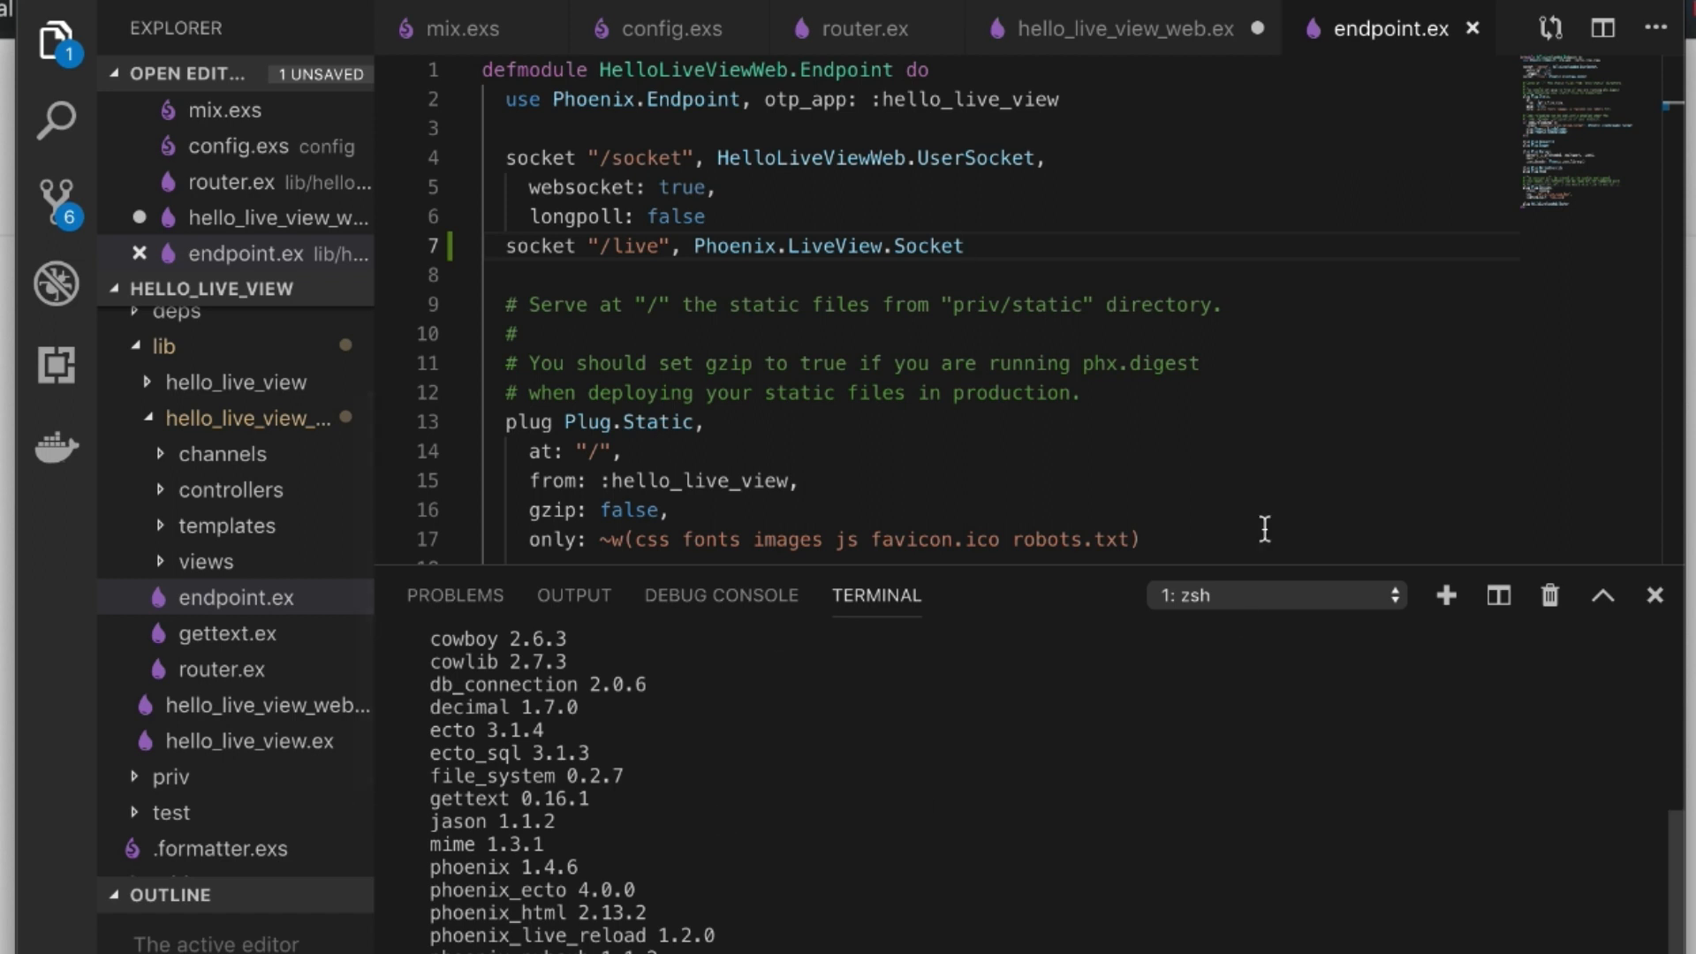
- Collapse the project tree and expand the assets folder to reach app.js
{"action": "double_click", "coordinate": [1014, 392]}
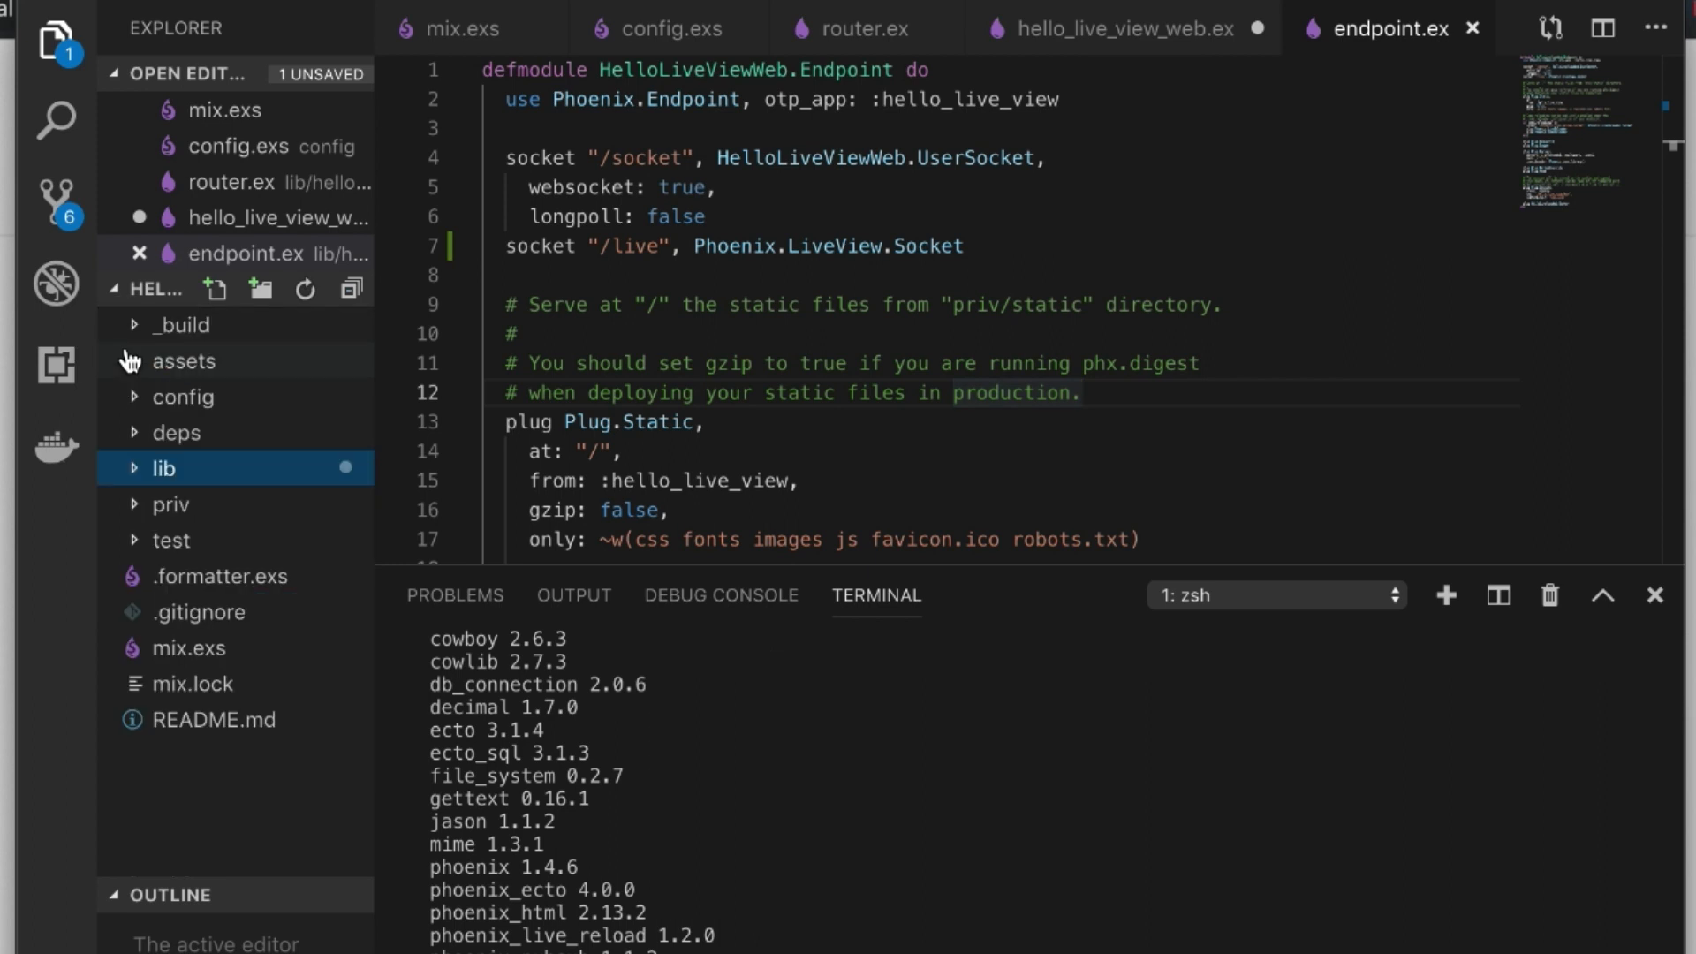
{"action": "left_click", "coordinate": [184, 361]}
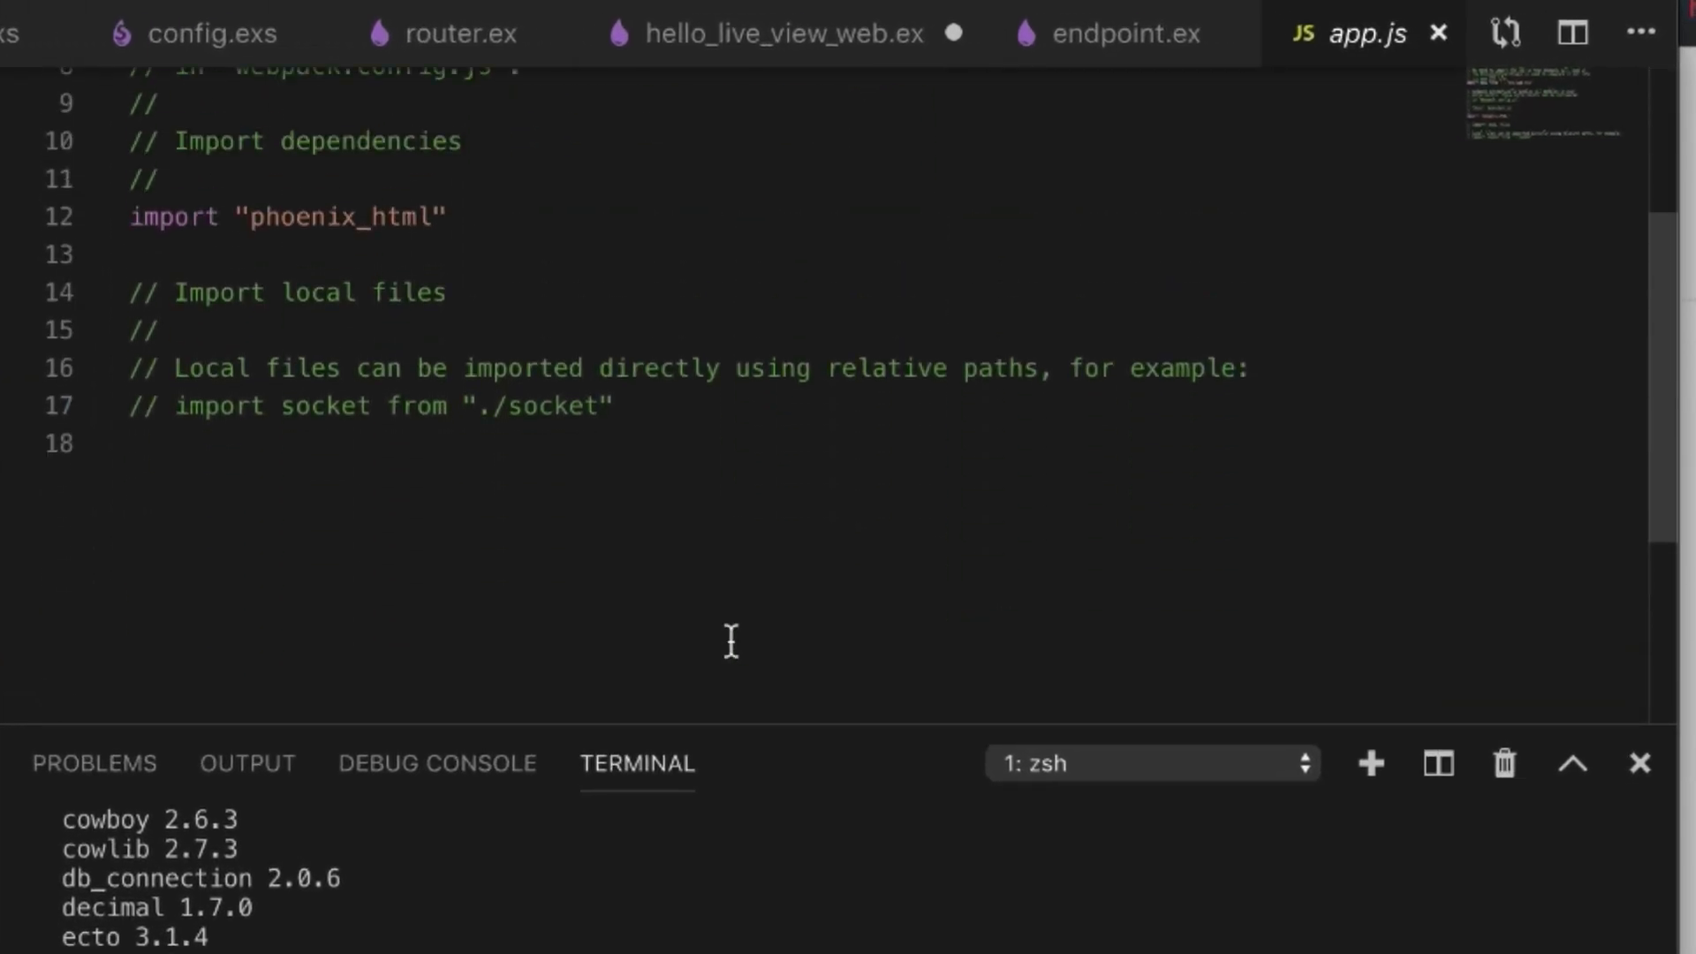
{"action": "mouse_move", "coordinate": [682, 596]}
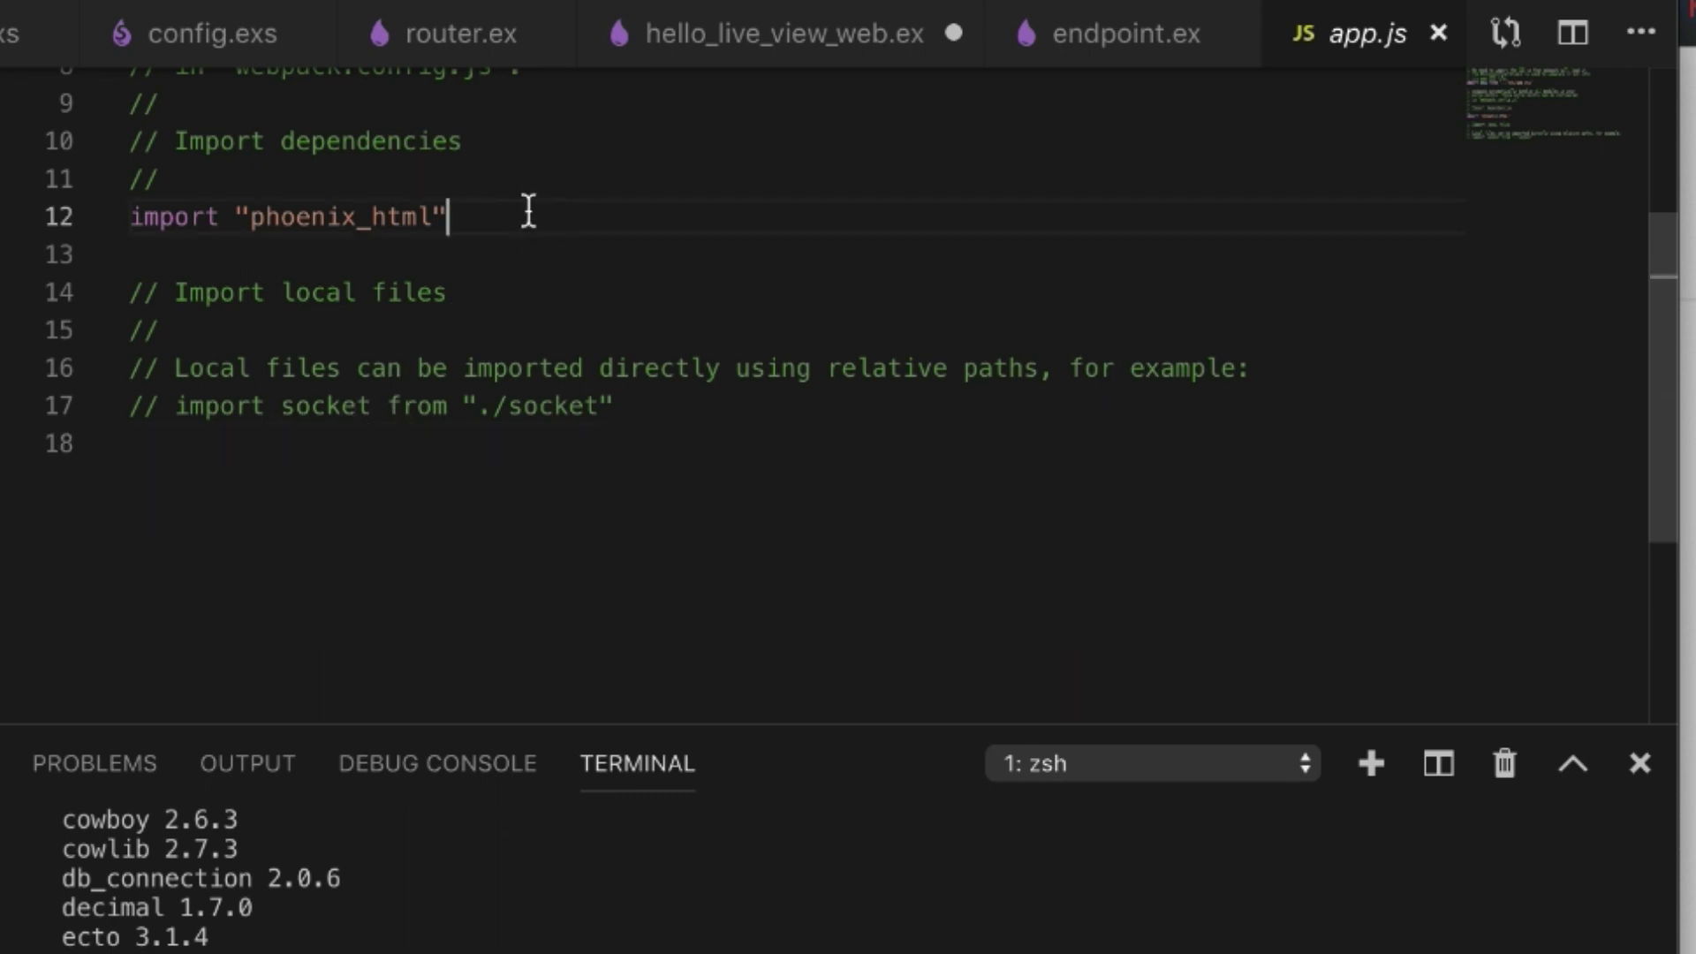
- Add the line import LiveSocket from "phoenix_live_view"; at line 13 of app.js
{"action": "type", "text": "import \""}
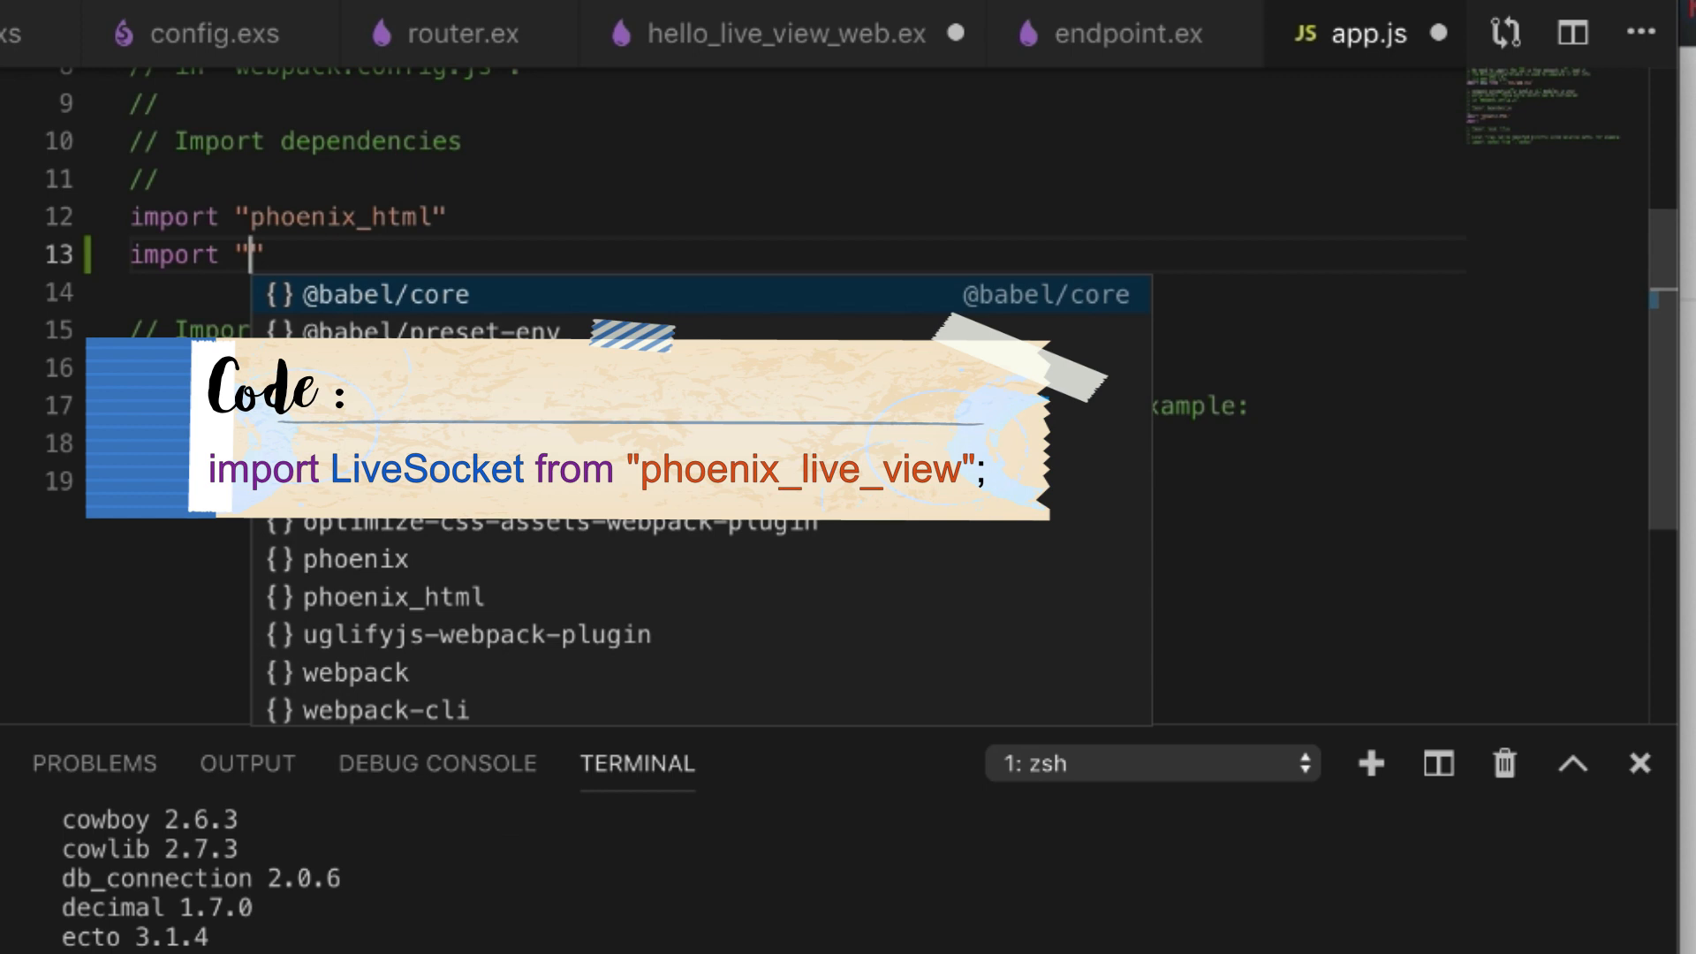
{"action": "type", "text": "LiveV"}
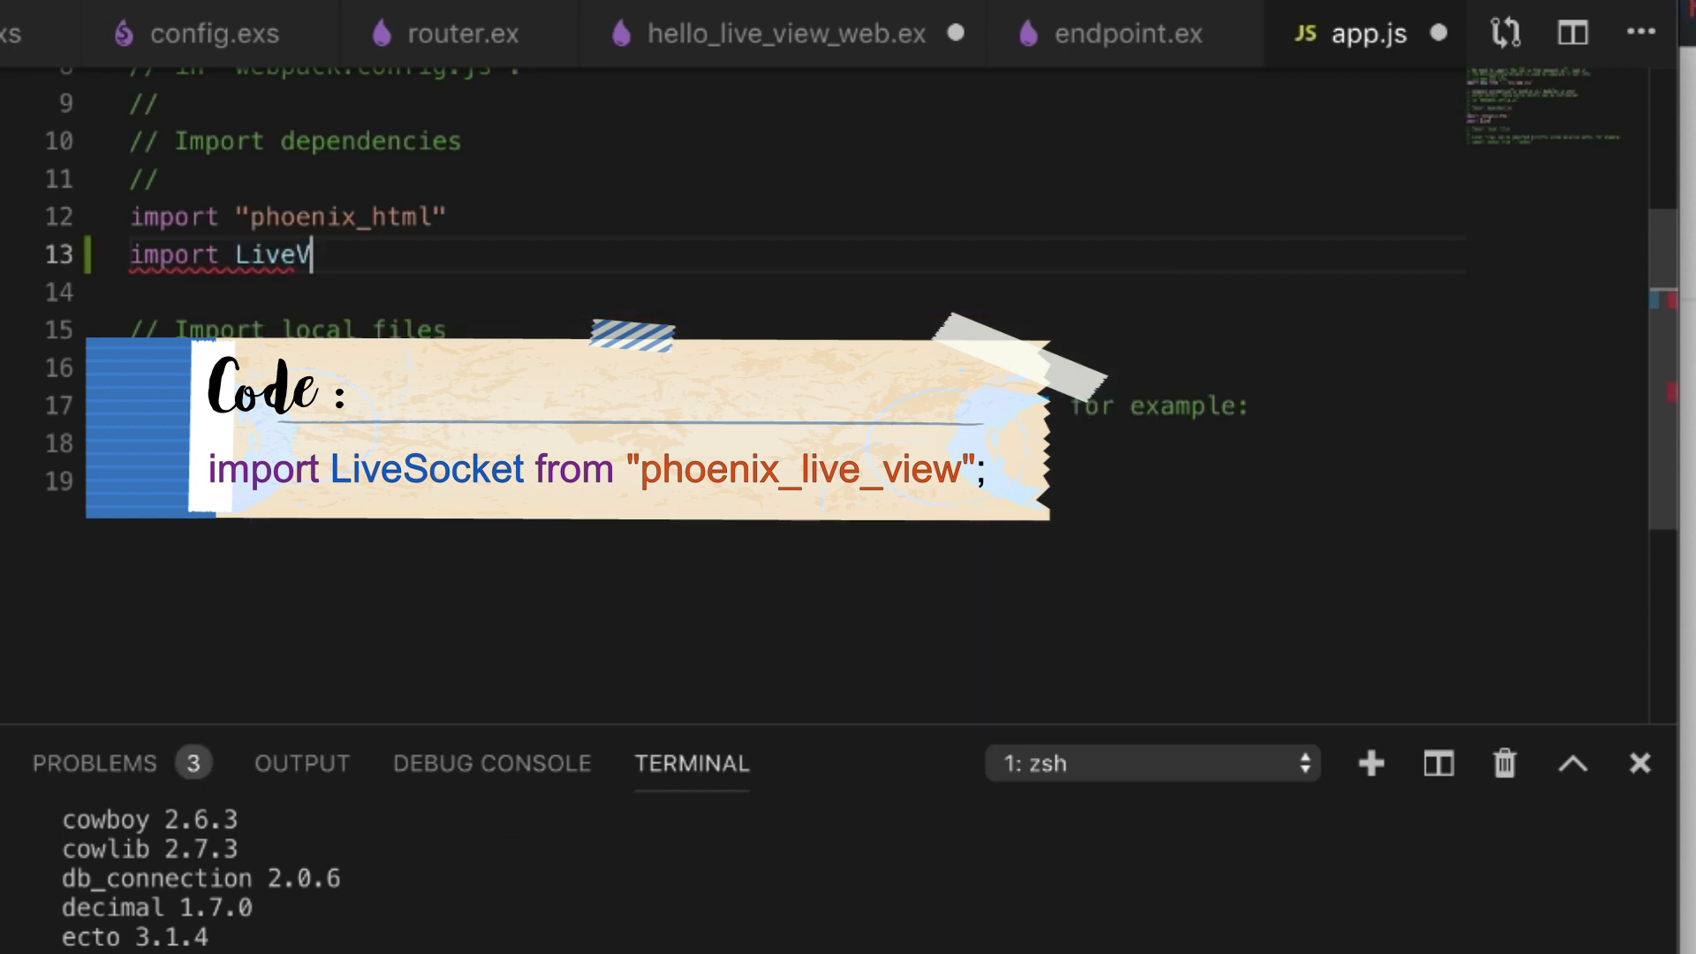
{"action": "key", "text": "Backspace"}
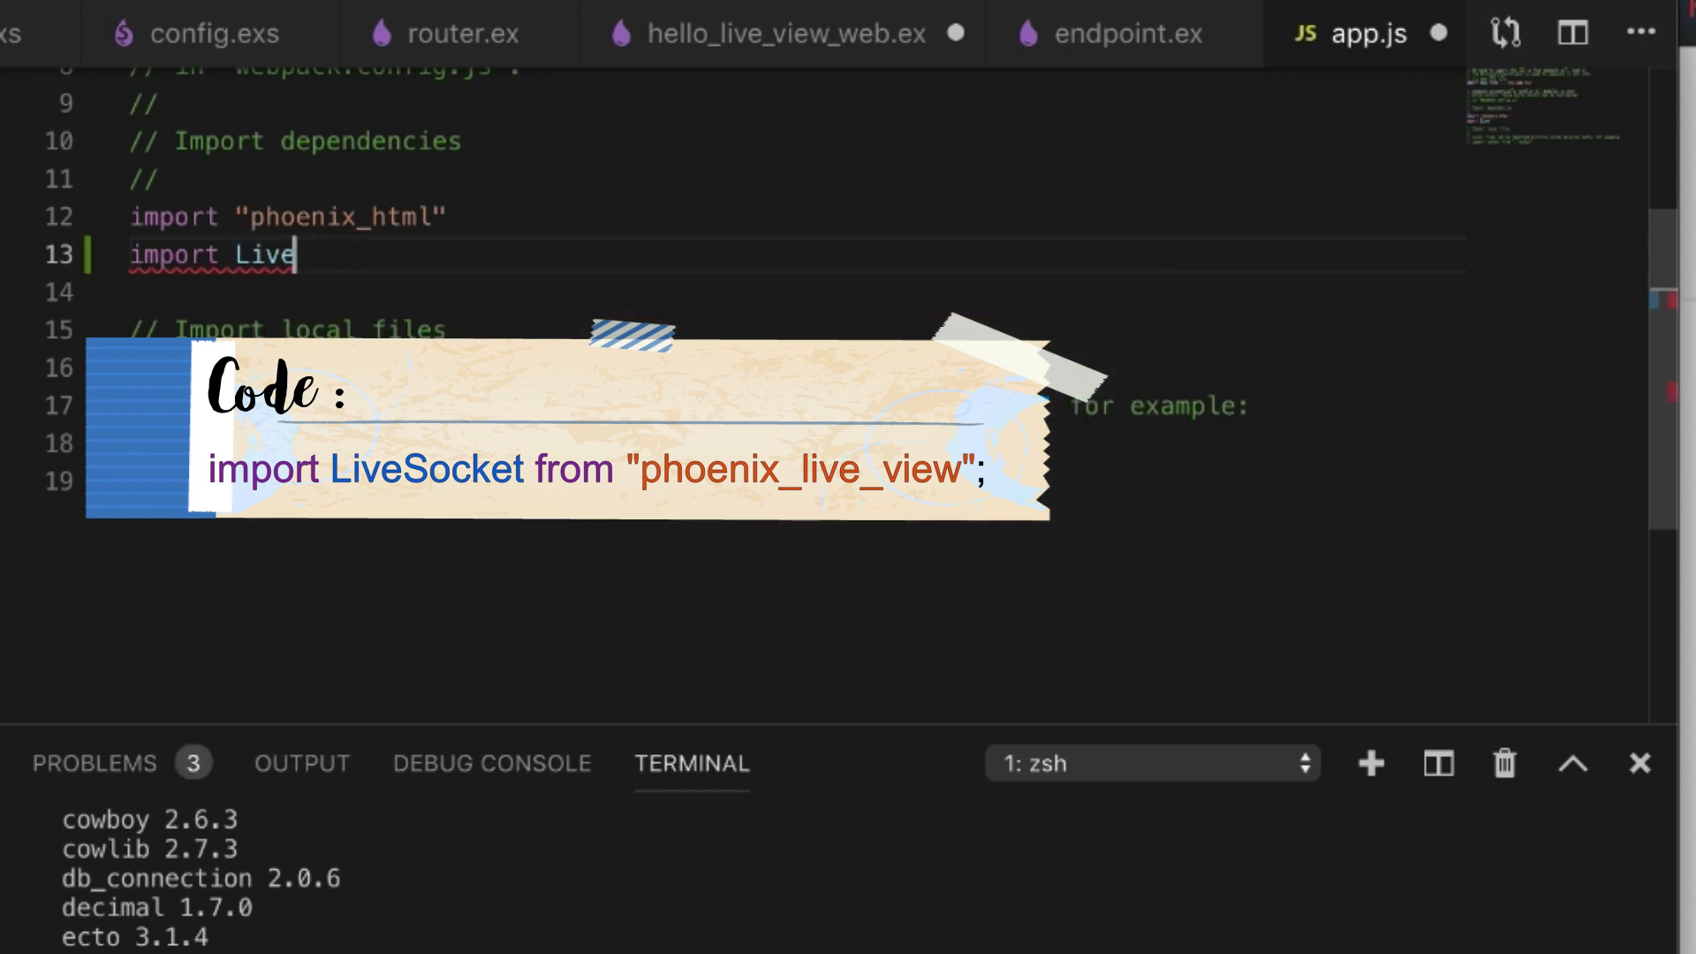
{"action": "type", "text": "Socket from"}
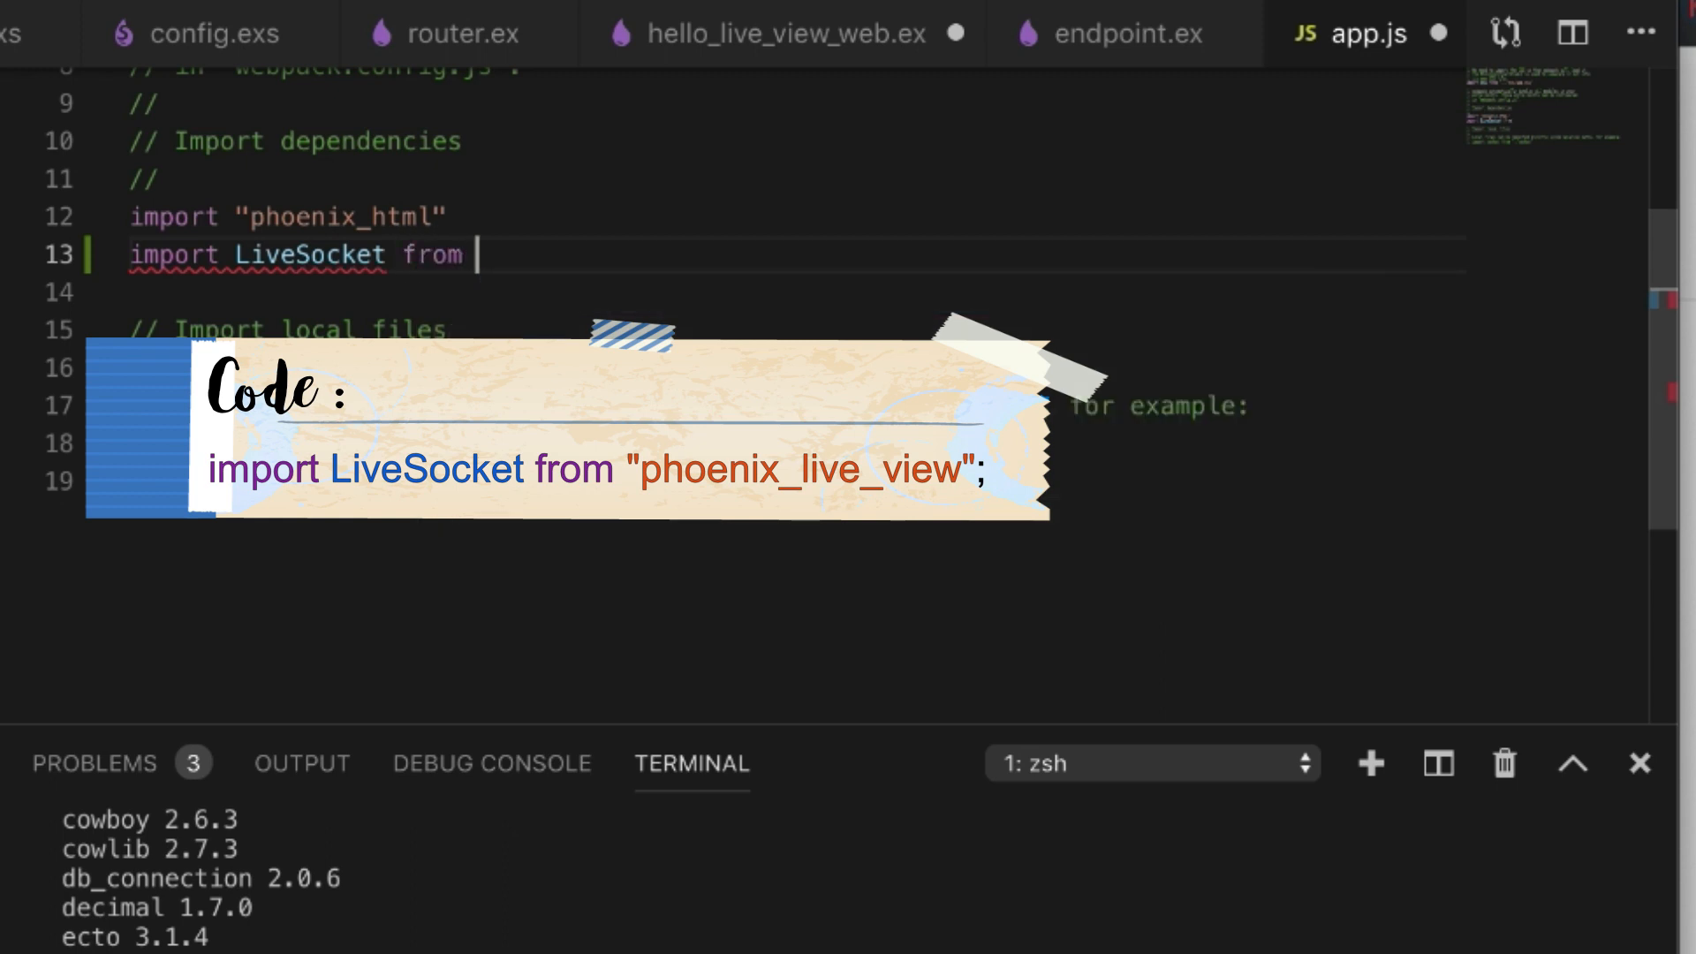
{"action": "type", "text": "\"phoenix_live_view"}
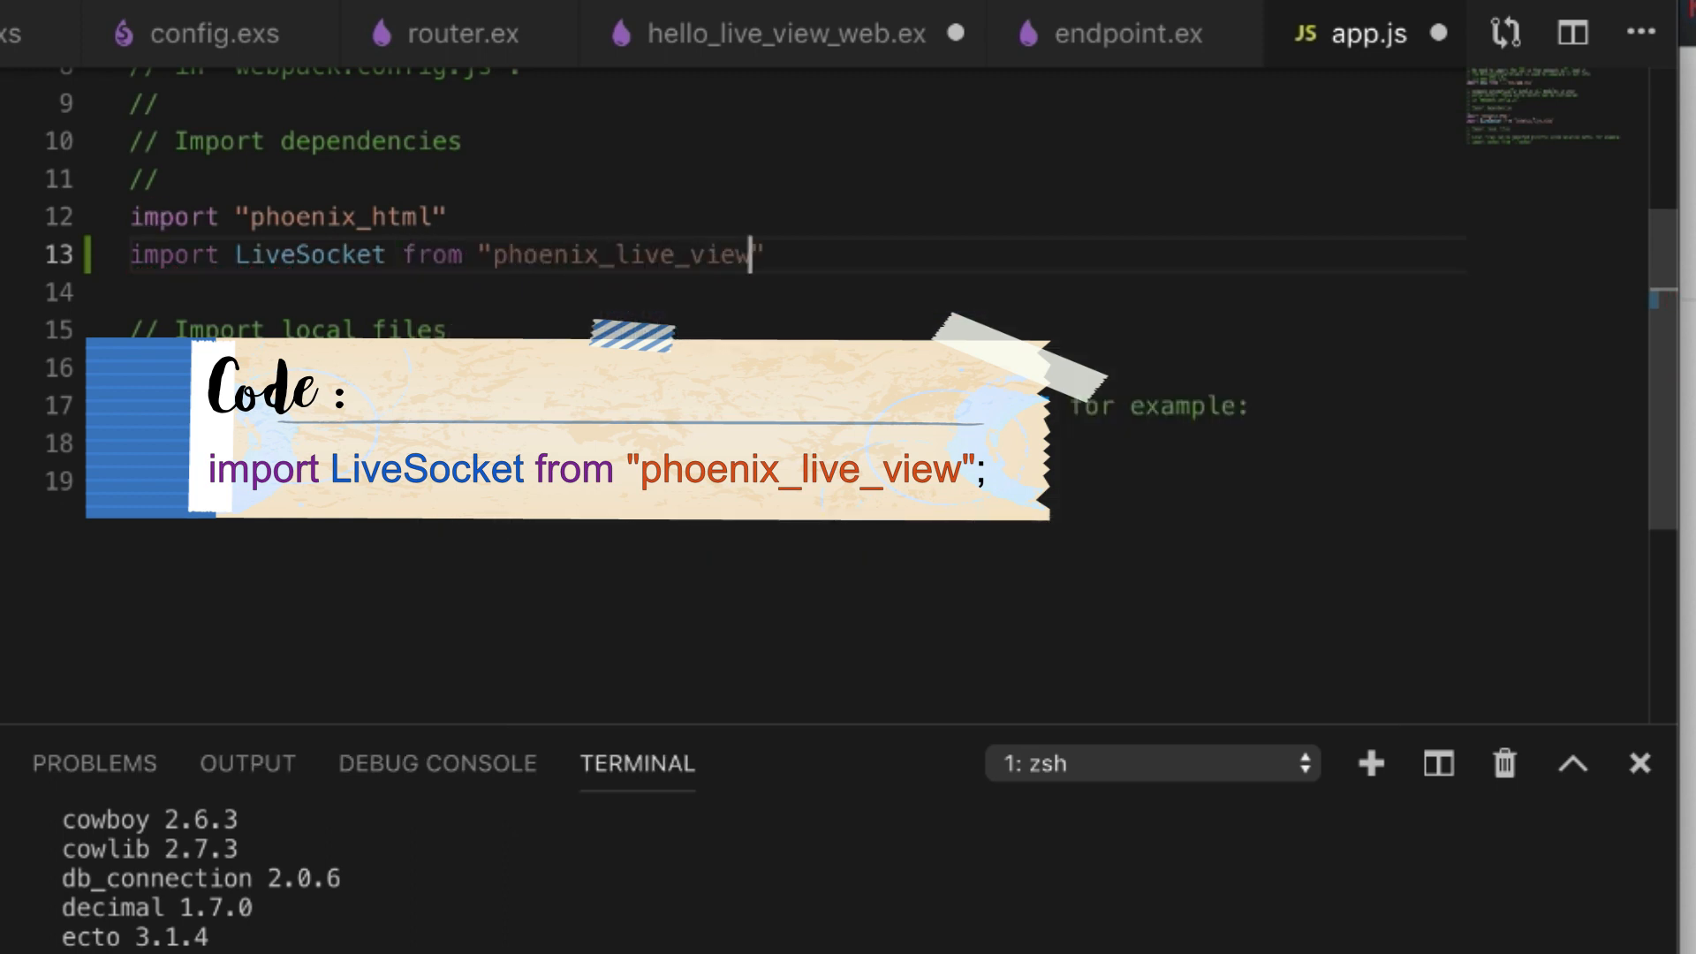
{"action": "type", "text": ";"}
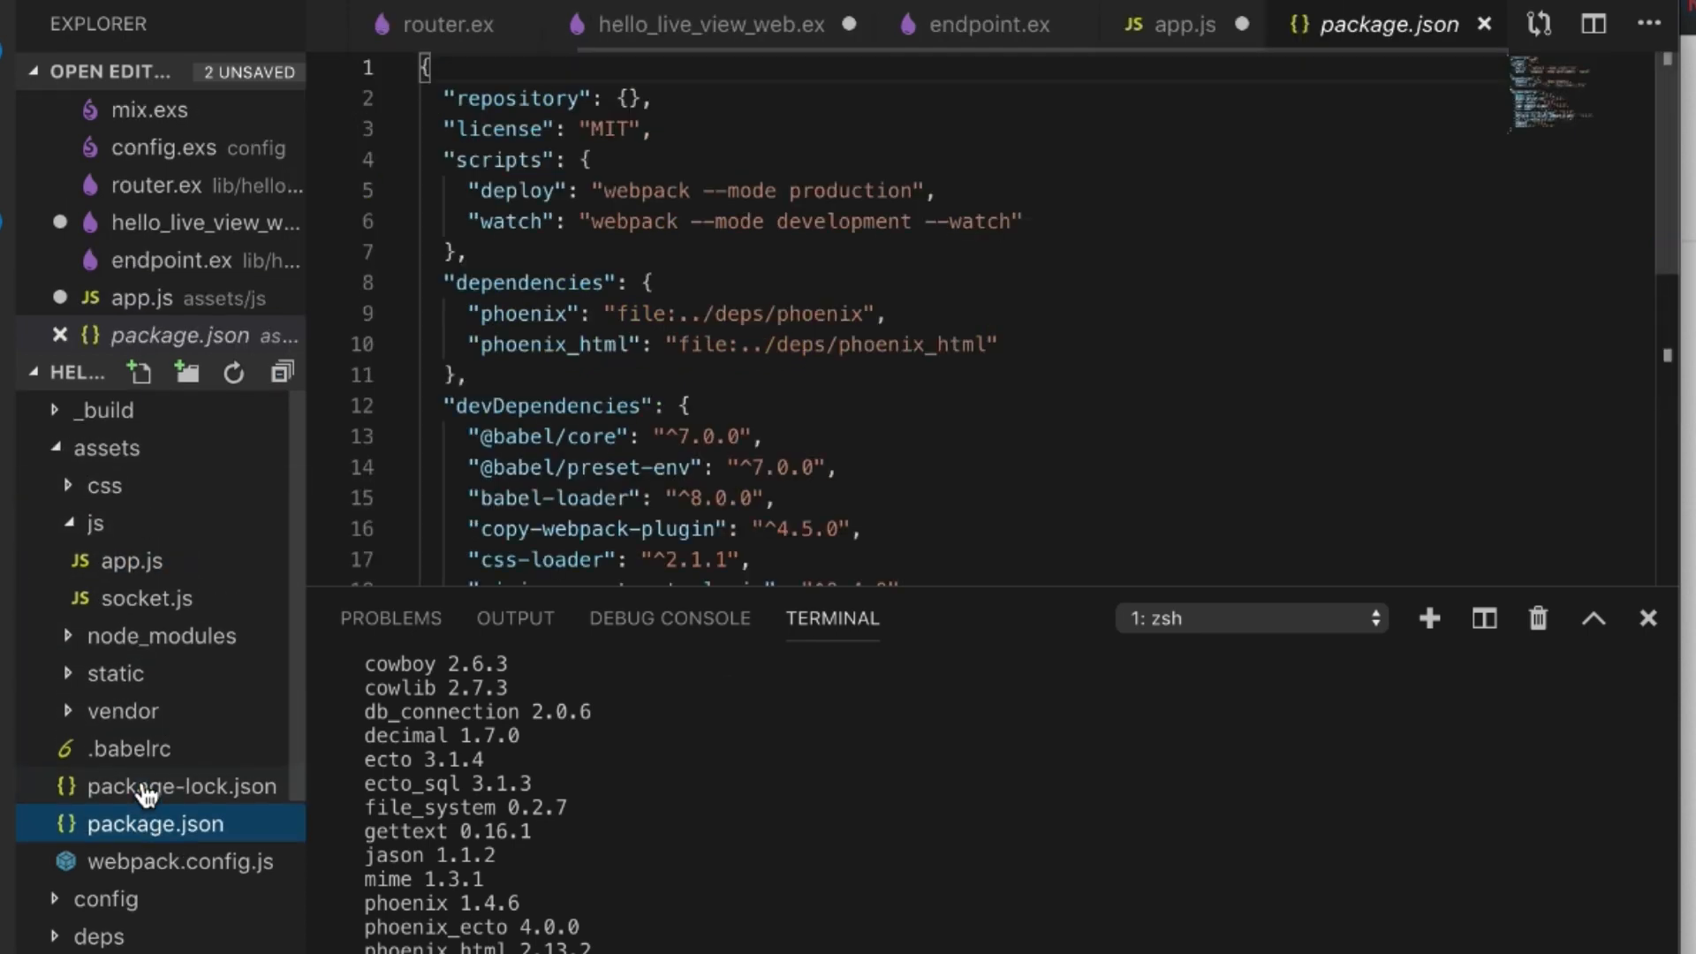
- Duplicate the phoenix_html dependency line and rename it to phoenix_live_view at file:../deps/phoenix_live_view
{"action": "scroll", "scroll_direction": "down", "scroll_amount": 3}
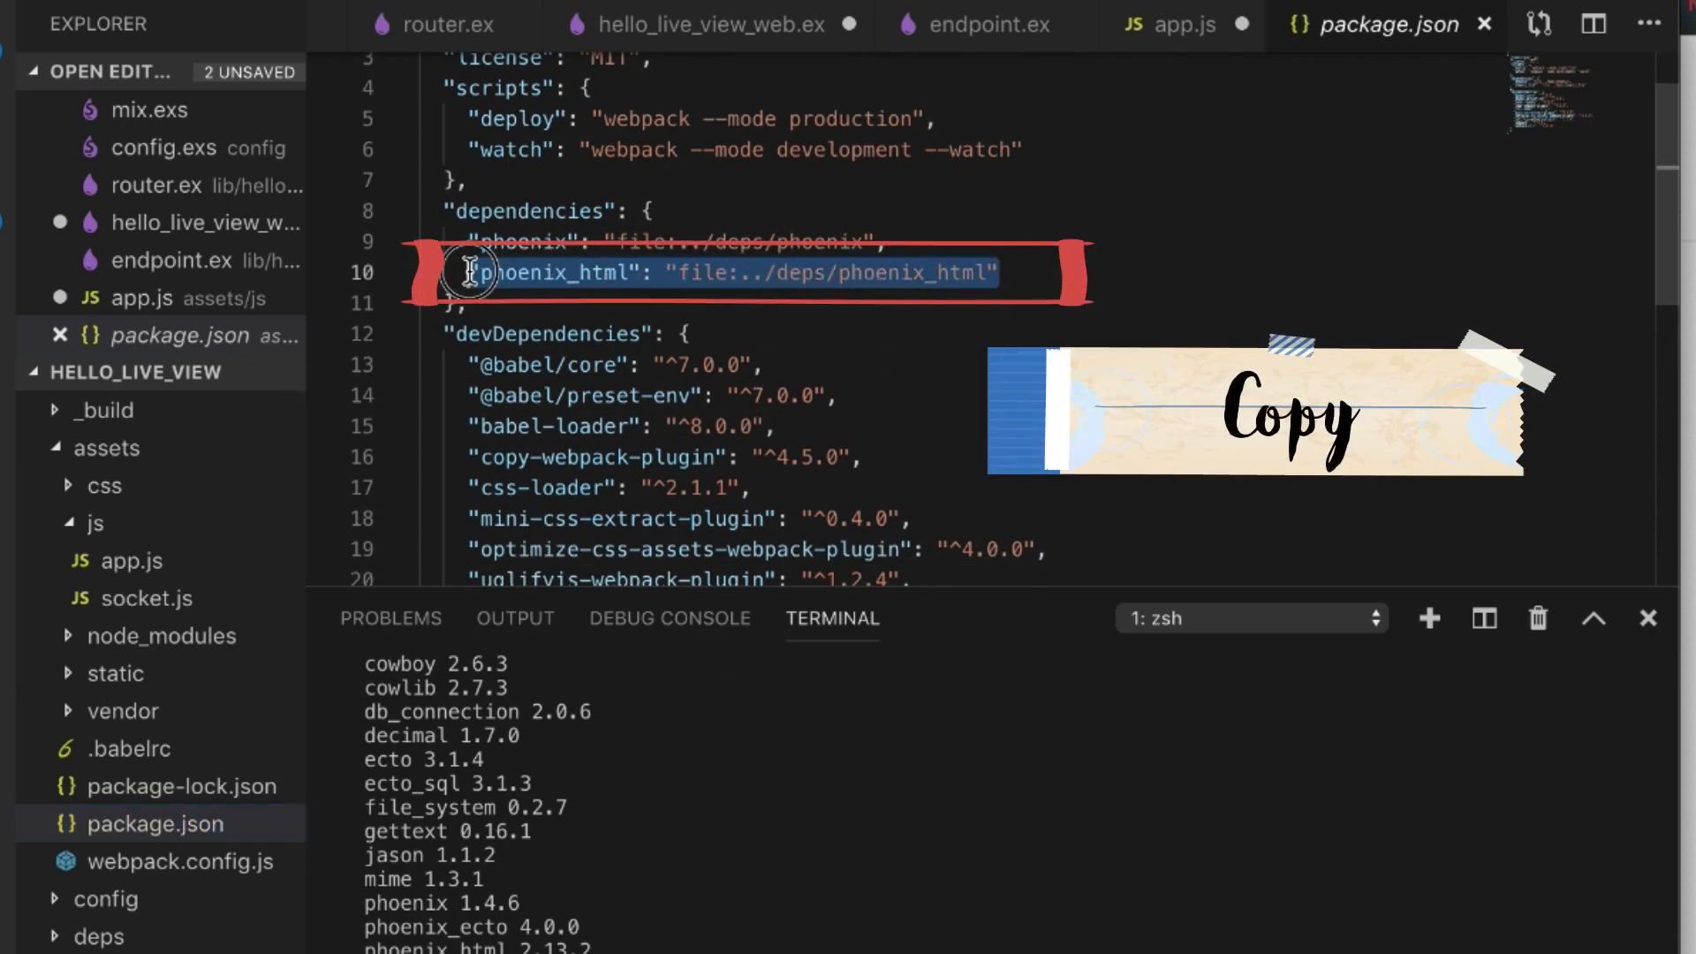
{"action": "mouse_move", "coordinate": [635, 290]}
{"action": "type", "text": "\"phoenix_live_view\": \"file:../deps/phoenix_html\""}
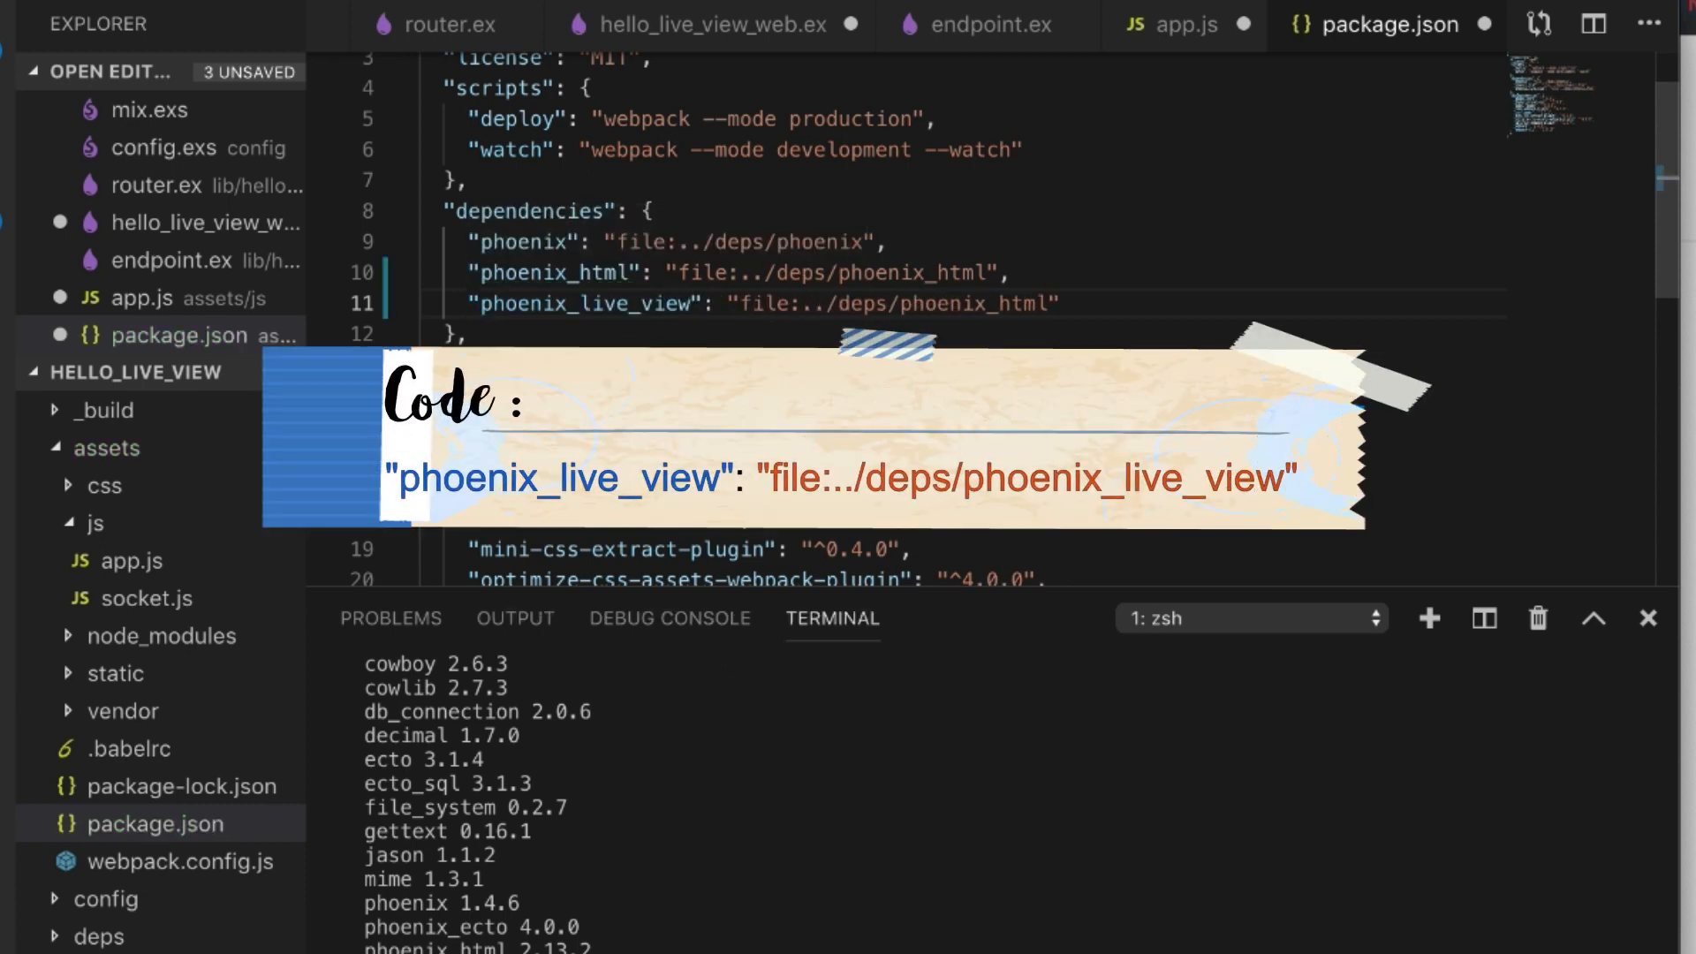
{"action": "double_click", "coordinate": [581, 302]}
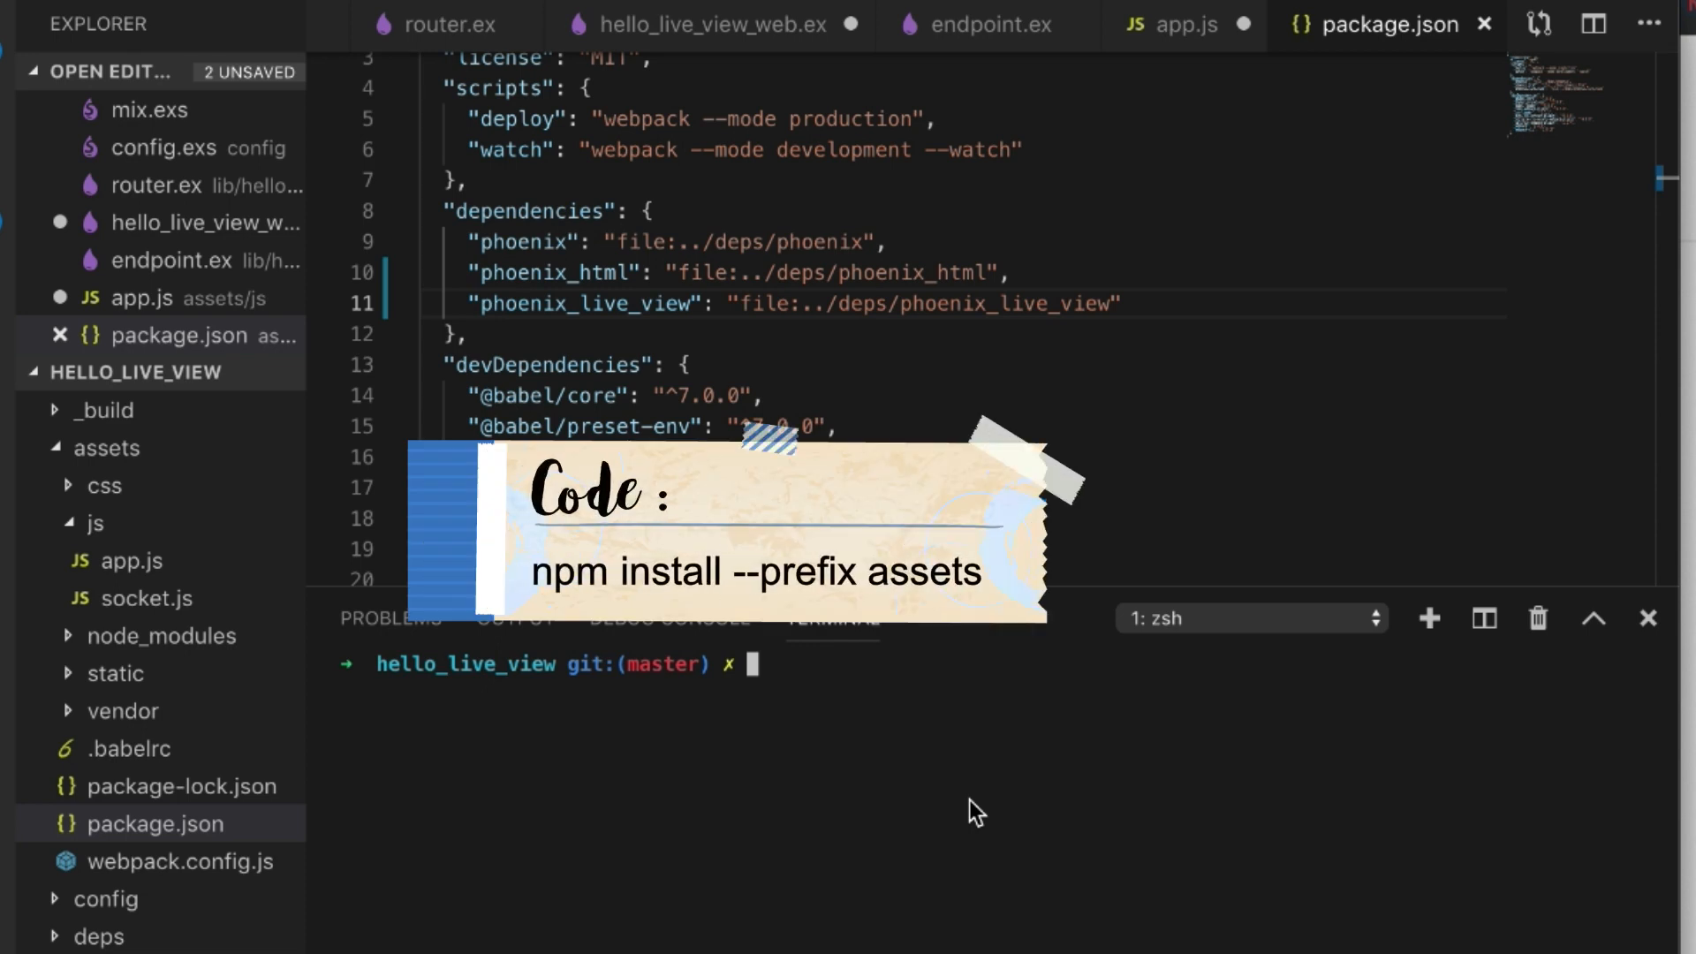
- Run npm install --prefix assets in the integrated terminal, adding one package
{"action": "type", "text": "npm install -"}
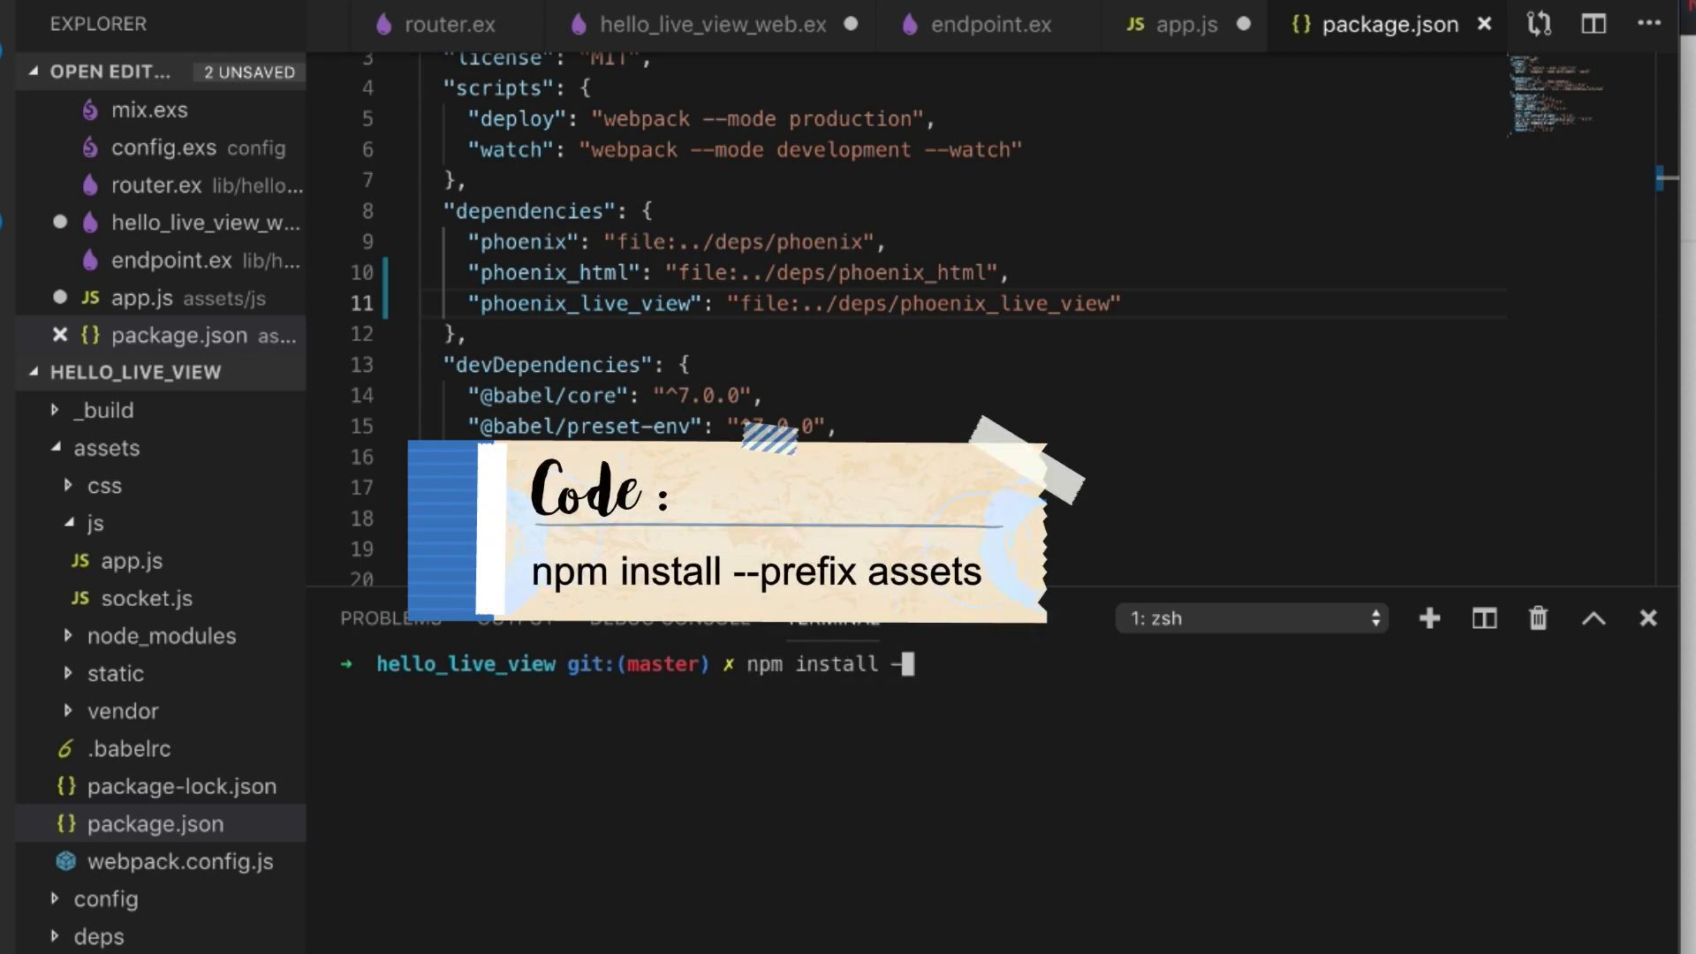
{"action": "type", "text": "-prefix assets"}
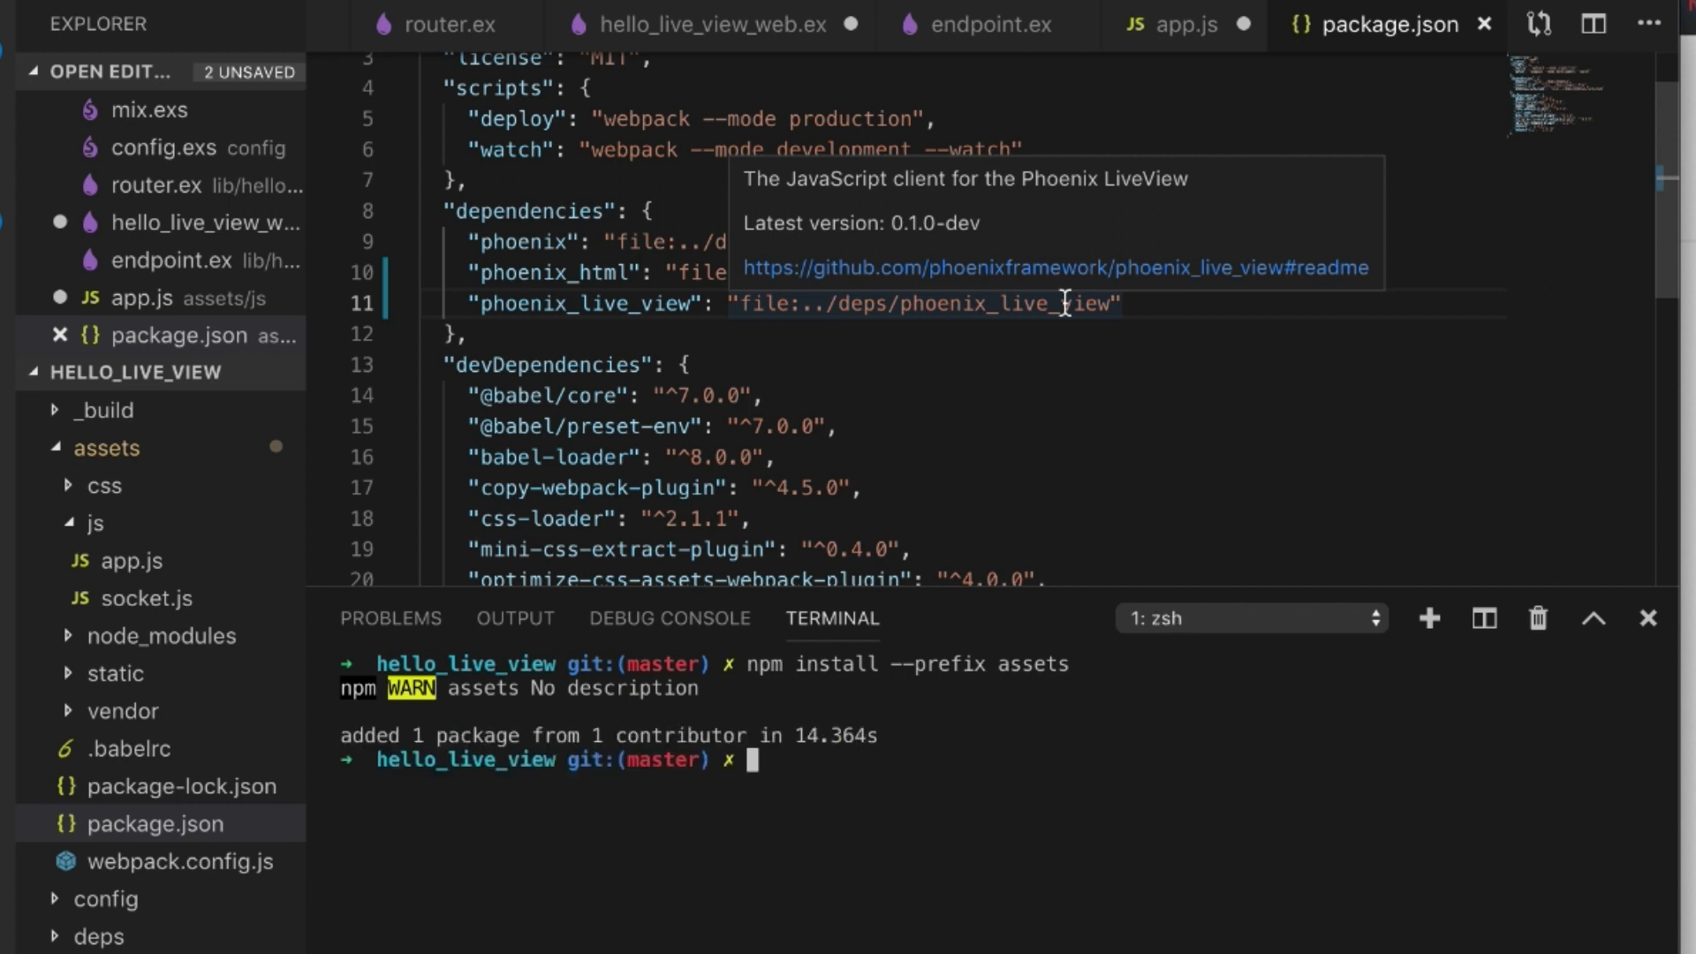
{"action": "mouse_move", "coordinate": [1154, 186]}
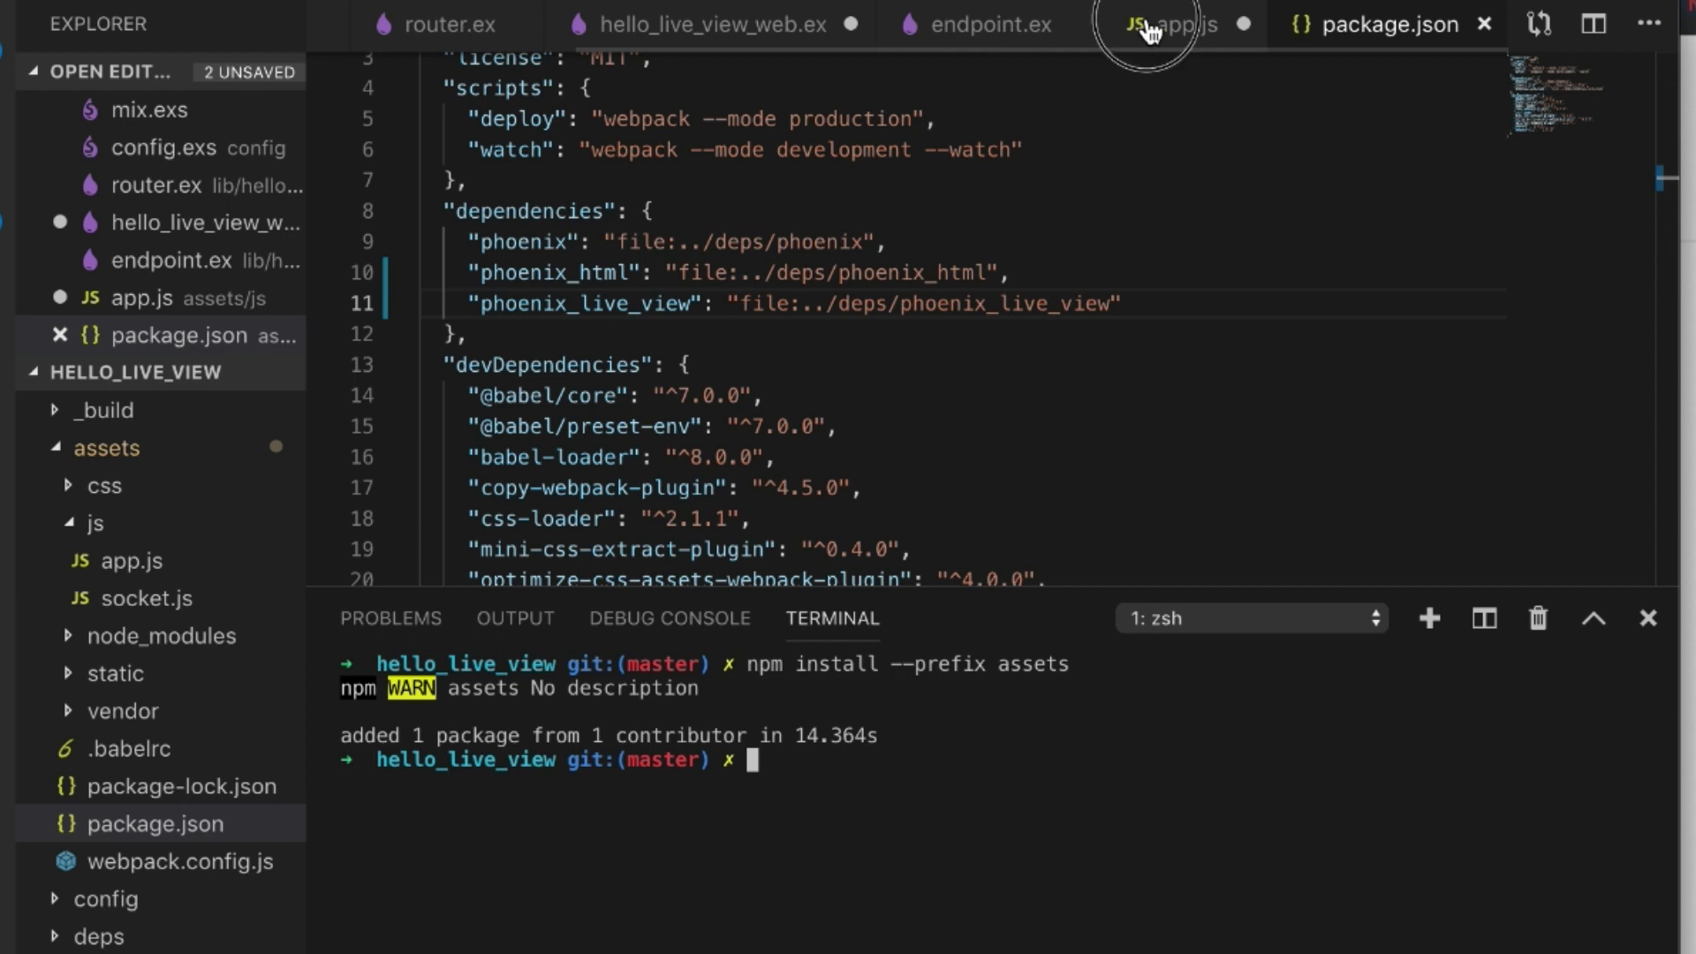
- Add const liveSocket = new LiveSocket("/live"); below the import in app.js
{"action": "left_click", "coordinate": [711, 23]}
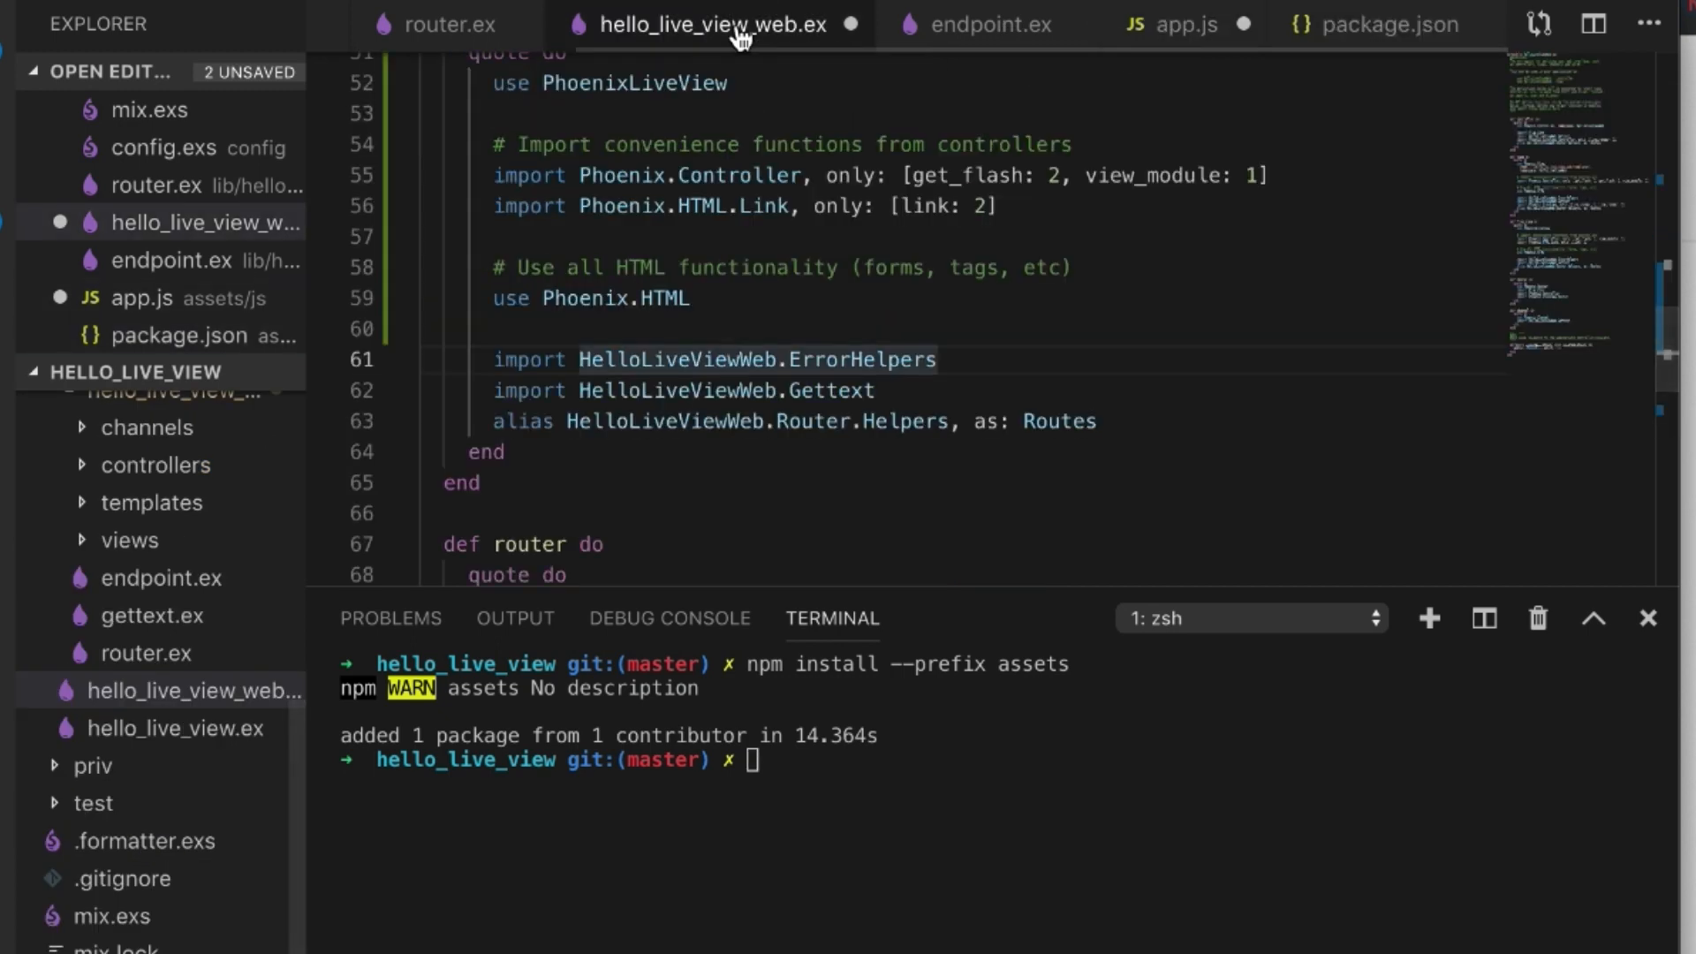
{"action": "left_click", "coordinate": [1178, 23]}
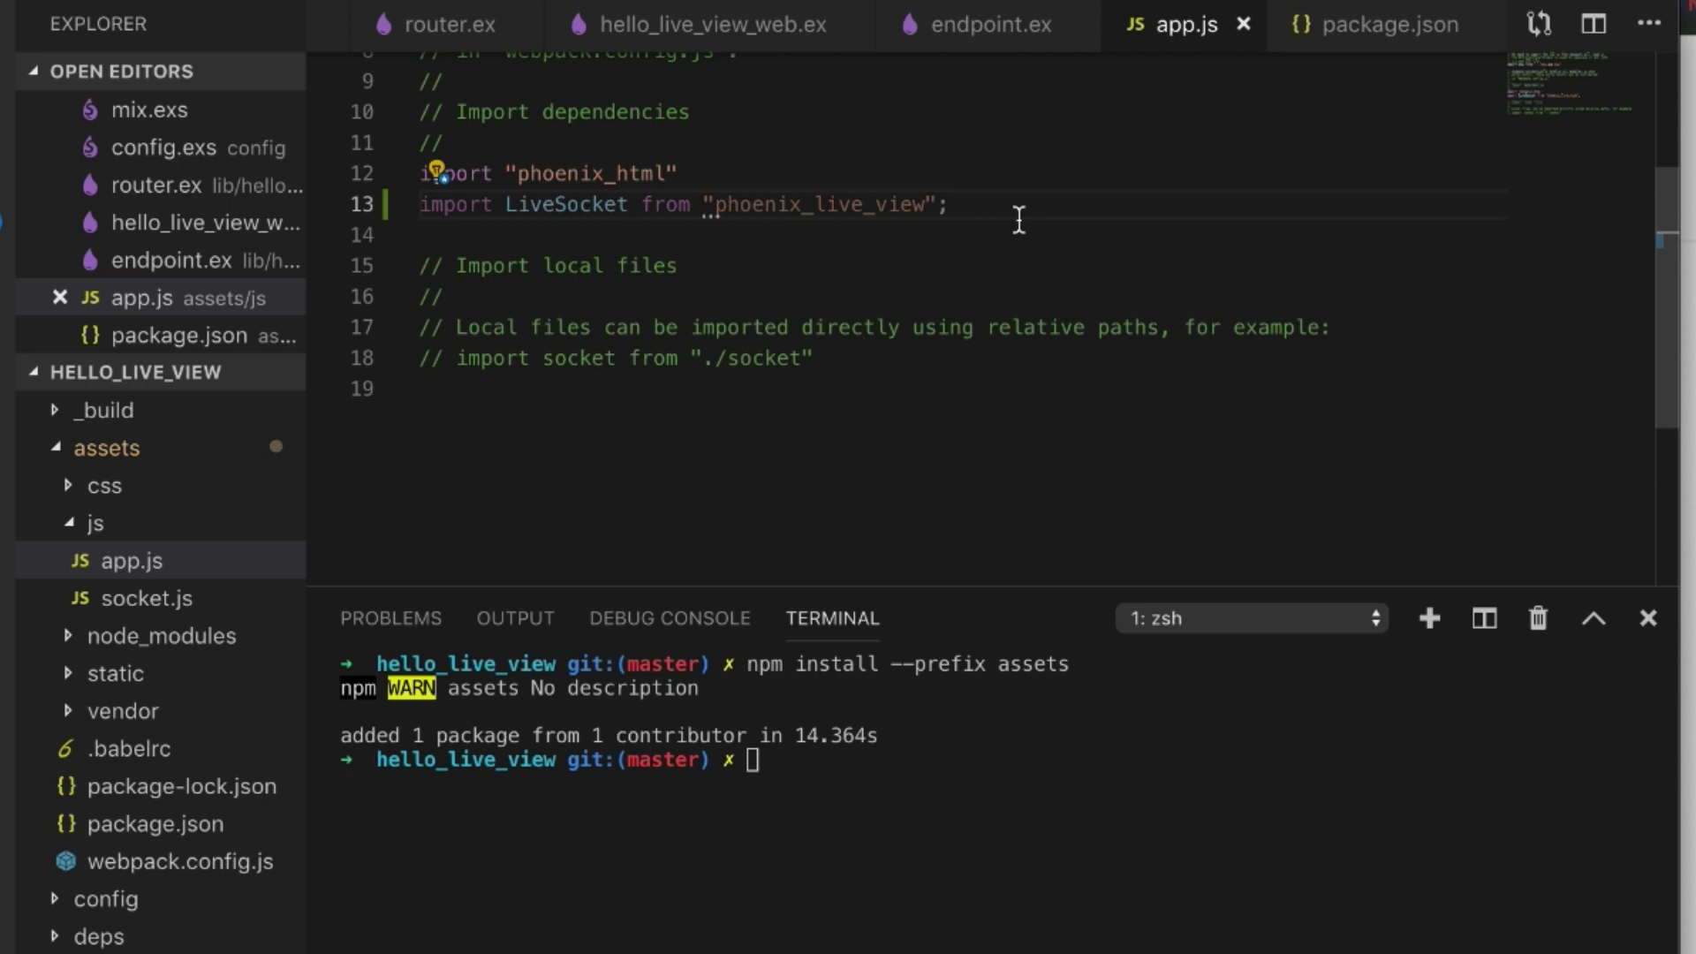
{"action": "key", "text": "Enter"}
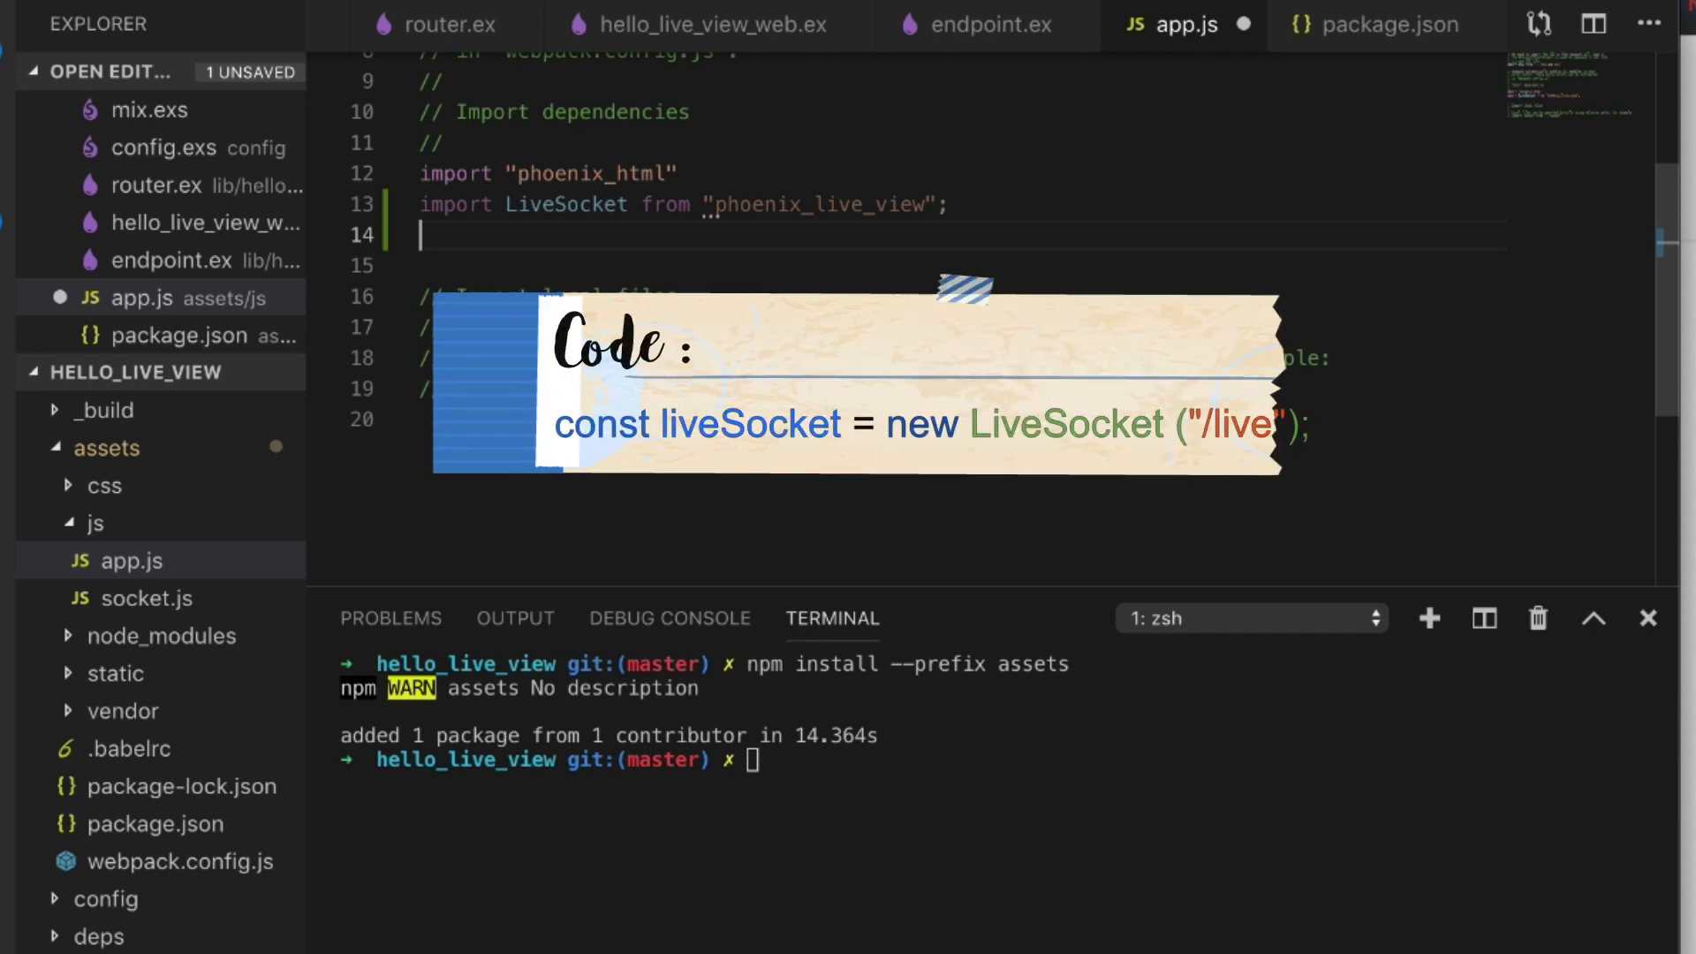
{"action": "type", "text": "const"}
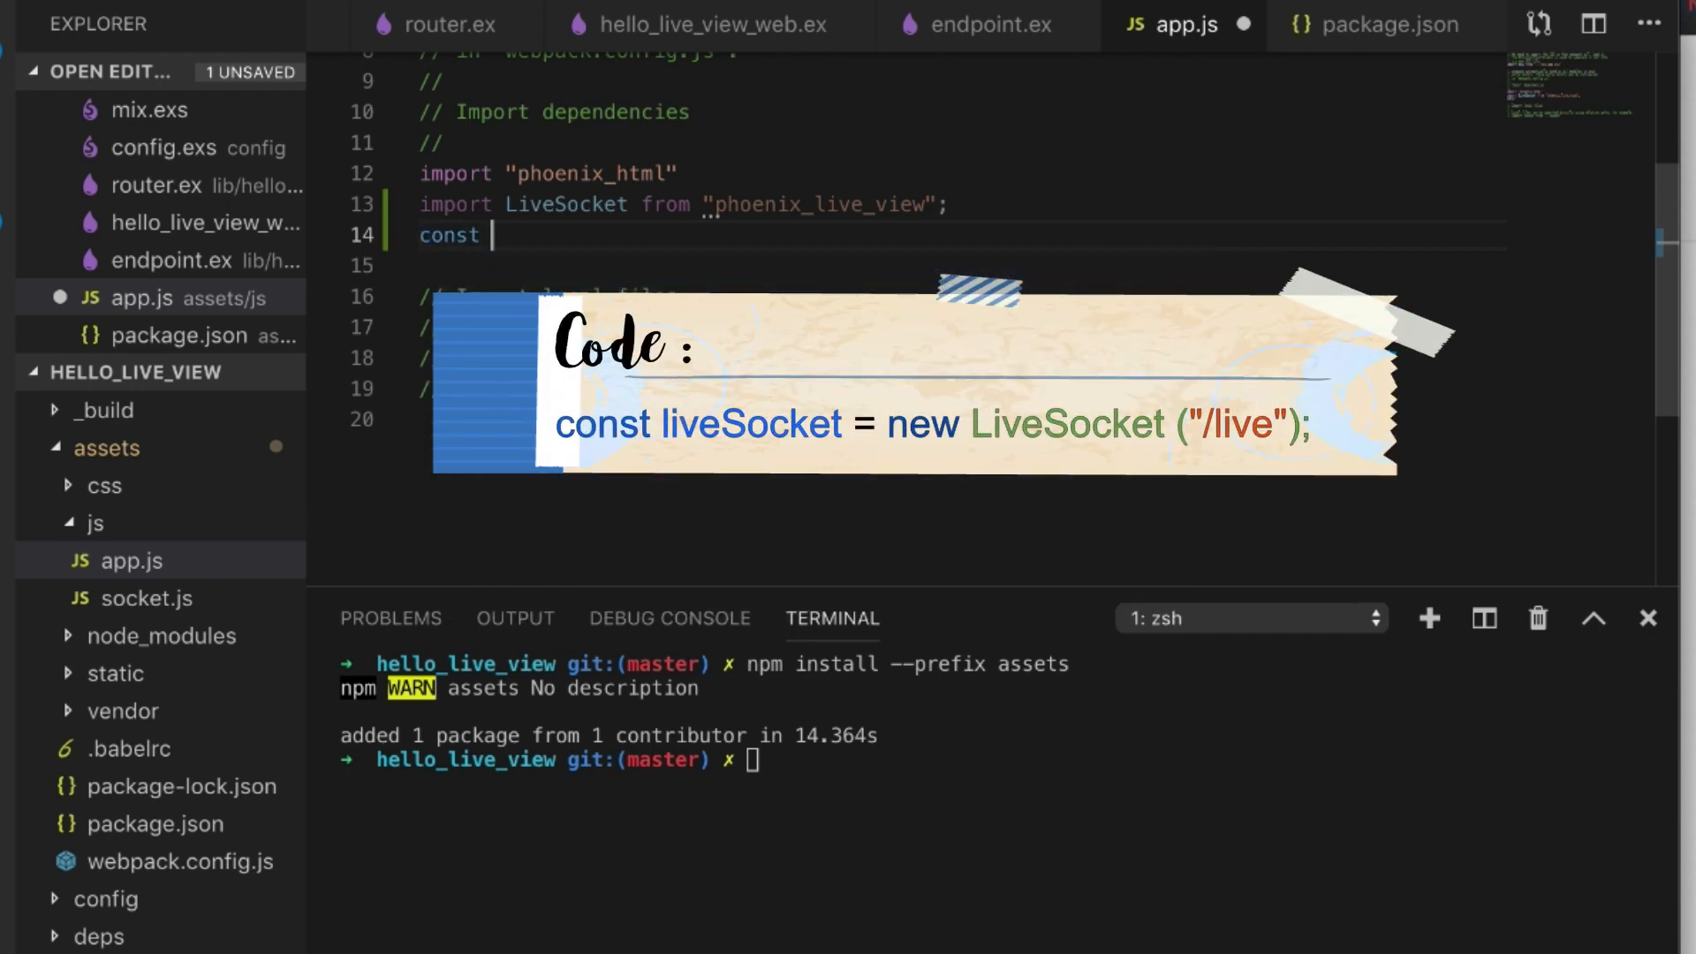
{"action": "type", "text": "LiveSocket"}
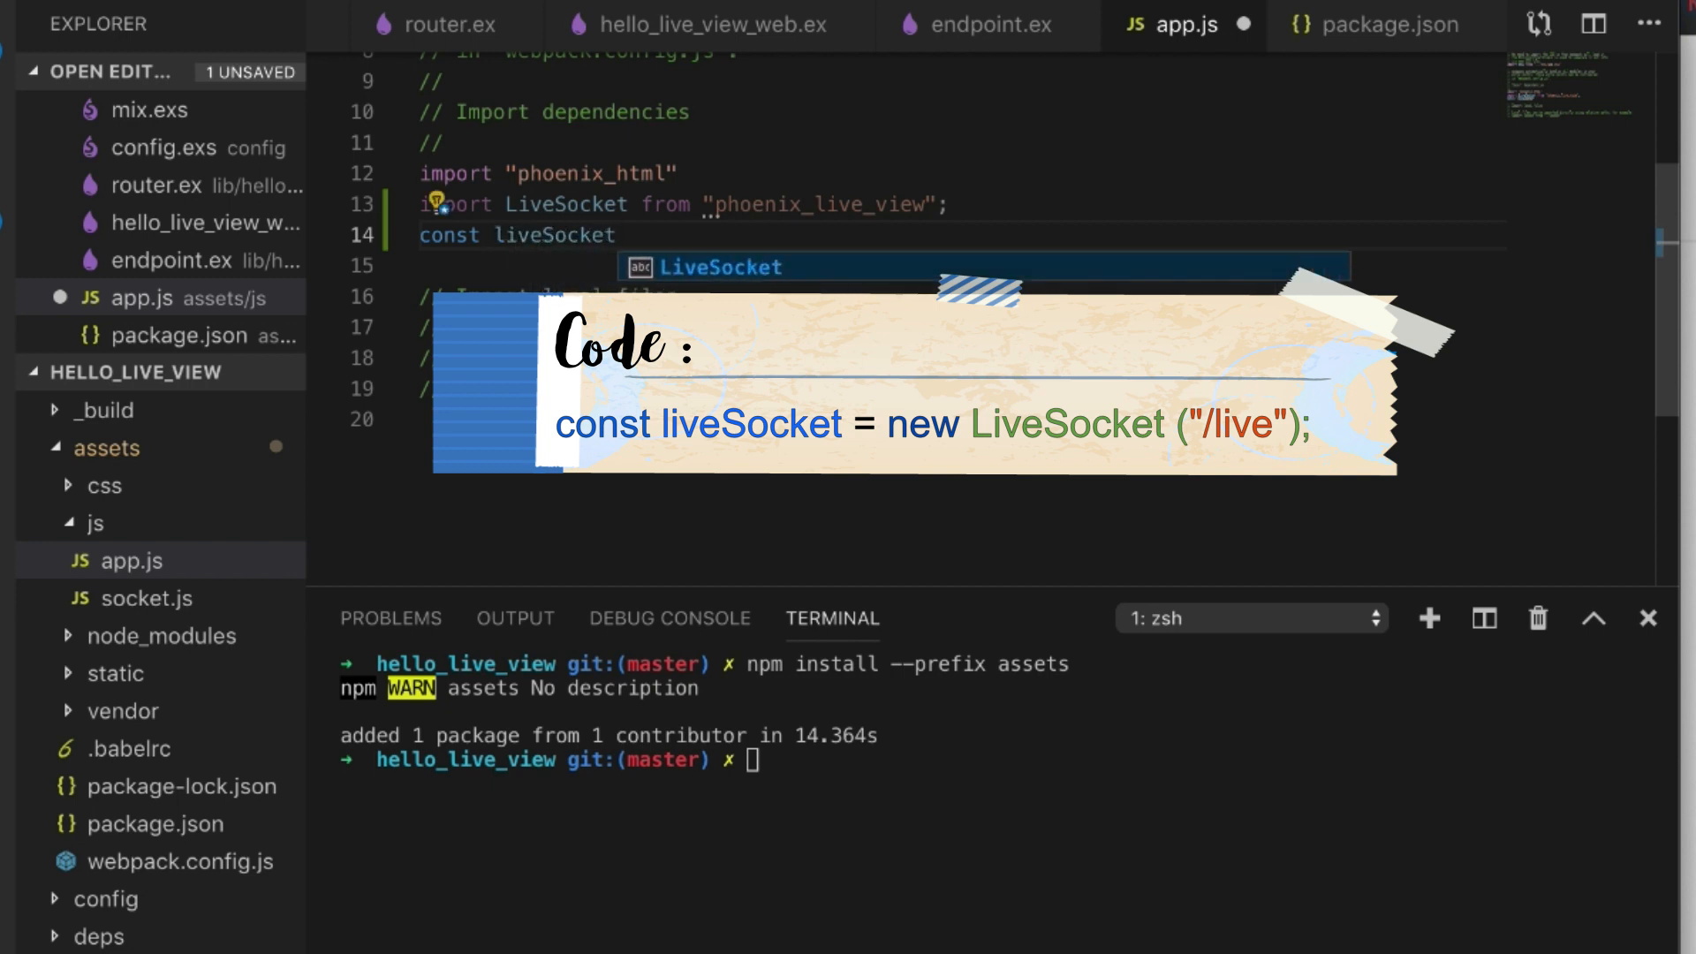
{"action": "type", "text": "= new L"}
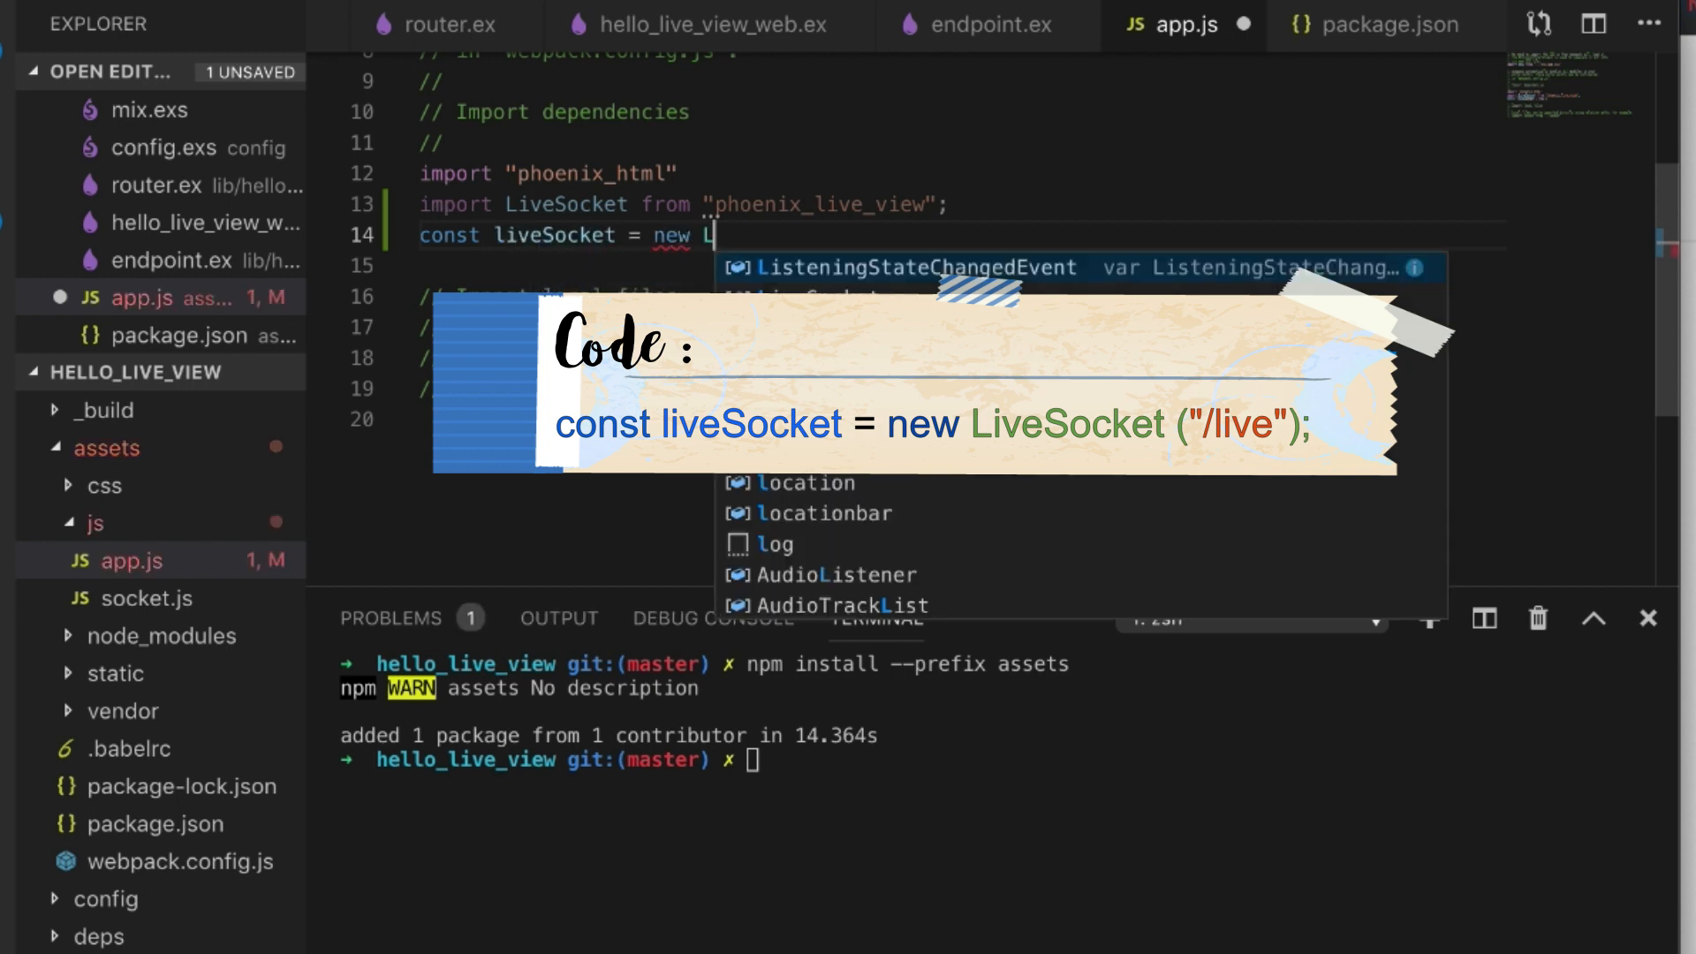
{"action": "type", "text": "iveSocket"}
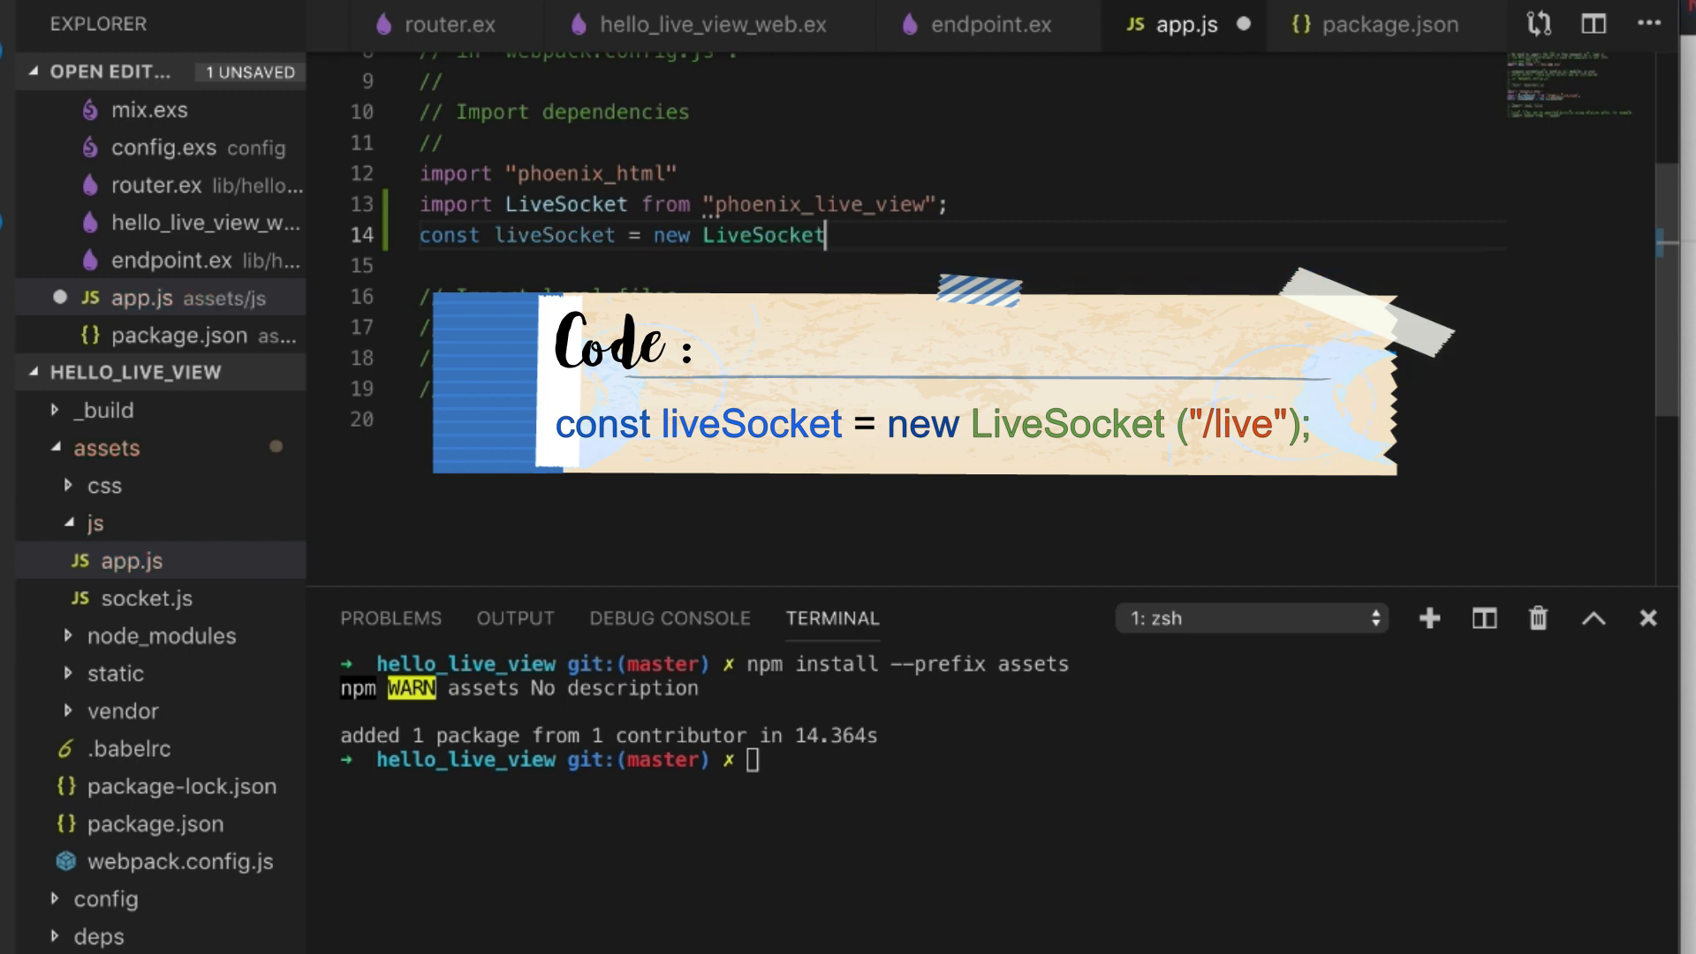
{"action": "type", "text": "(\"/l\")"}
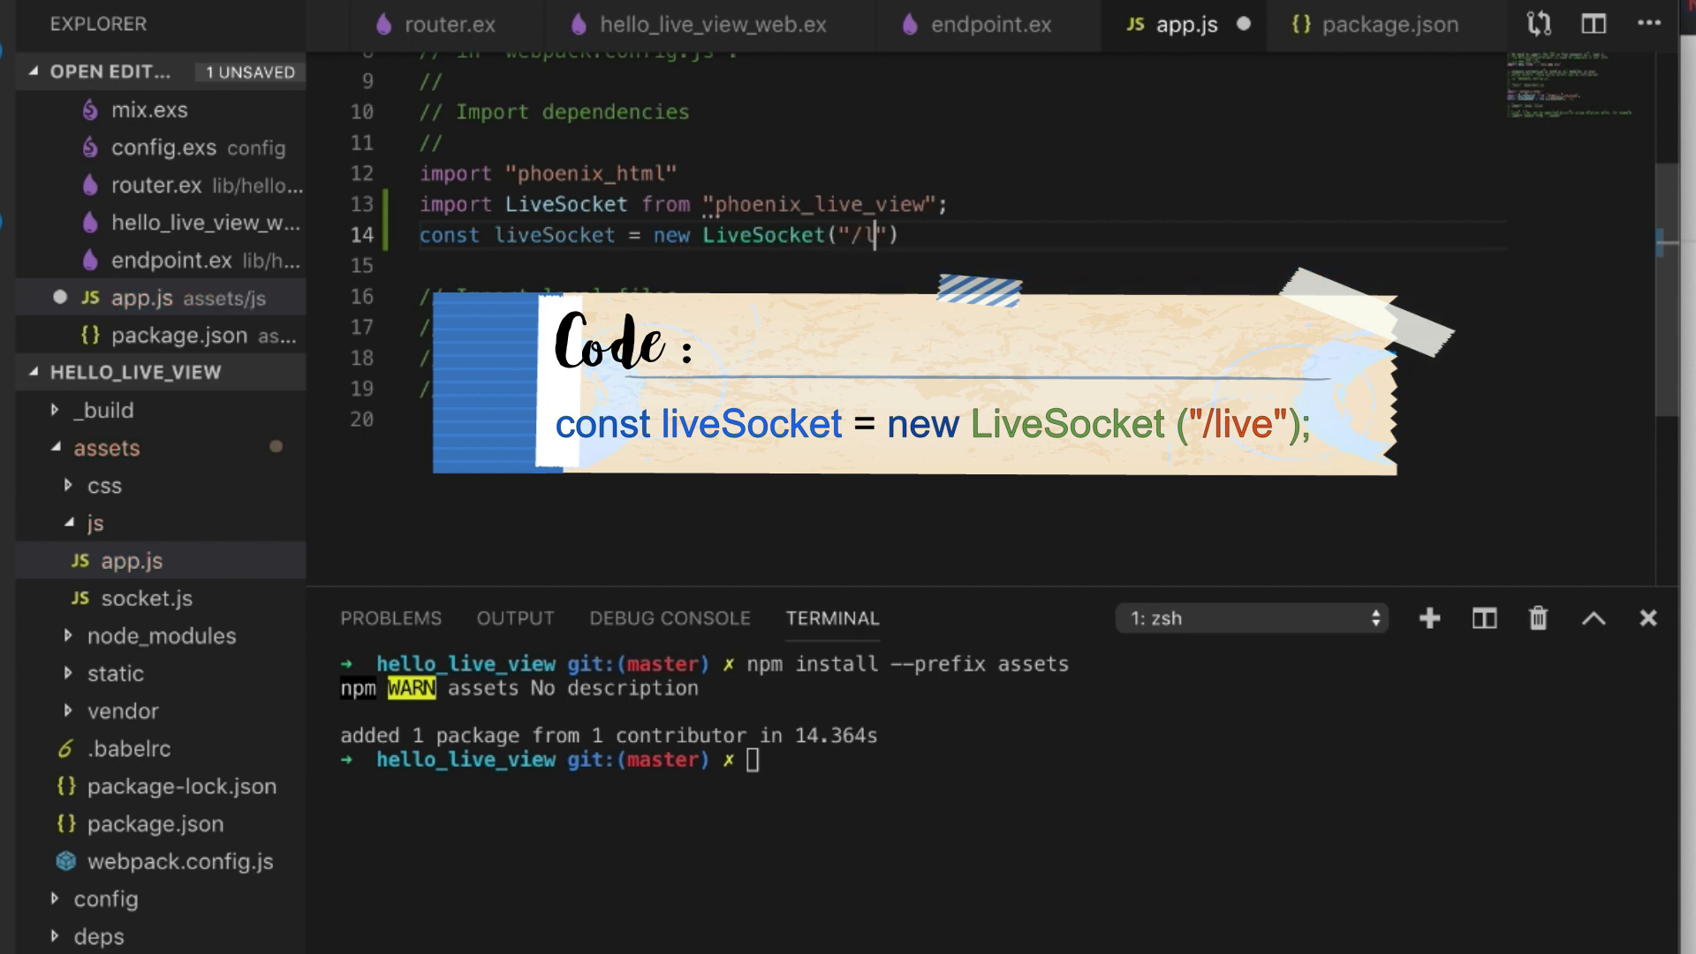
{"action": "type", "text": "ive"}
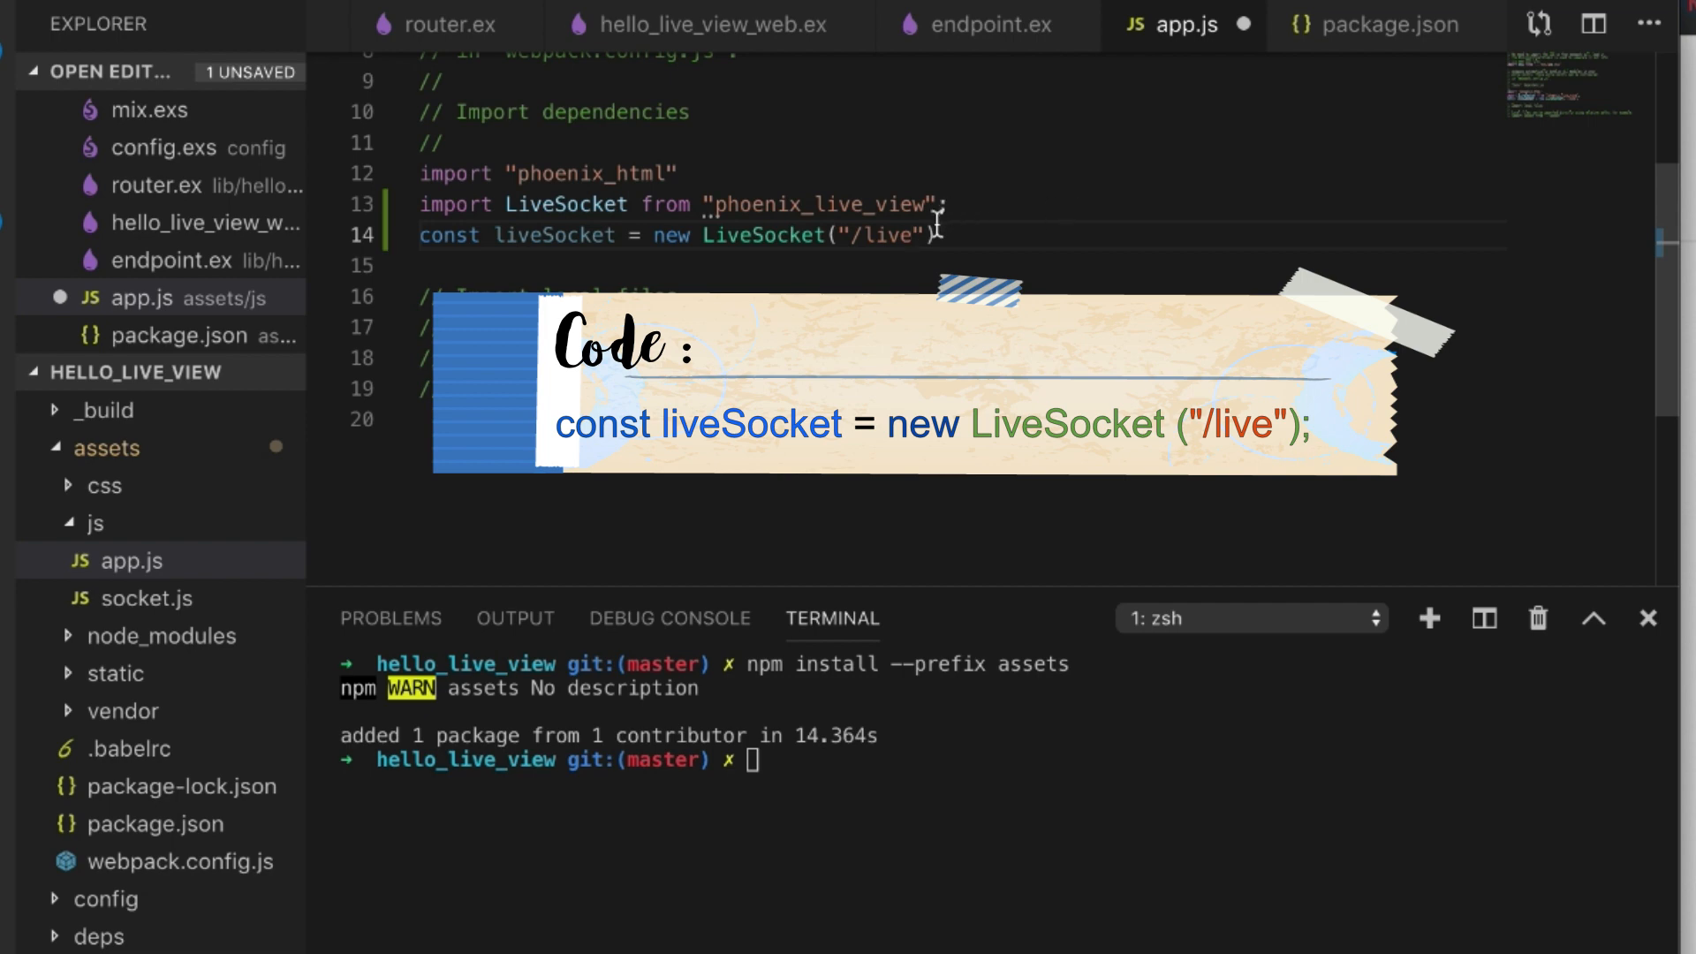
- Confirm the /live socket path in the endpoint file, then add liveSocket.connect(); and save
{"action": "left_click", "coordinate": [986, 23]}
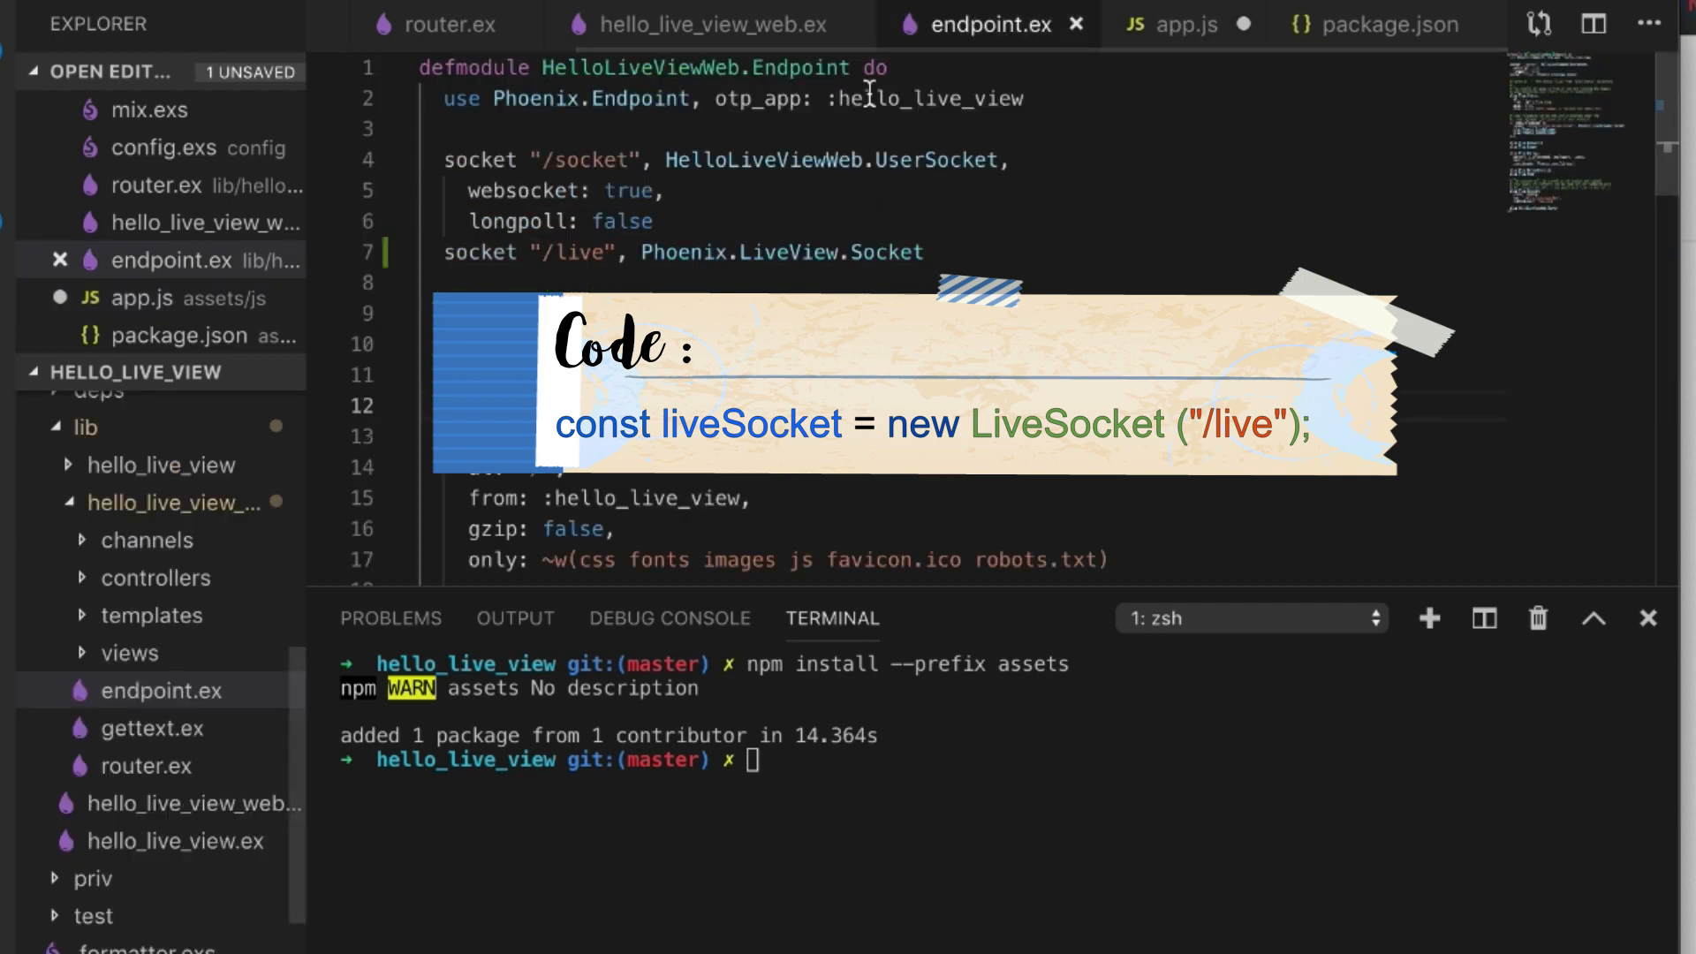
{"action": "double_click", "coordinate": [579, 253]}
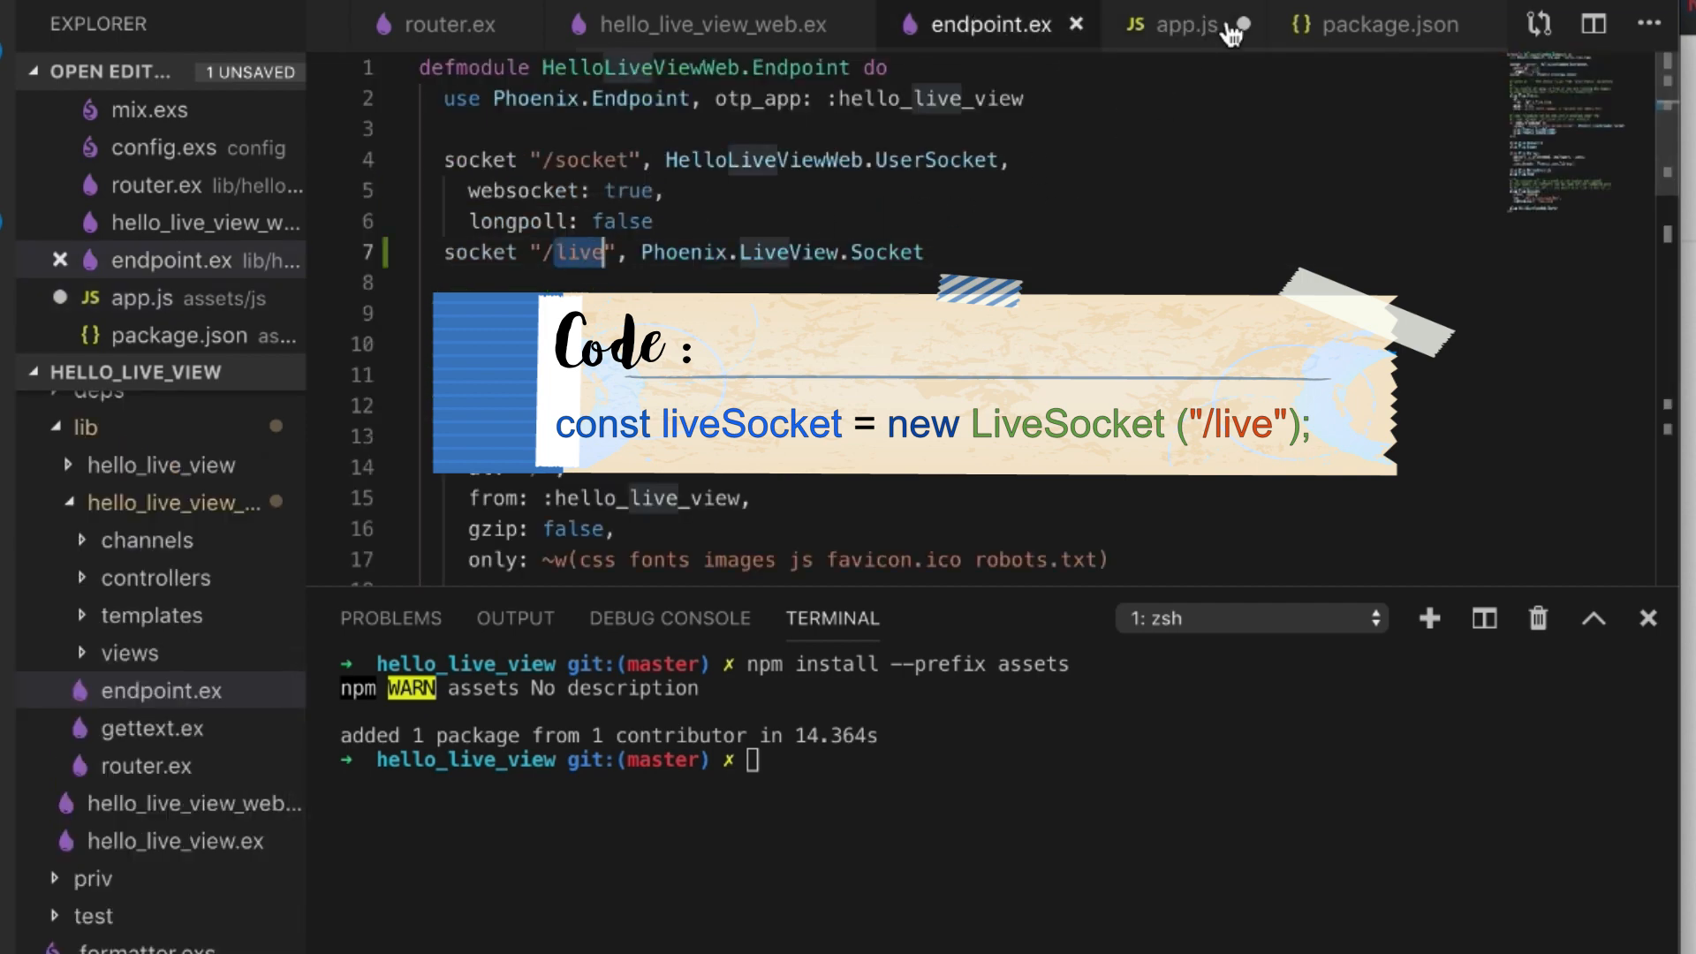
{"action": "left_click", "coordinate": [1184, 23]}
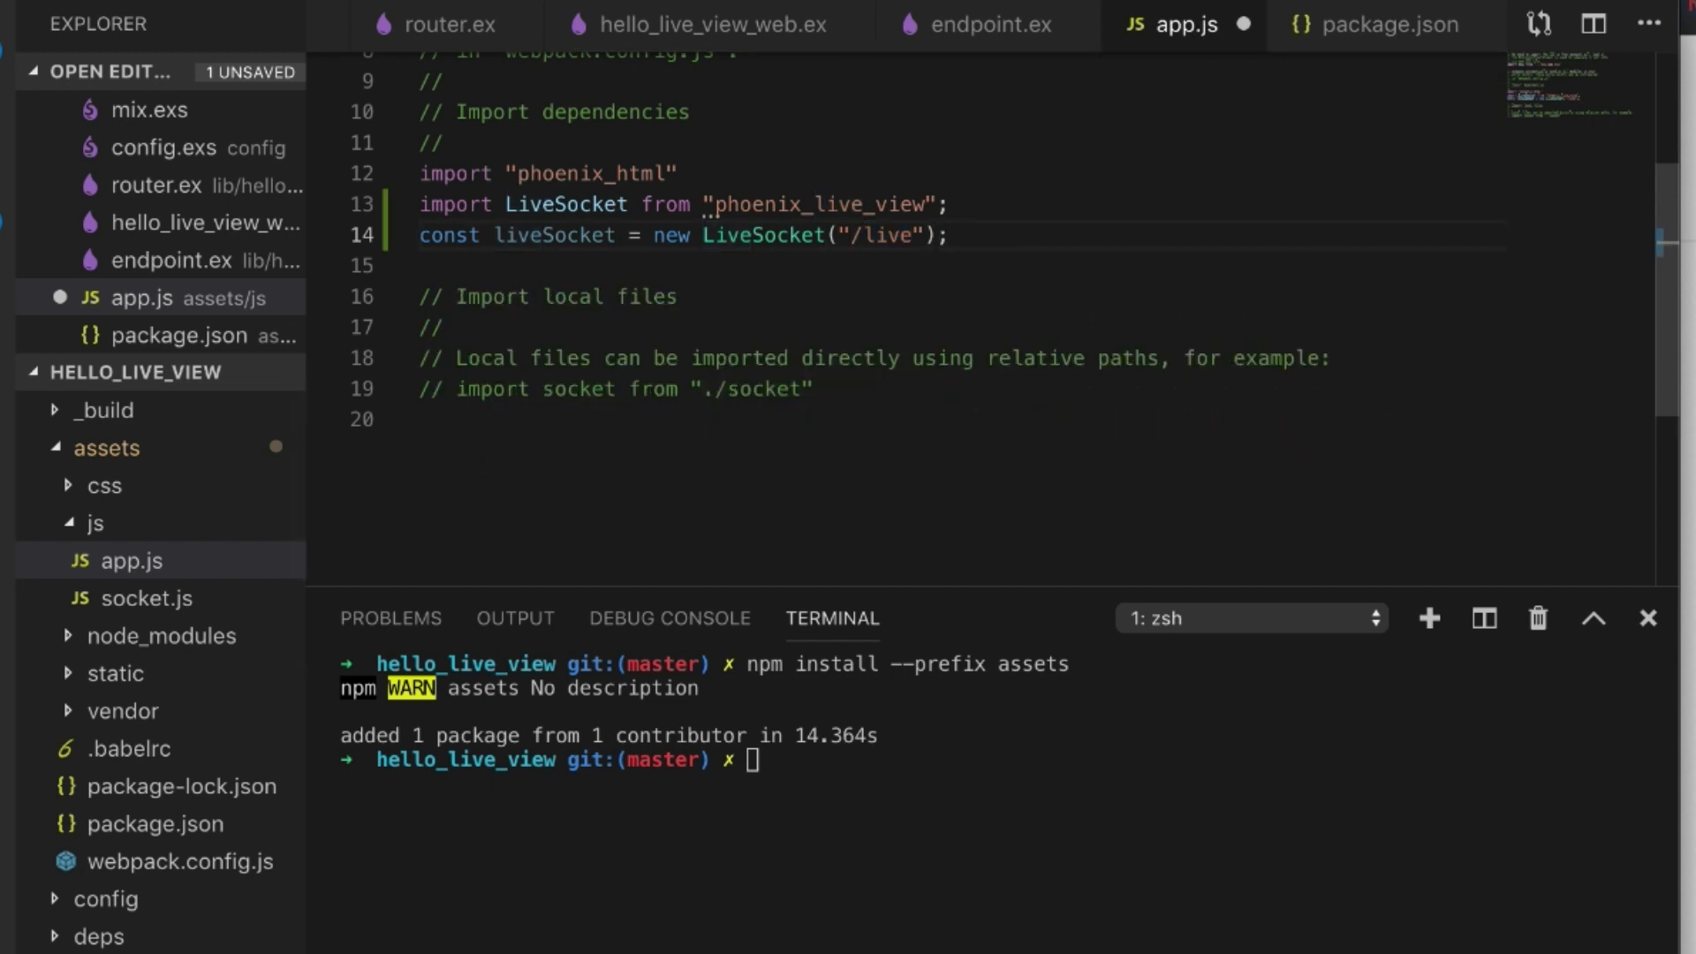
{"action": "type", "text": "liveSocket.conne"}
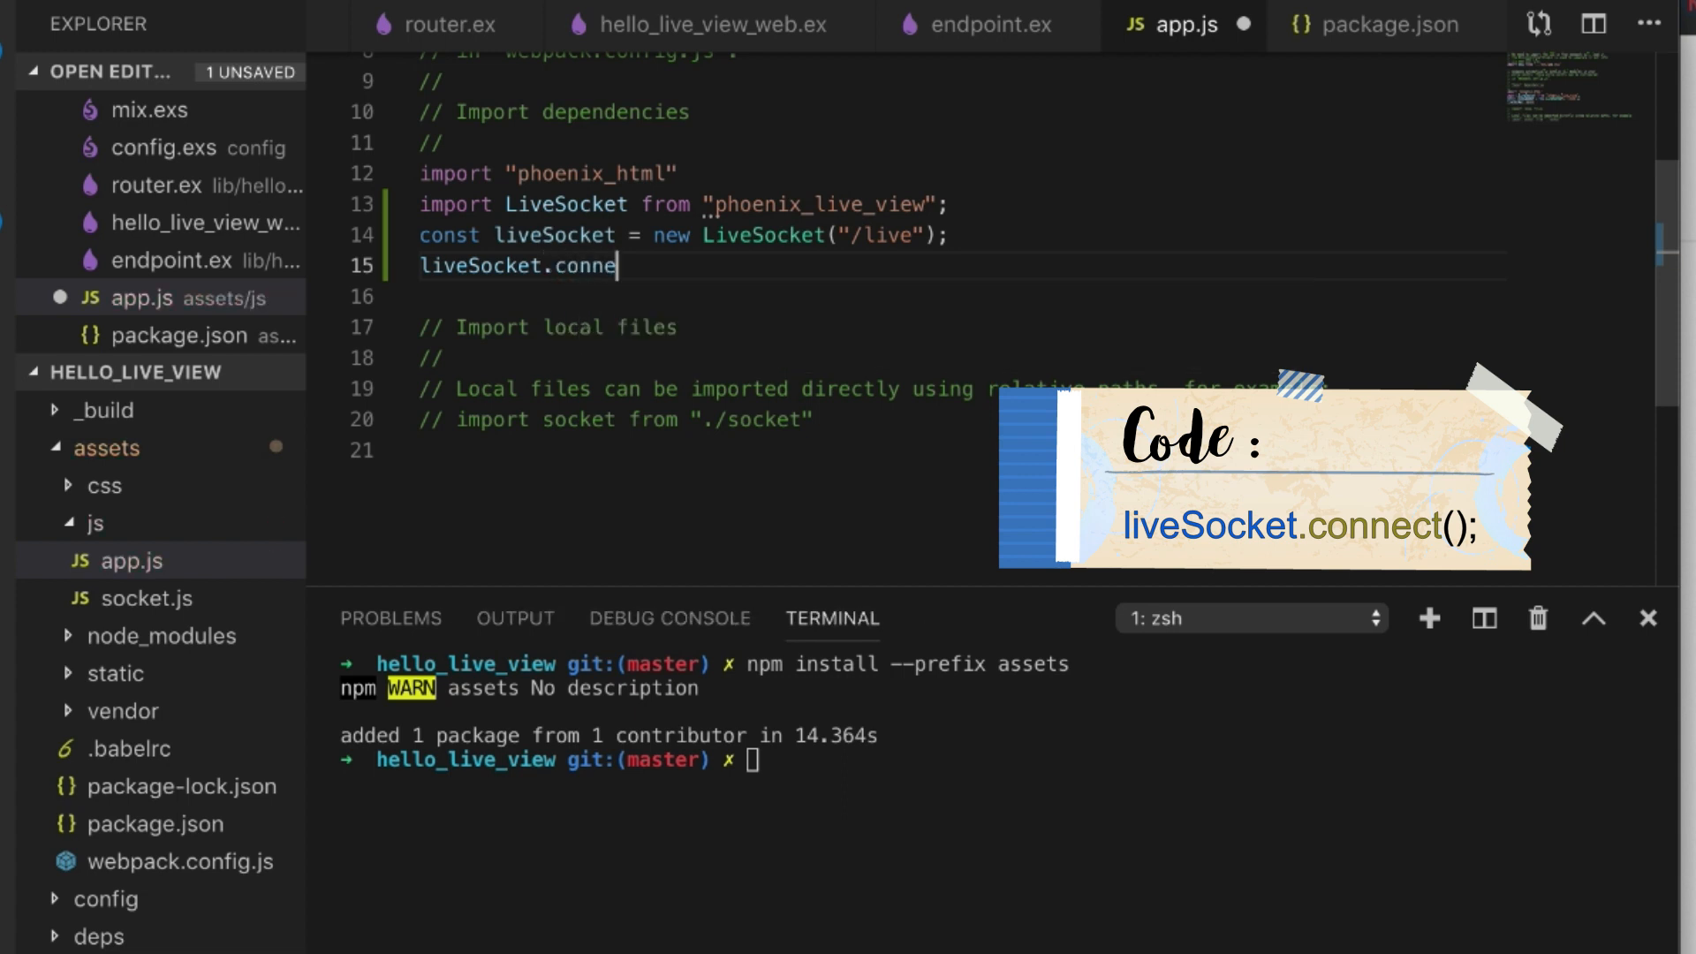
{"action": "type", "text": "ct();"}
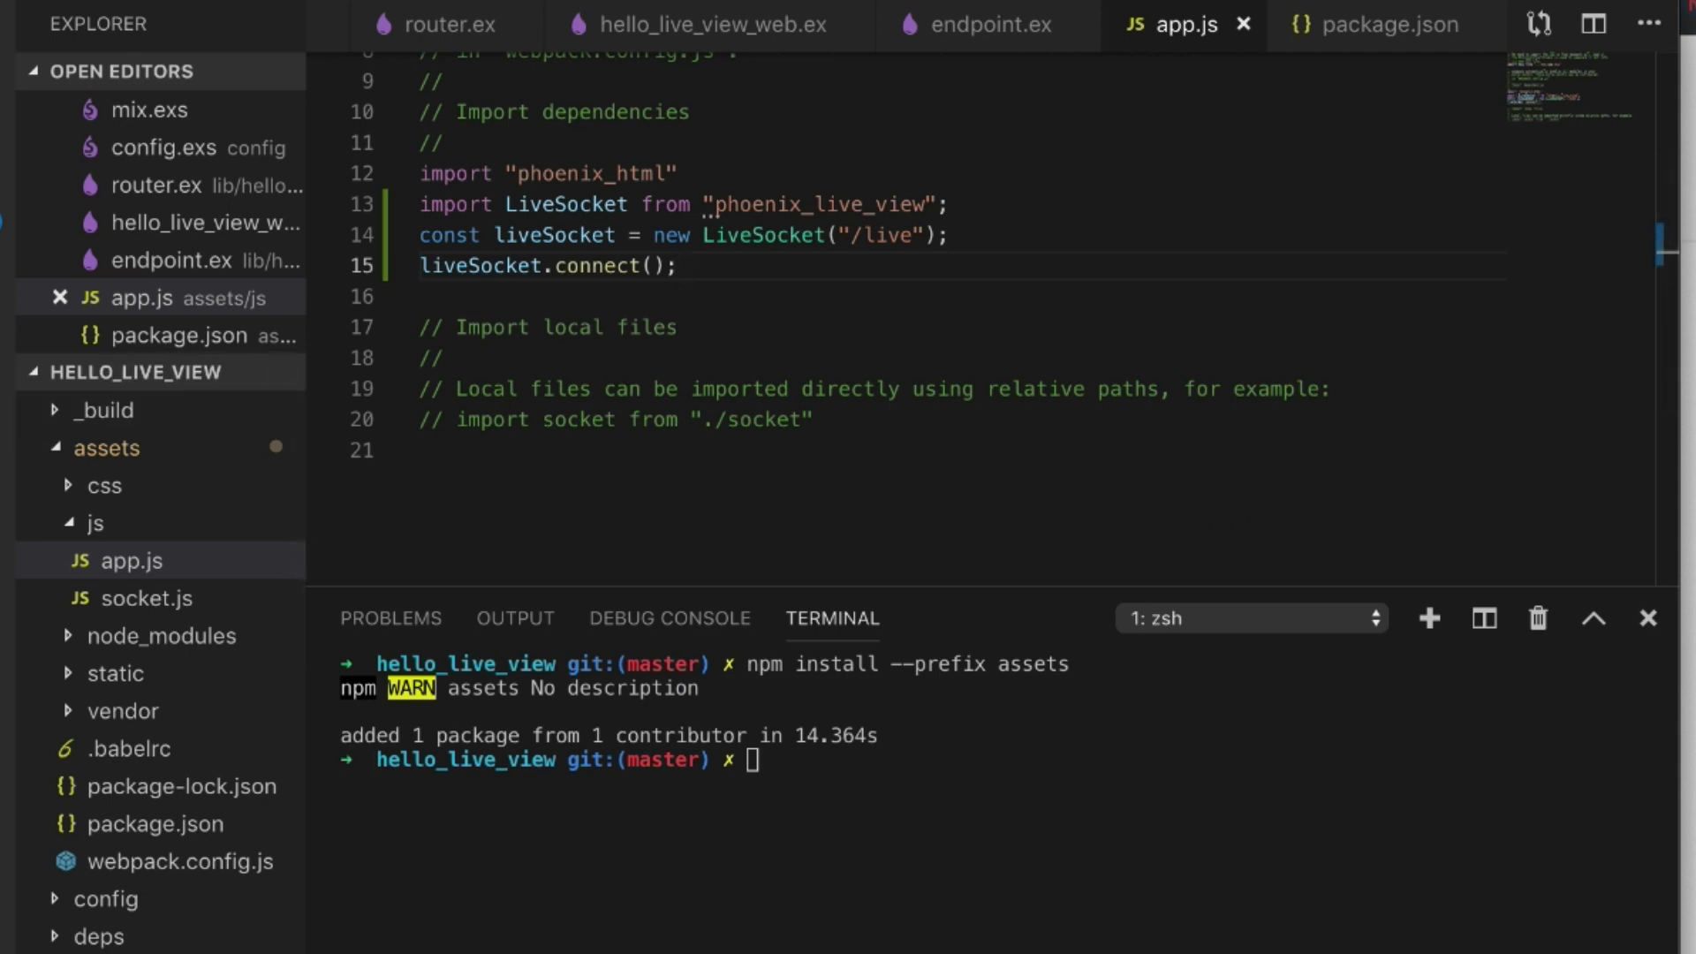
{"action": "mouse_move", "coordinate": [1002, 296]}
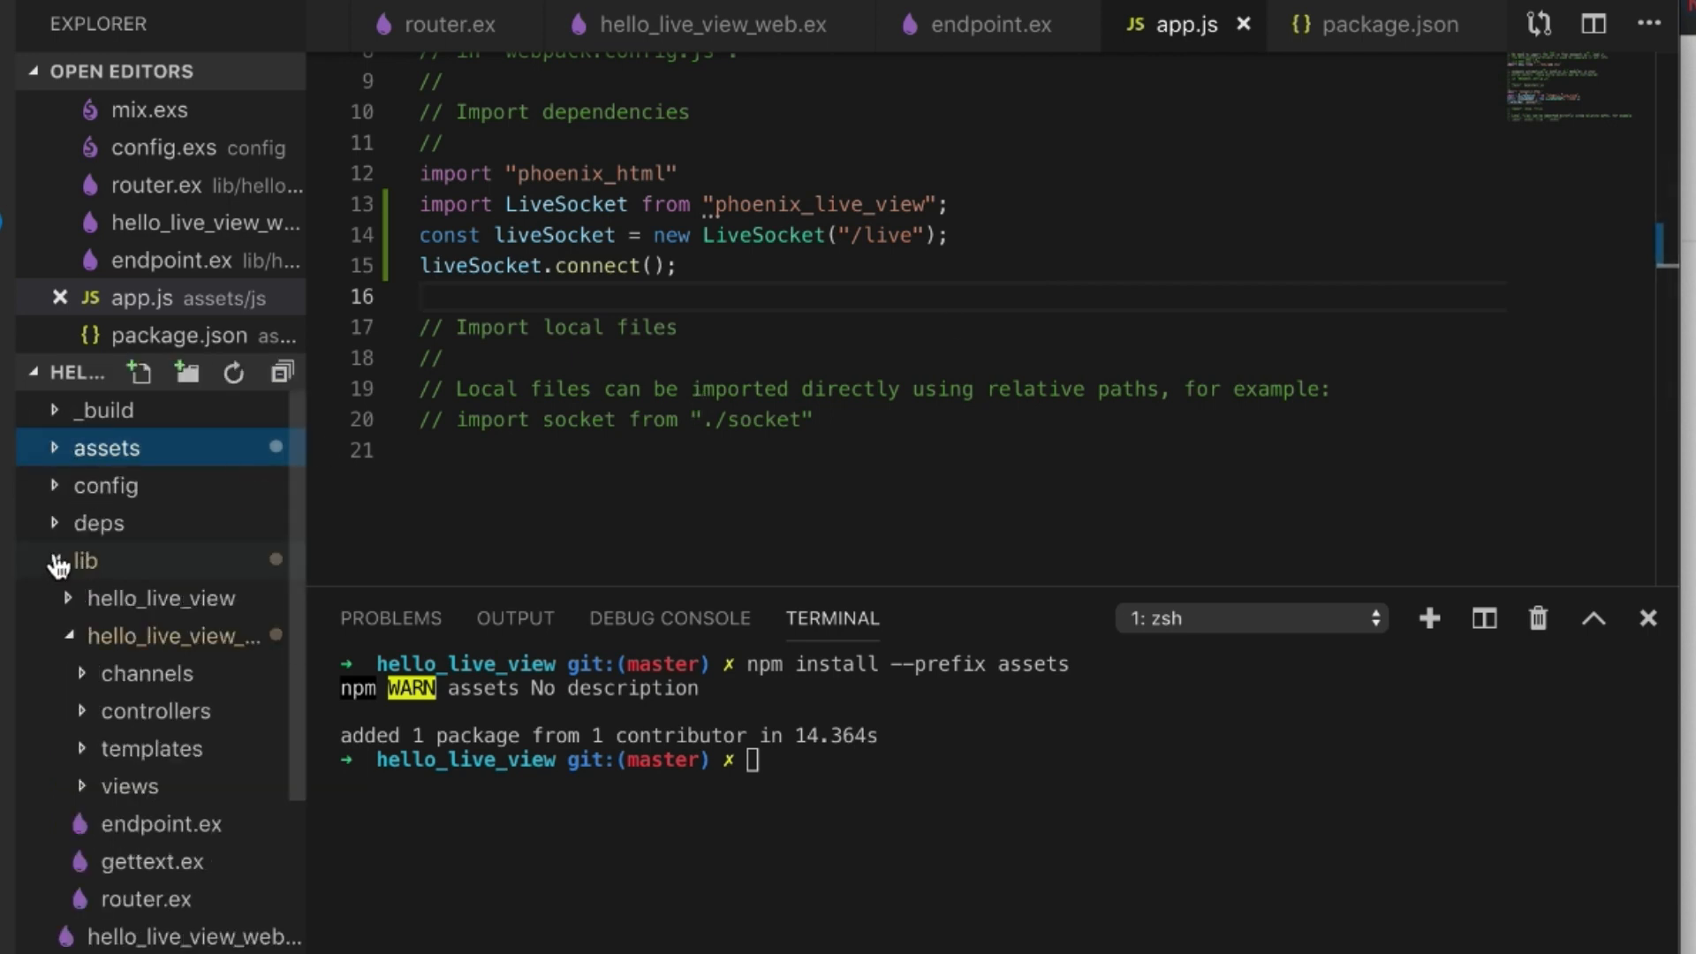
- Open config/dev.exs and highlight the live_reload pattern covering live and views
{"action": "left_click", "coordinate": [106, 484]}
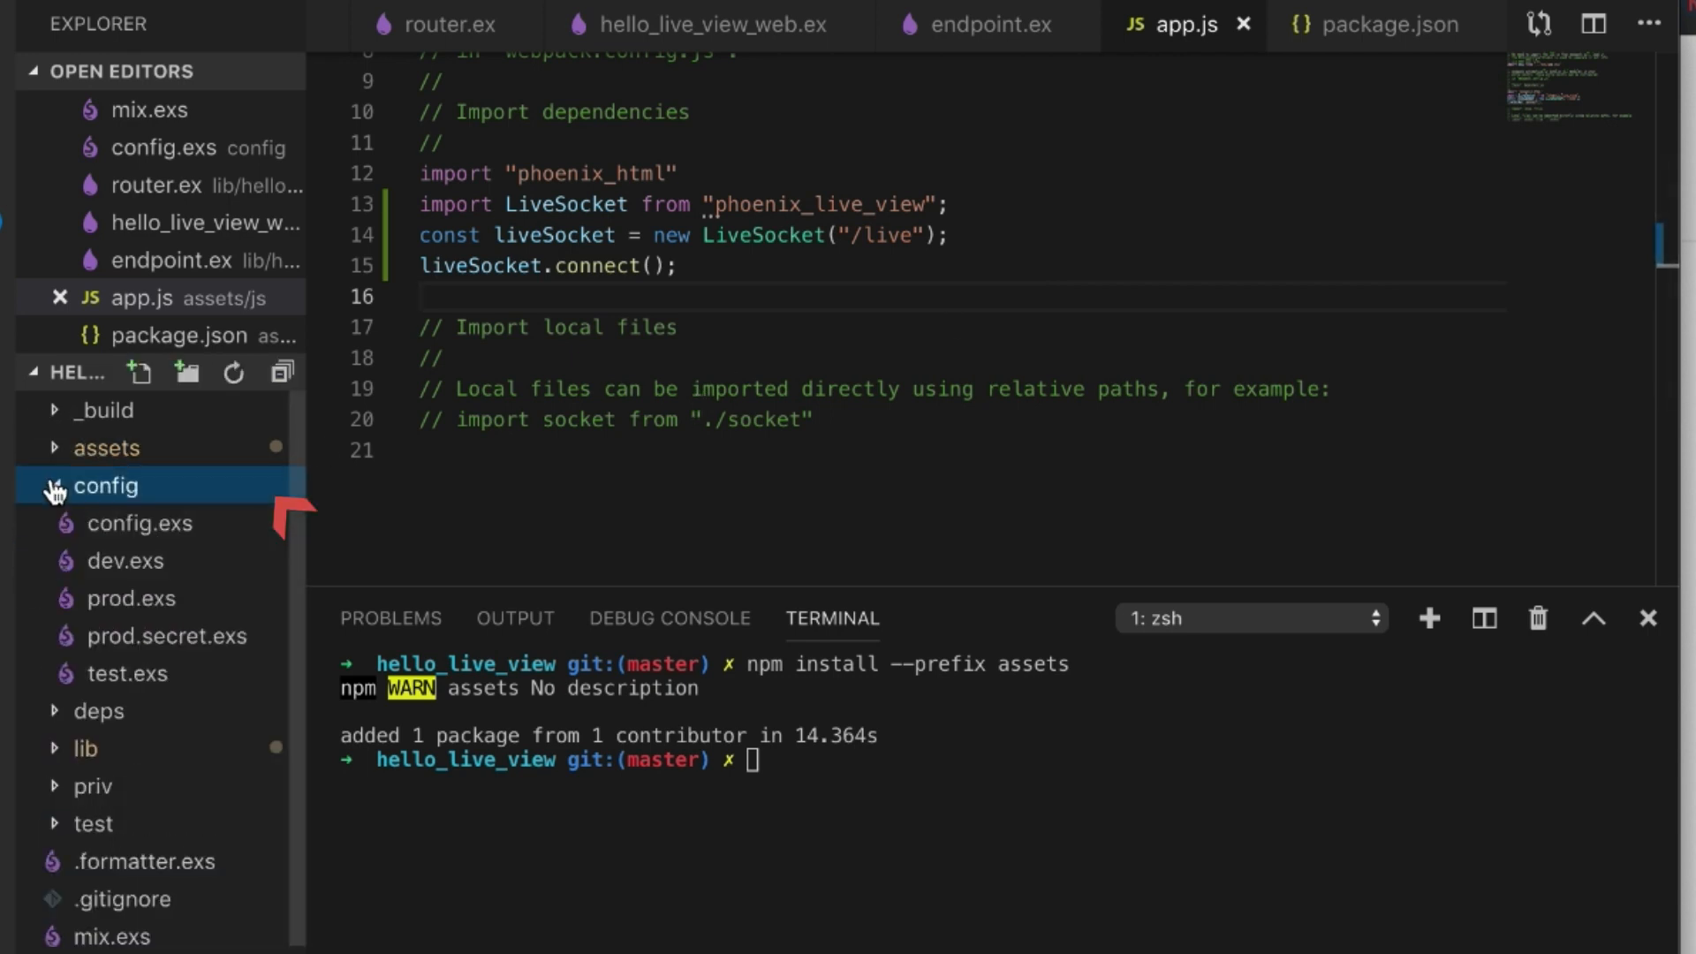
{"action": "left_click", "coordinate": [126, 560]}
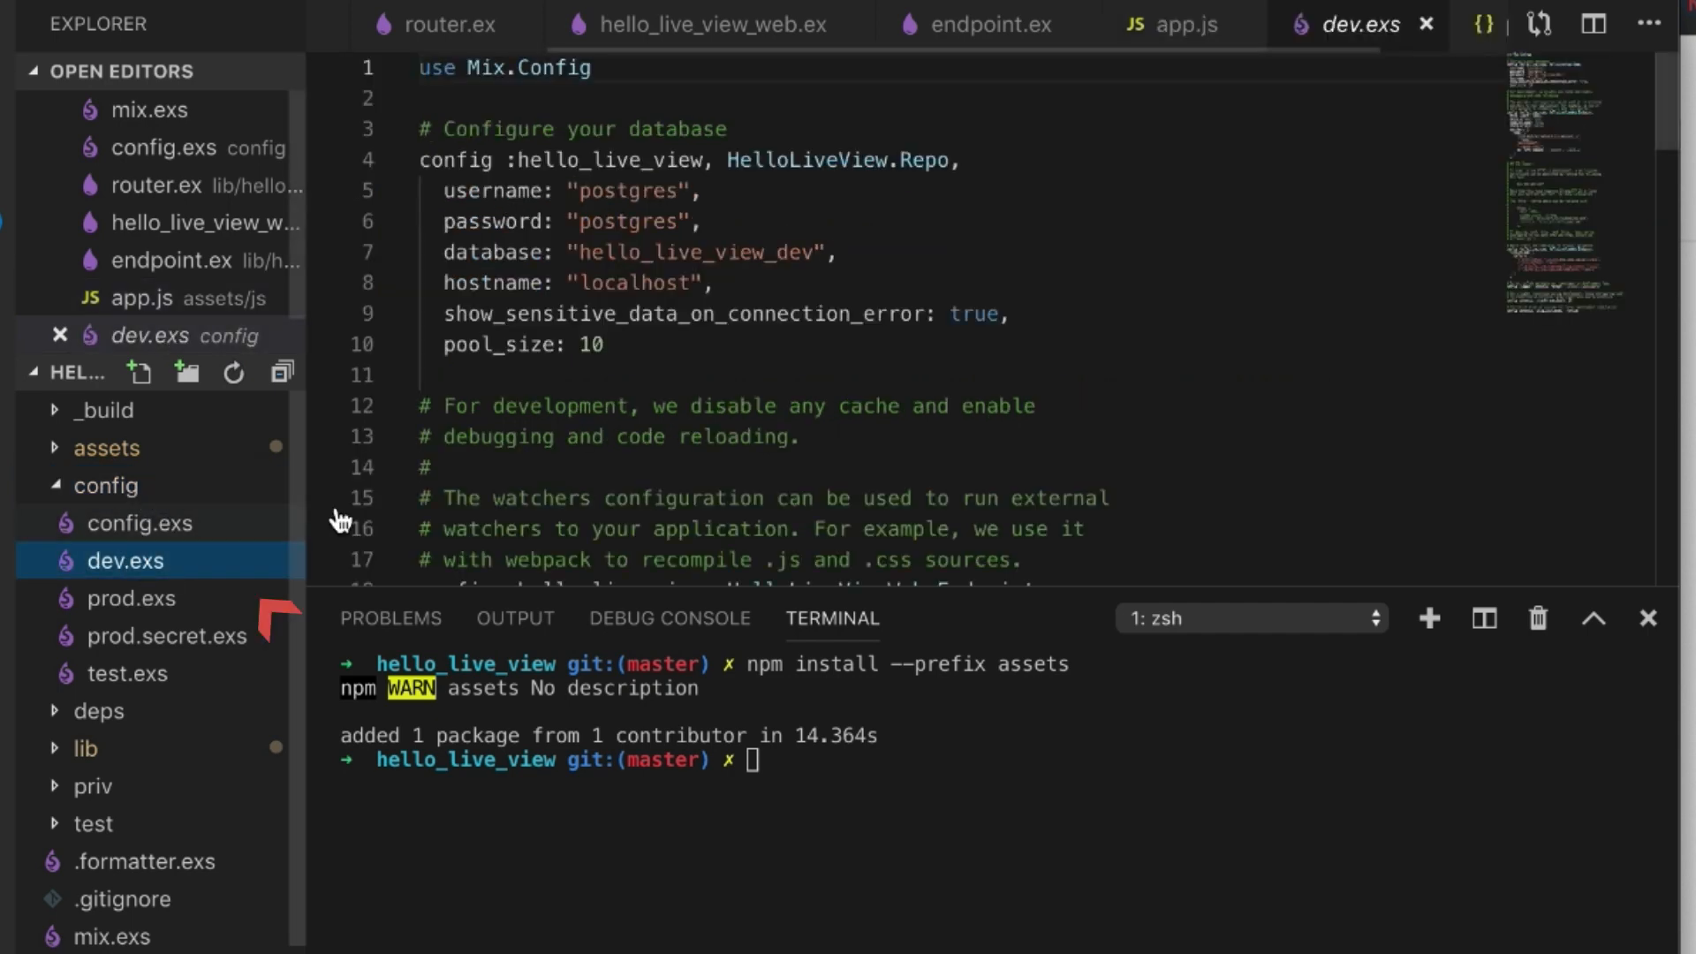
{"action": "scroll", "scroll_direction": "down", "scroll_amount": 3}
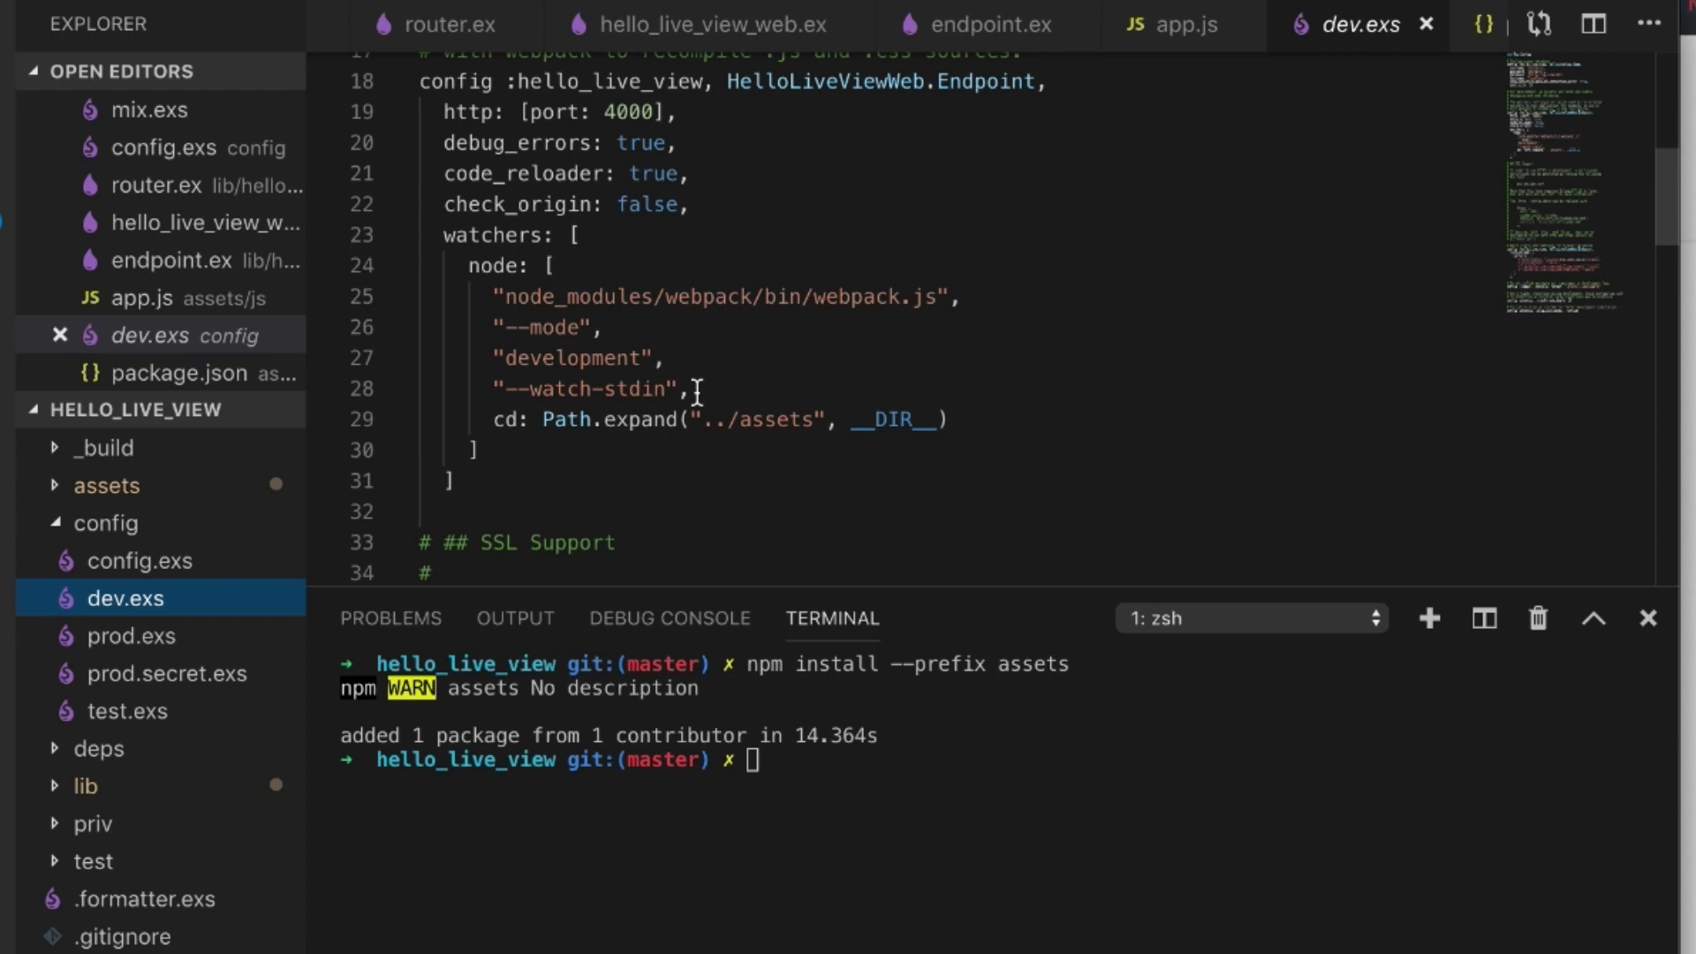
{"action": "scroll", "scroll_direction": "down", "scroll_amount": 3}
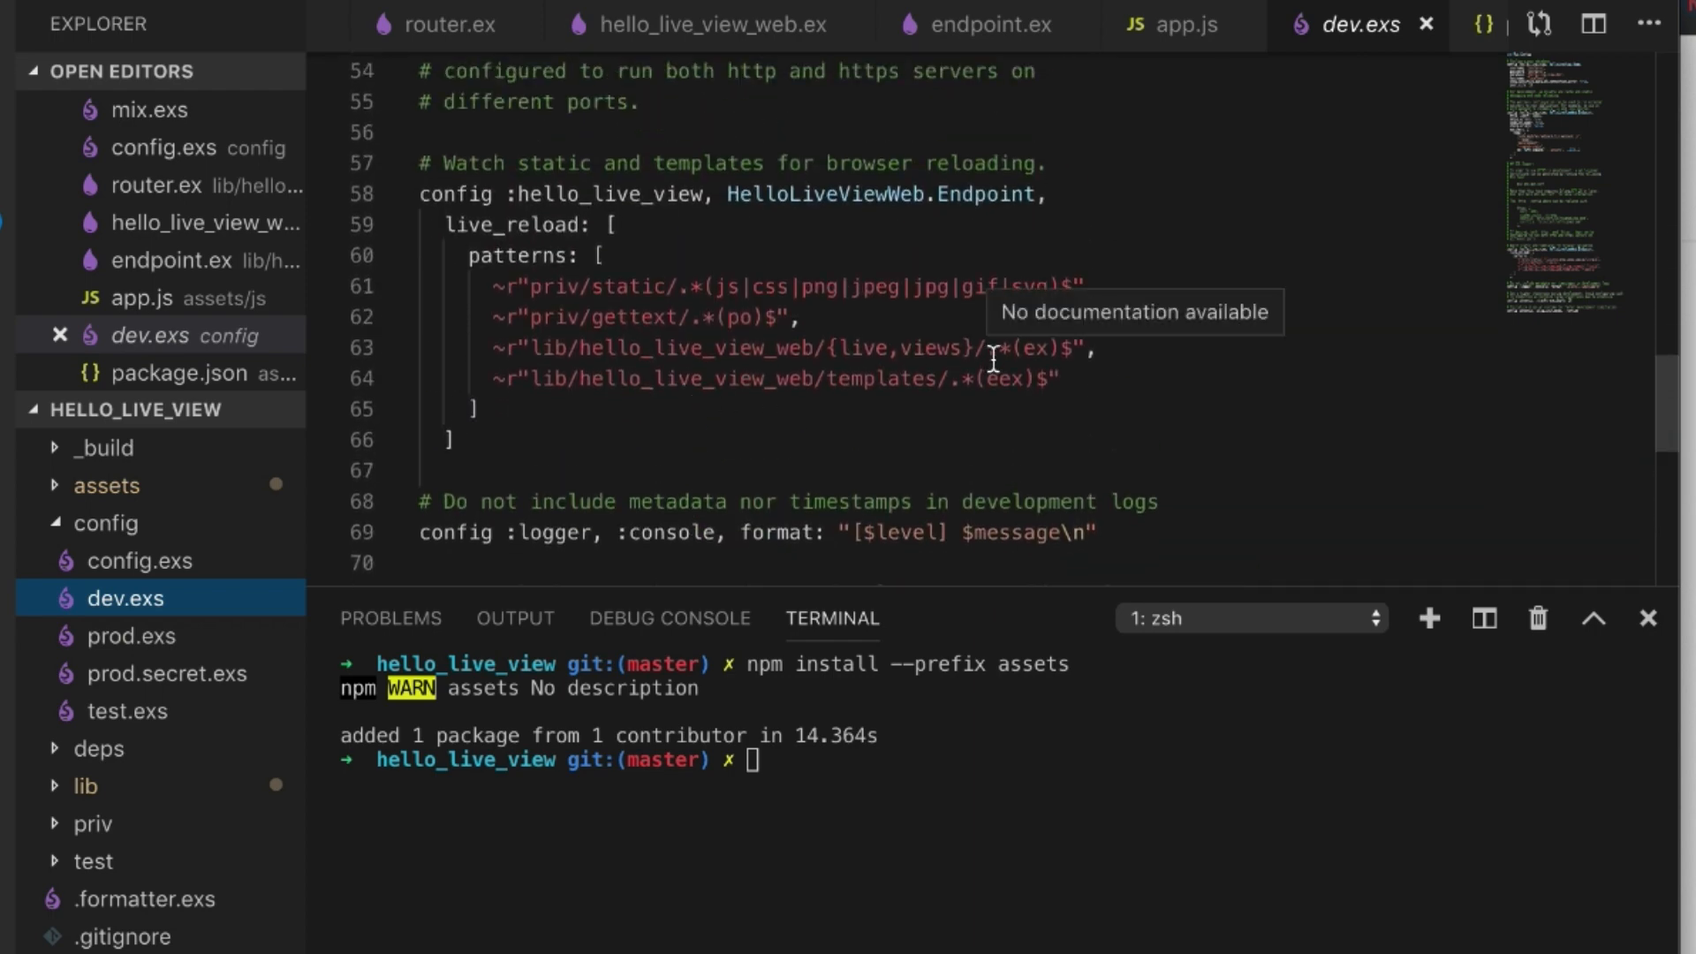
{"action": "mouse_move", "coordinate": [1106, 388]}
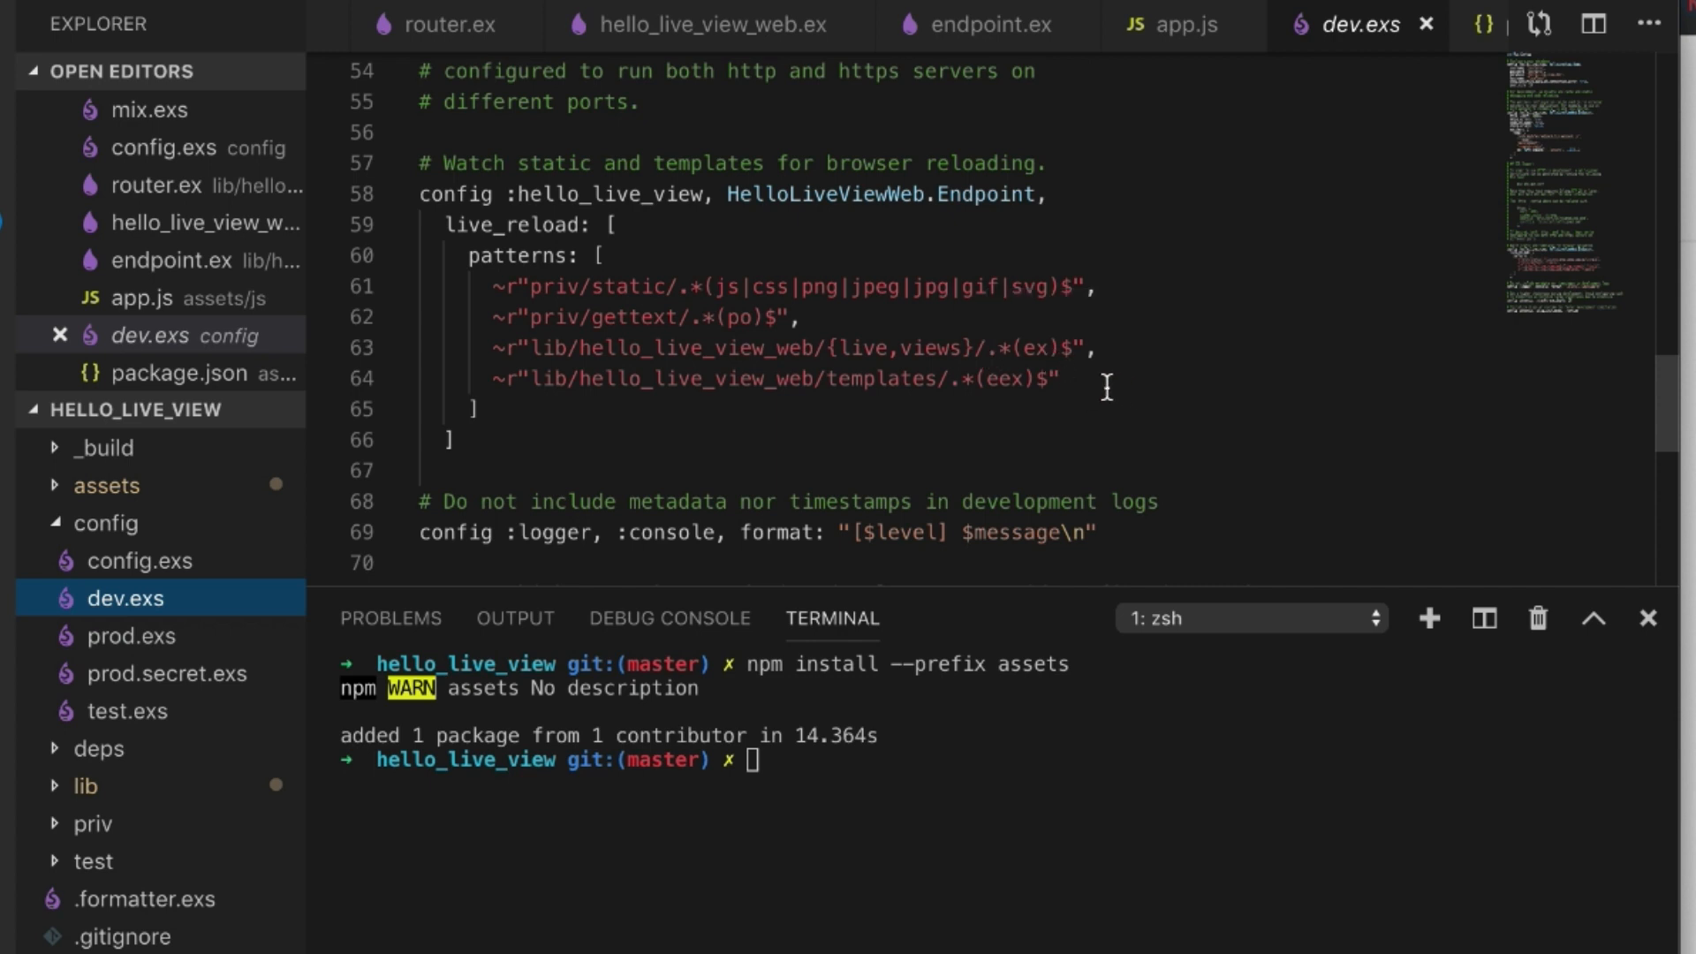
{"action": "left_click_drag", "start_coordinate": [780, 348], "coordinate": [1092, 348]}
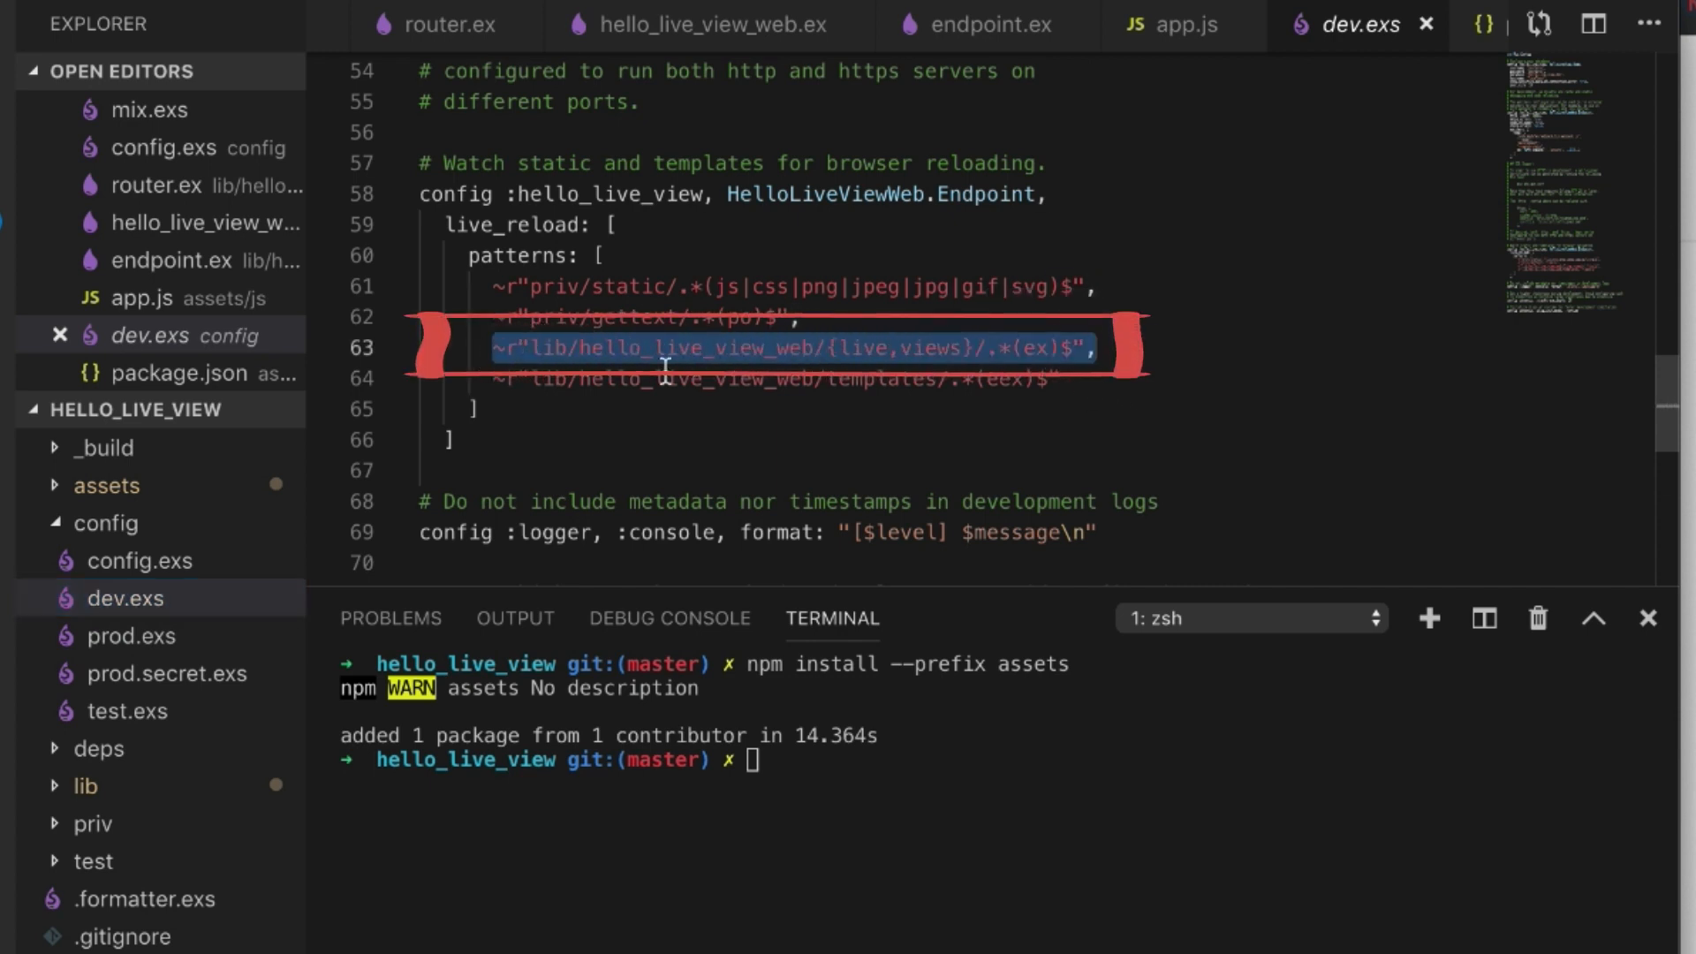
{"action": "mouse_move", "coordinate": [816, 397]}
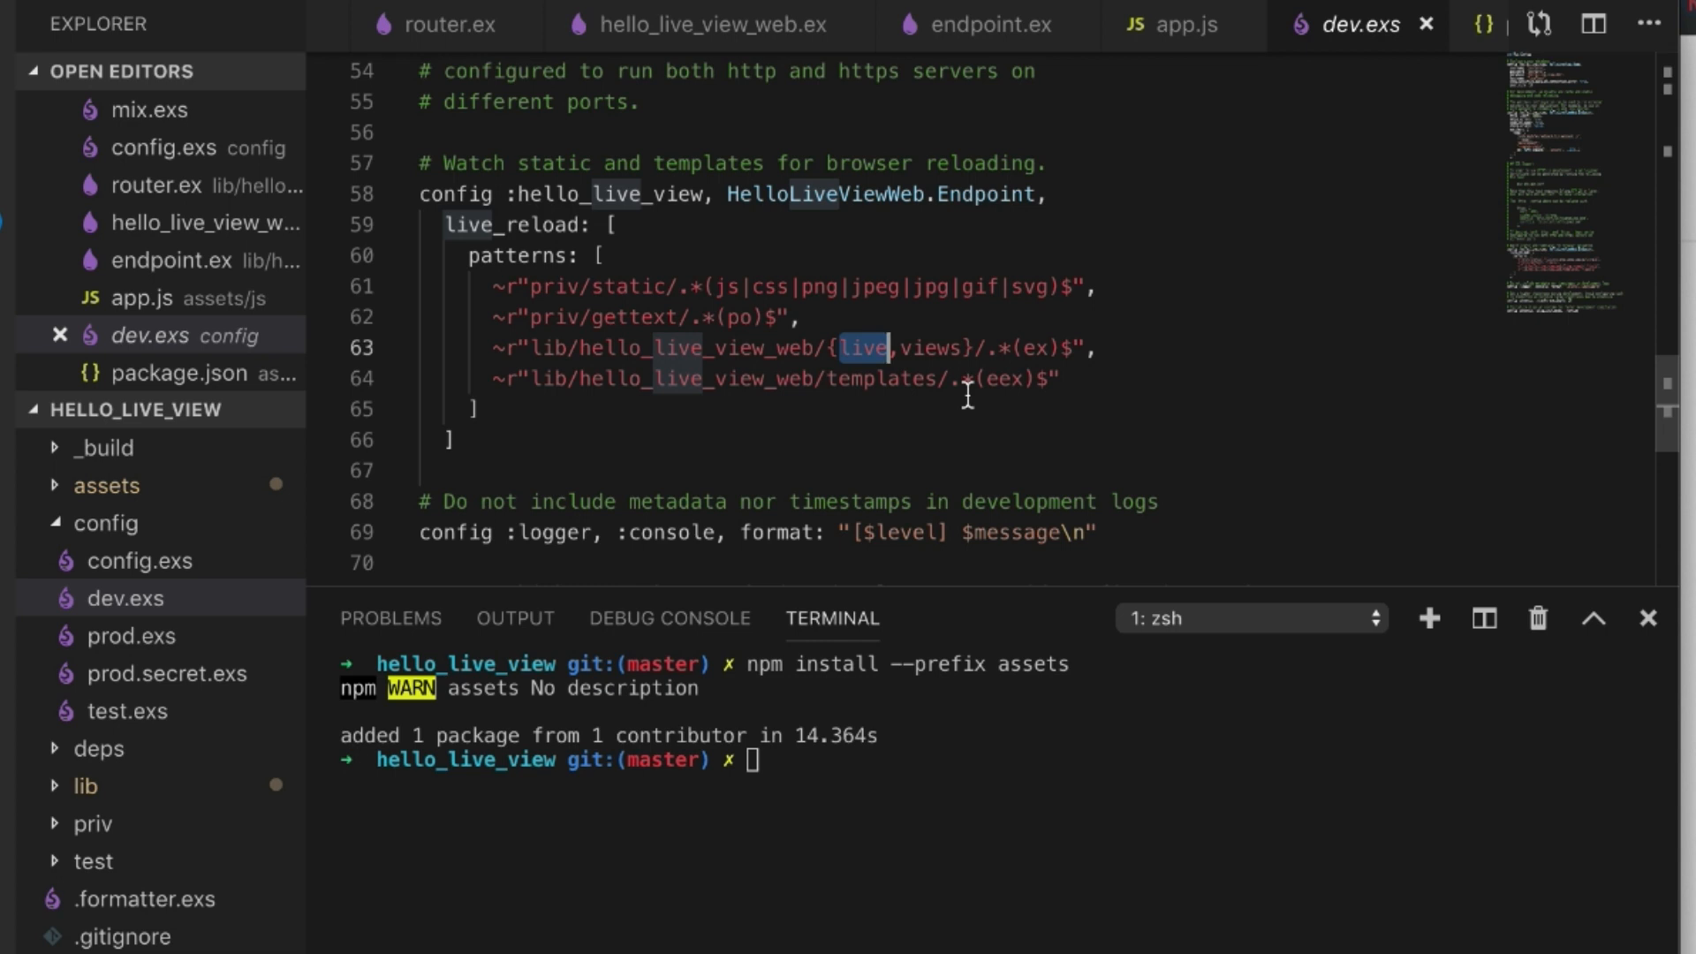
{"action": "mouse_move", "coordinate": [749, 350]}
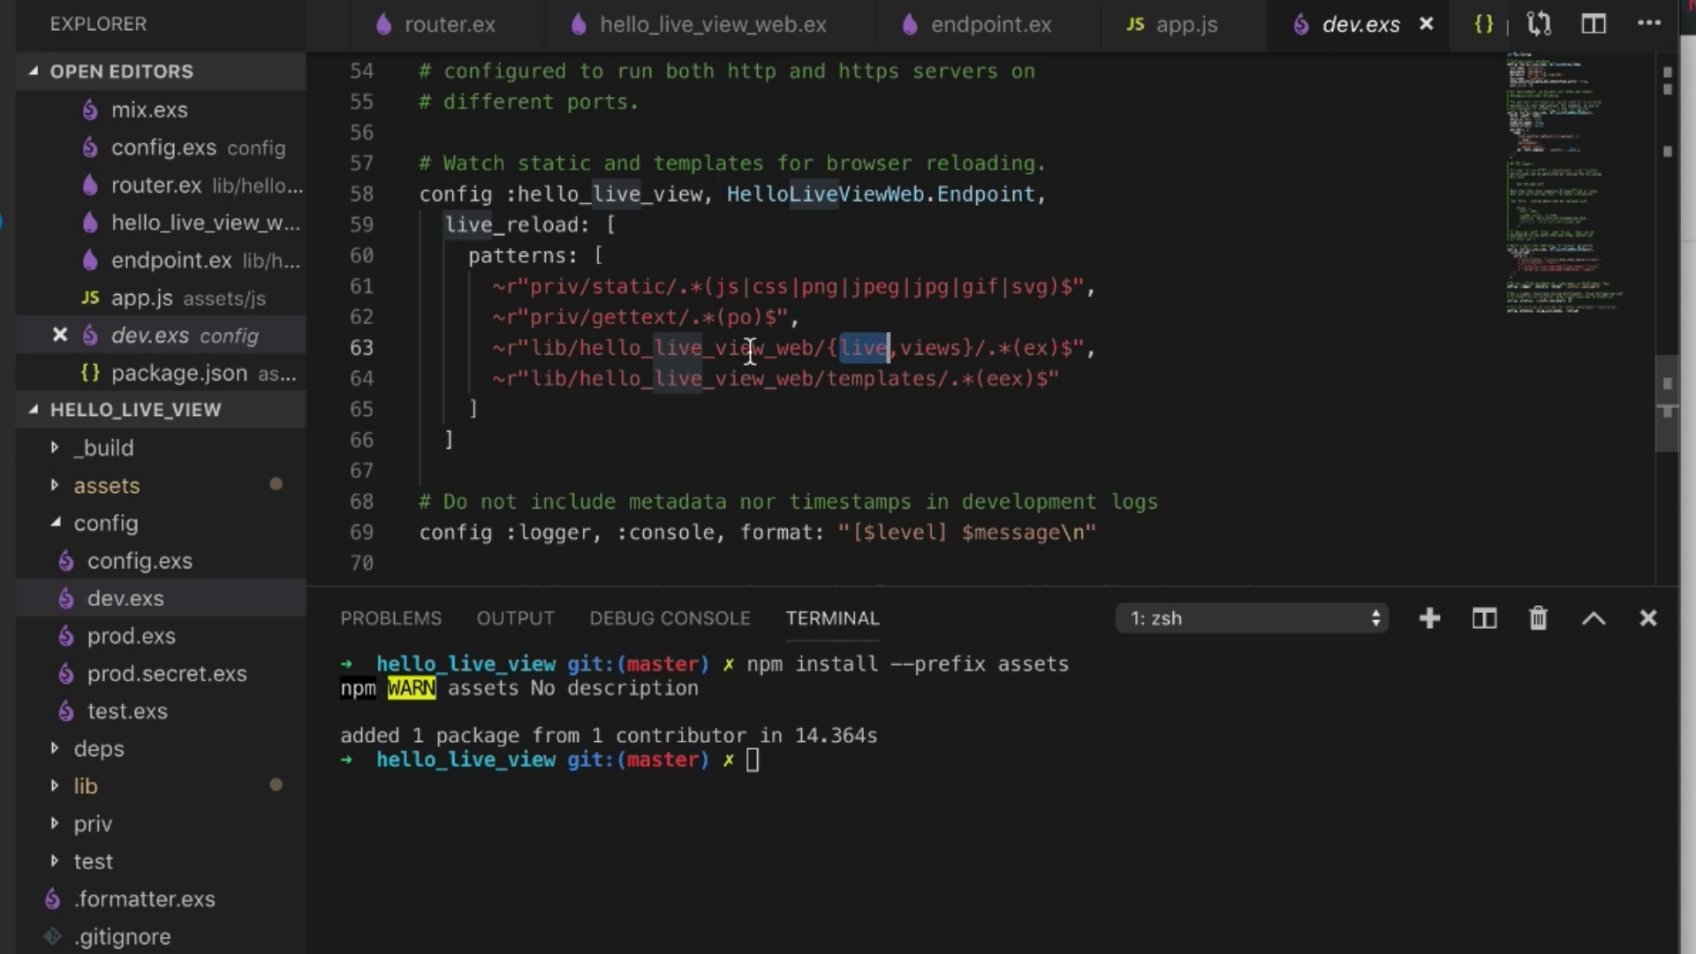
{"action": "mouse_move", "coordinate": [880, 350]}
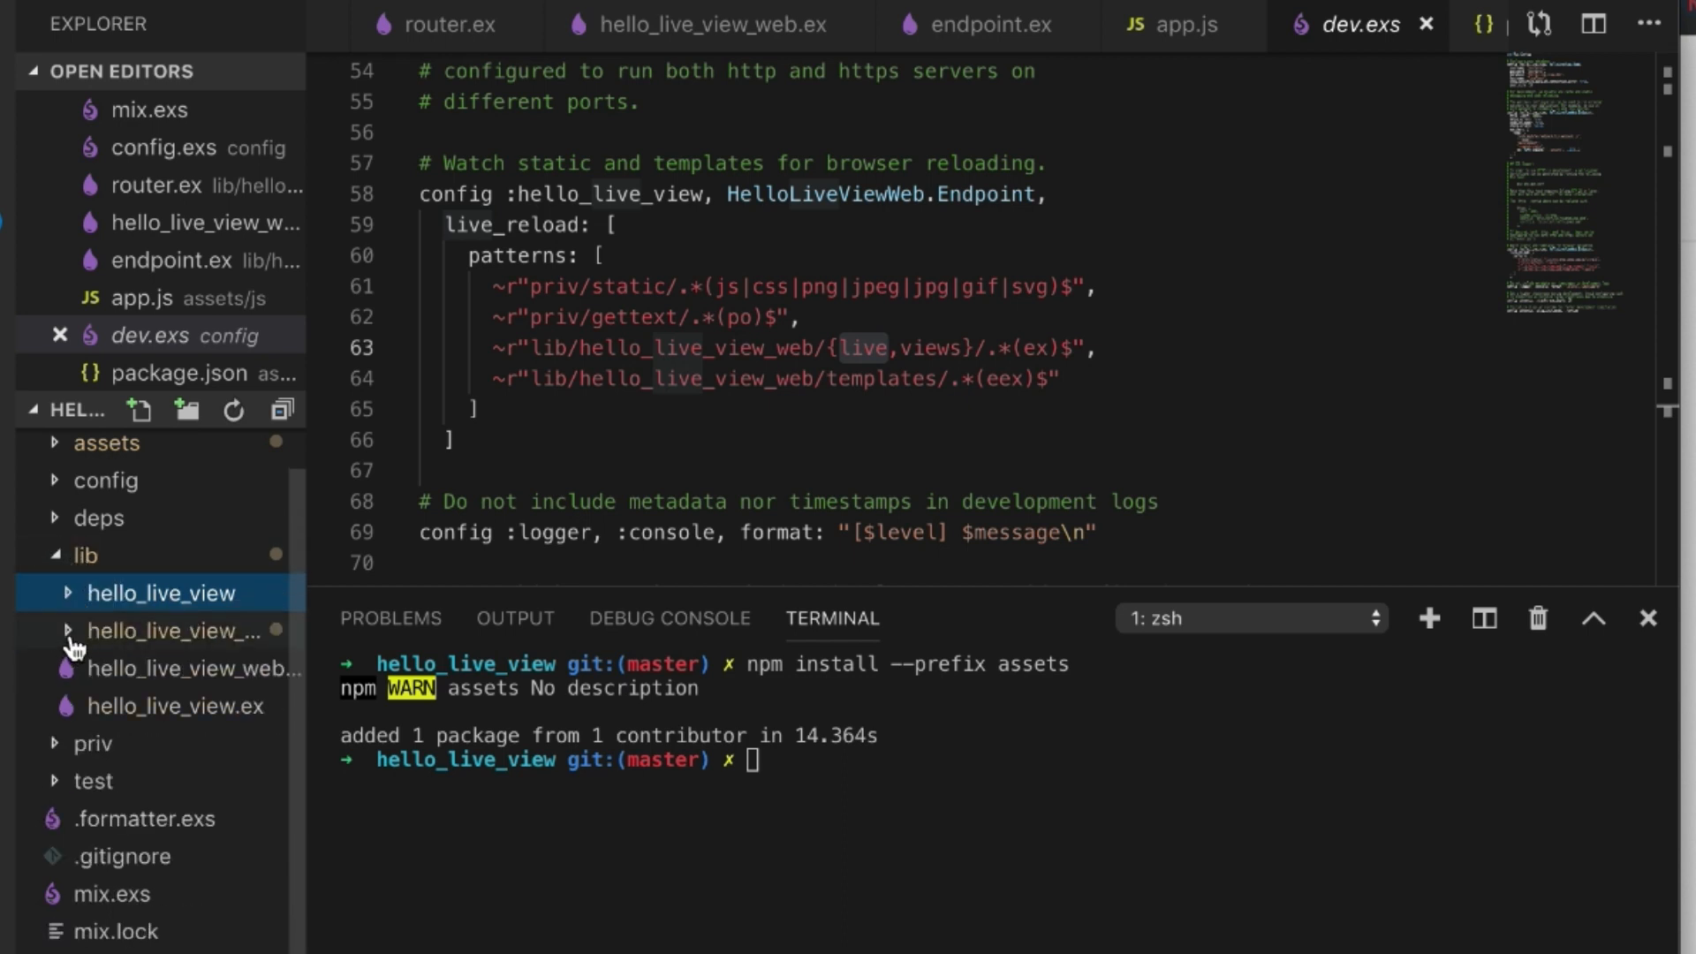
- Expand the hello_live_view_web folder in lib and select the word live in the reload pattern
{"action": "left_click", "coordinate": [173, 631]}
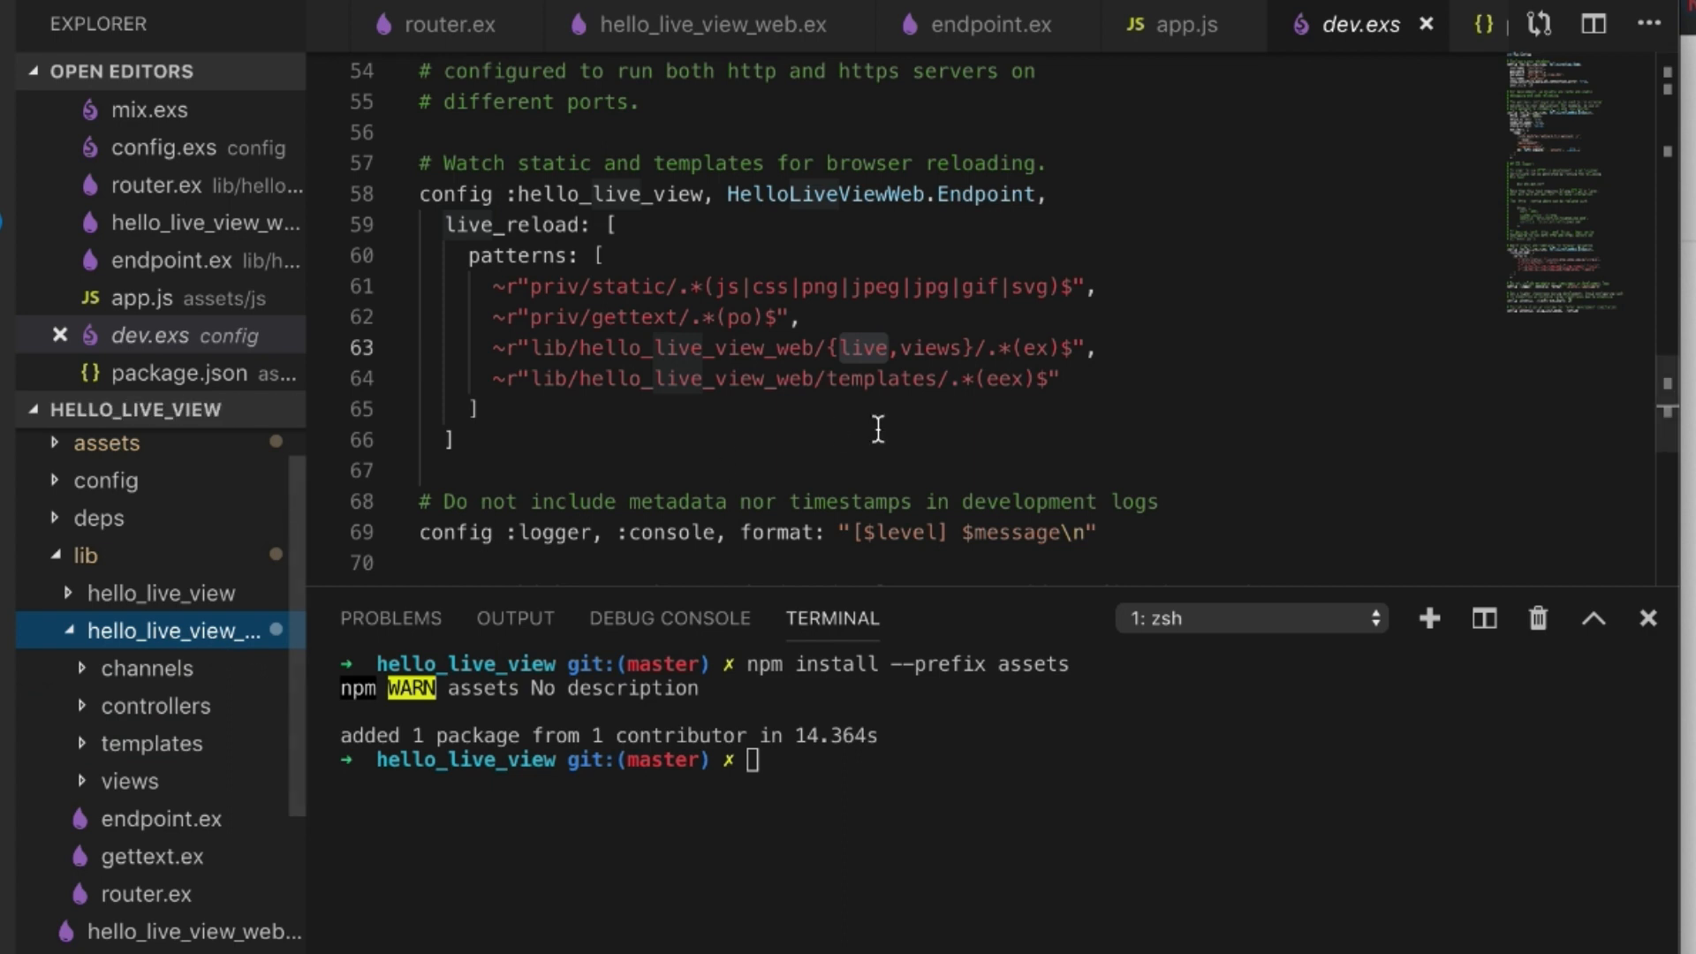
{"action": "double_click", "coordinate": [861, 348]}
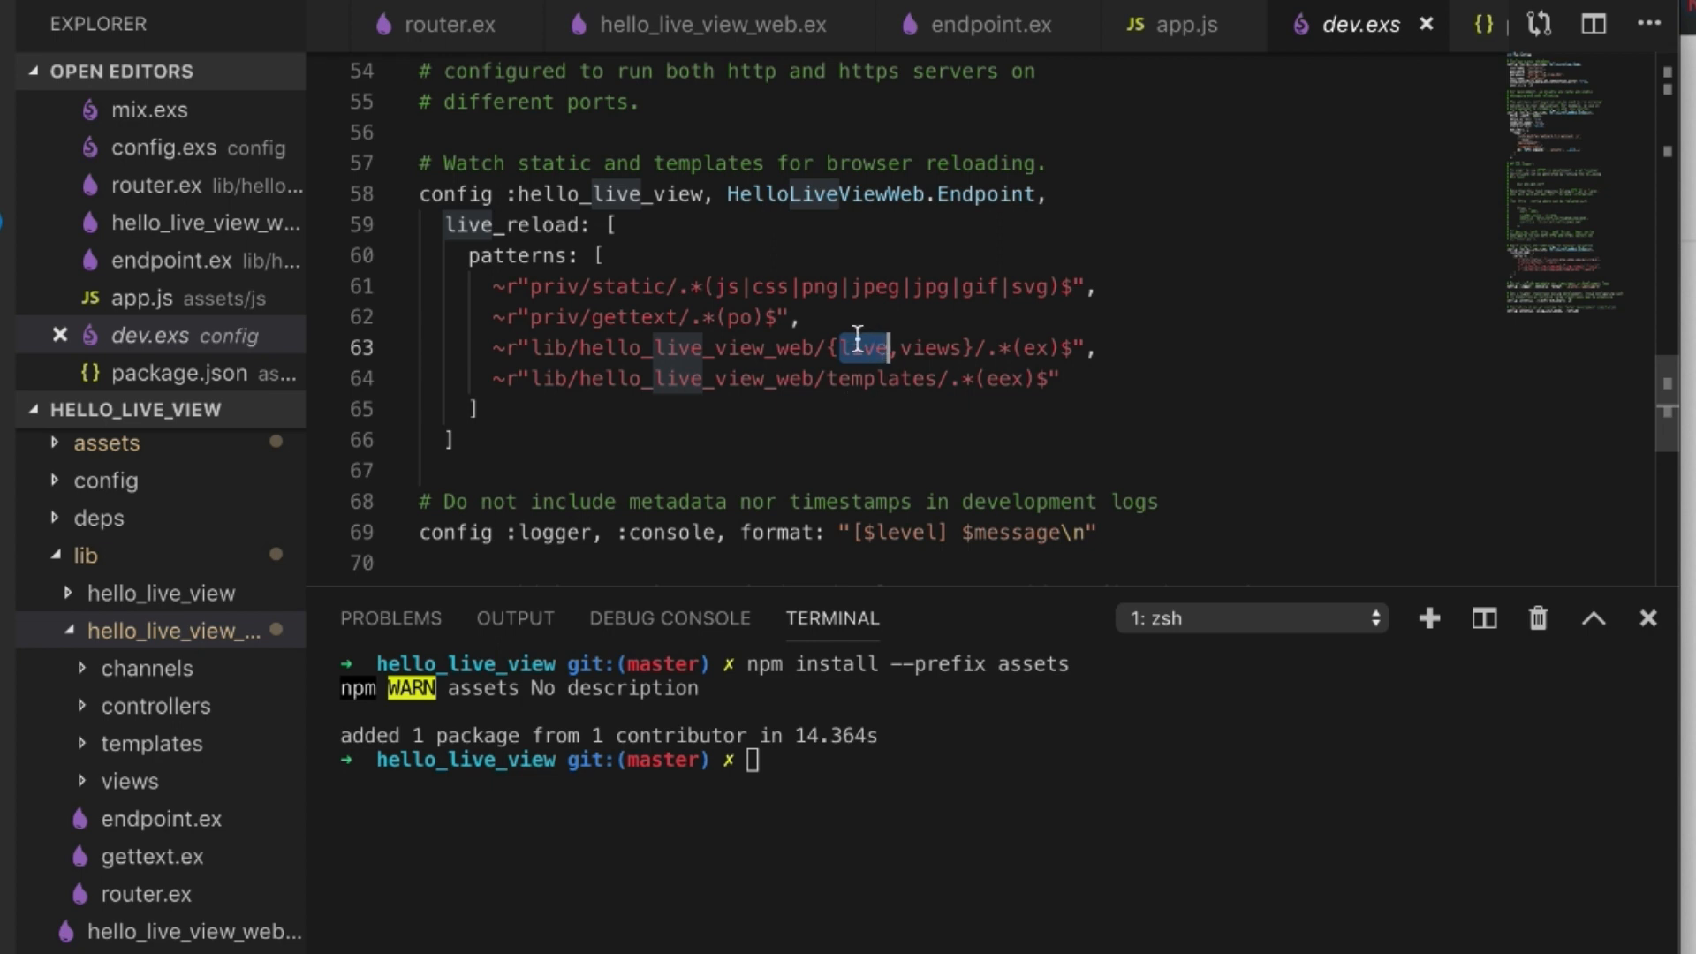
{"action": "mouse_move", "coordinate": [1133, 357]}
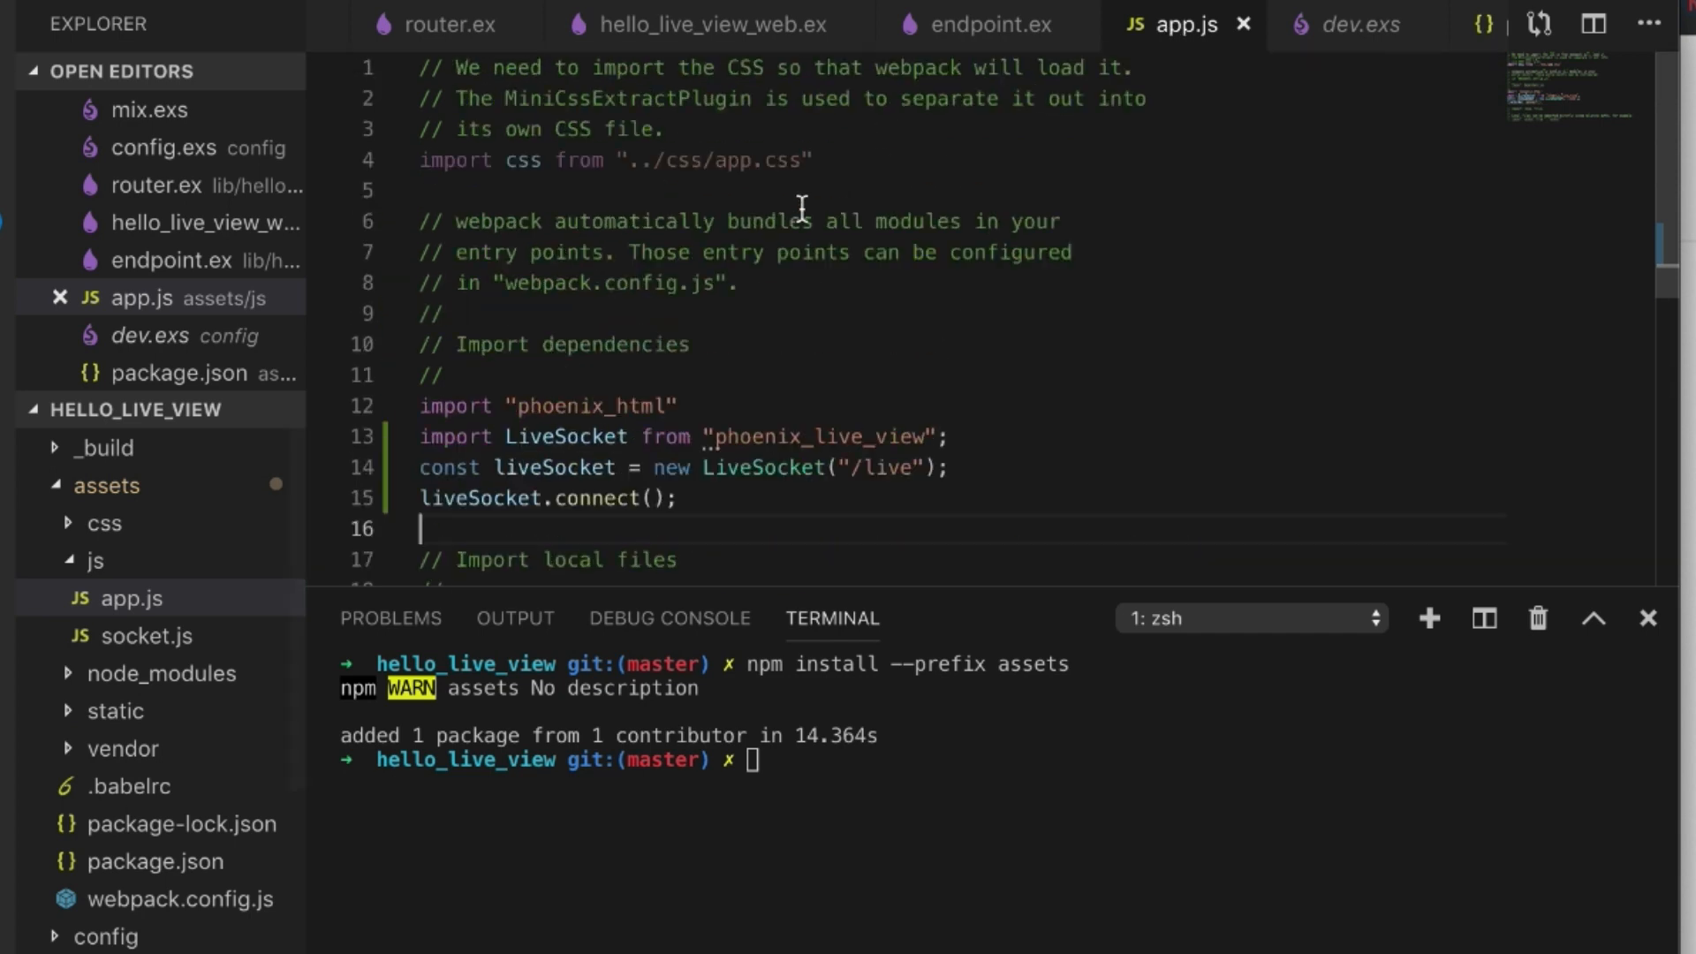
{"action": "mouse_move", "coordinate": [192, 331]}
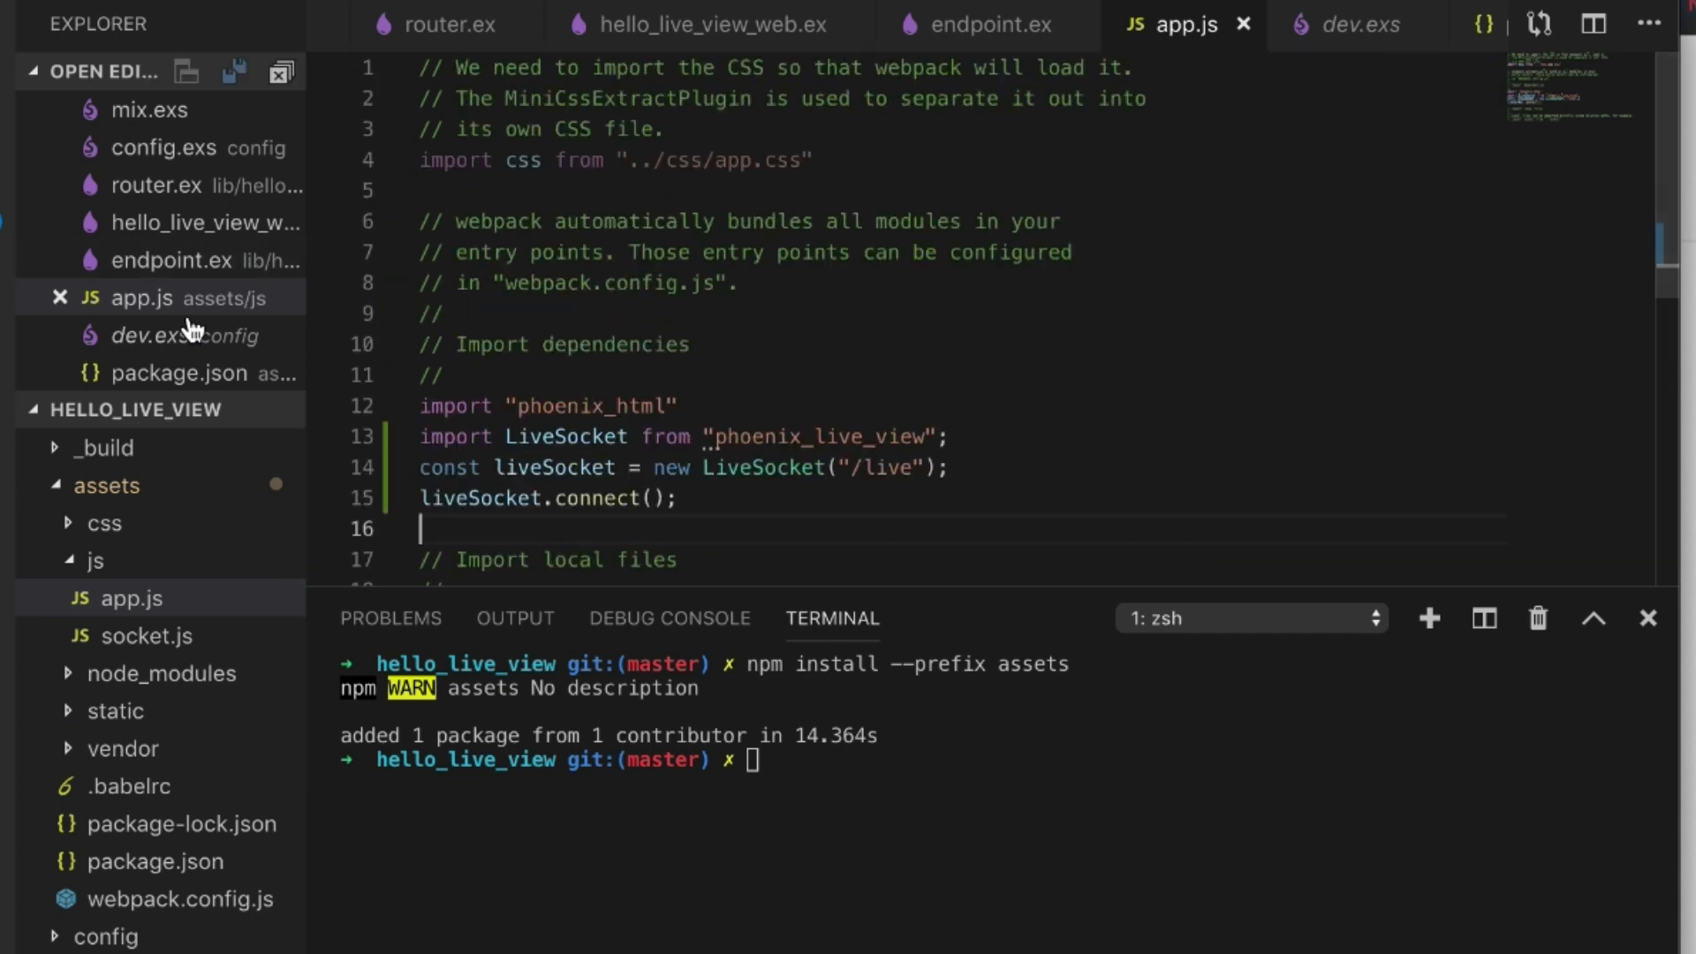
{"action": "left_click", "coordinate": [104, 523]}
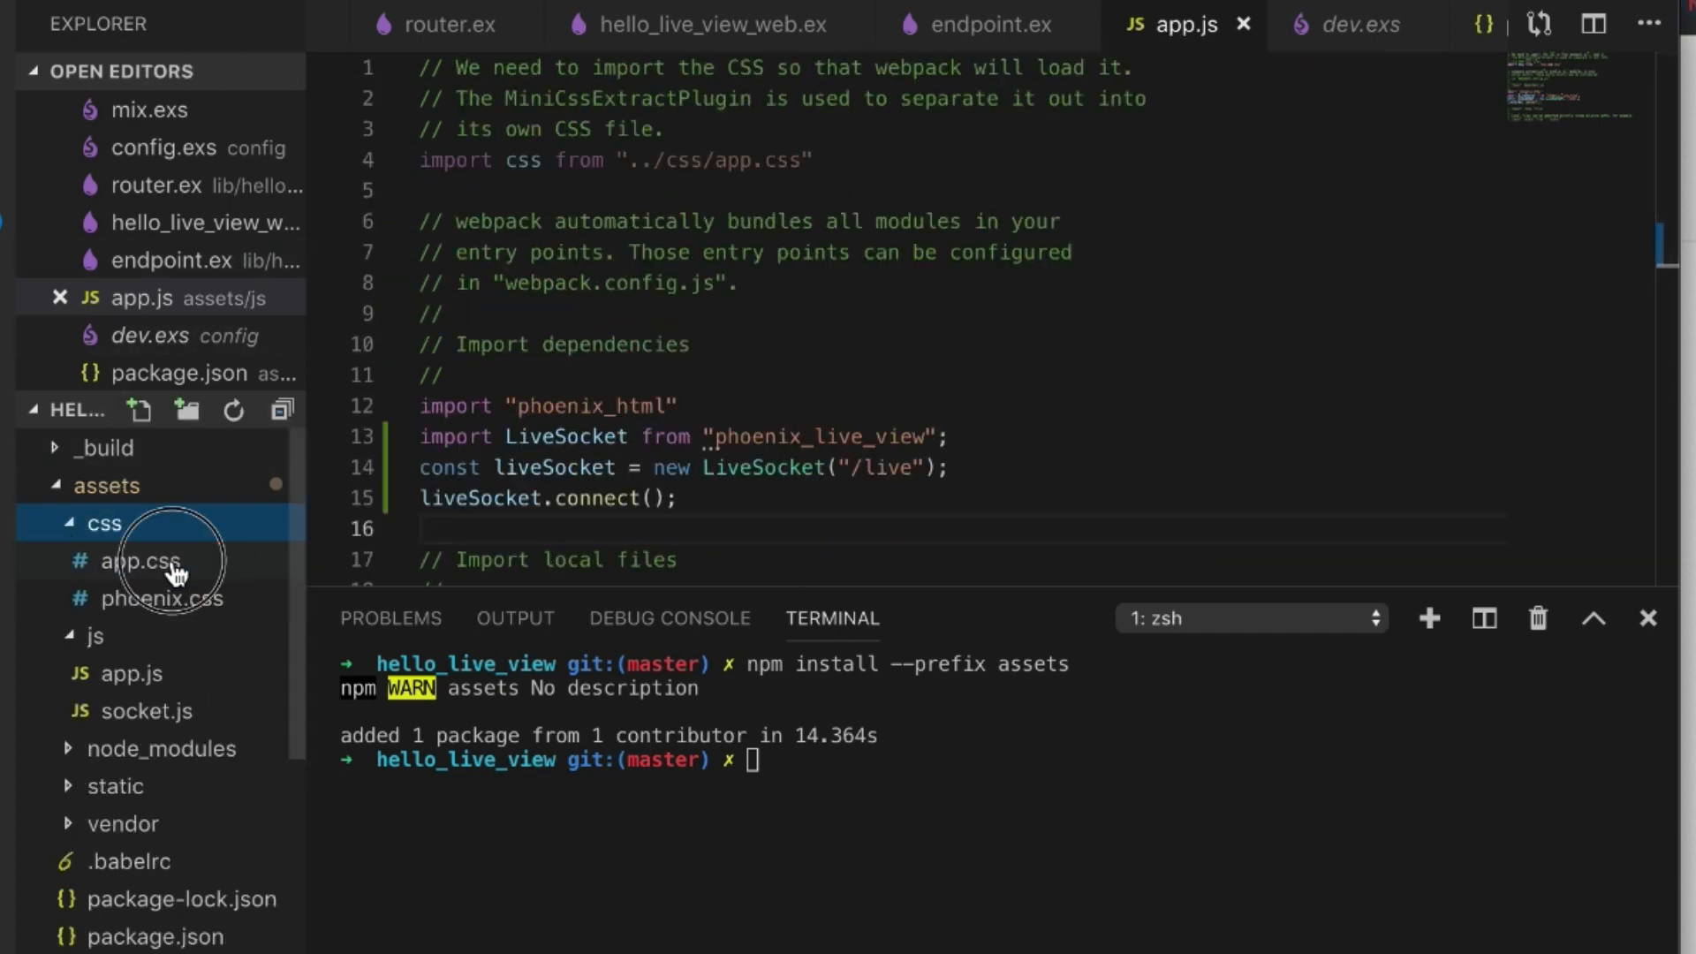
{"action": "left_click", "coordinate": [136, 562]}
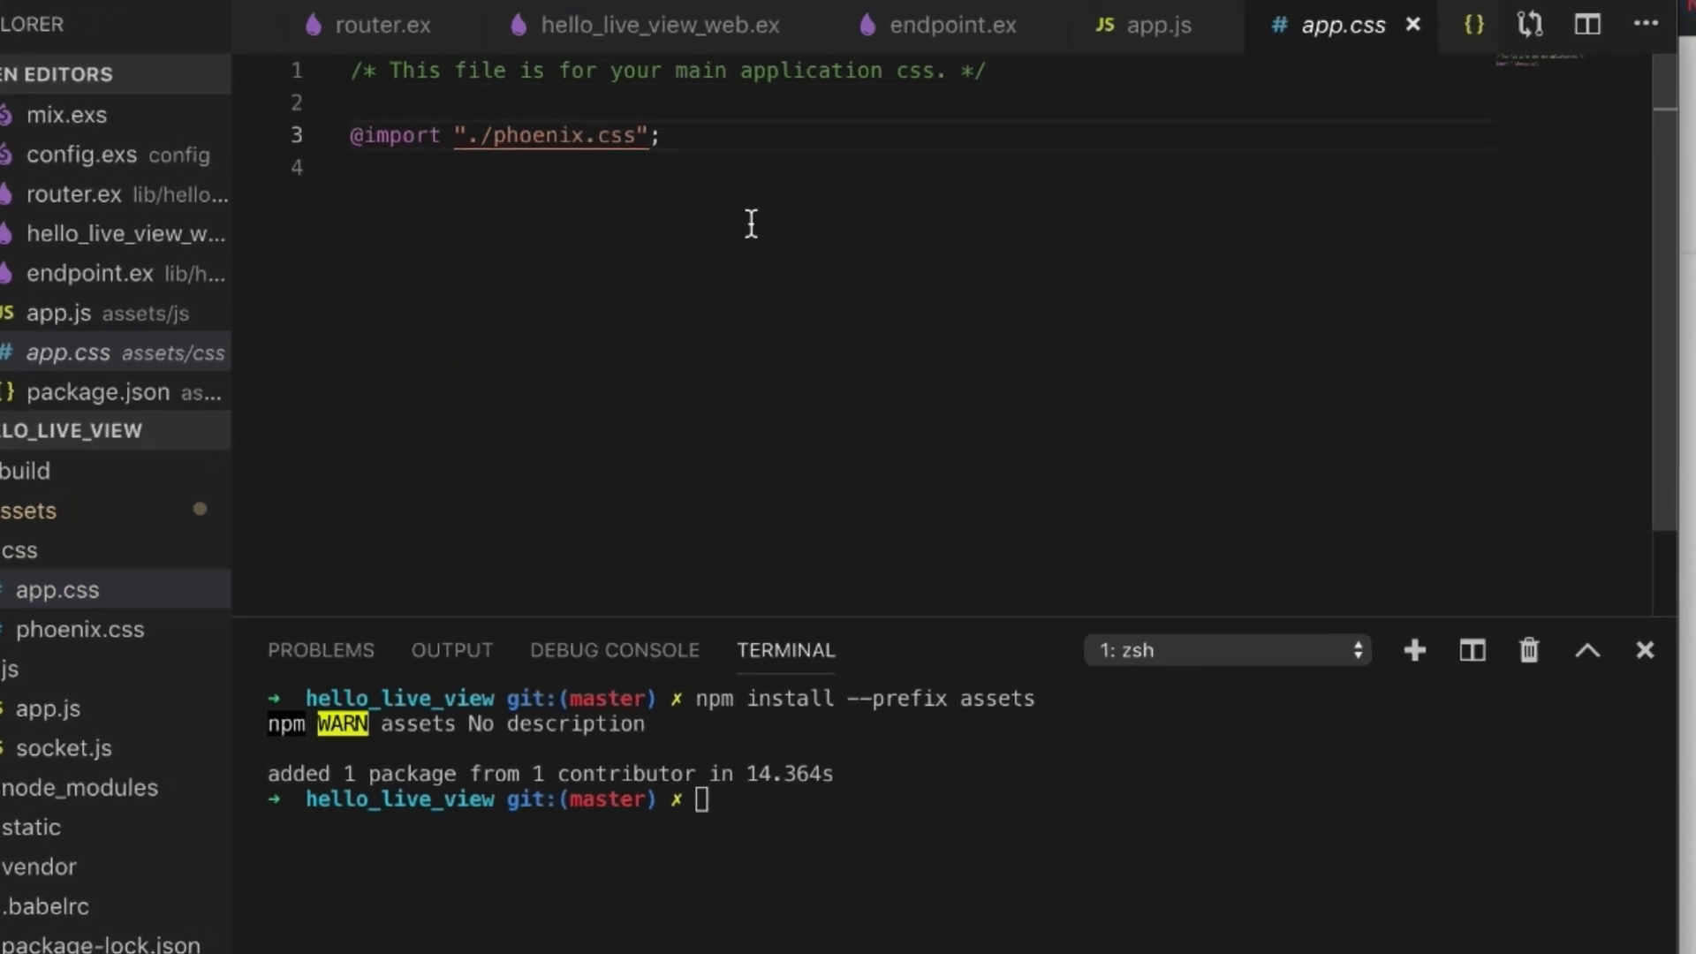
{"action": "type", "text": "@"}
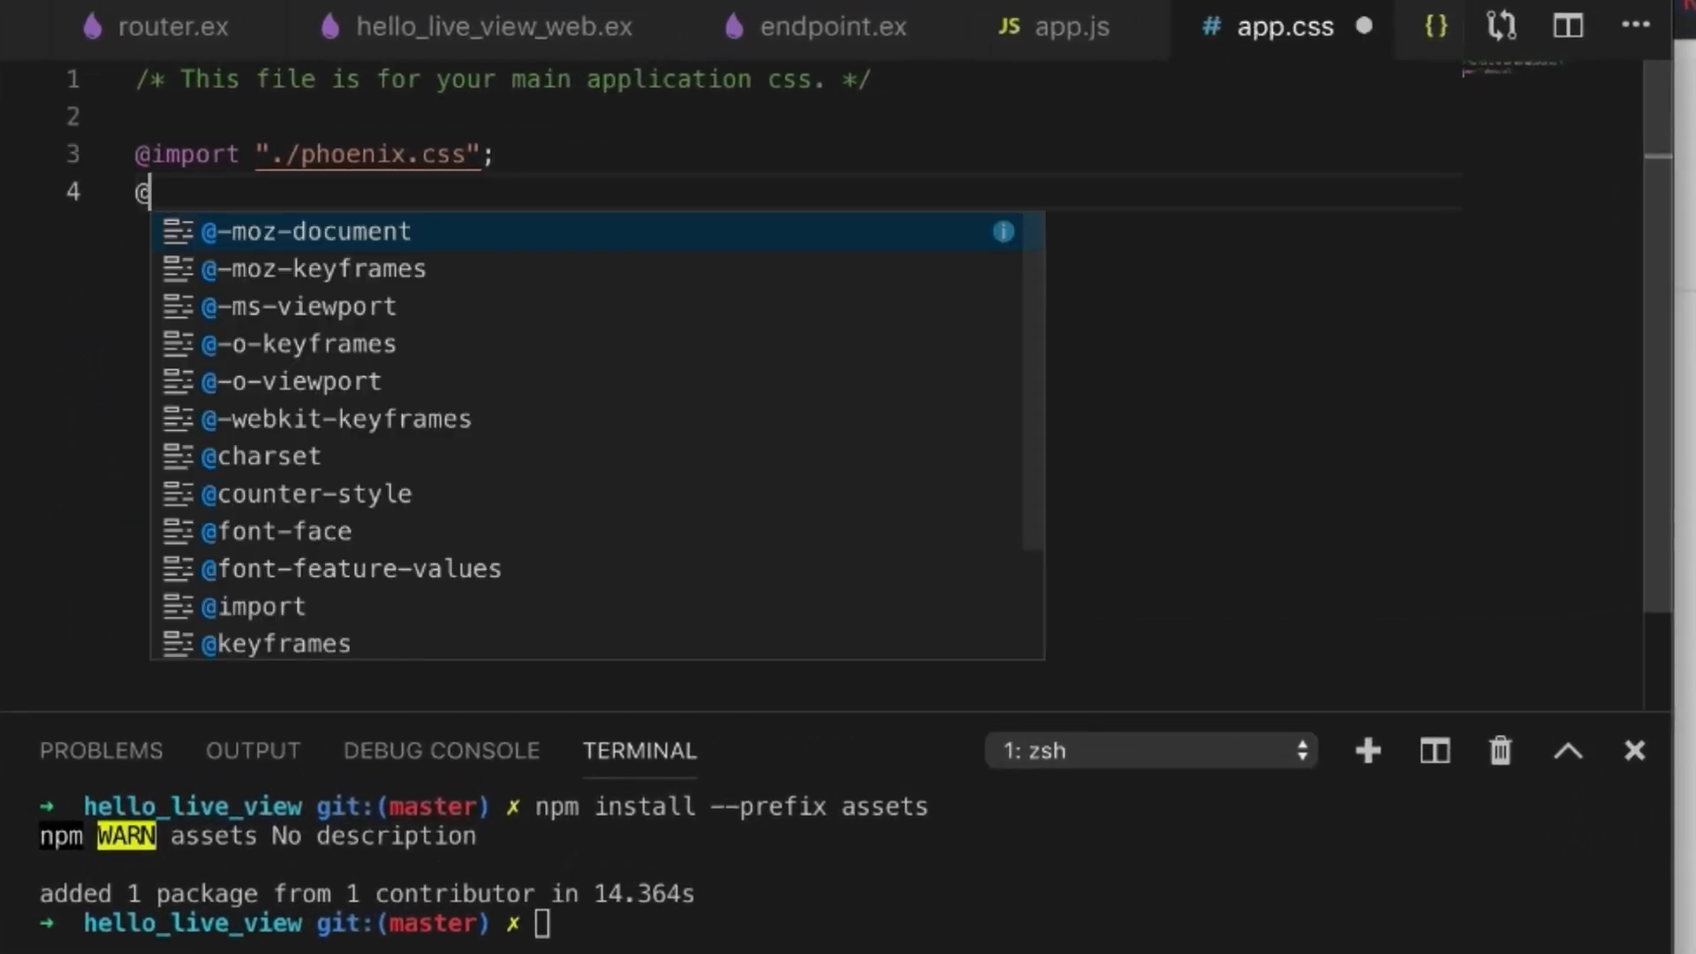
{"action": "type", "text": "import"}
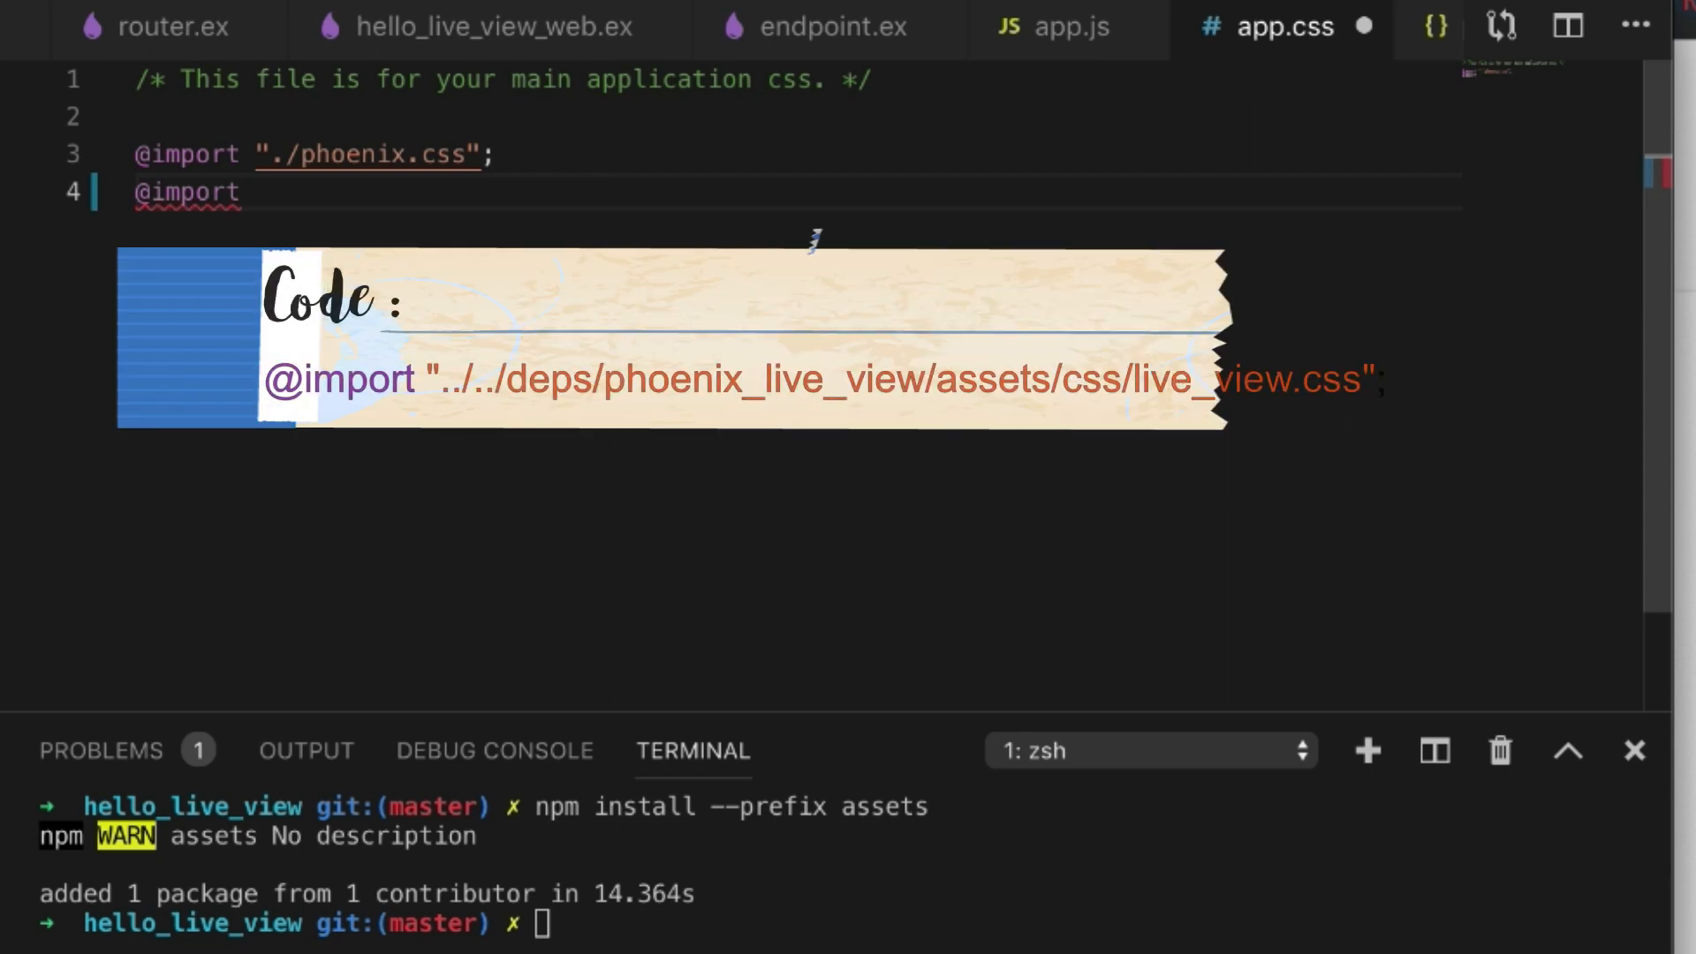
{"action": "type", "text": "\"."}
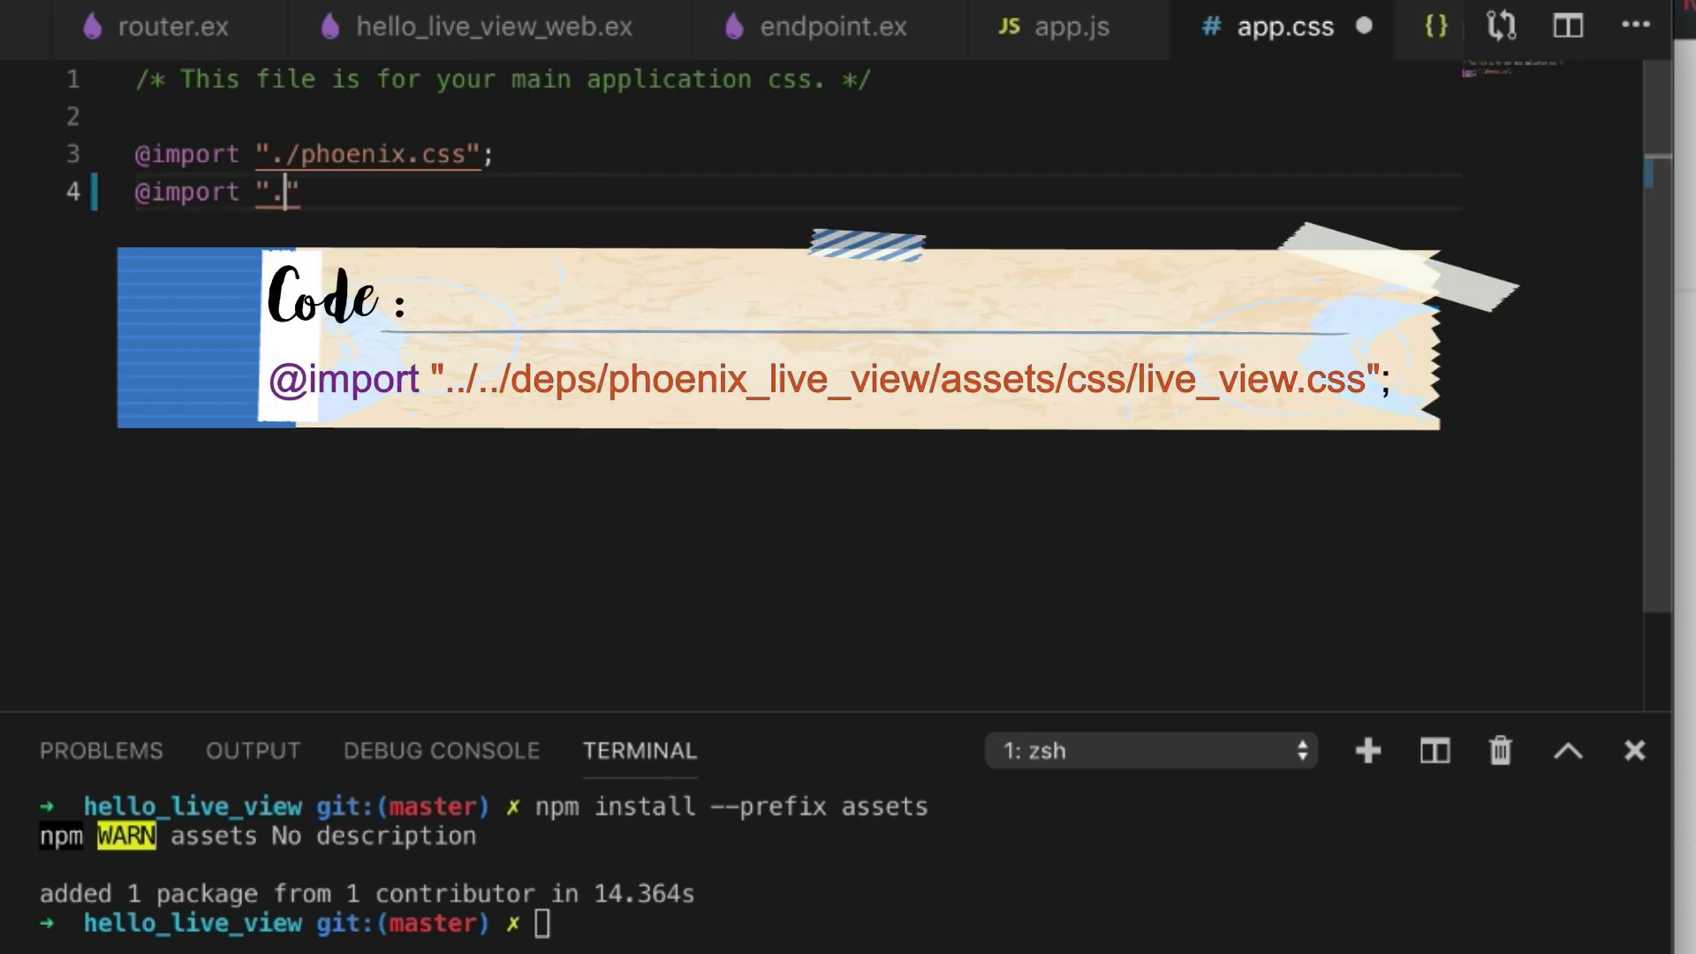
{"action": "type", "text": "../../"}
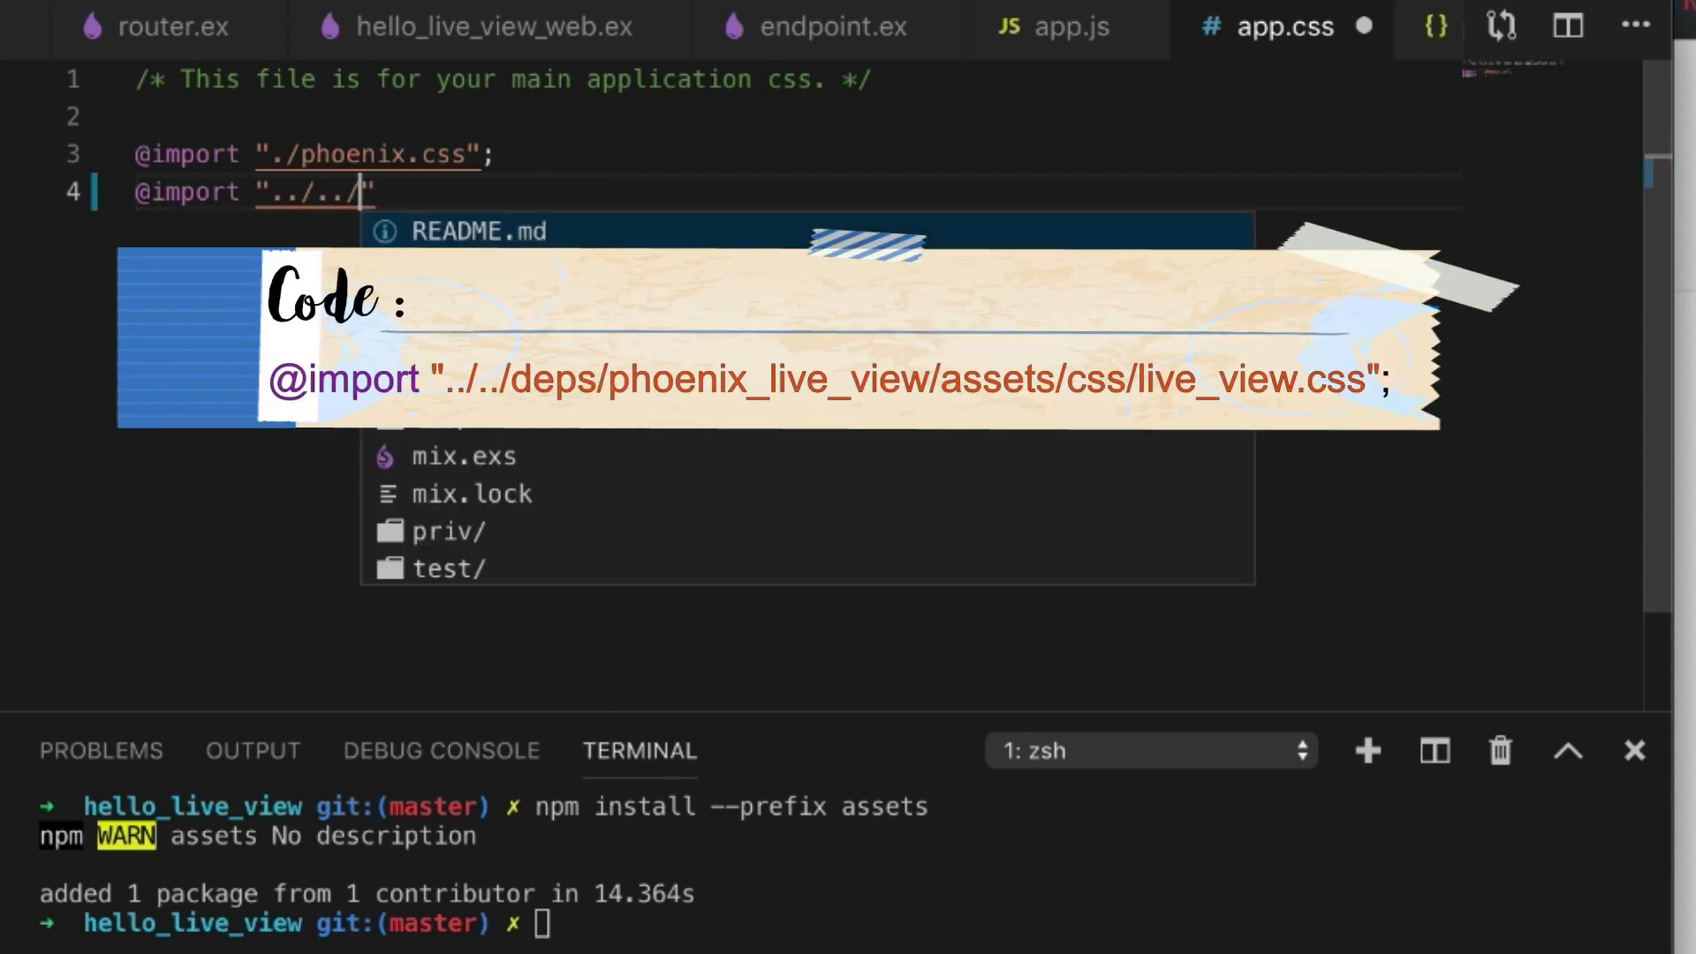
{"action": "type", "text": "deps/phoenix_live_view/"}
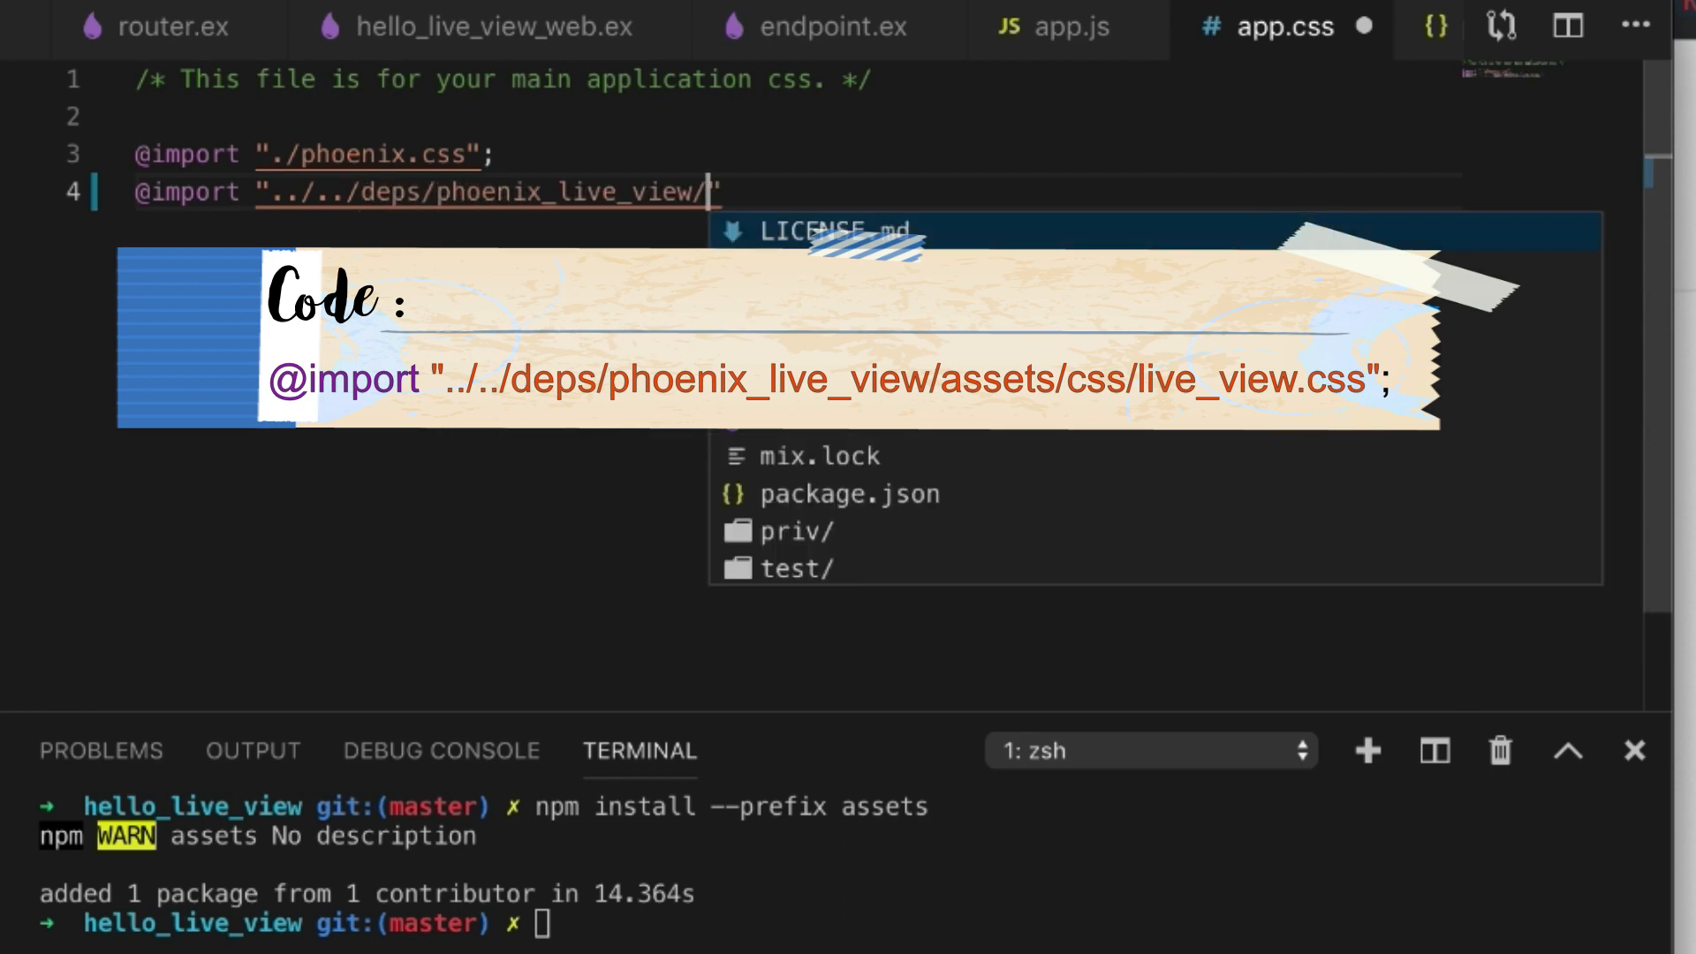
{"action": "type", "text": "assets/"}
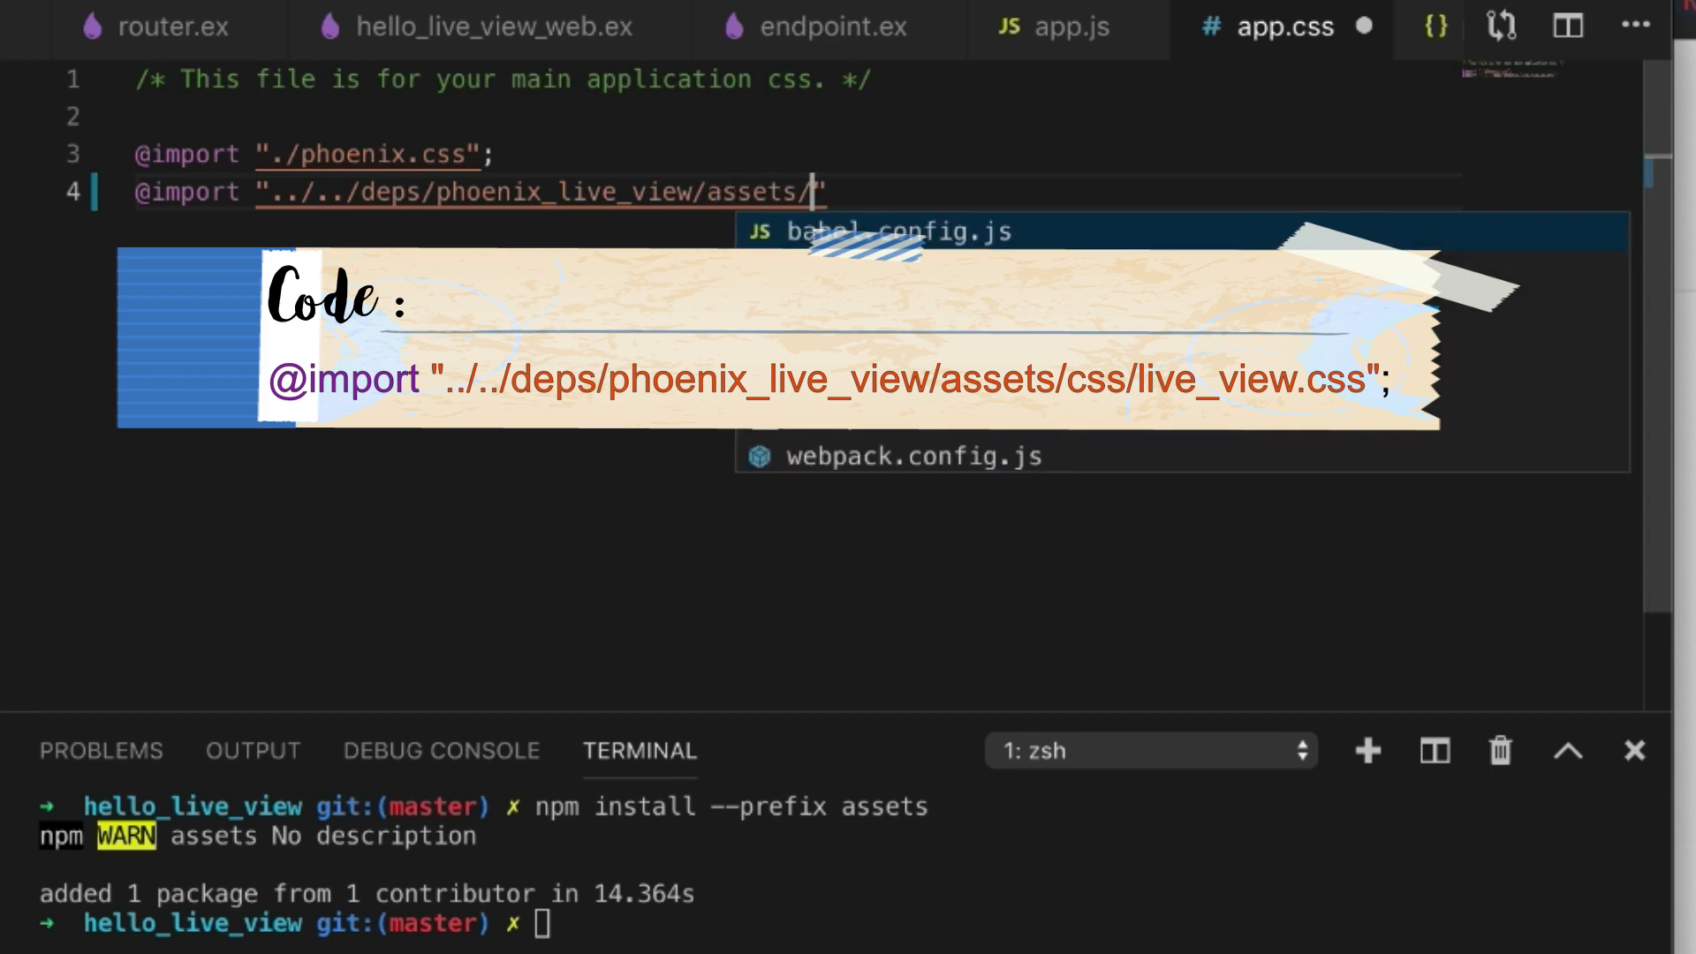
{"action": "type", "text": "css/live_view.css"}
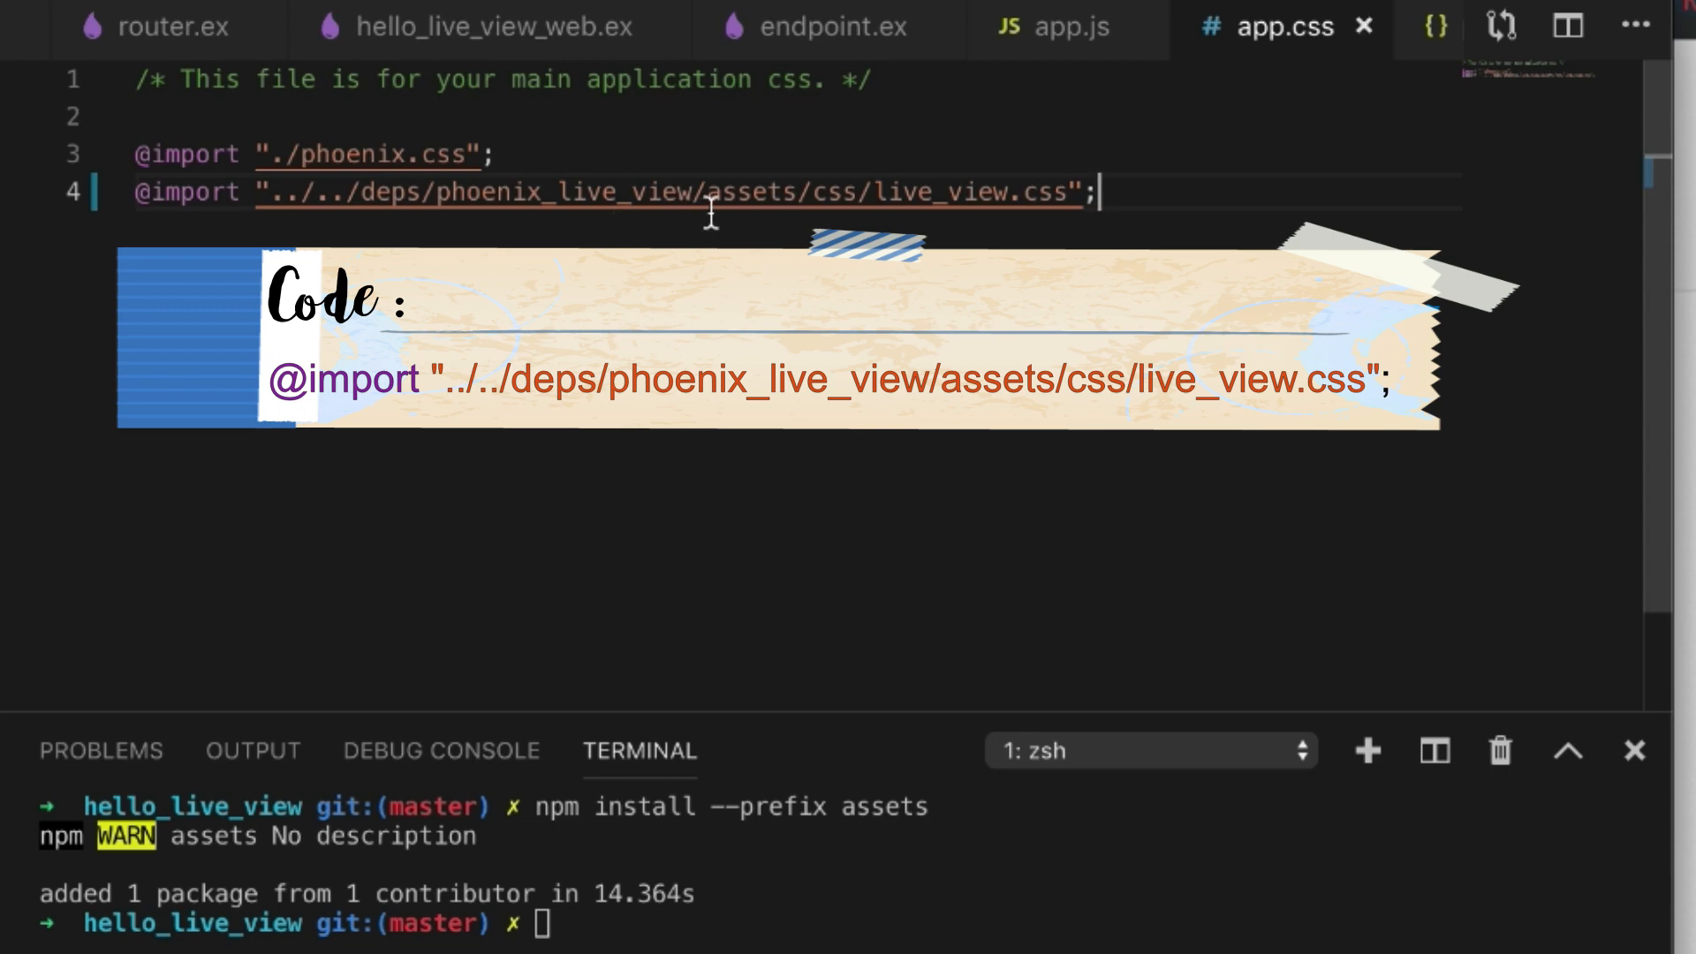
{"action": "mouse_move", "coordinate": [638, 205]}
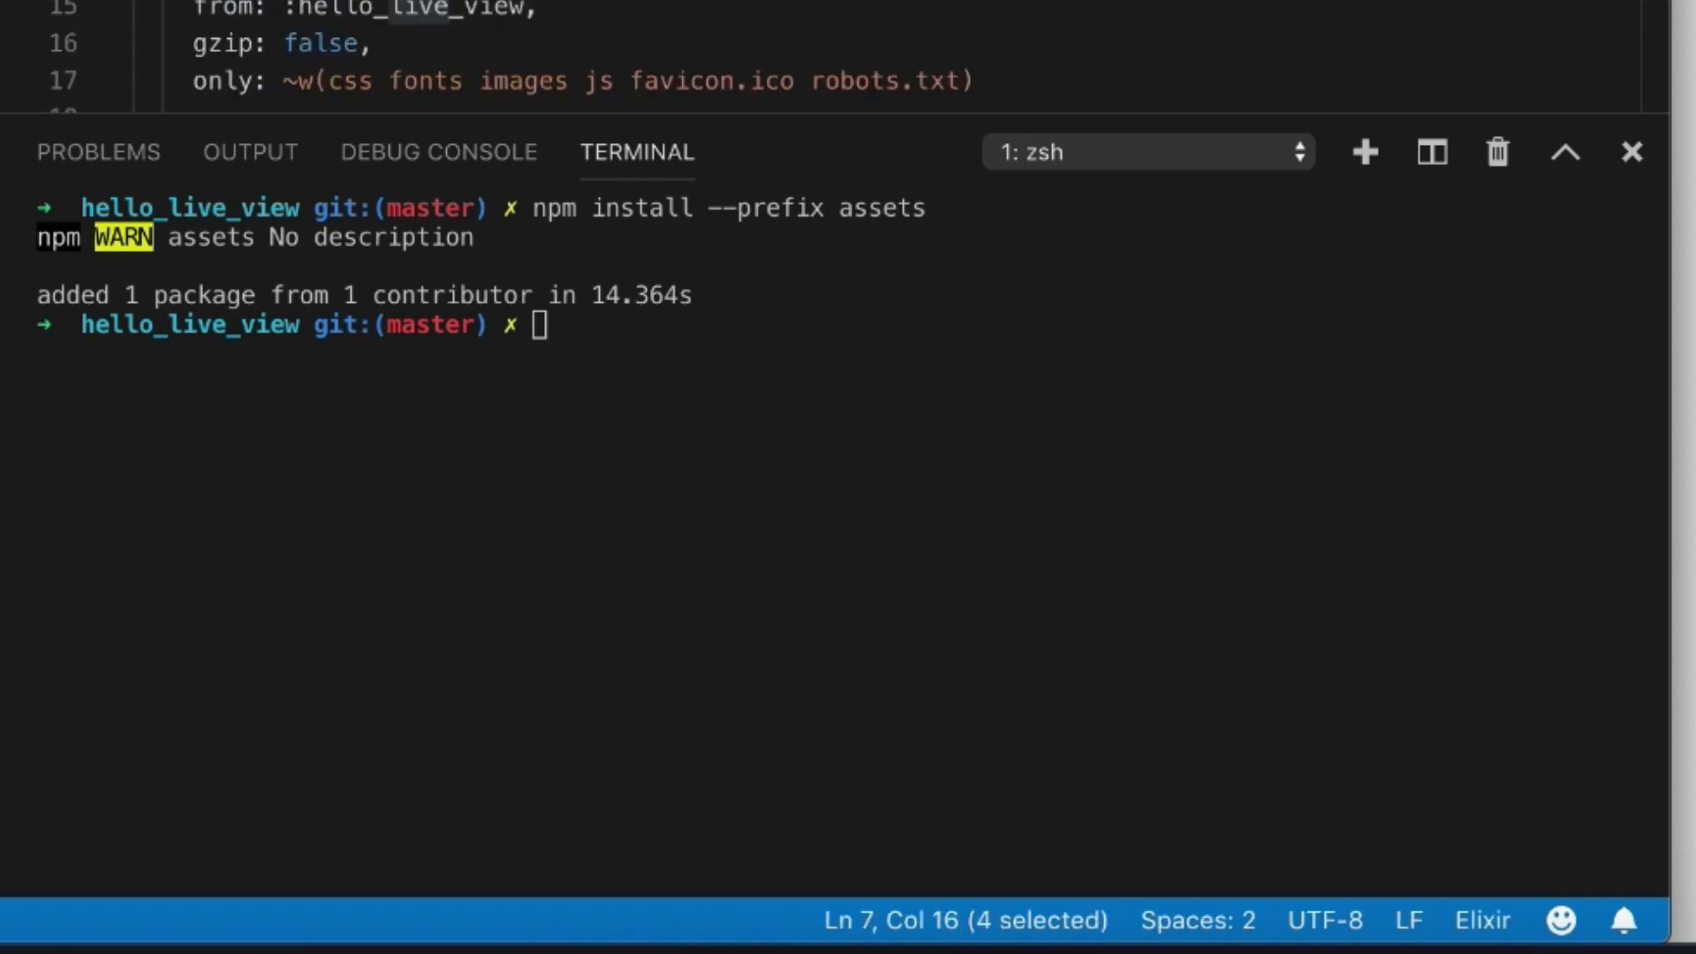
{"action": "mouse_move", "coordinate": [758, 338]}
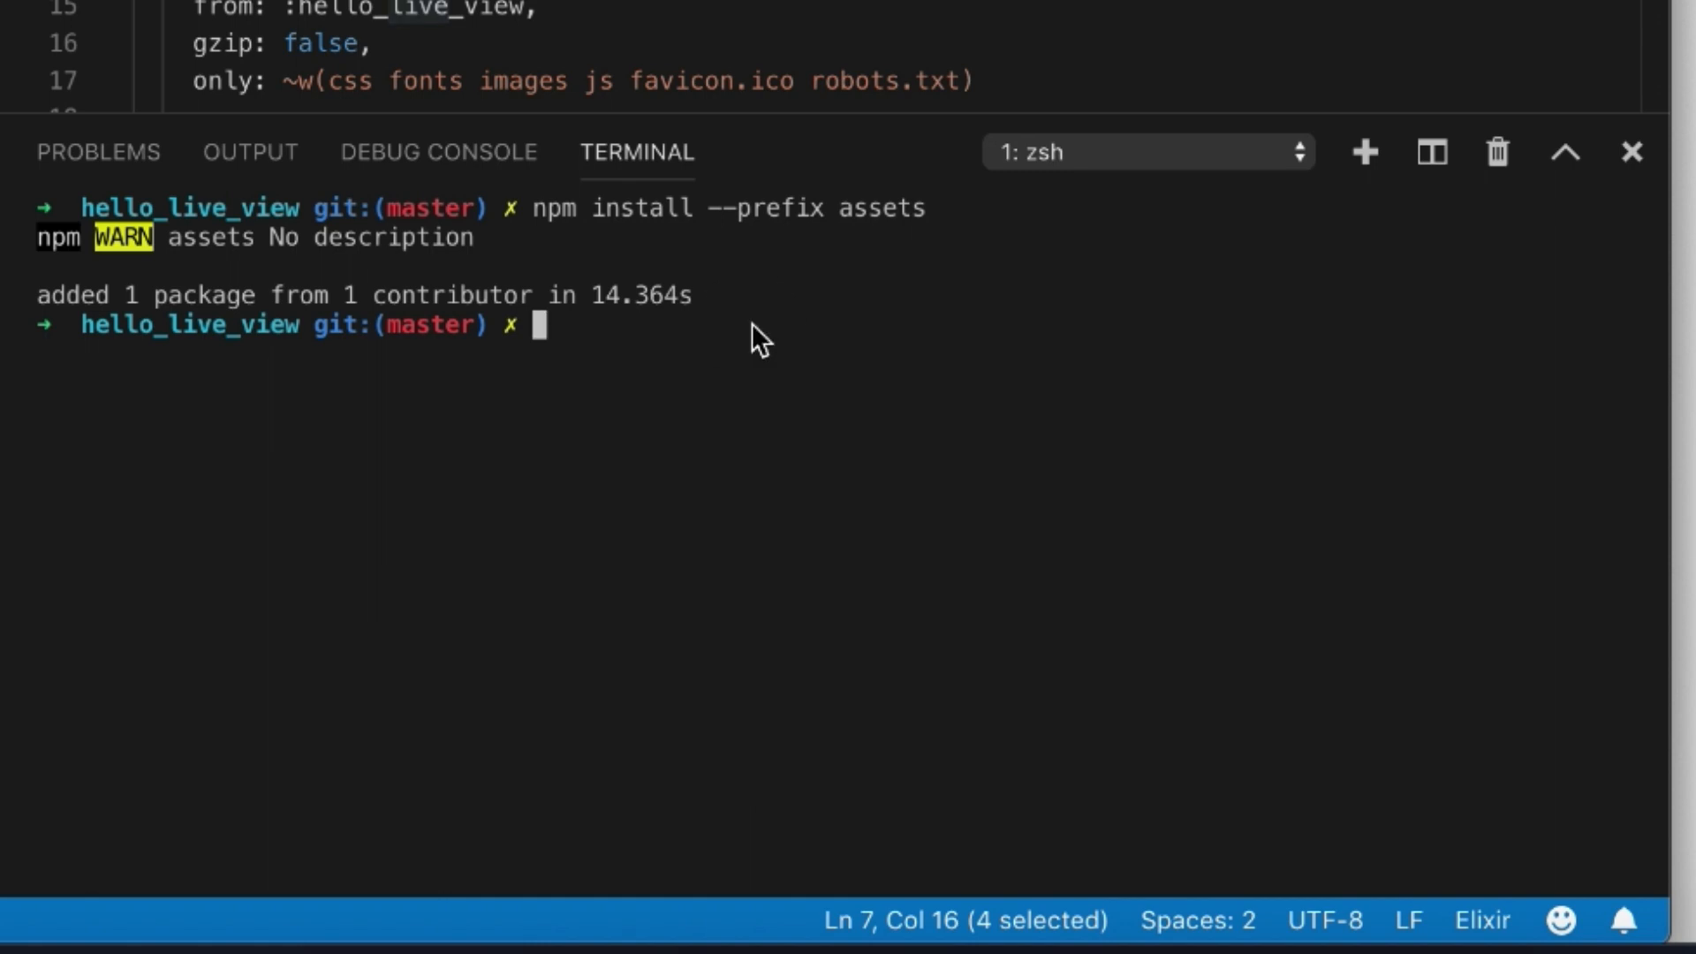
- Start the Phoenix server with mix phx.server in the maximized terminal
{"action": "type", "text": "mix phx.s"}
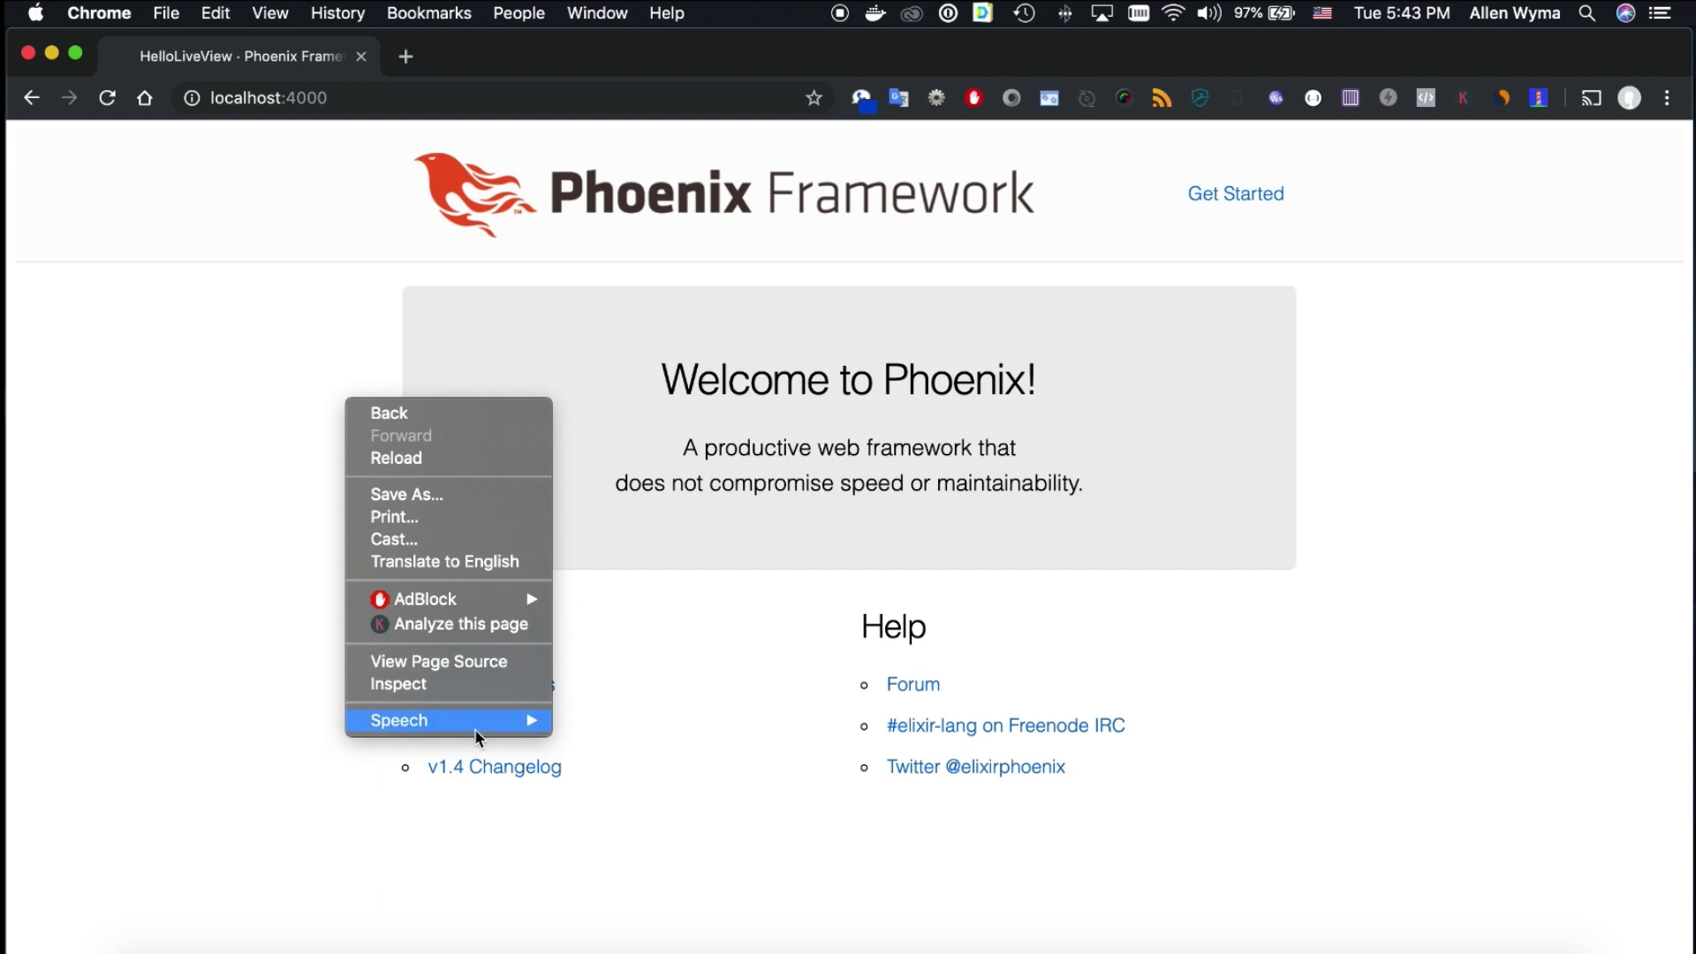
{"action": "left_click", "coordinate": [397, 682]}
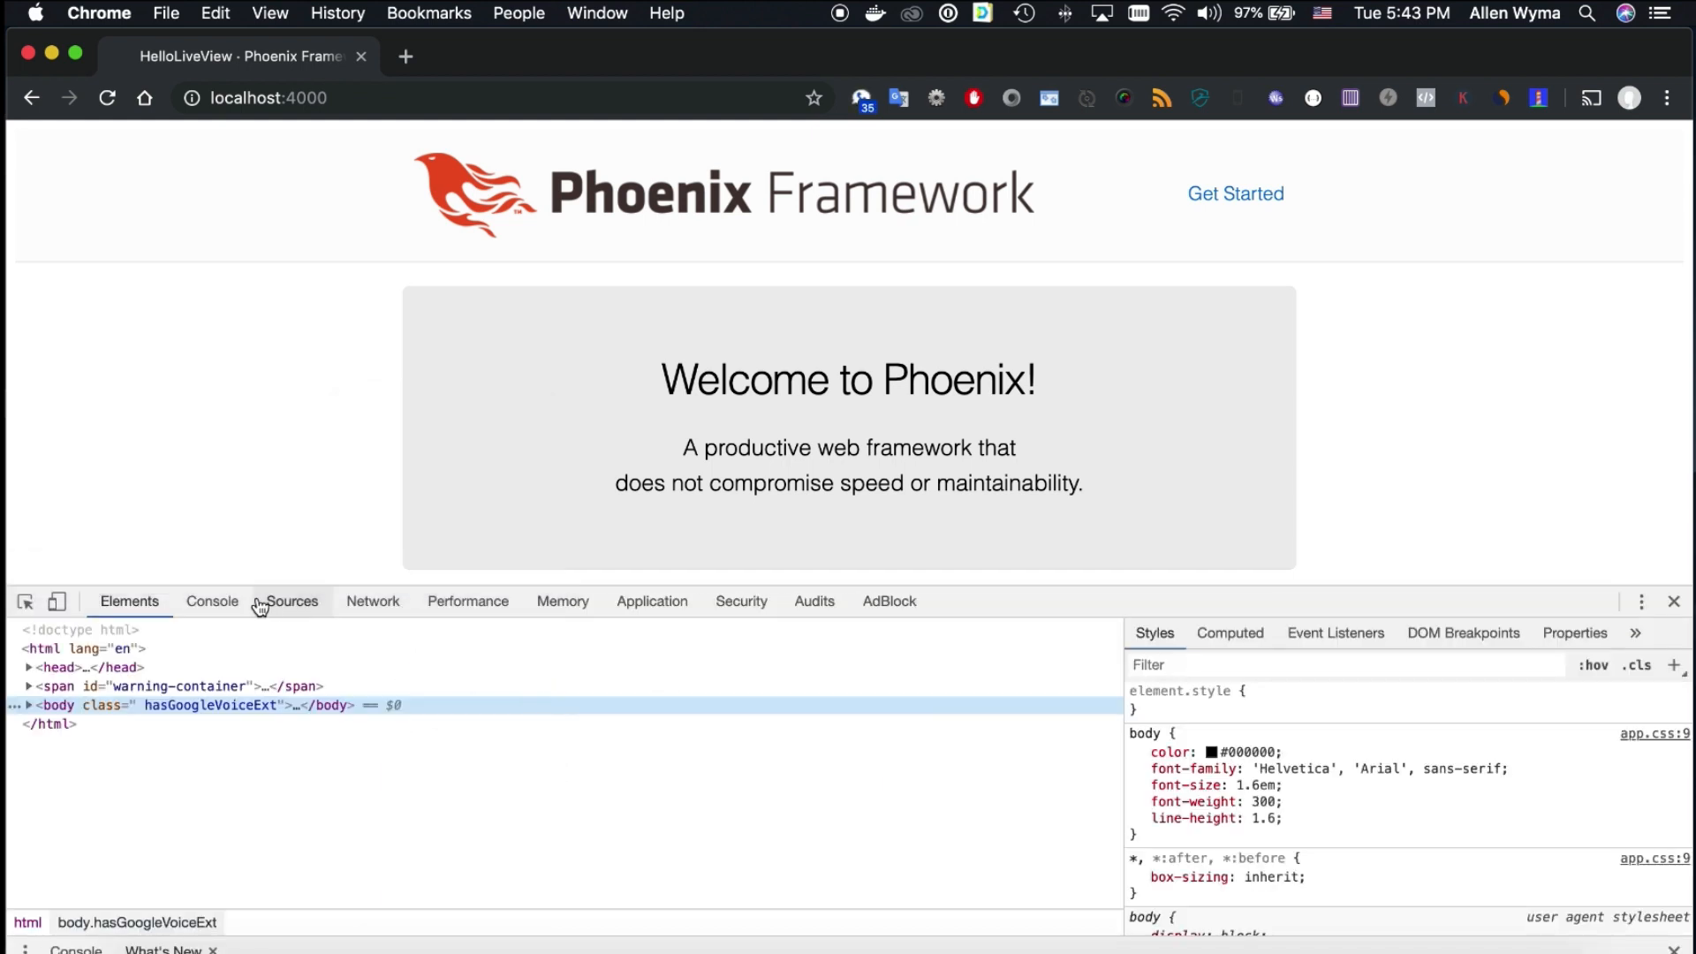
{"action": "left_click", "coordinate": [373, 601]}
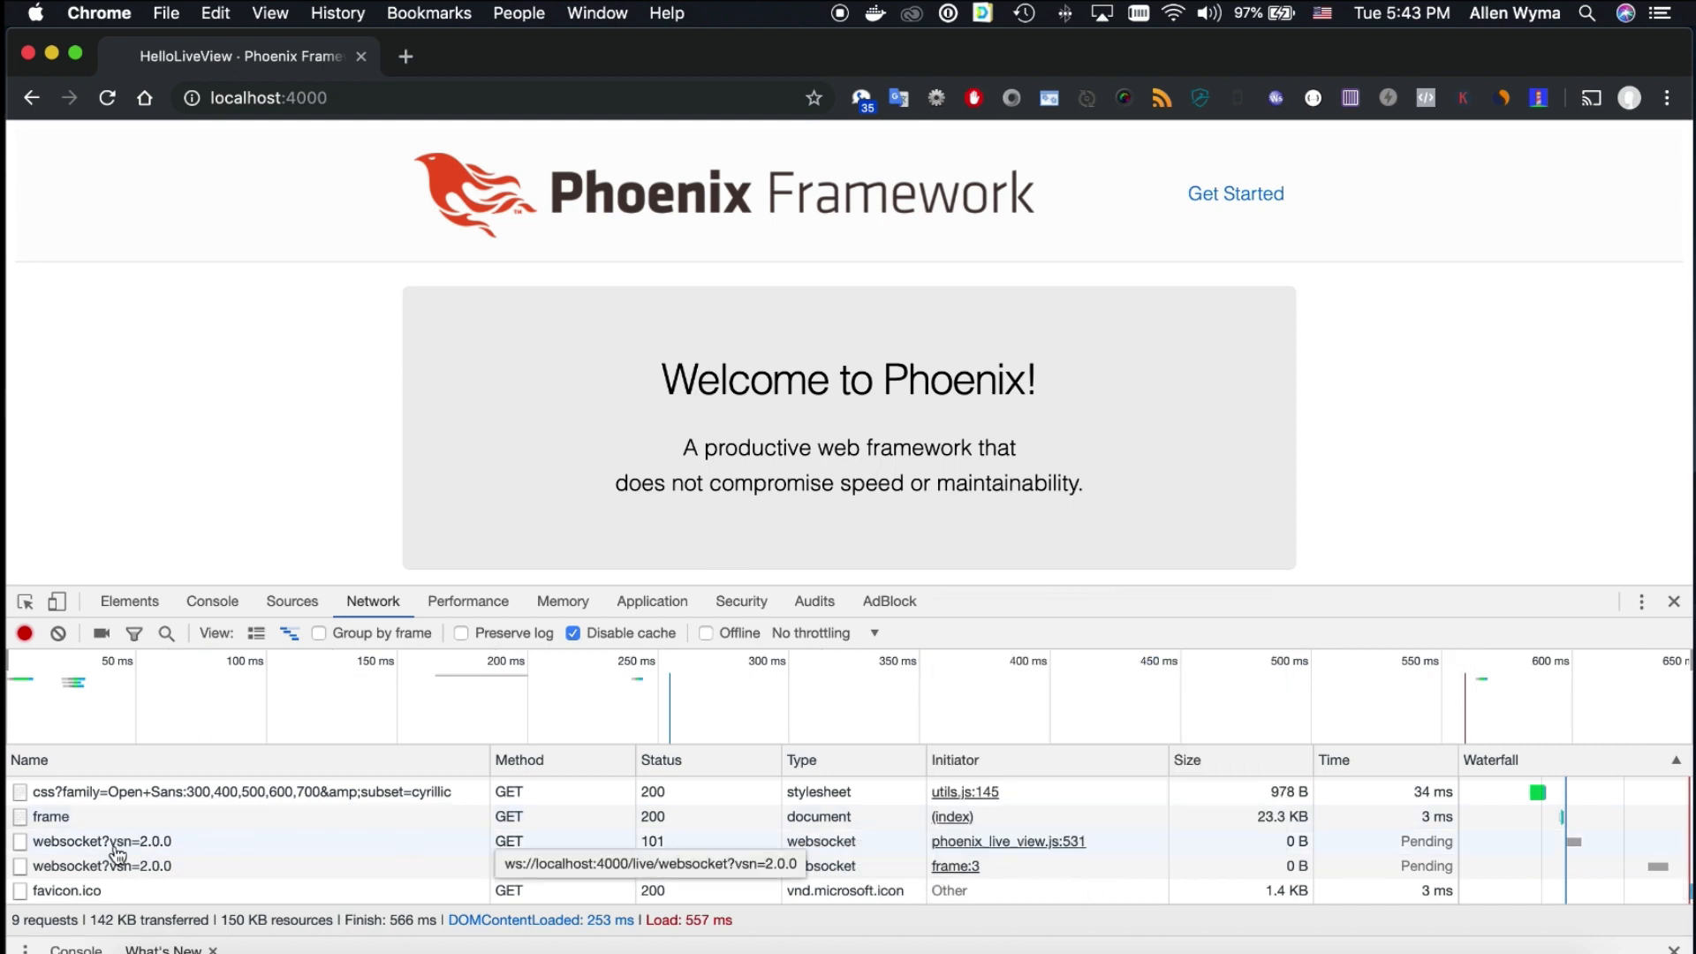
{"action": "left_click", "coordinate": [103, 841]}
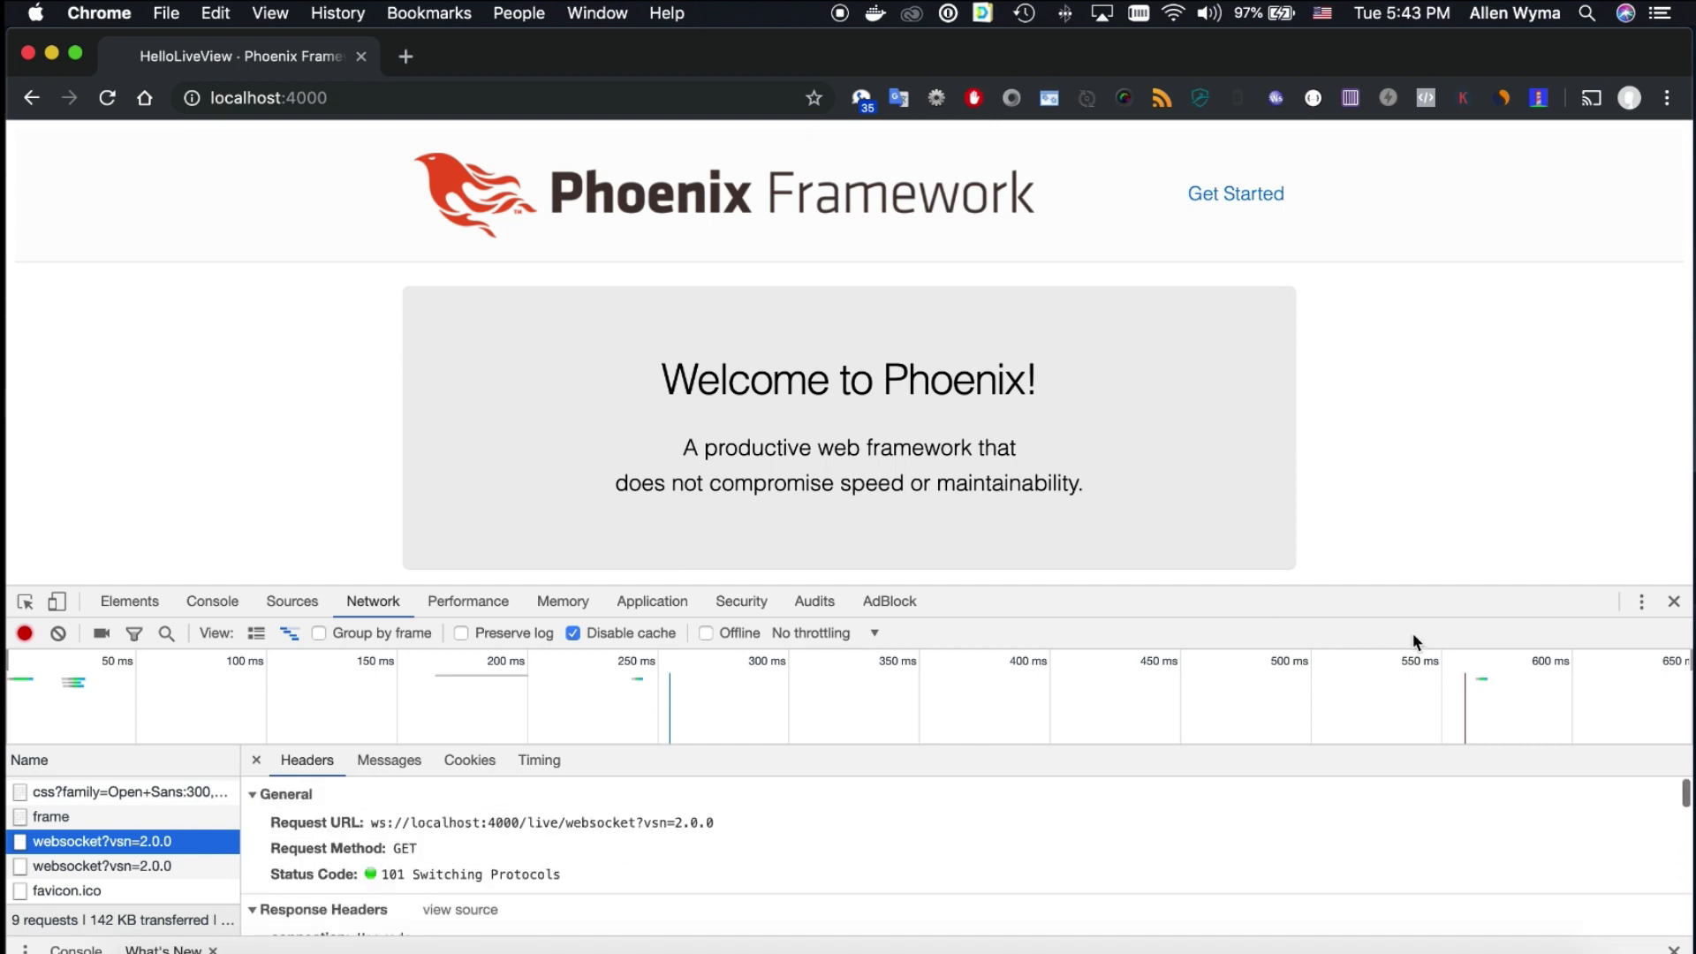
{"action": "left_click", "coordinate": [1673, 601]}
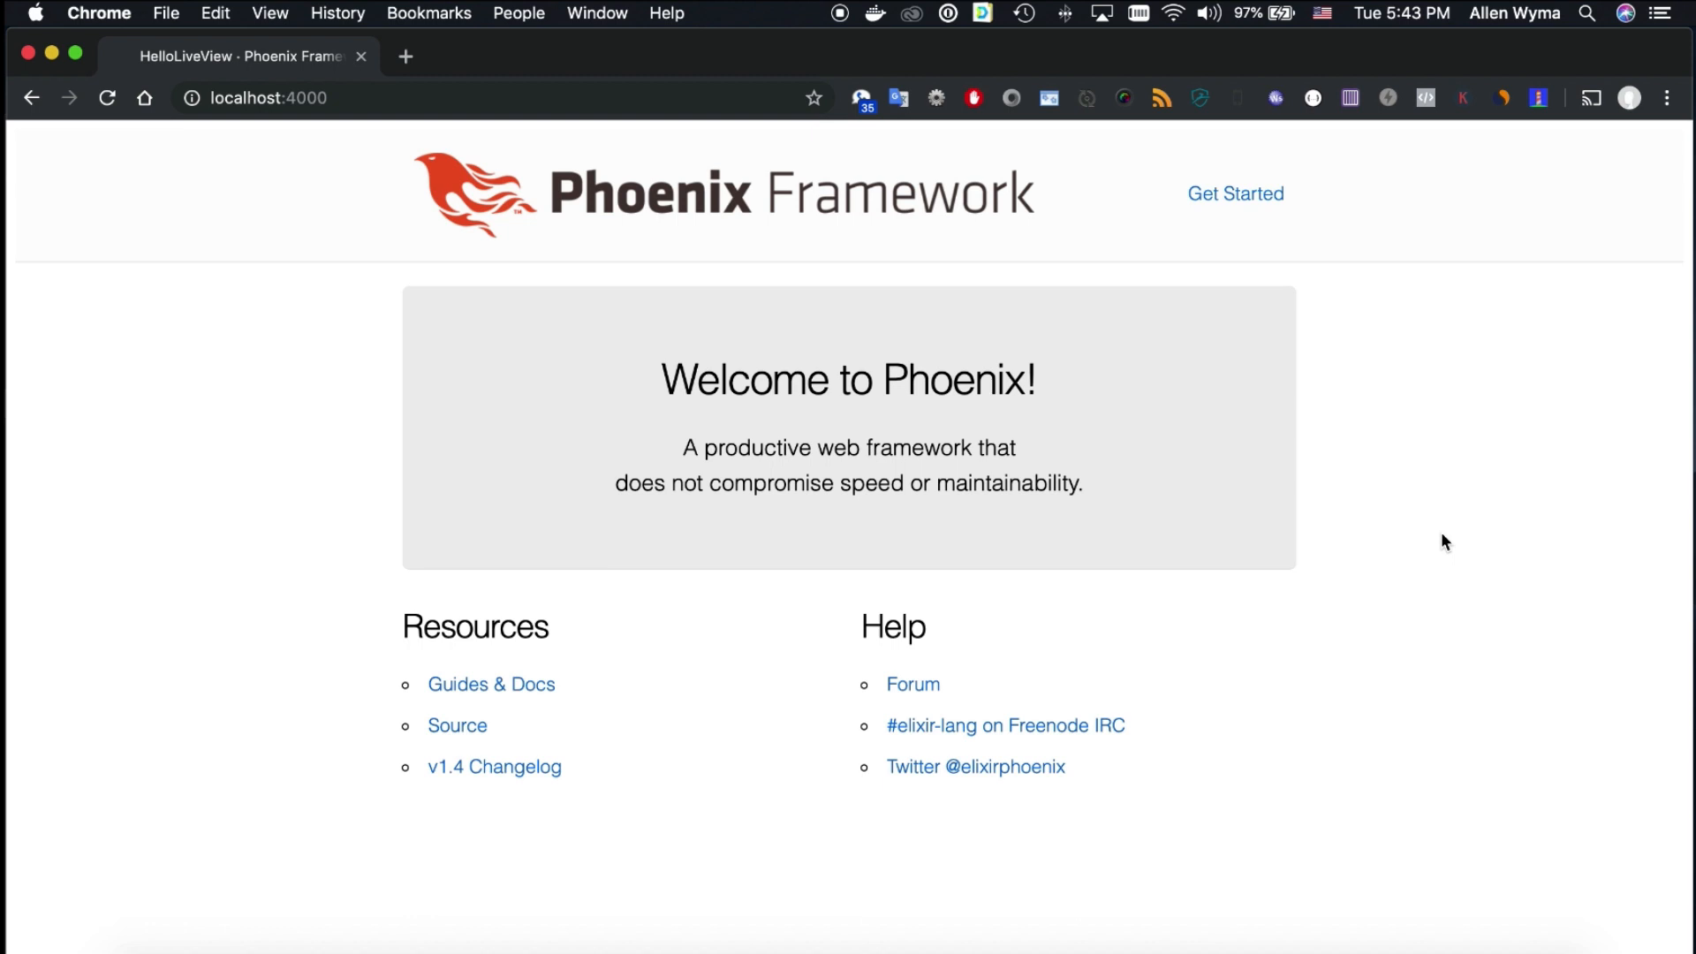